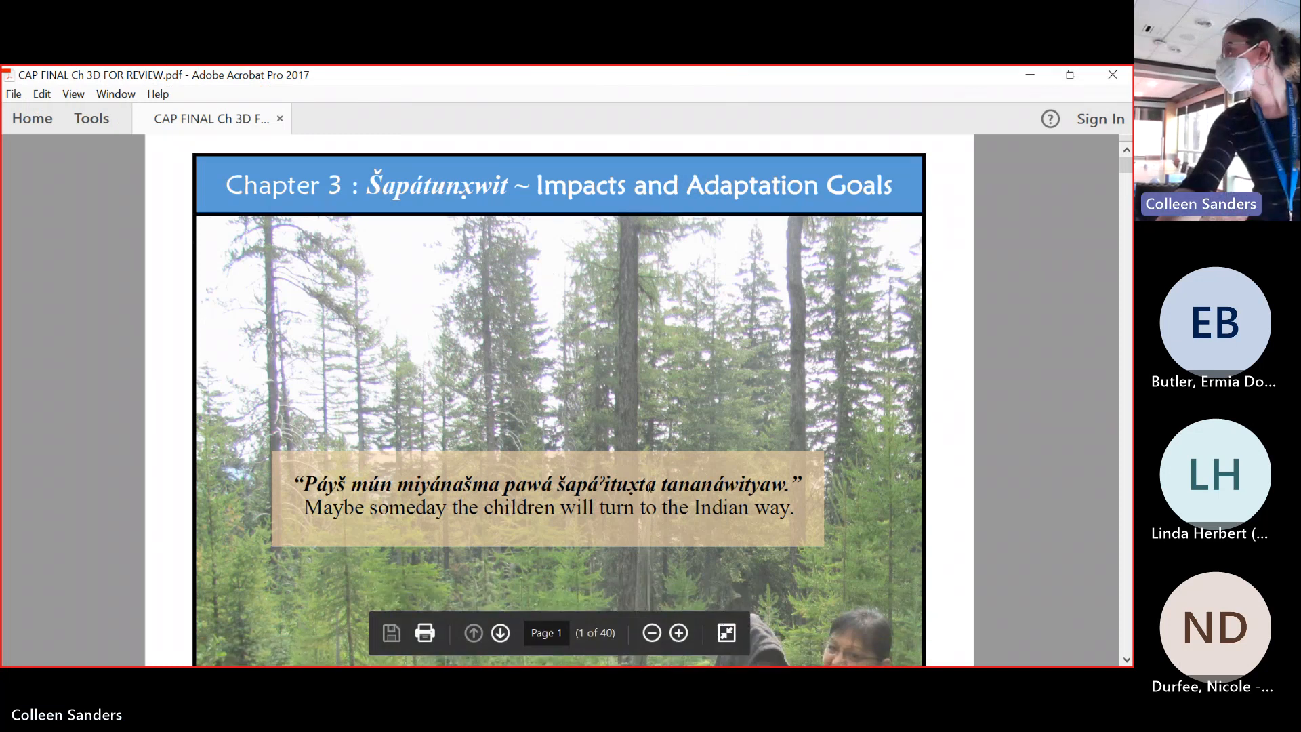
scroll("down", 3)
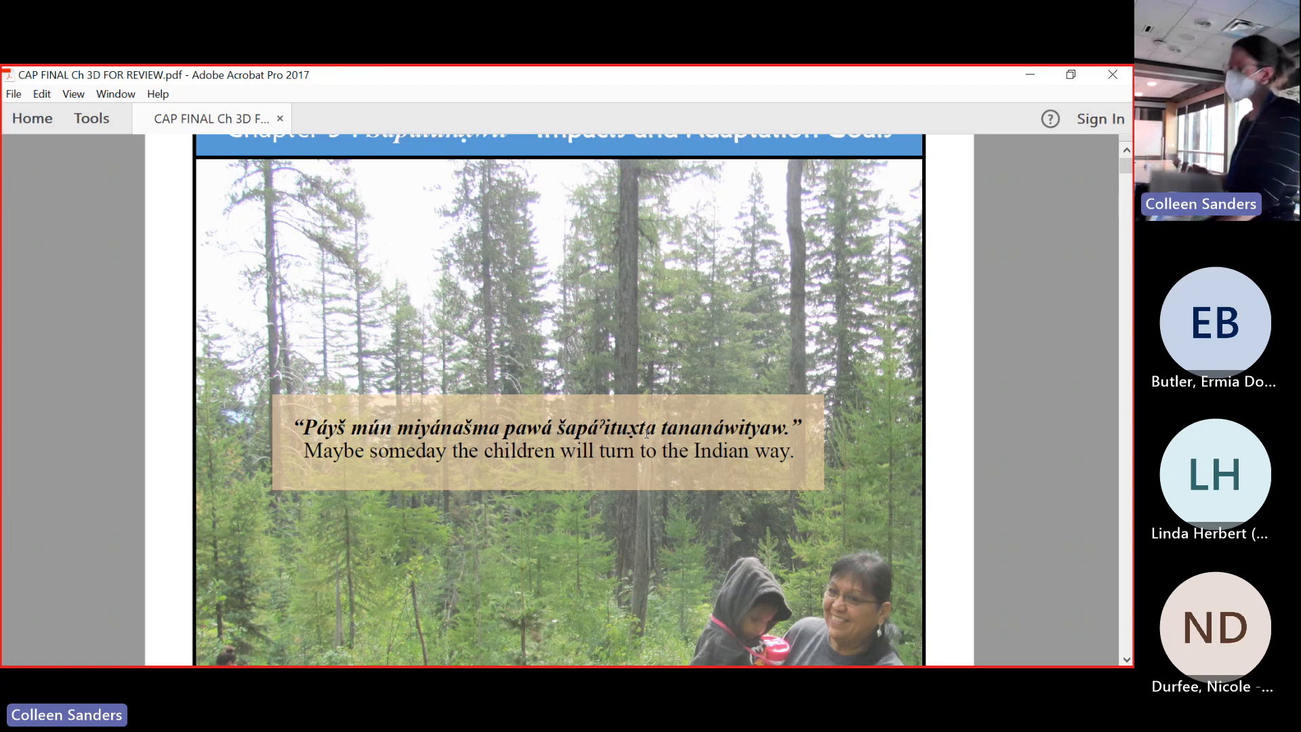
mouse_move(764, 419)
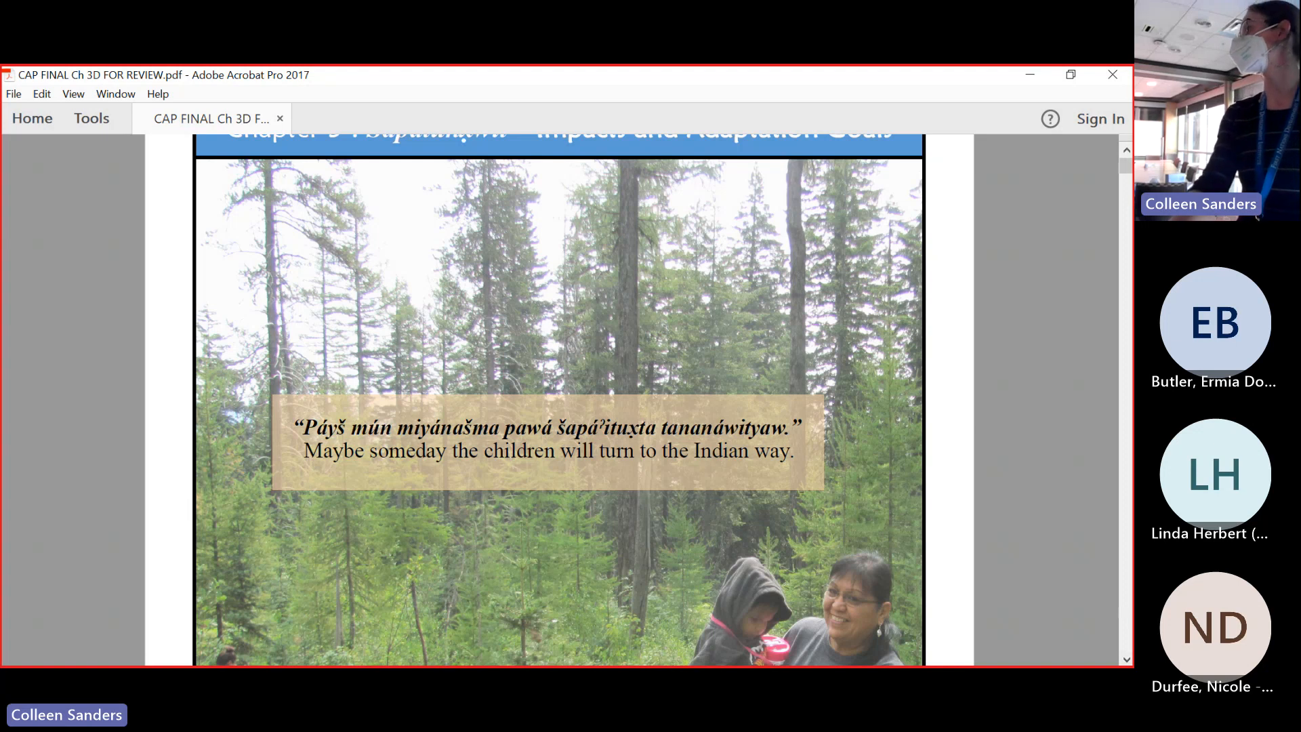
mouse_move(1060, 441)
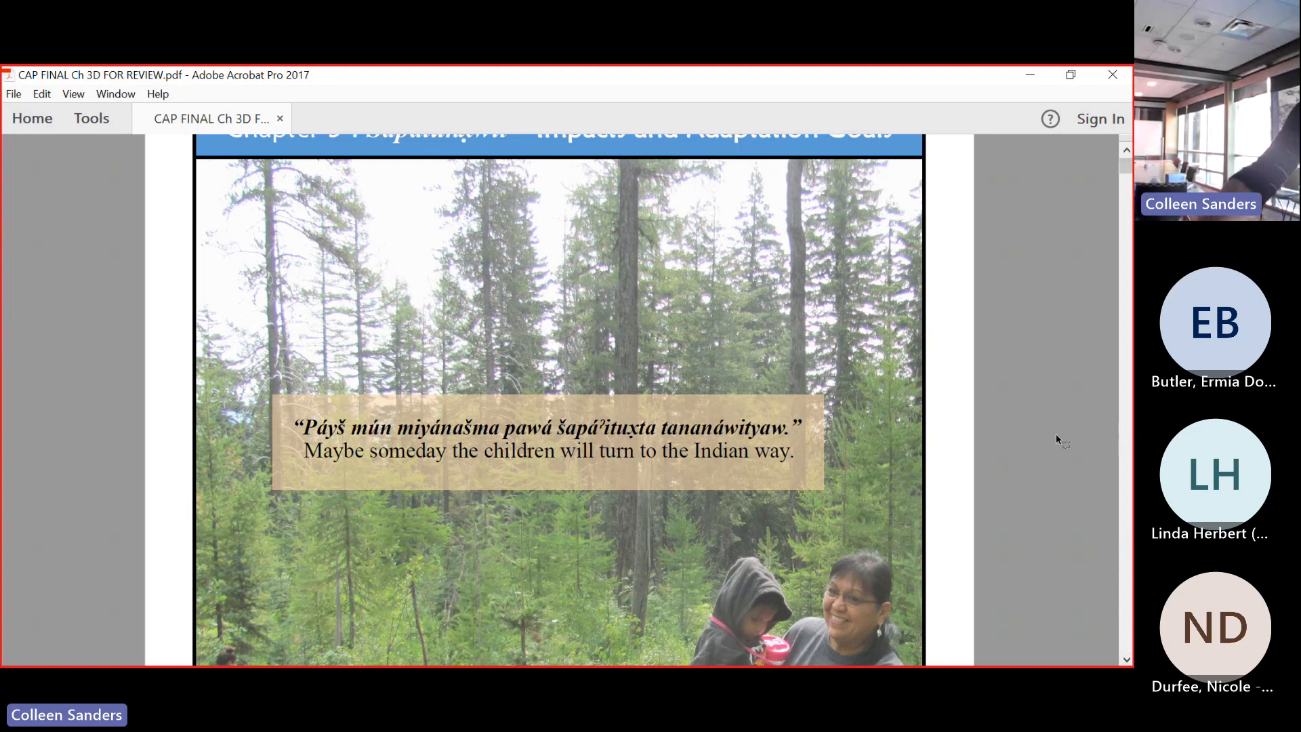
mouse_move(1099, 439)
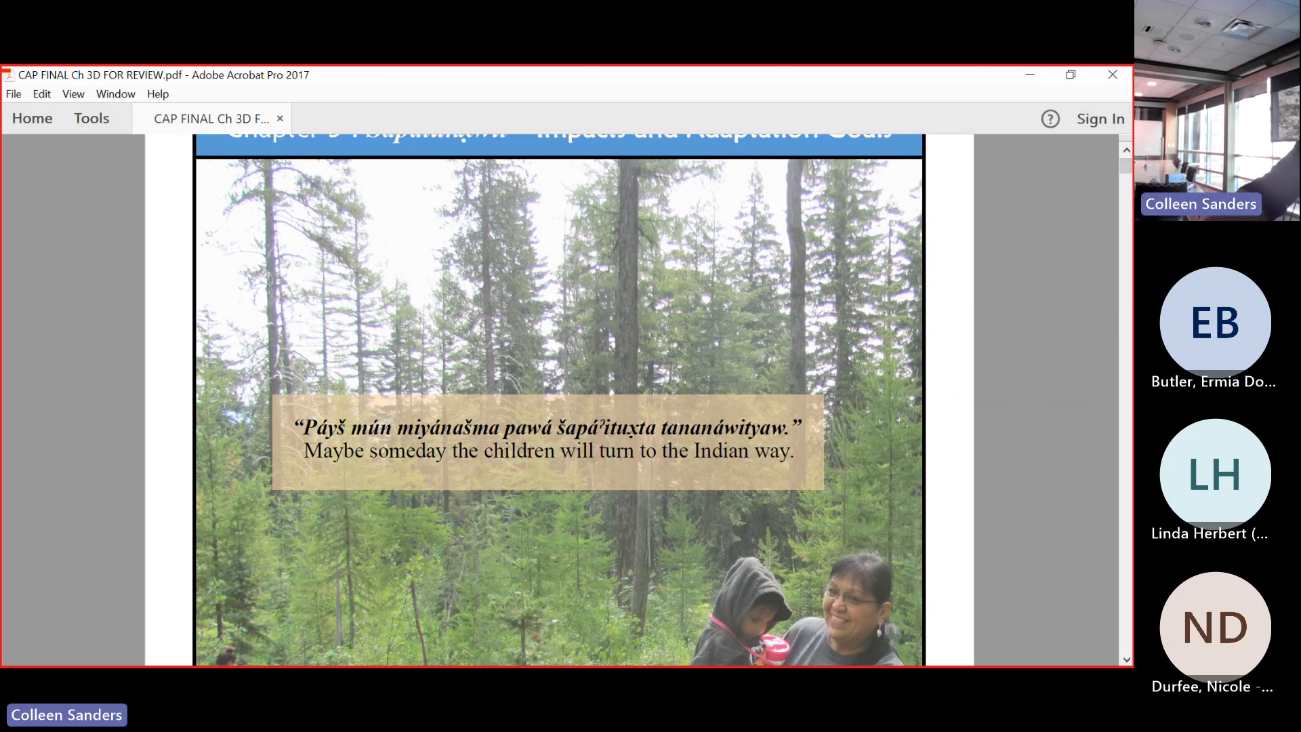
scroll("down", 3)
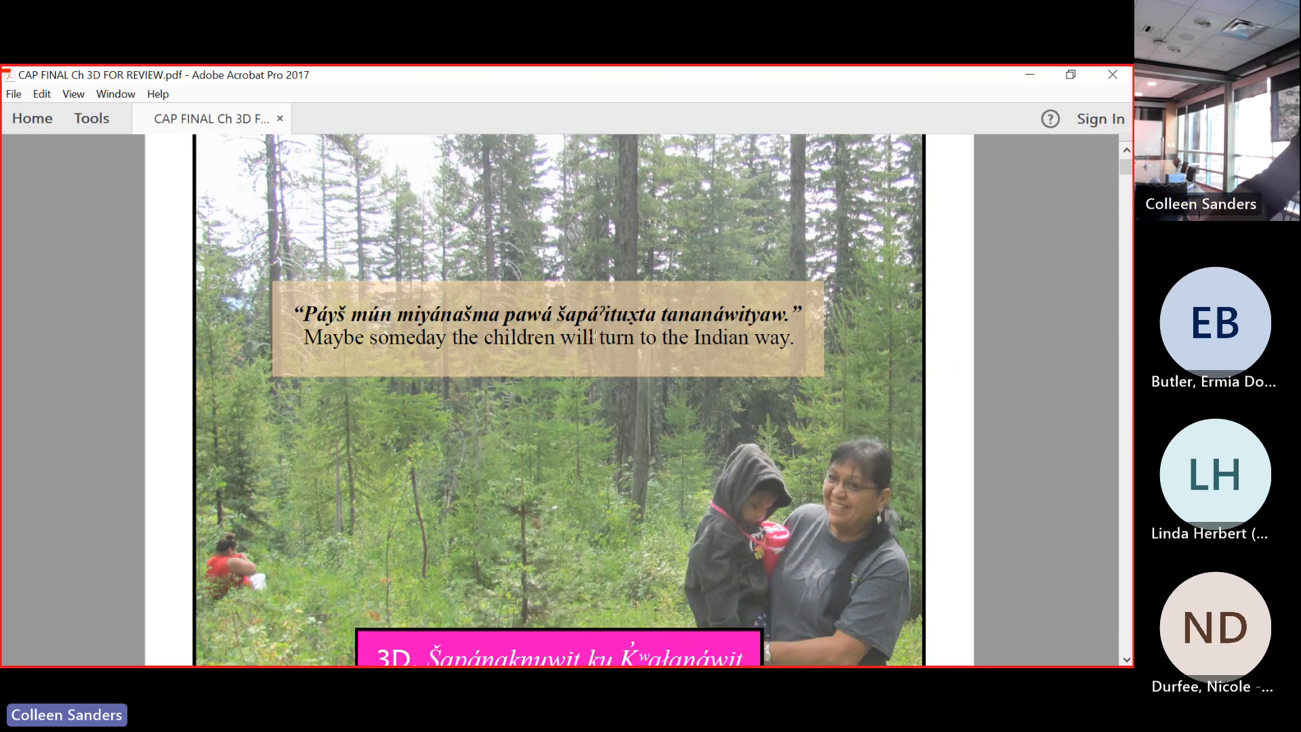
scroll("down", 3)
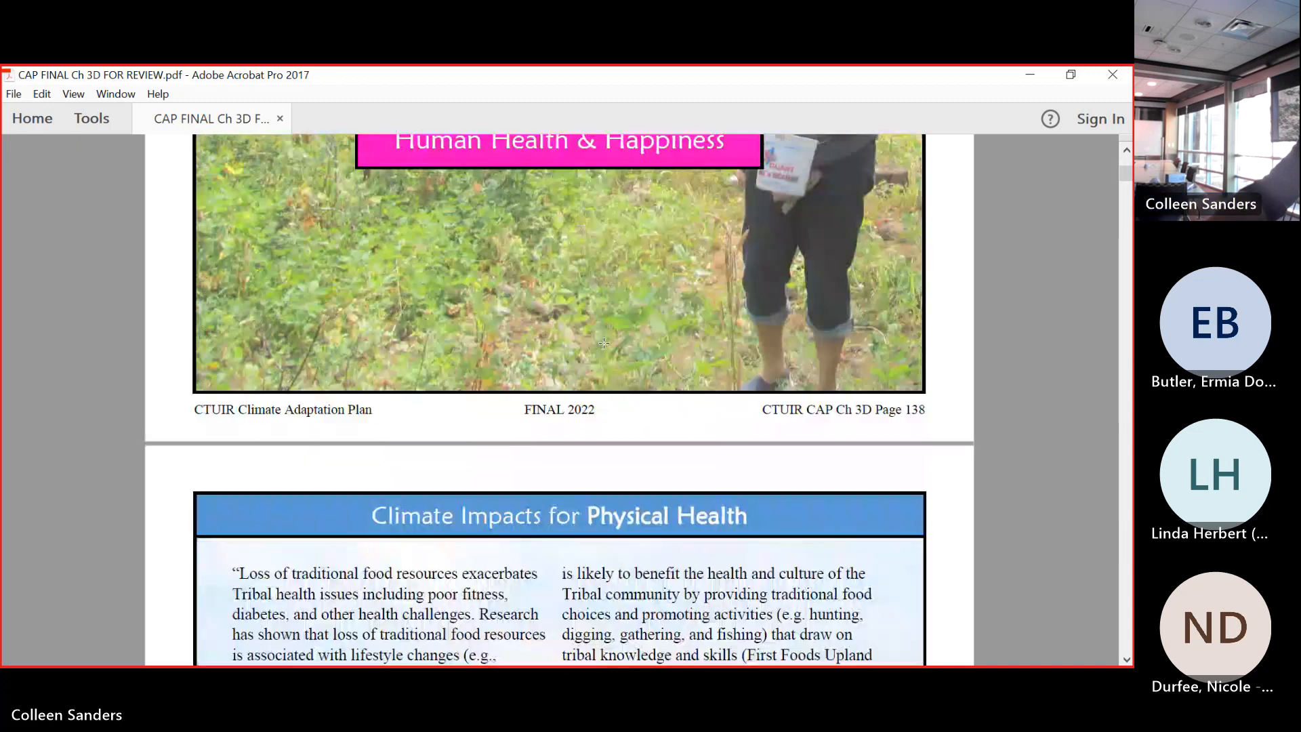
scroll("down", 3)
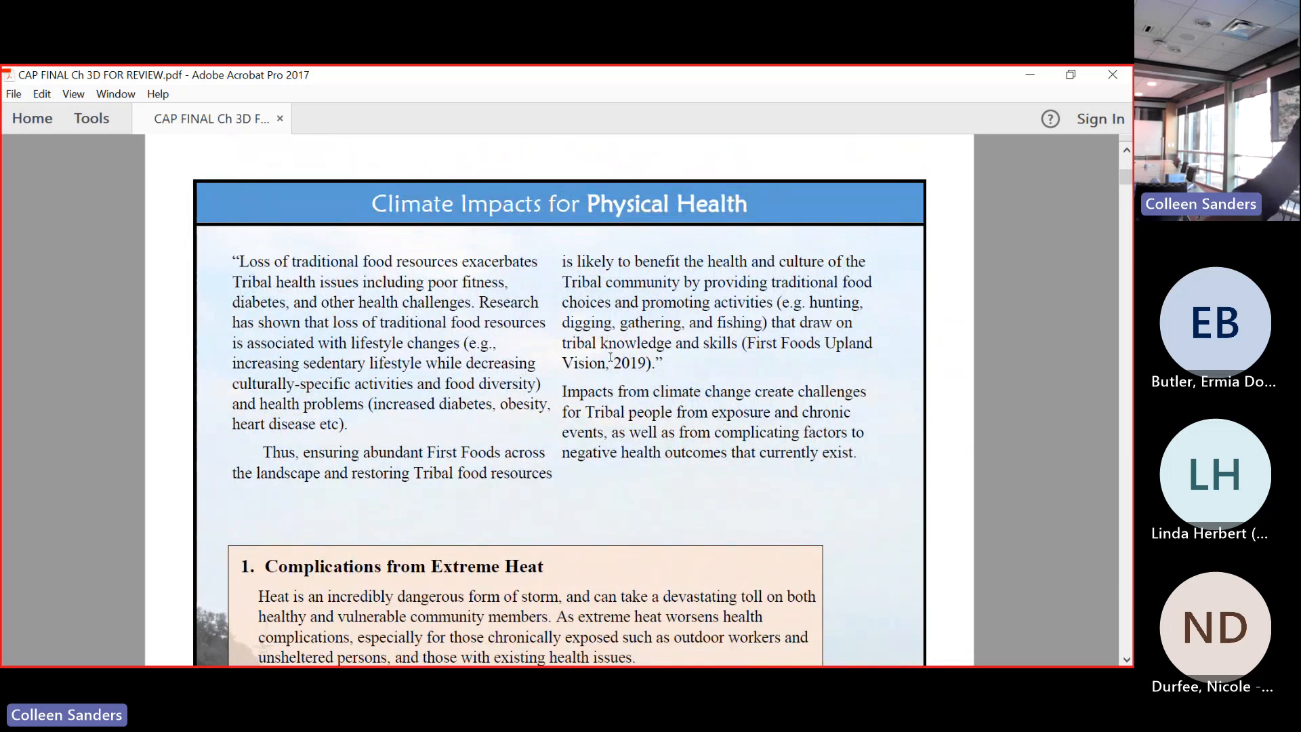
scroll("down", 3)
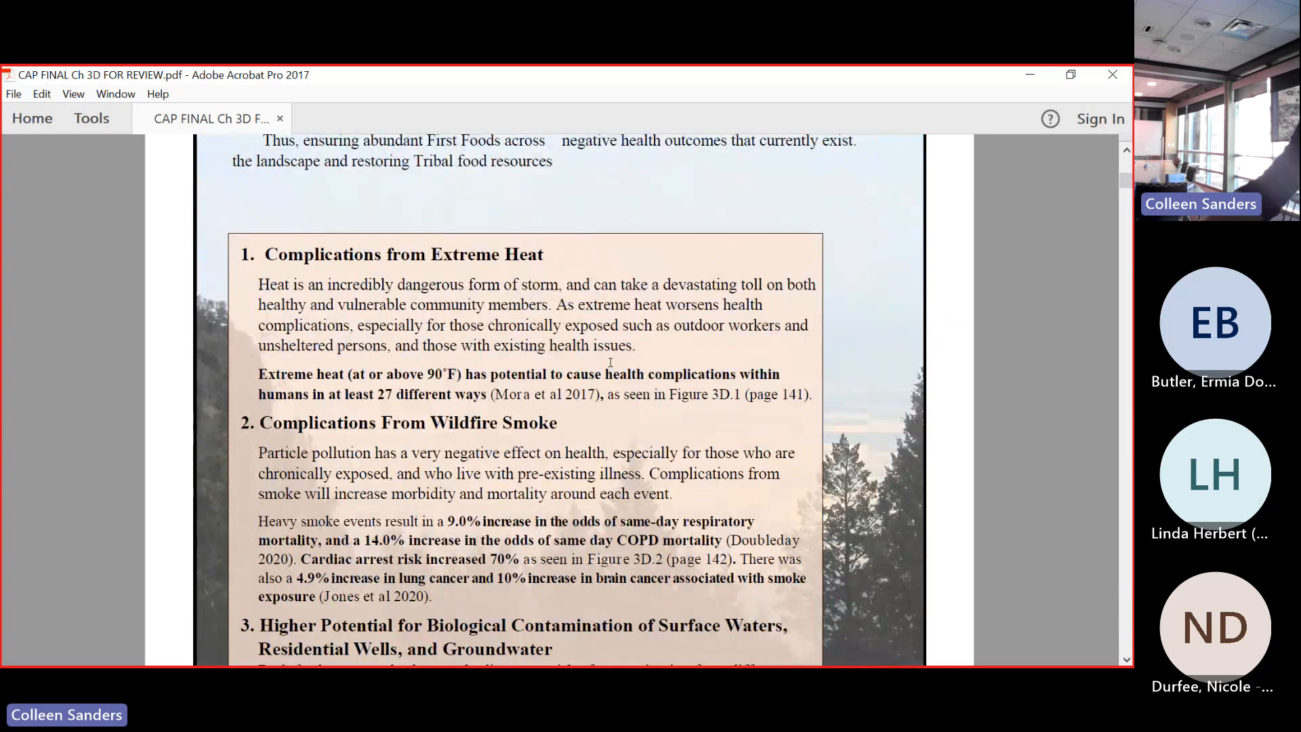
scroll("down", 3)
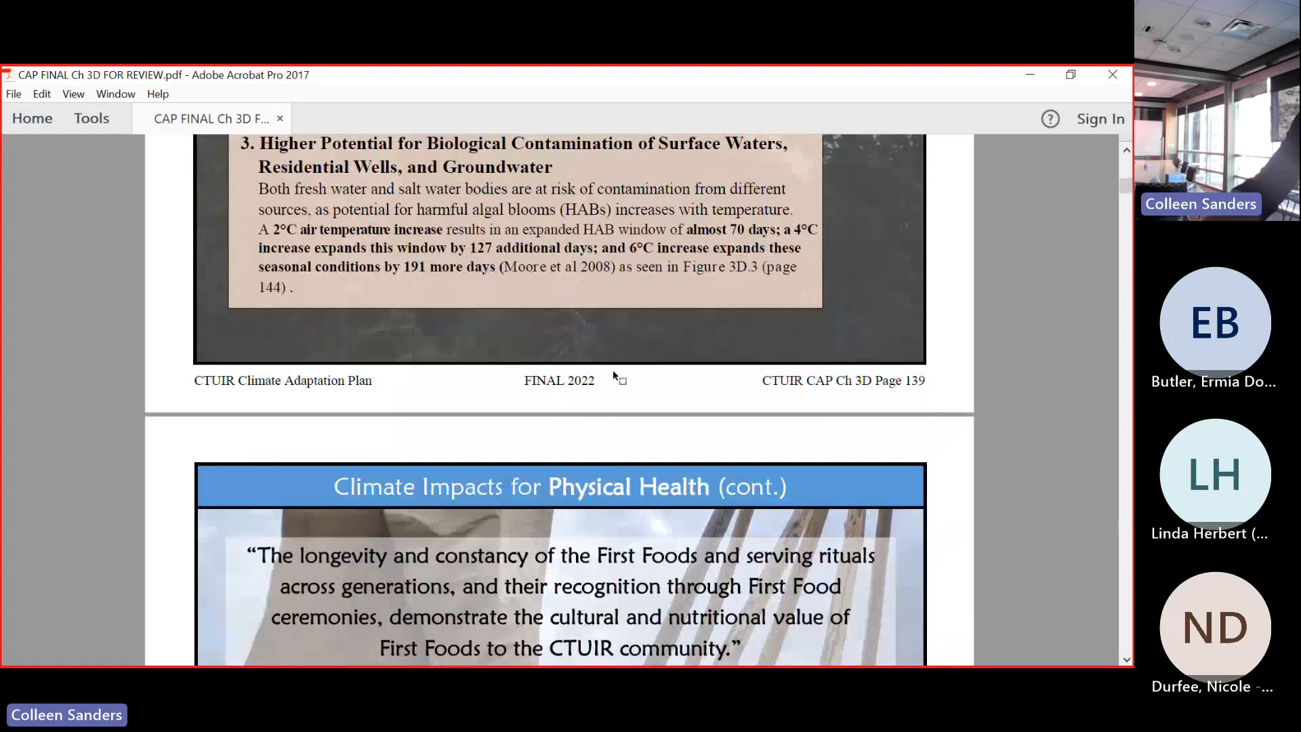
scroll("down", 3)
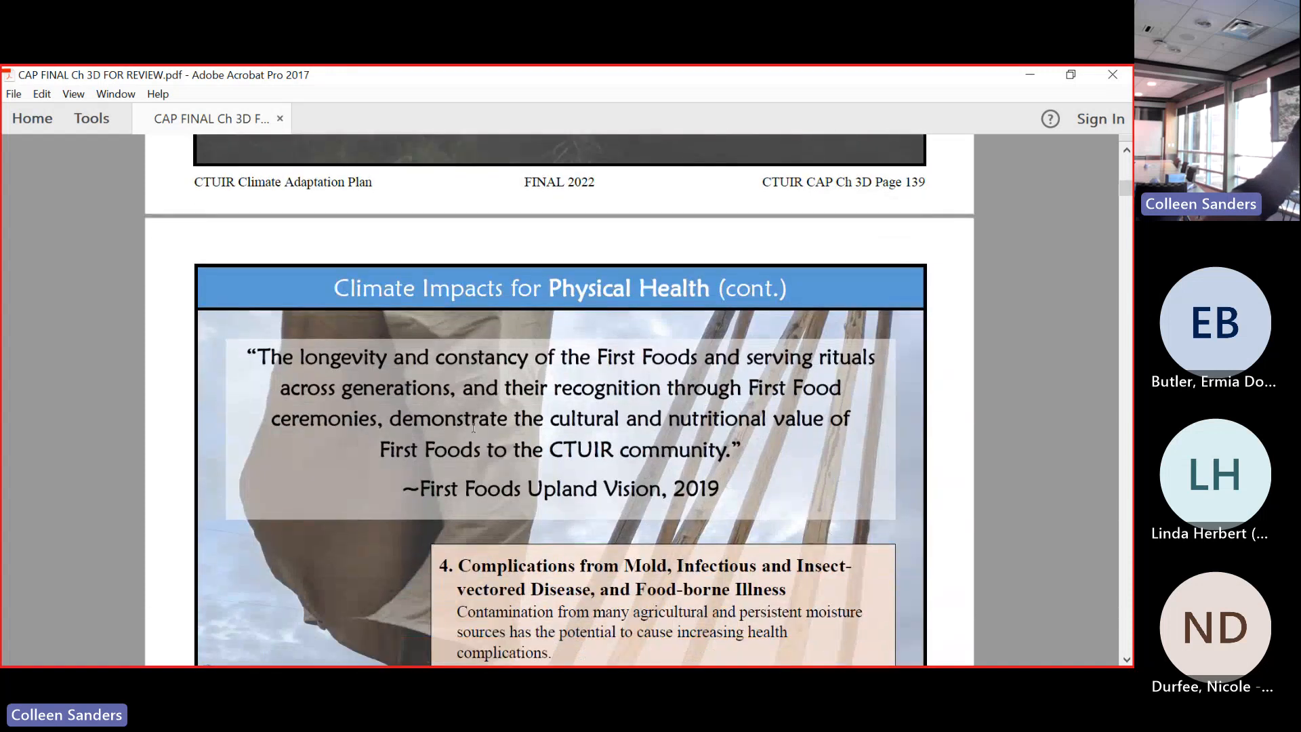
scroll("down", 3)
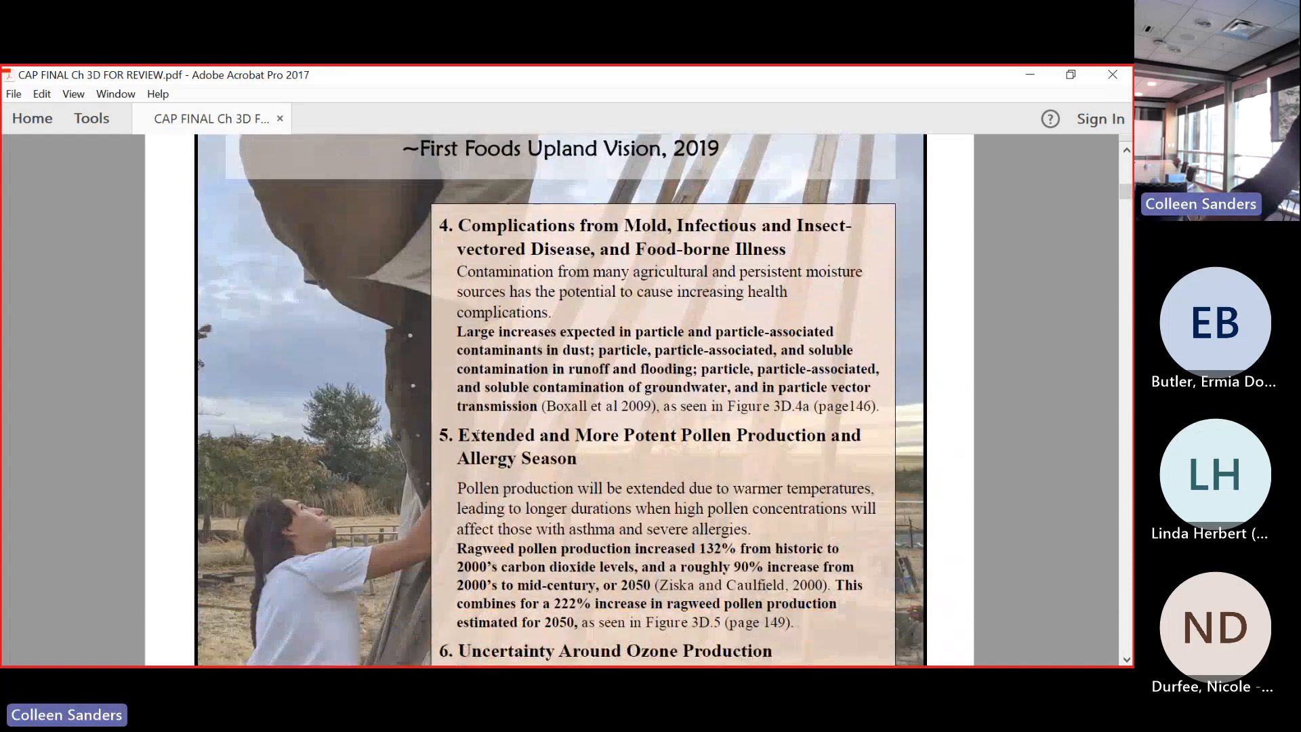
scroll("down", 3)
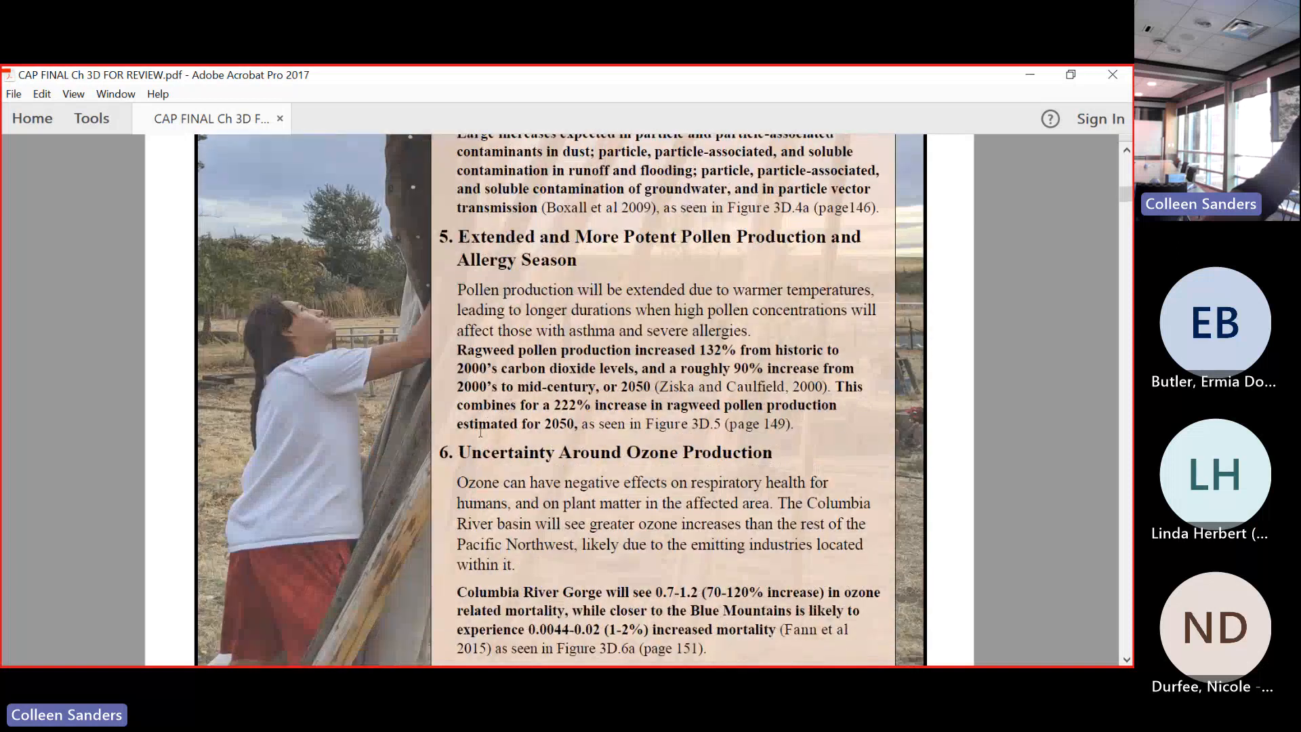
scroll("down", 3)
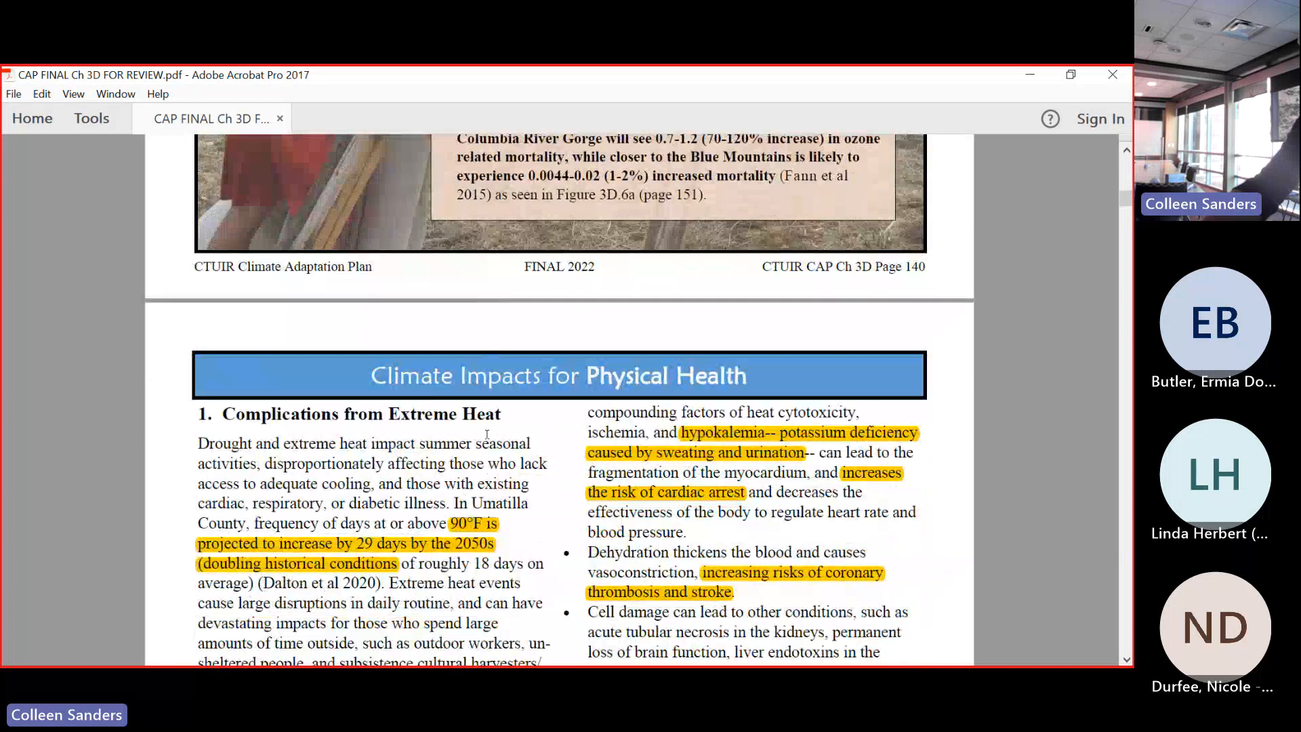
scroll("down", 3)
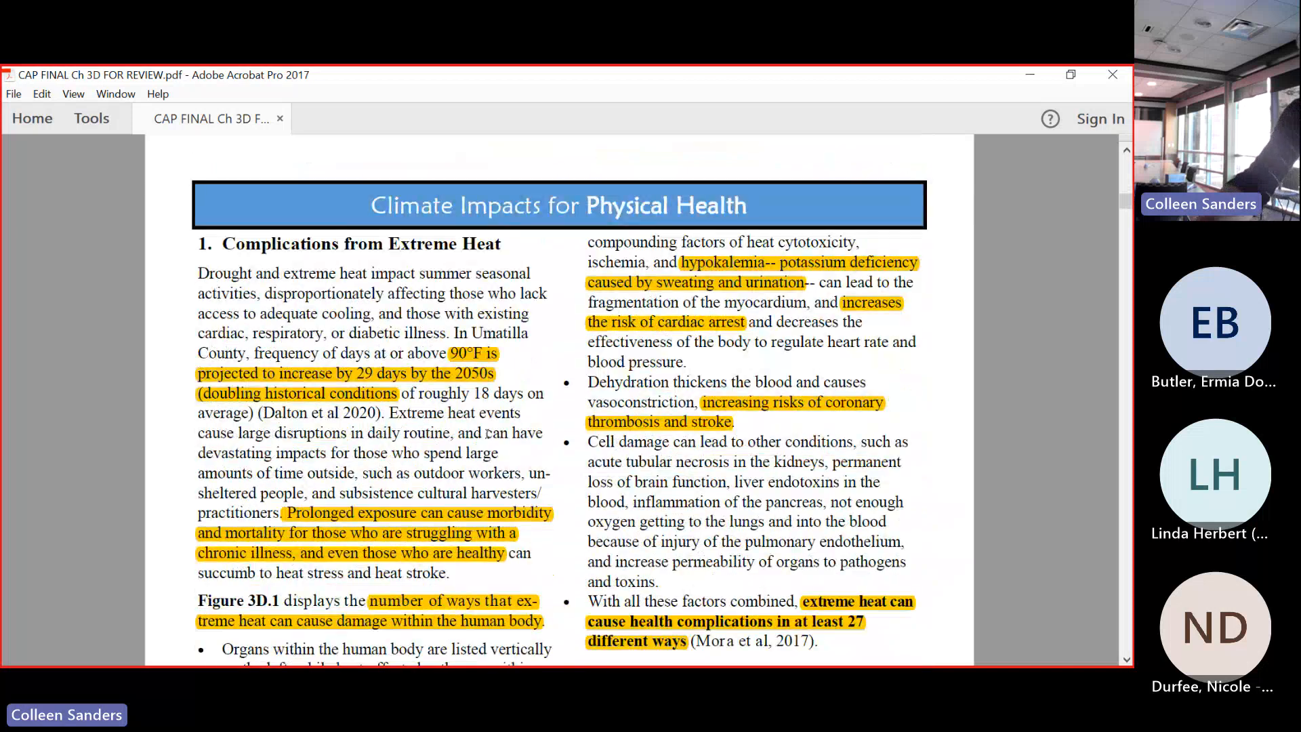
scroll("down", 3)
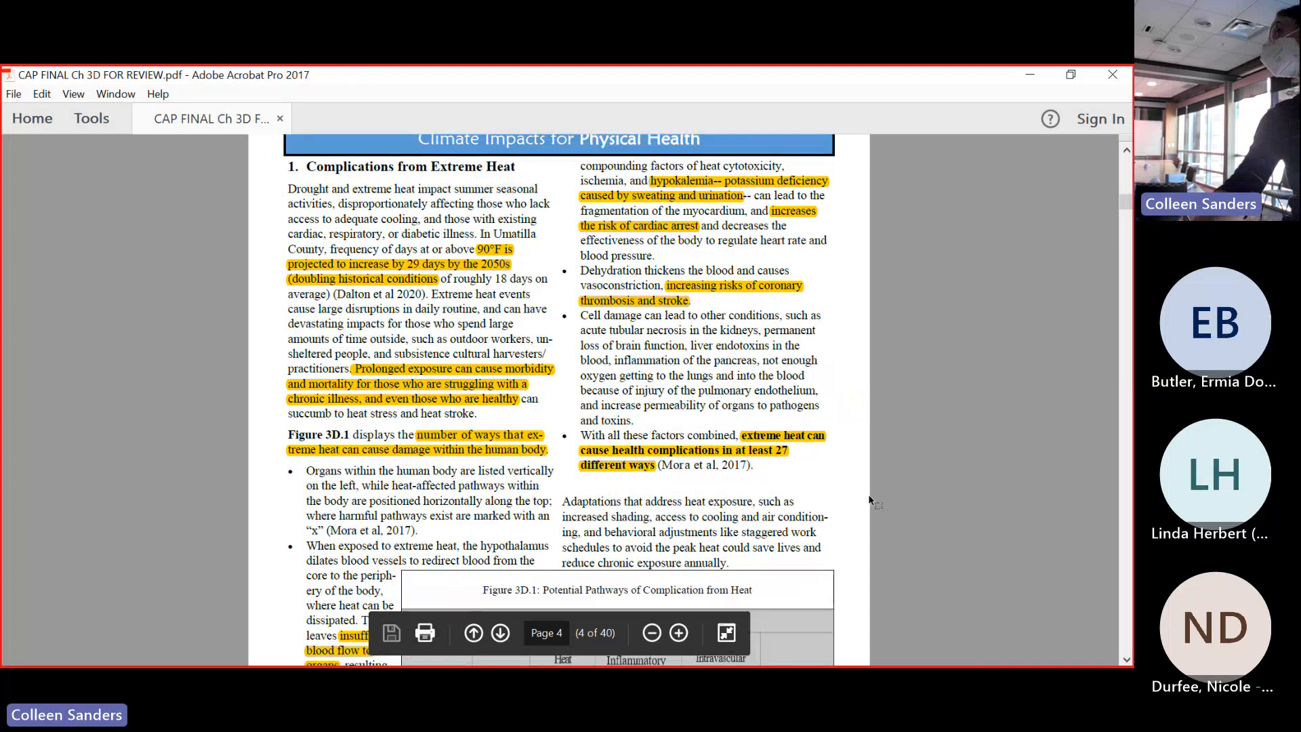
scroll("down", 3)
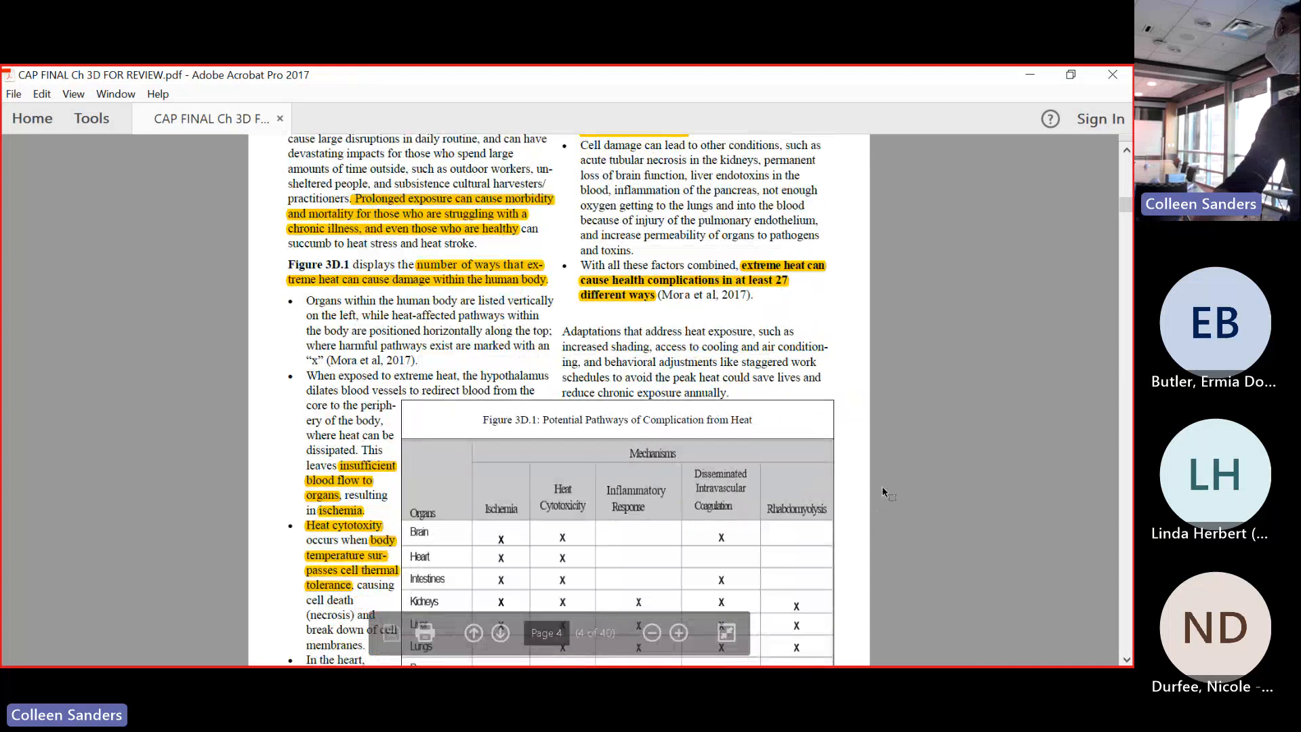
scroll("down", 3)
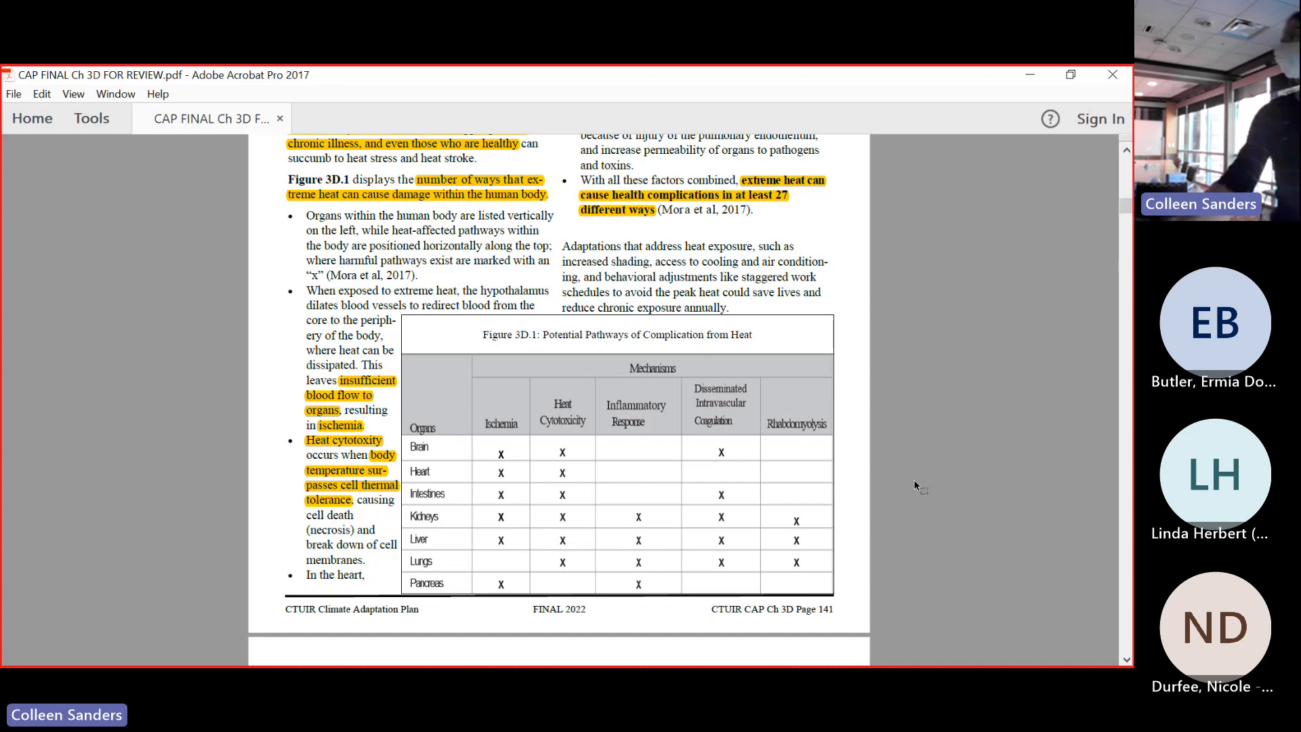
scroll("down", 3)
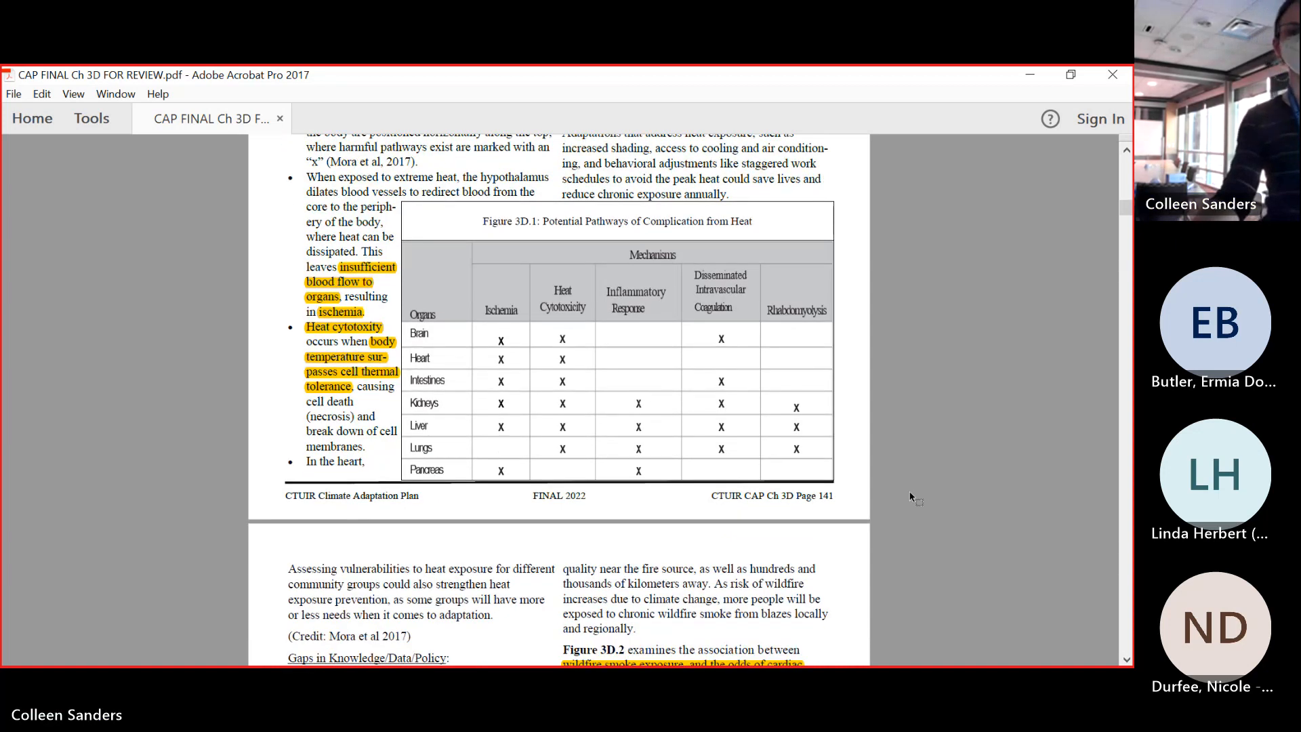
scroll("down", 3)
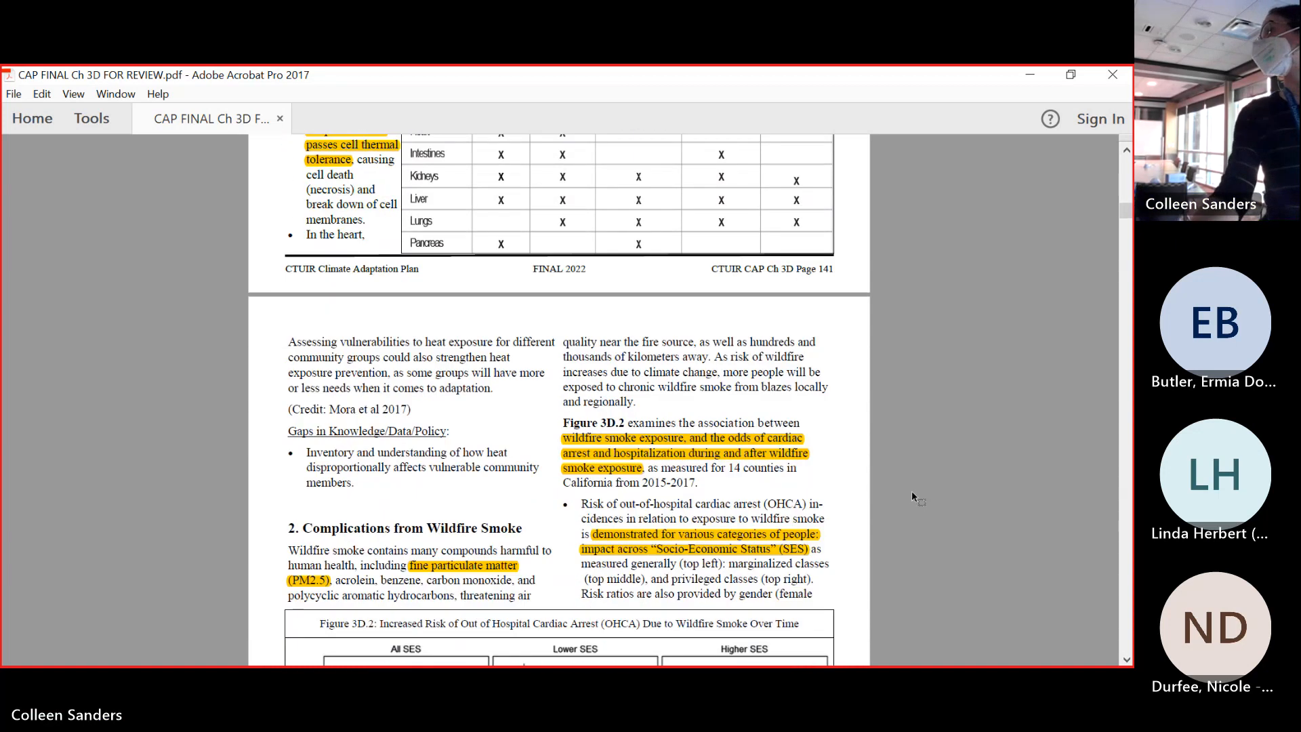
scroll("down", 3)
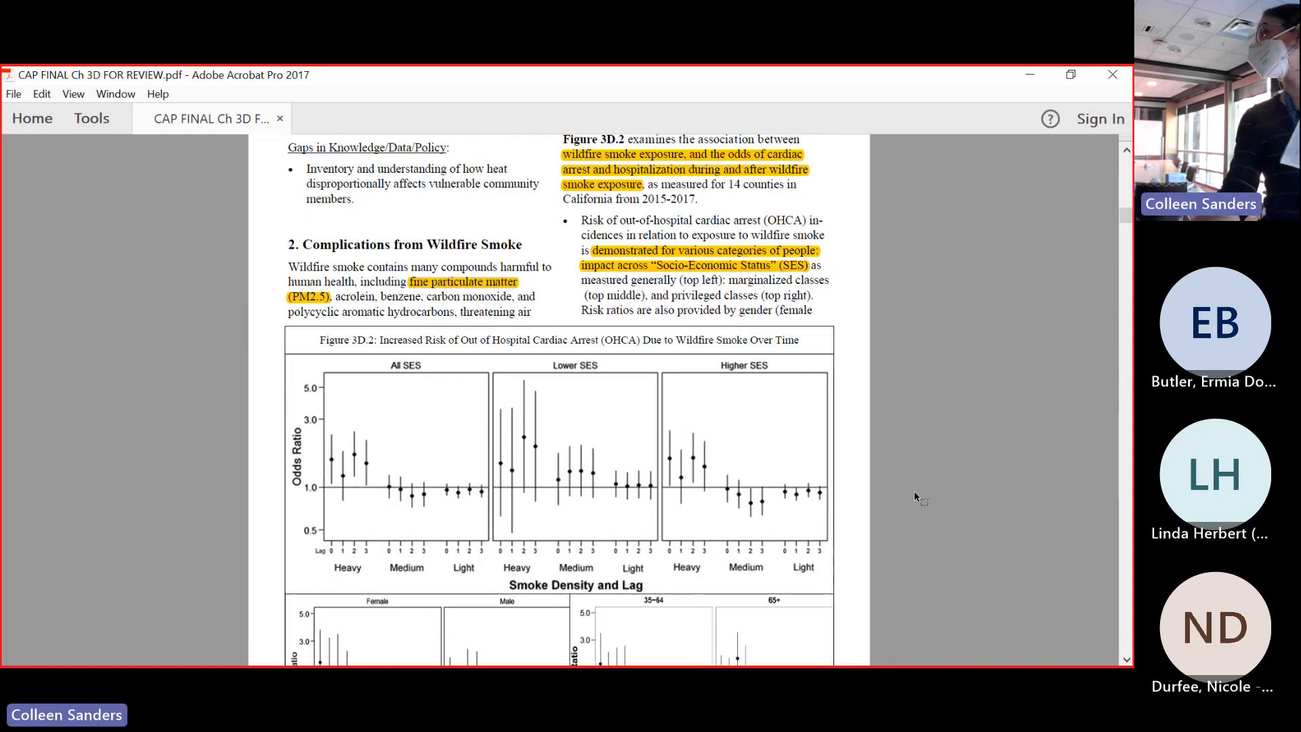
scroll("down", 3)
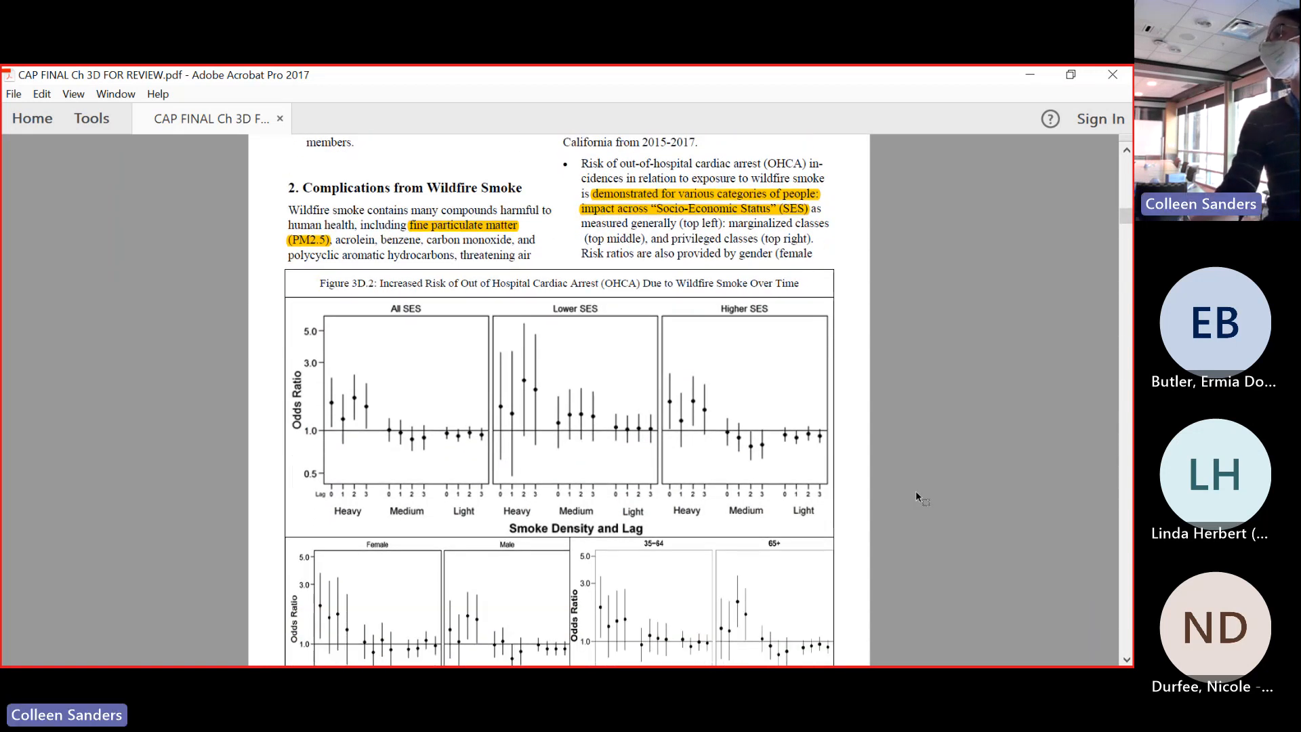
scroll("down", 3)
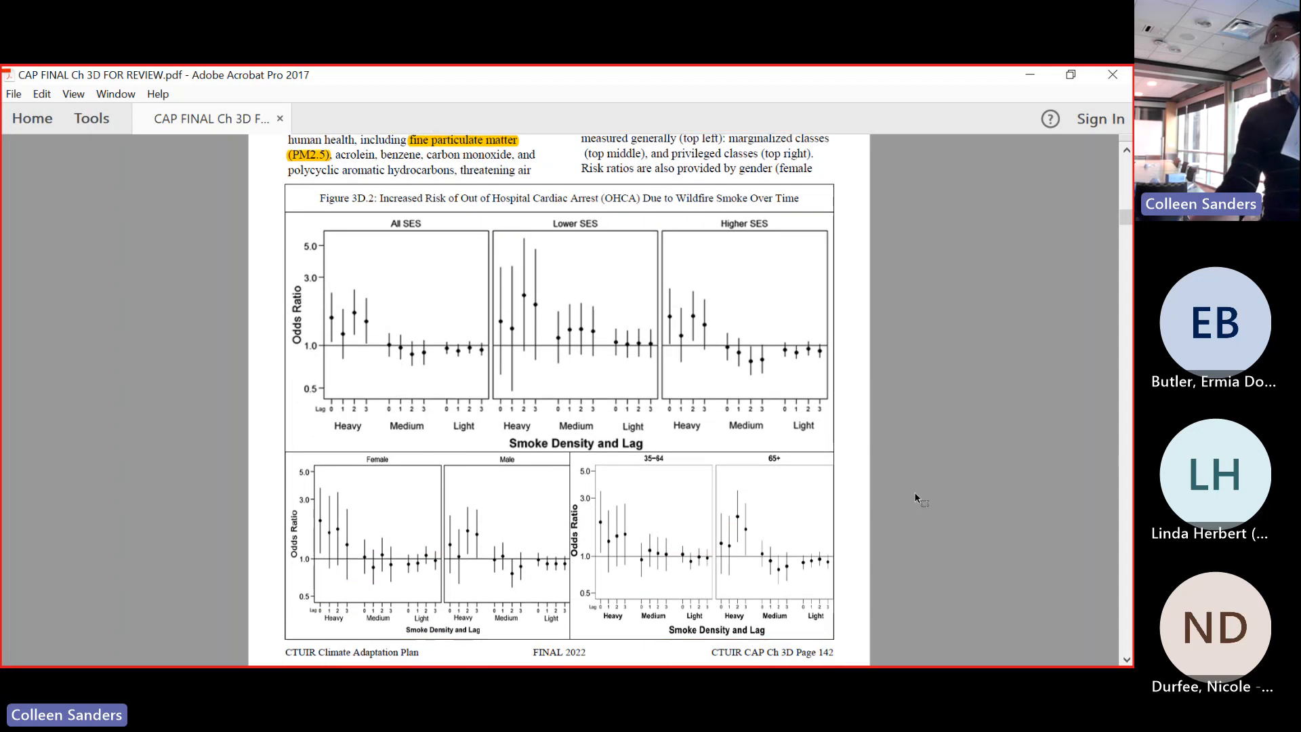
mouse_move(923, 510)
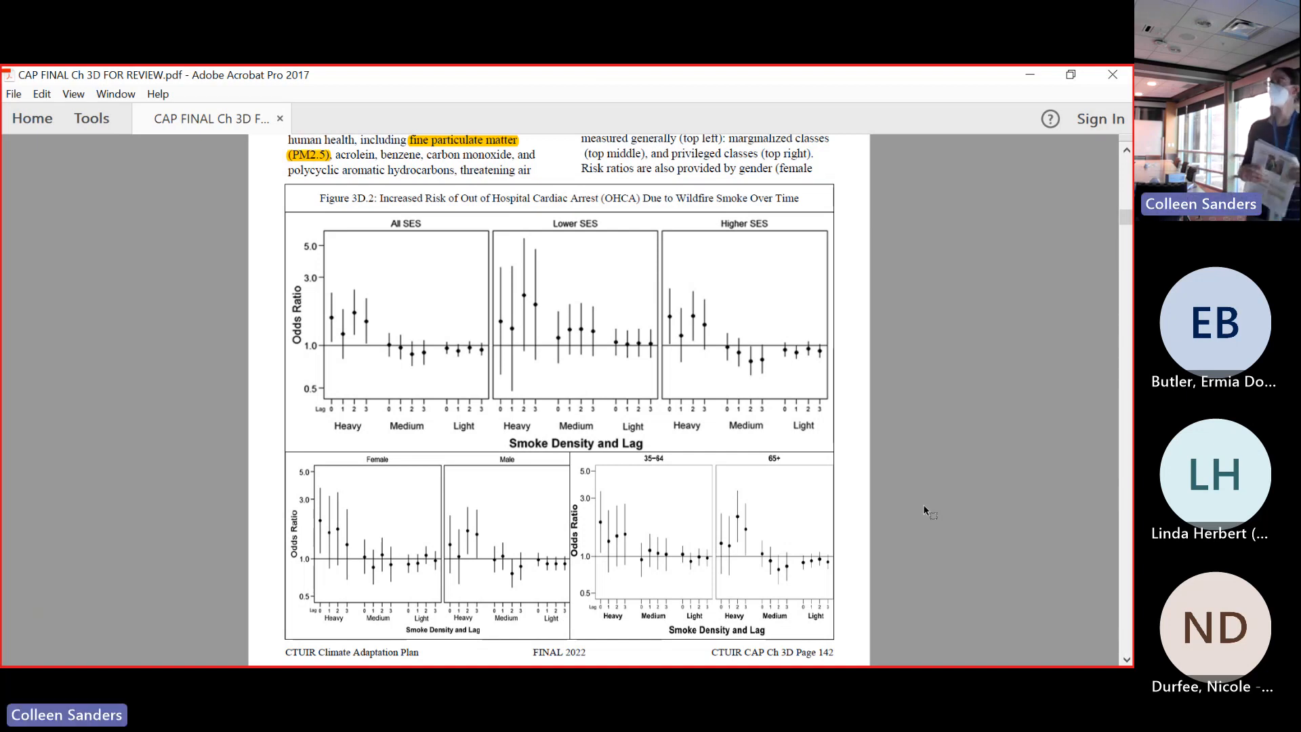
scroll("down", 3)
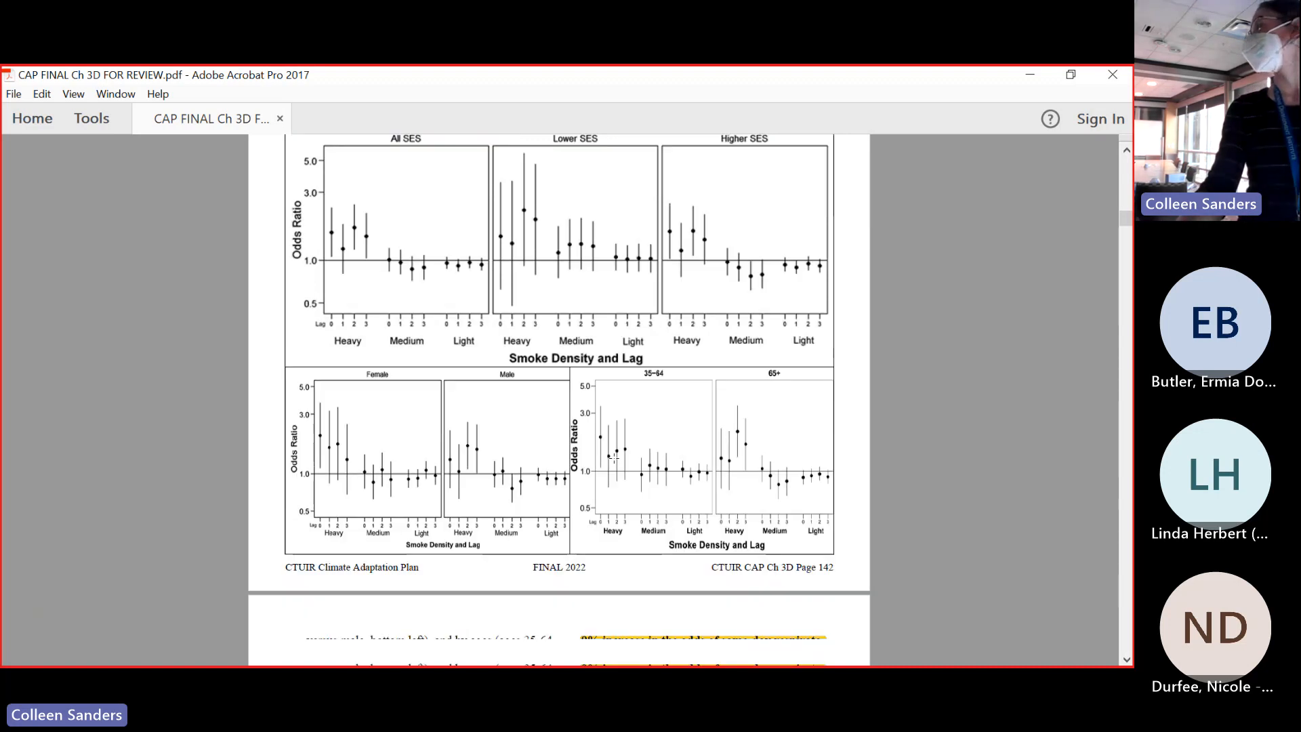
scroll("down", 3)
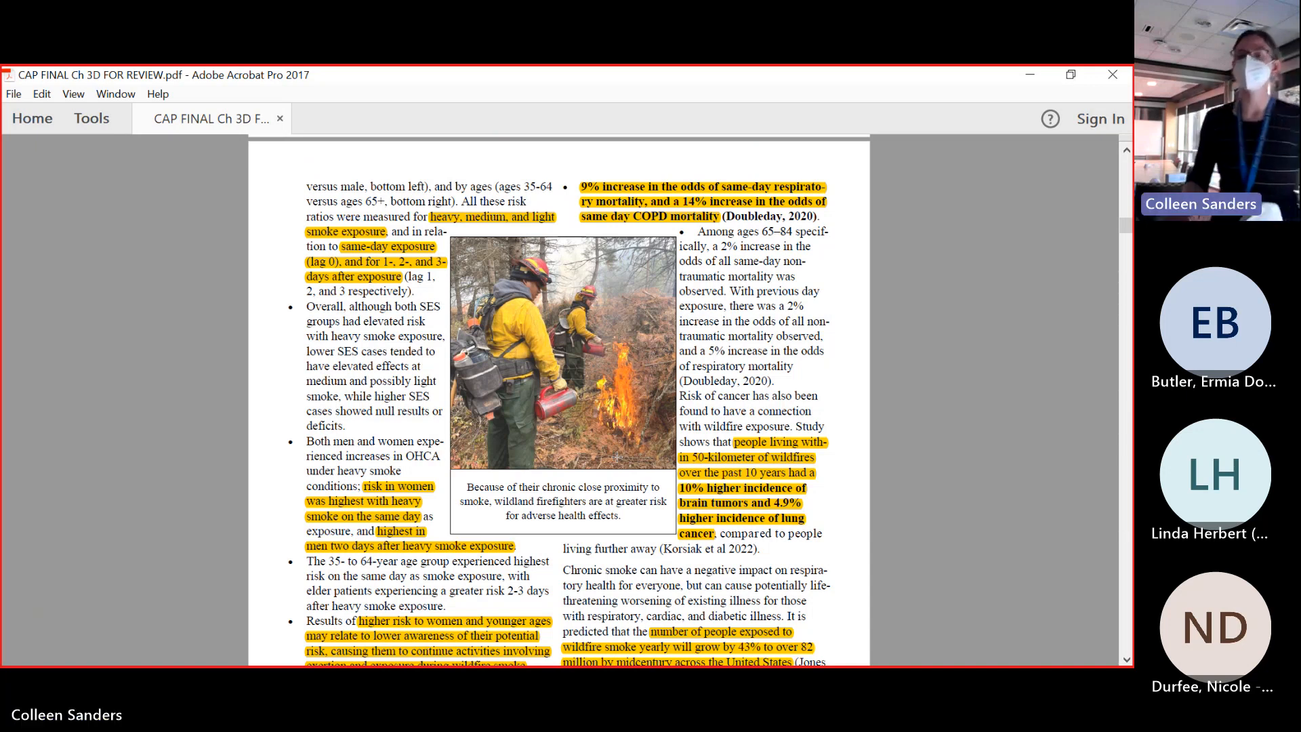
scroll("down", 3)
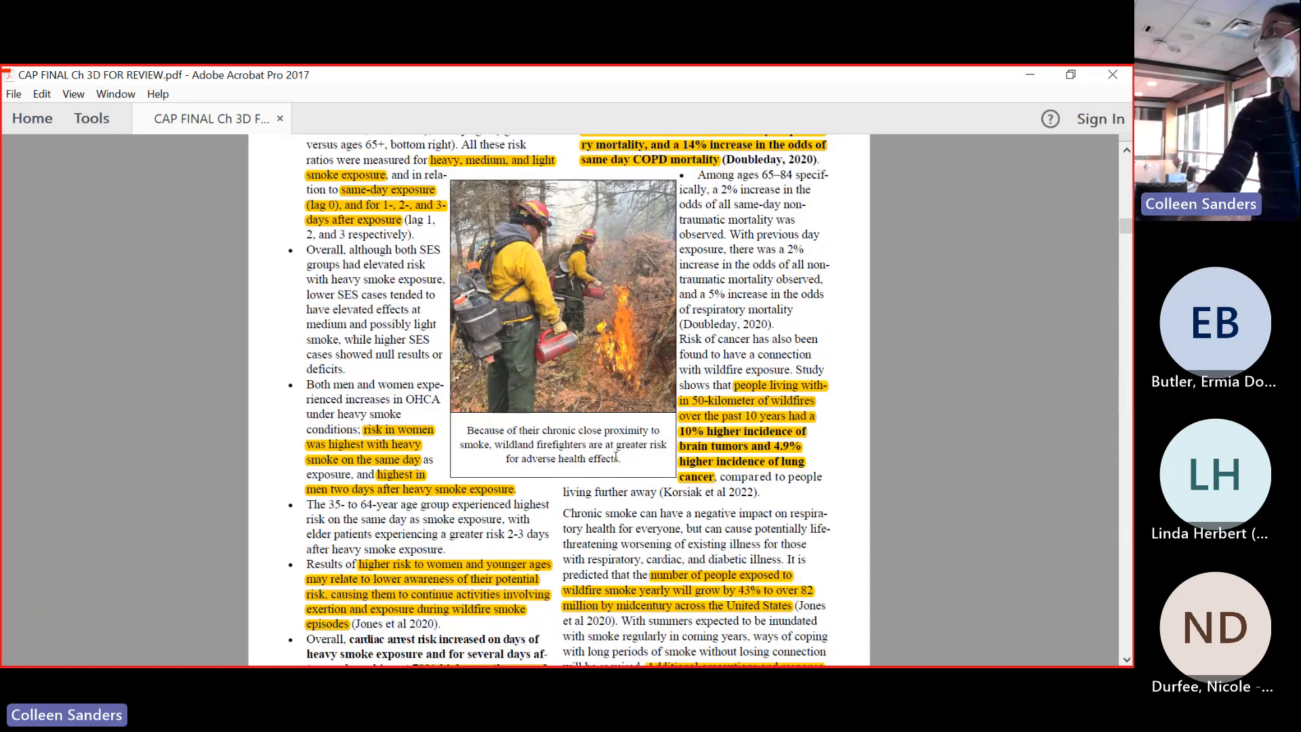
scroll("down", 3)
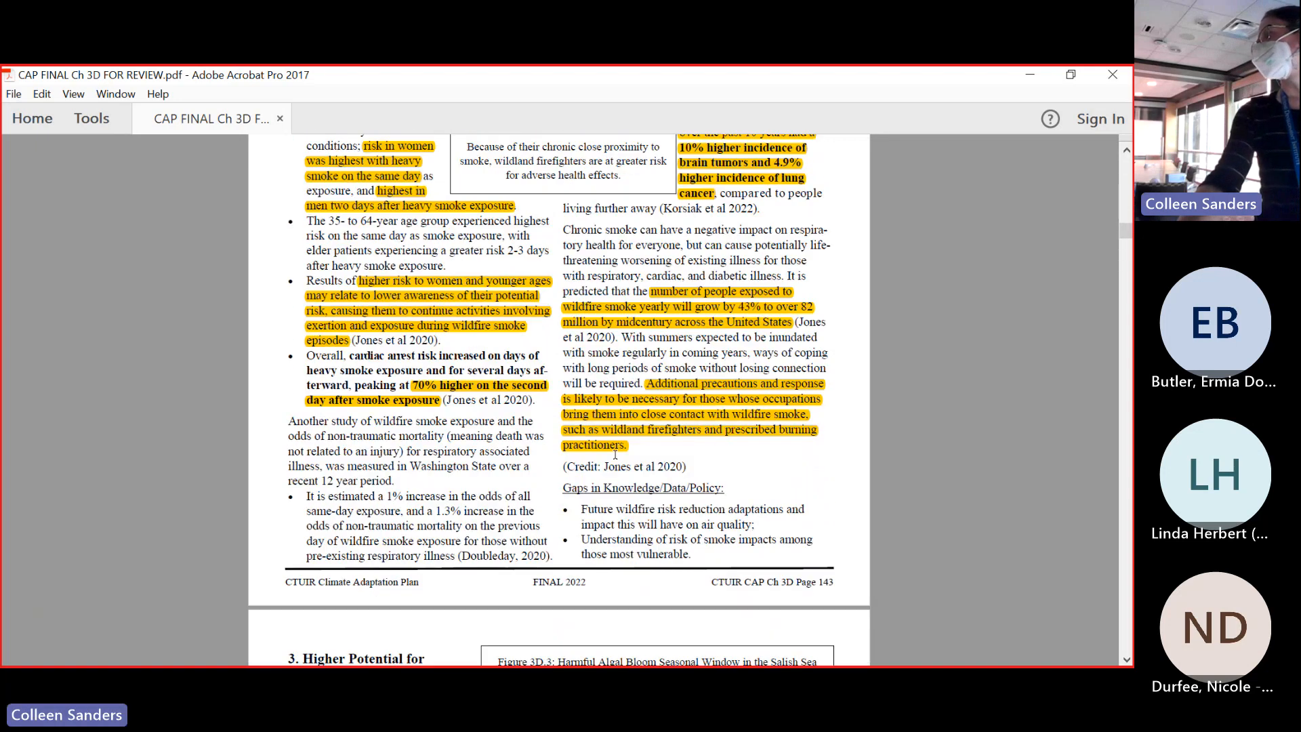
scroll("down", 3)
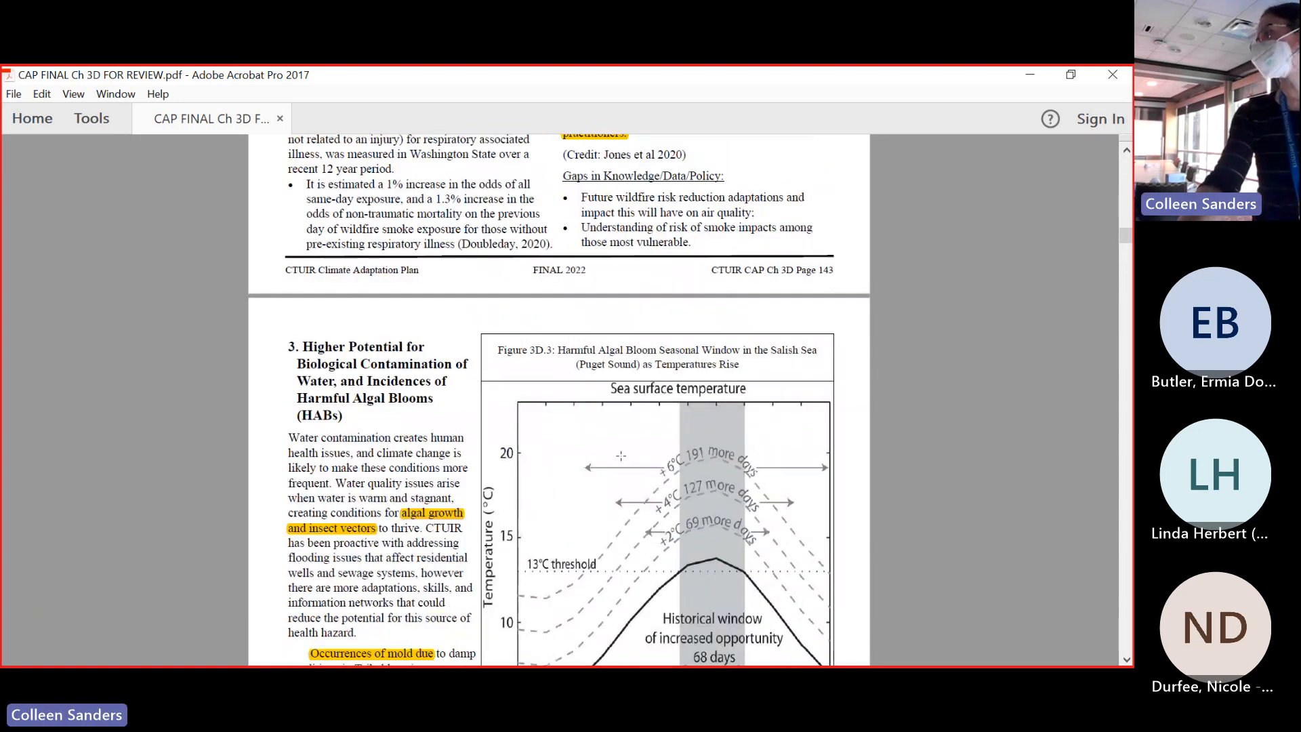
scroll("down", 3)
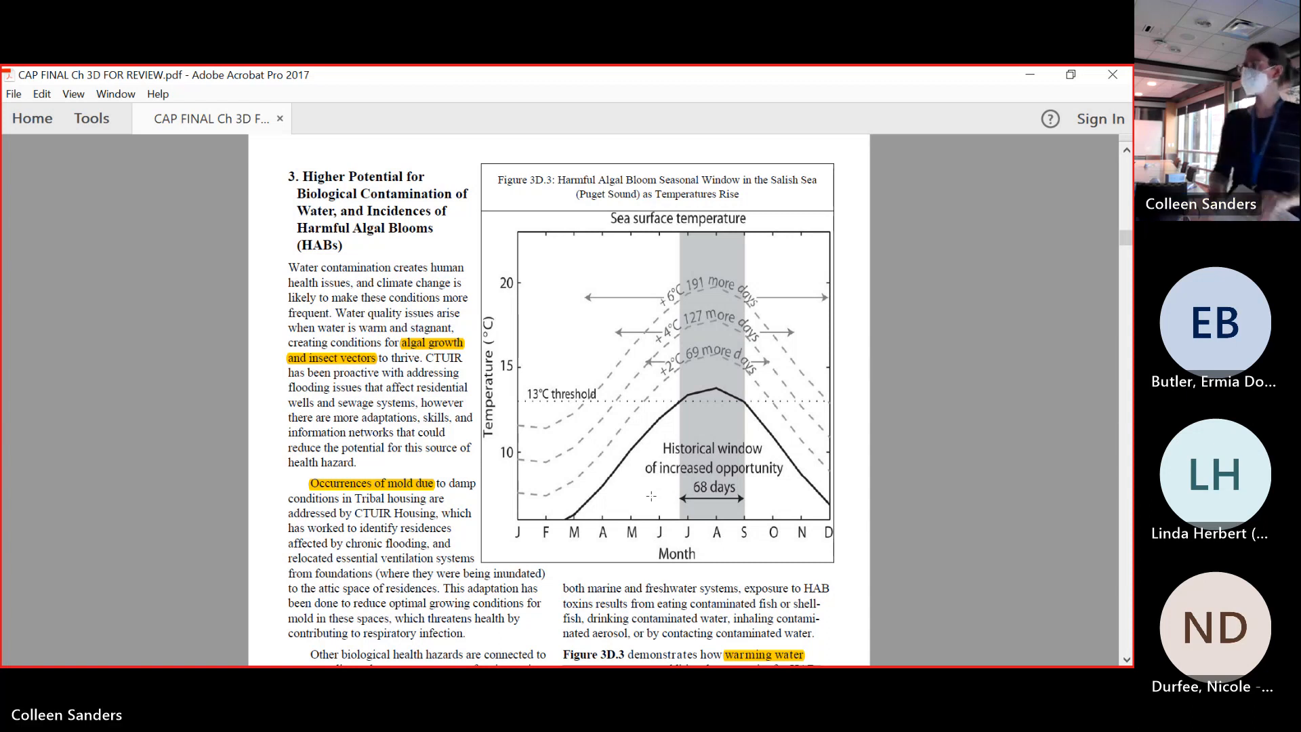
scroll("down", 3)
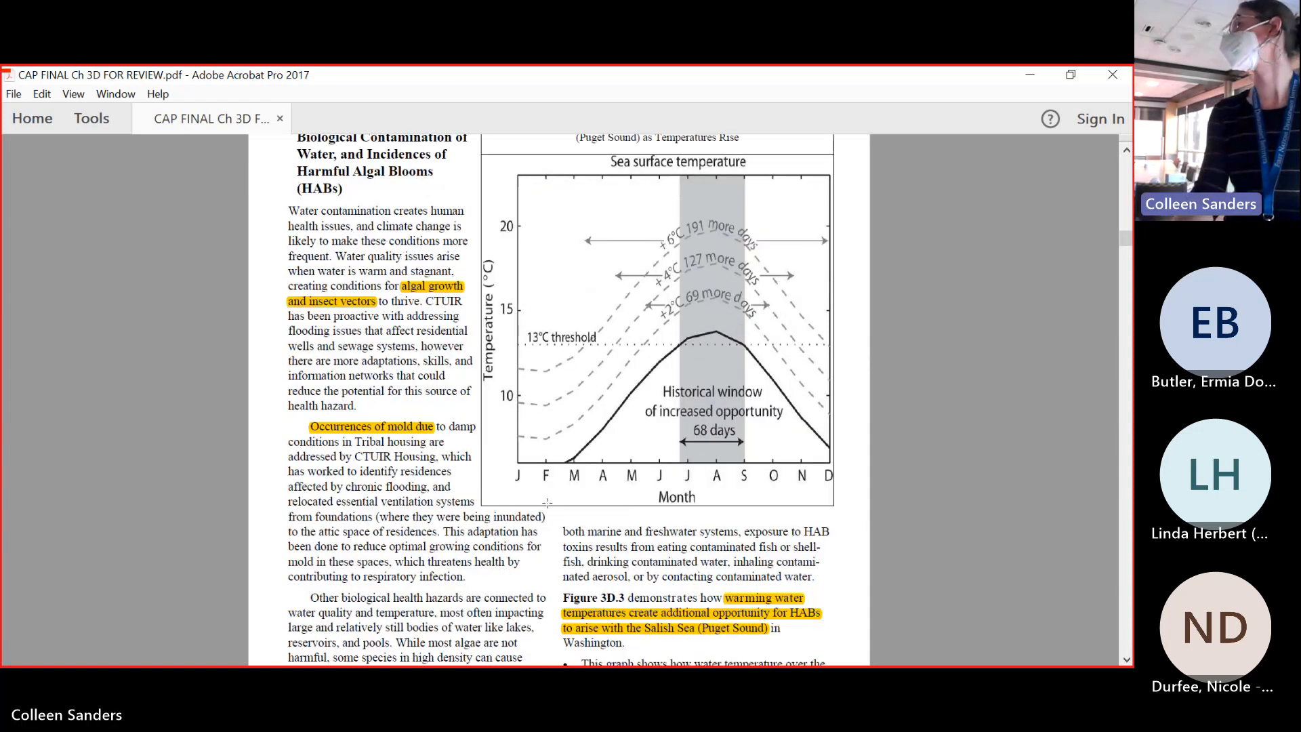
scroll("down", 3)
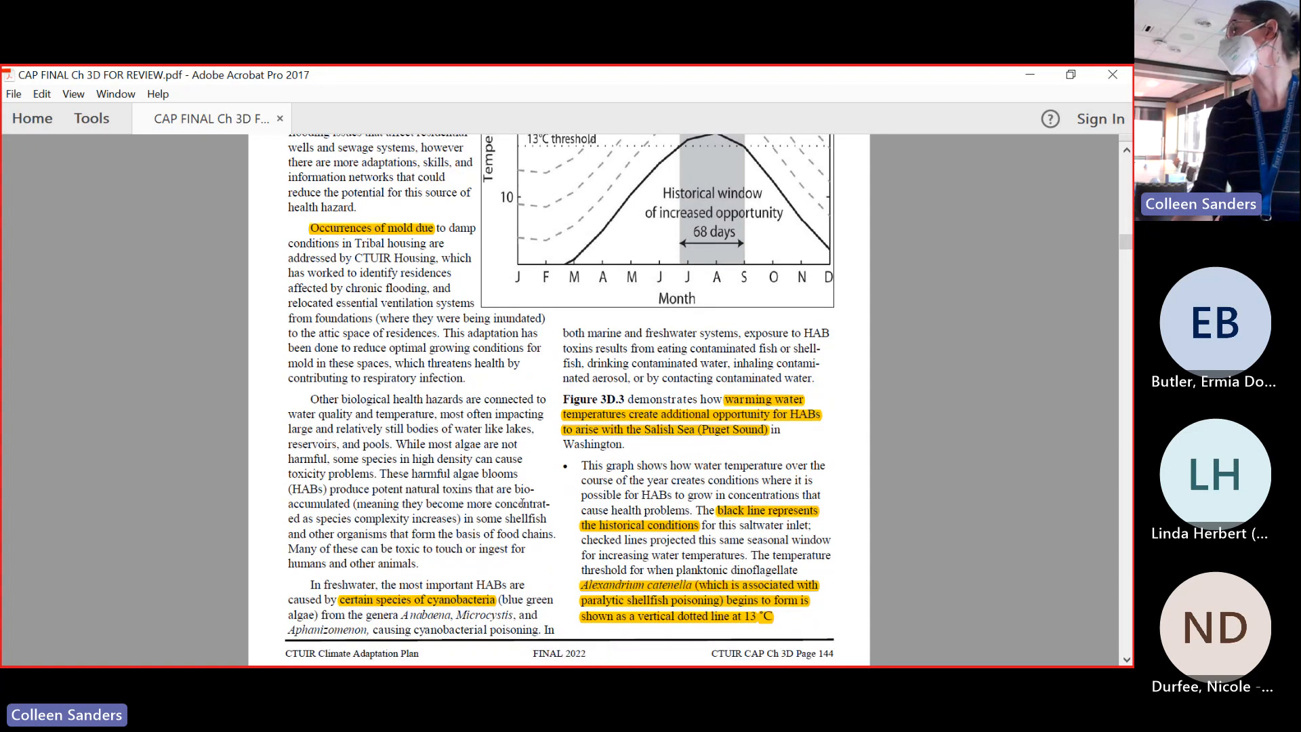
scroll("down", 3)
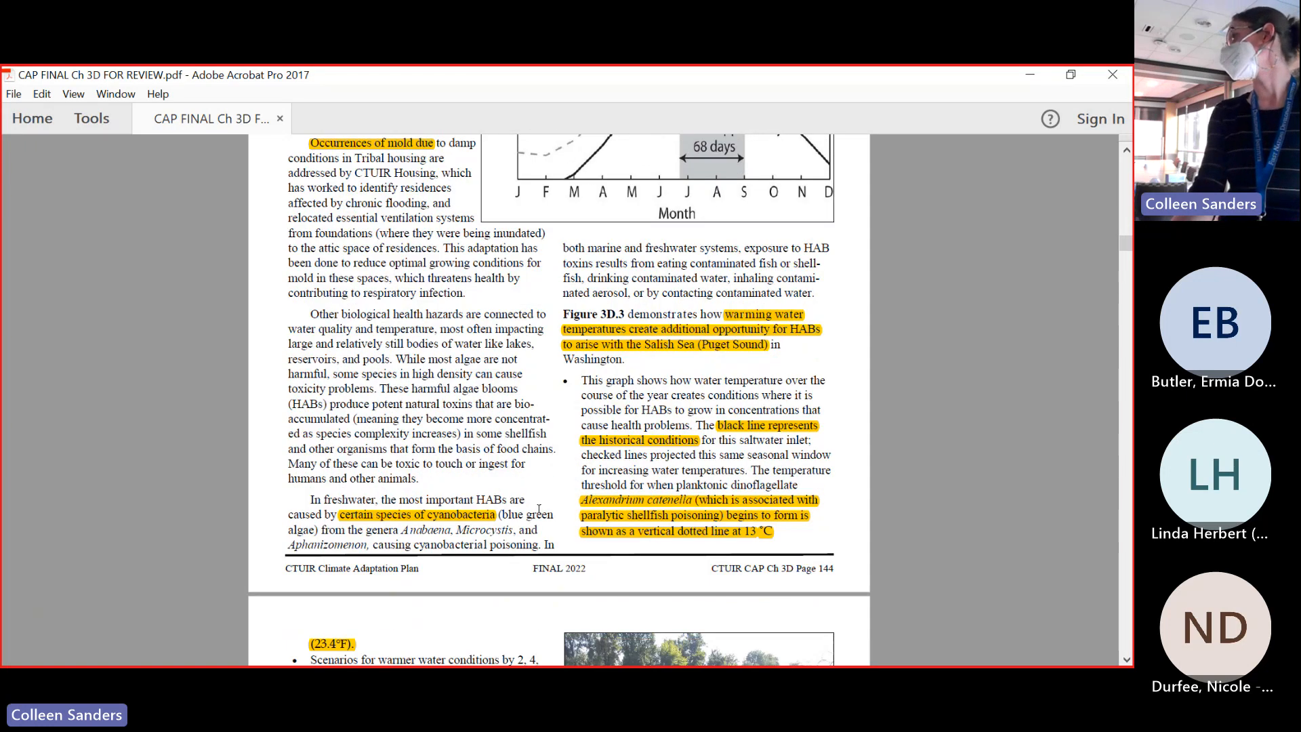
scroll("down", 3)
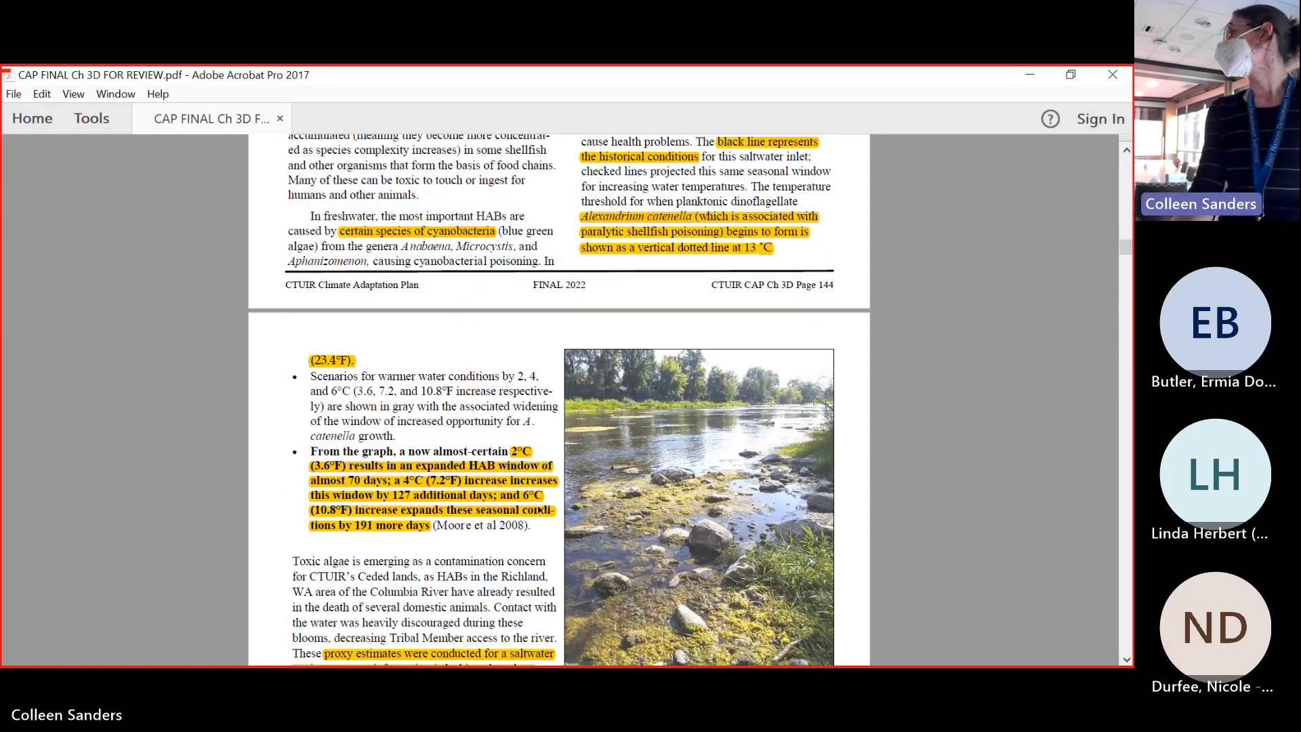
scroll("down", 3)
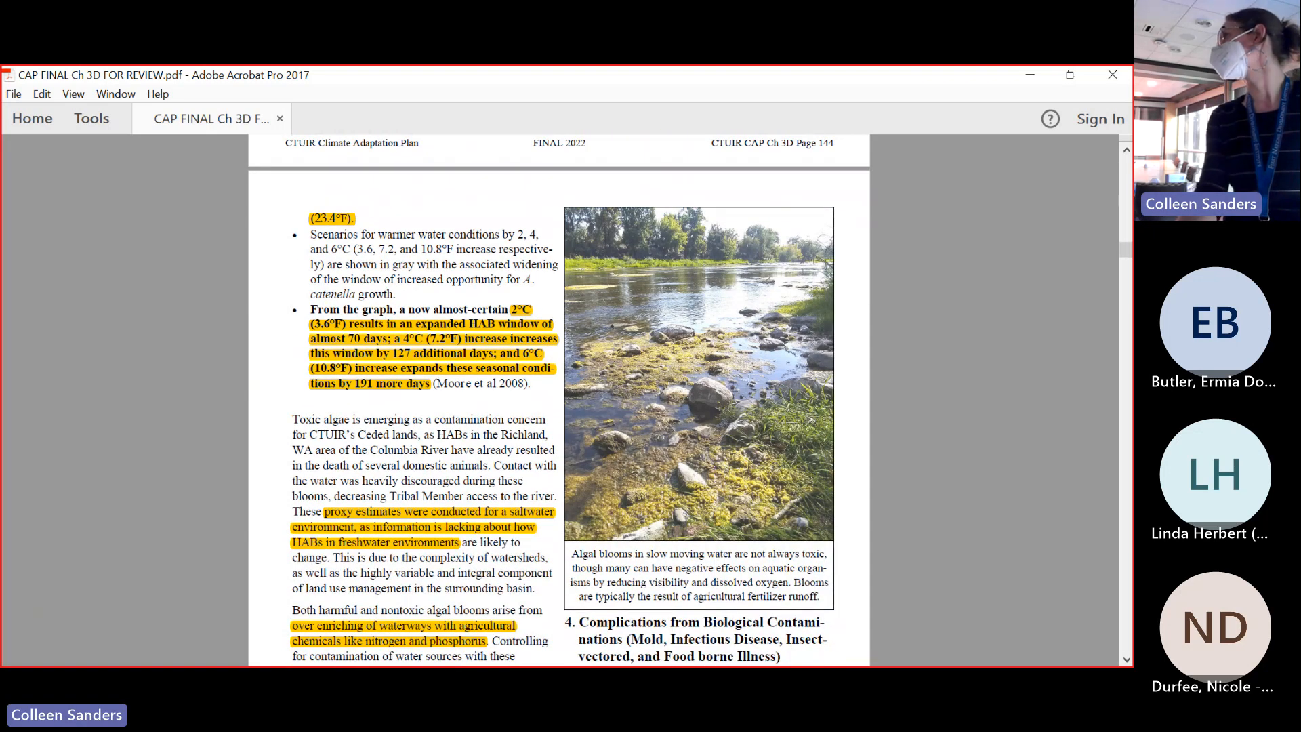
mouse_move(903, 411)
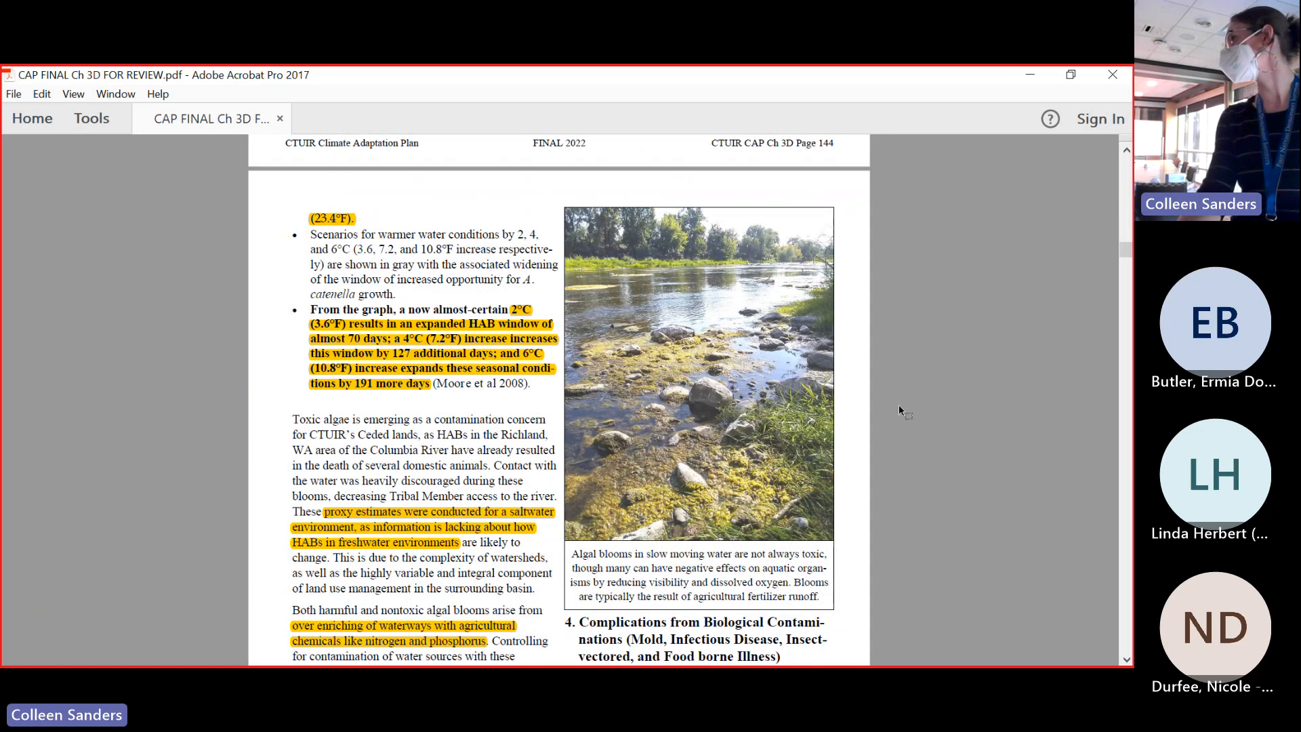
scroll("down", 3)
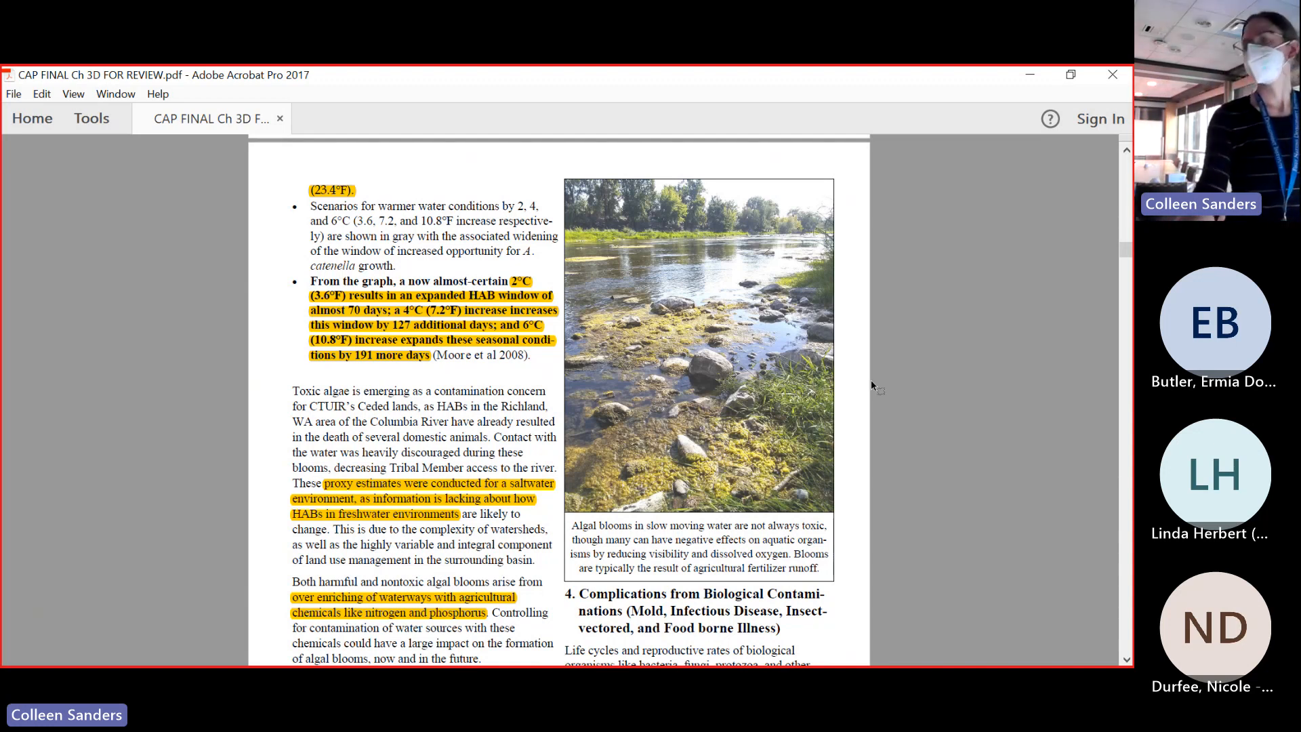
scroll("down", 3)
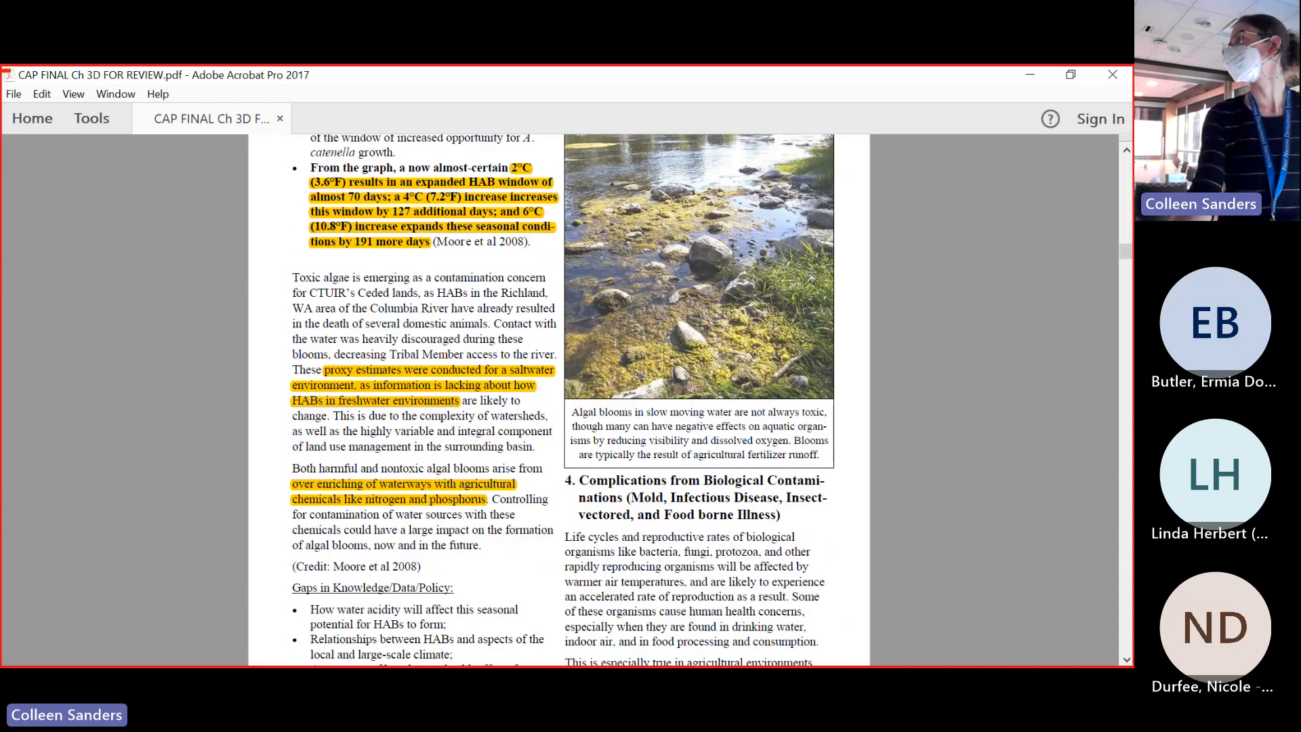
scroll("up", 3)
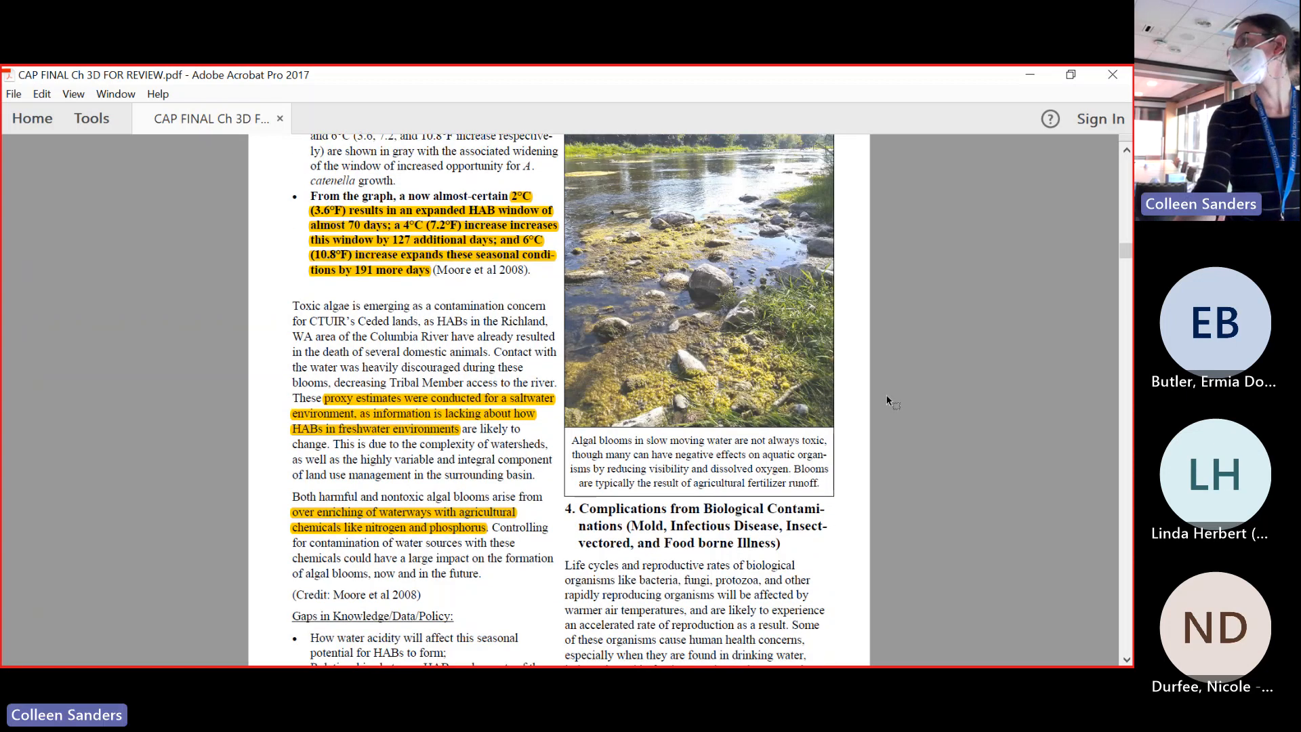
scroll("up", 3)
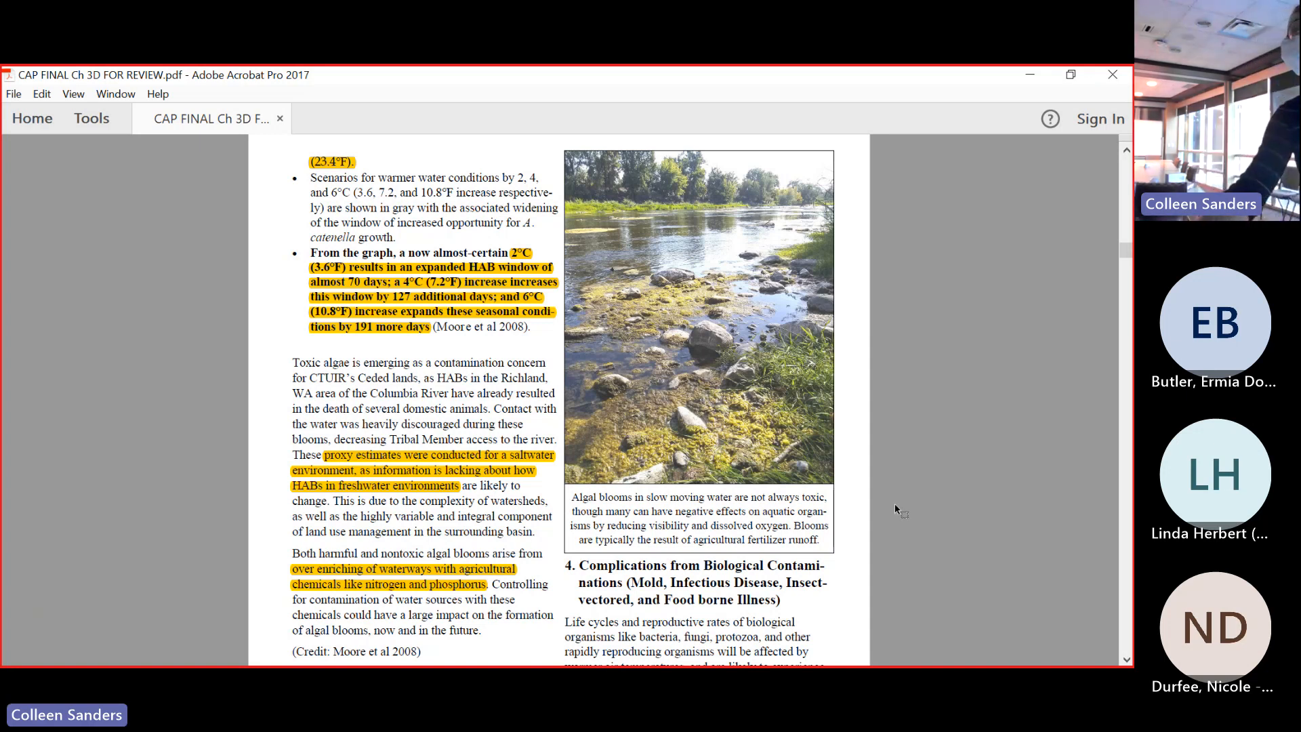
scroll("down", 3)
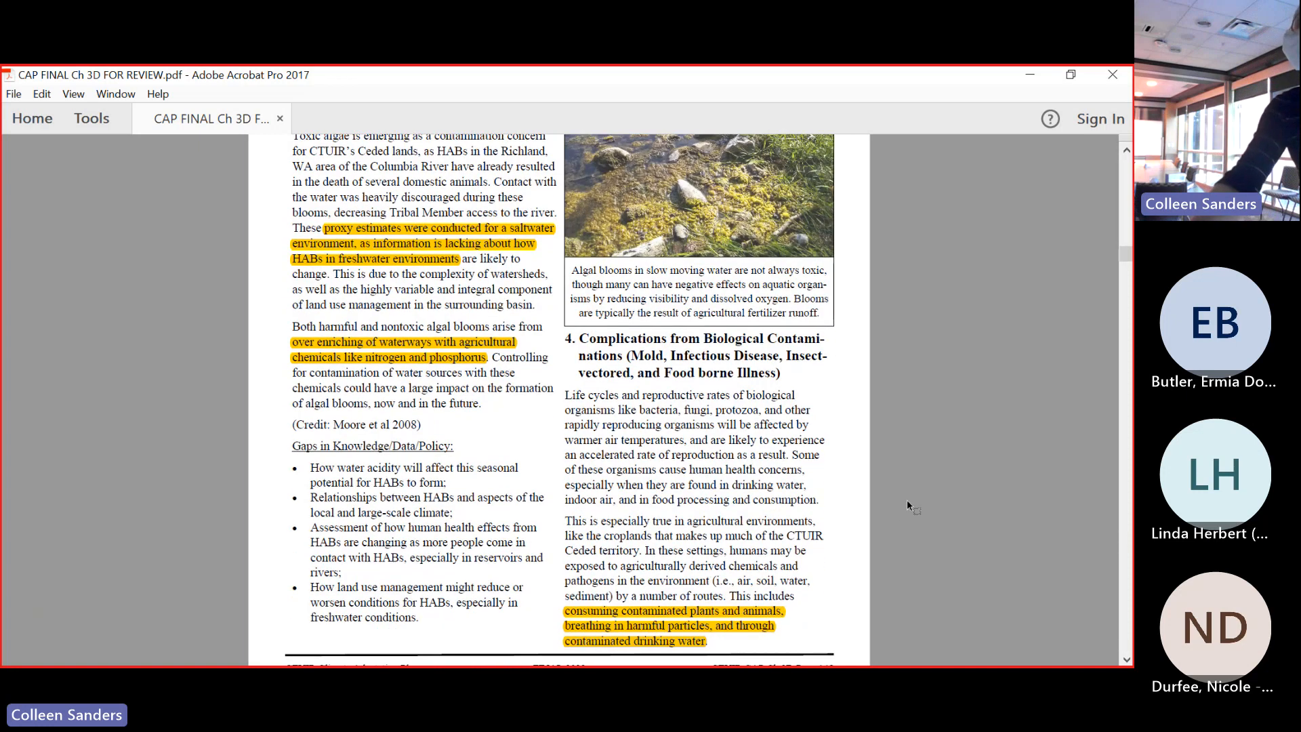
mouse_move(919, 546)
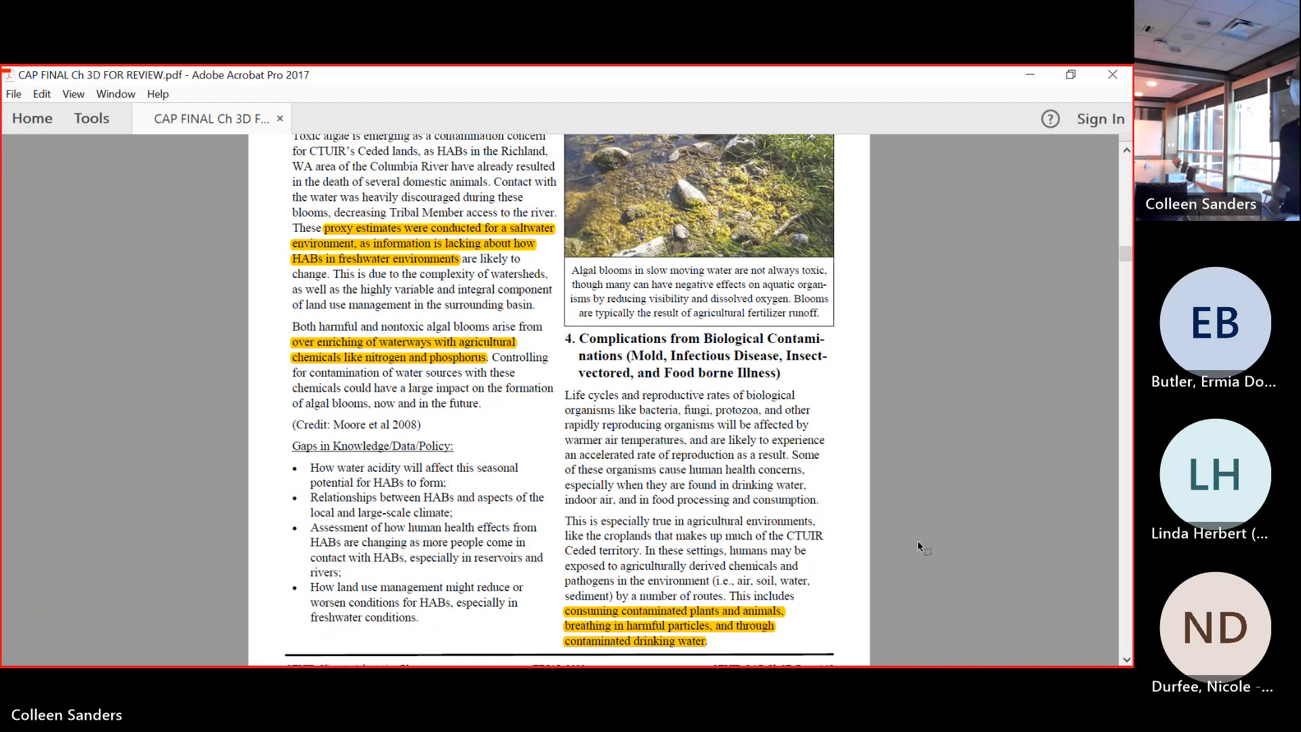
scroll("down", 3)
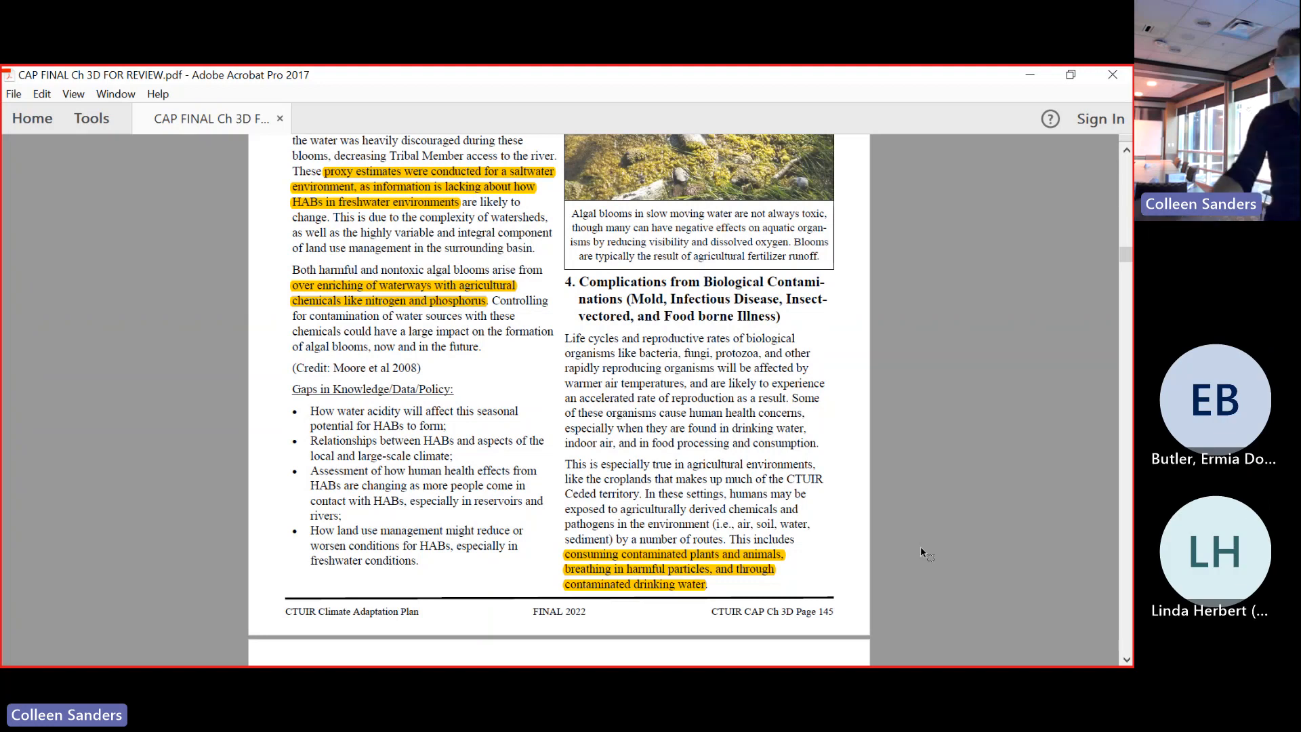
mouse_move(904, 536)
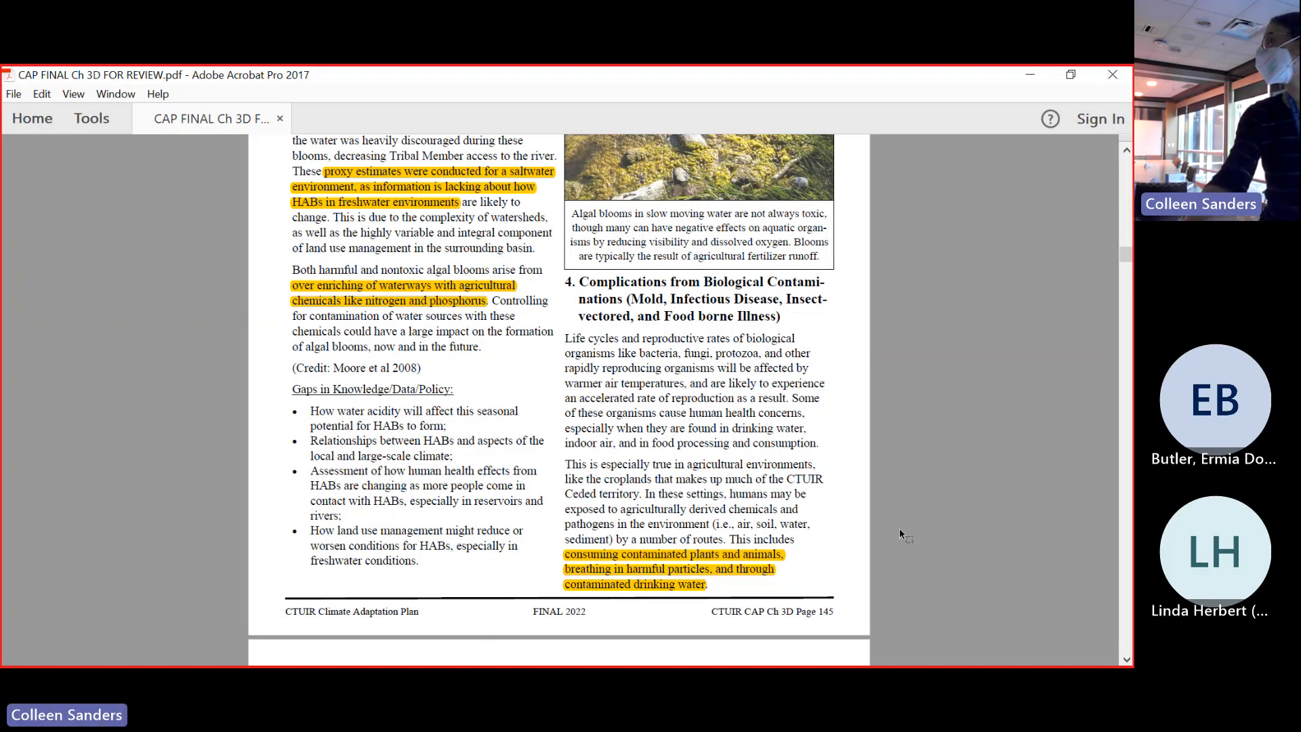
mouse_move(912, 523)
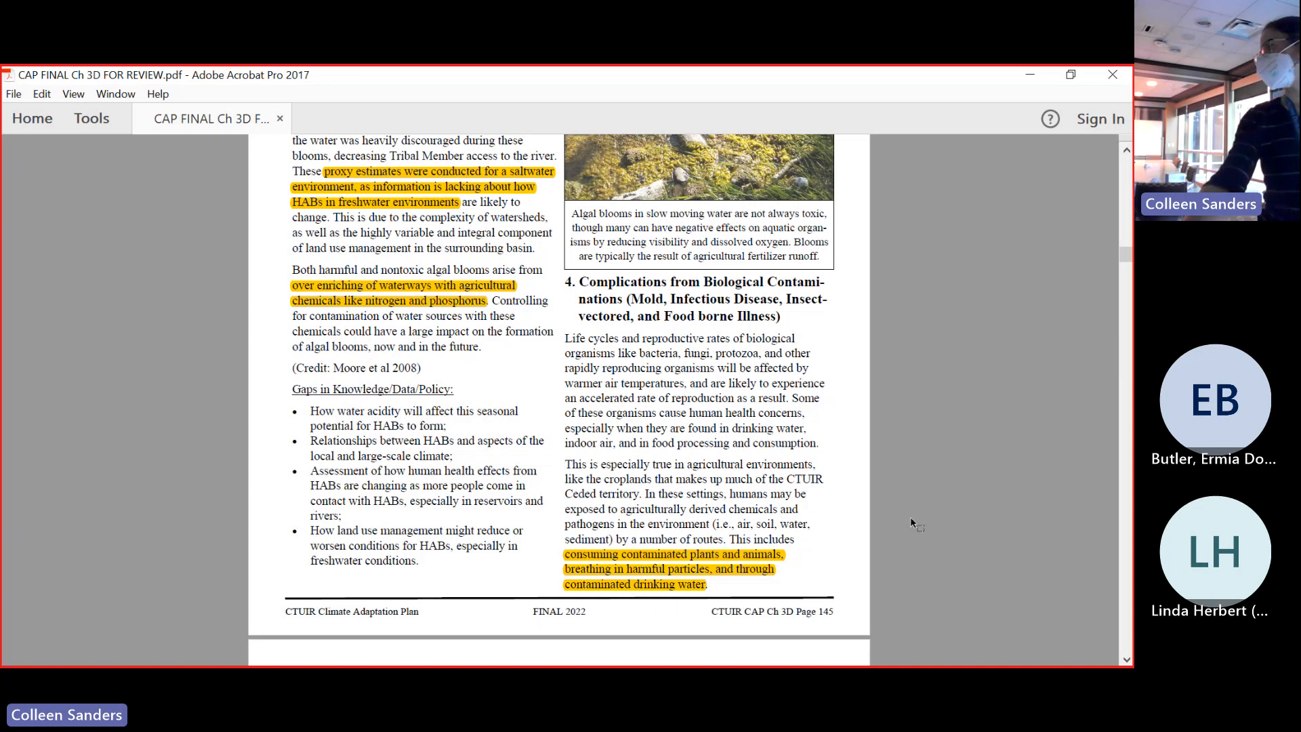
scroll("down", 3)
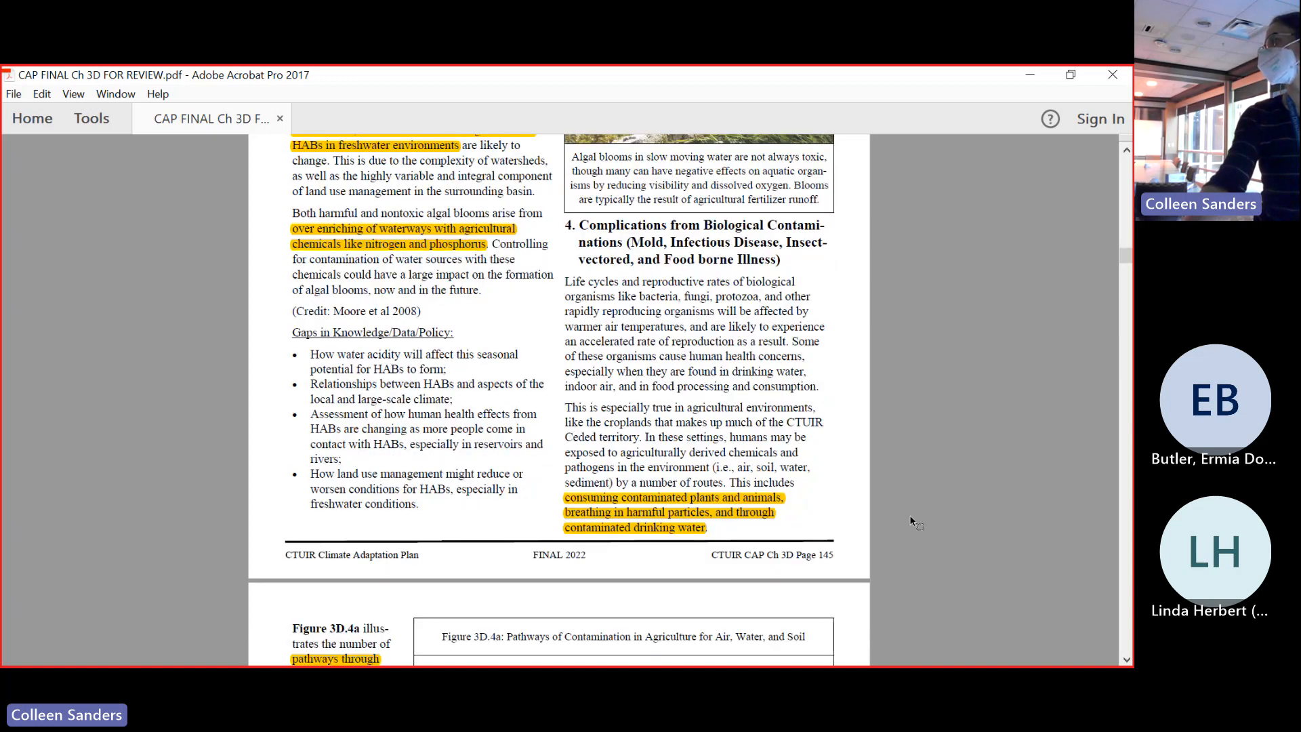
scroll("down", 3)
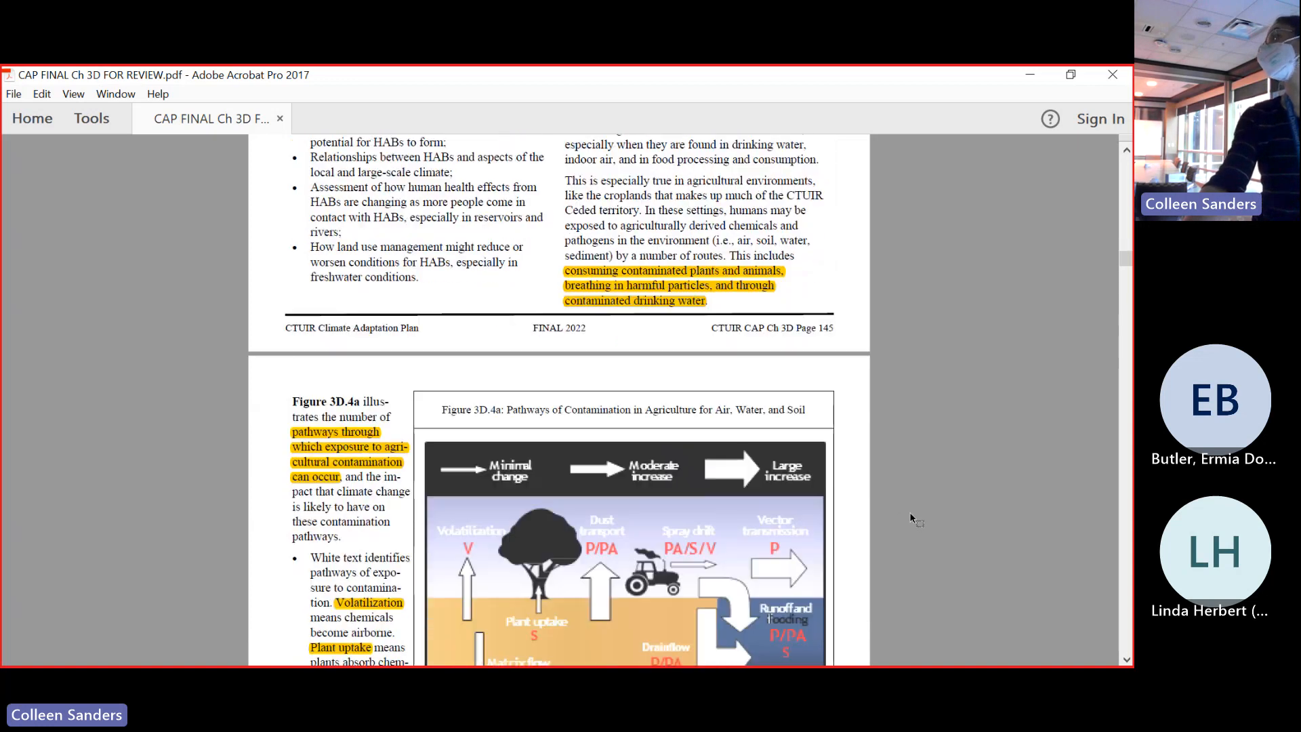
scroll("down", 3)
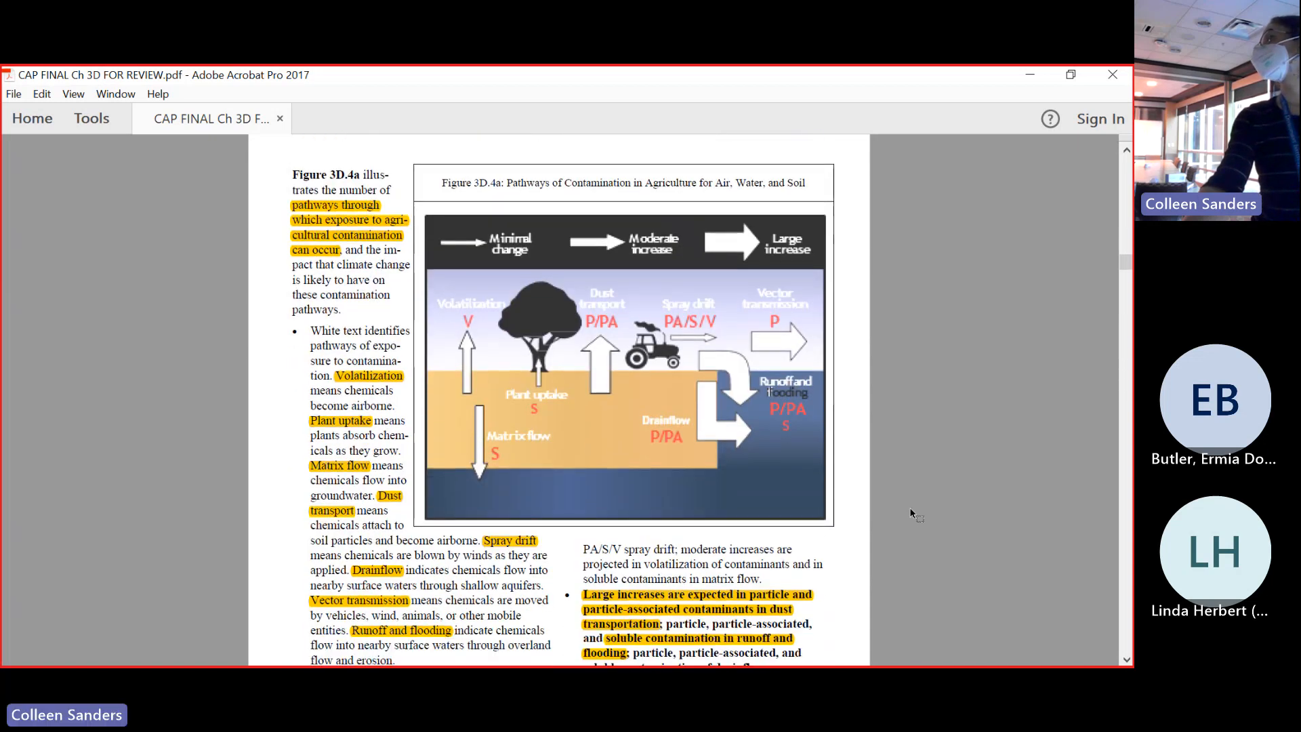
mouse_move(934, 515)
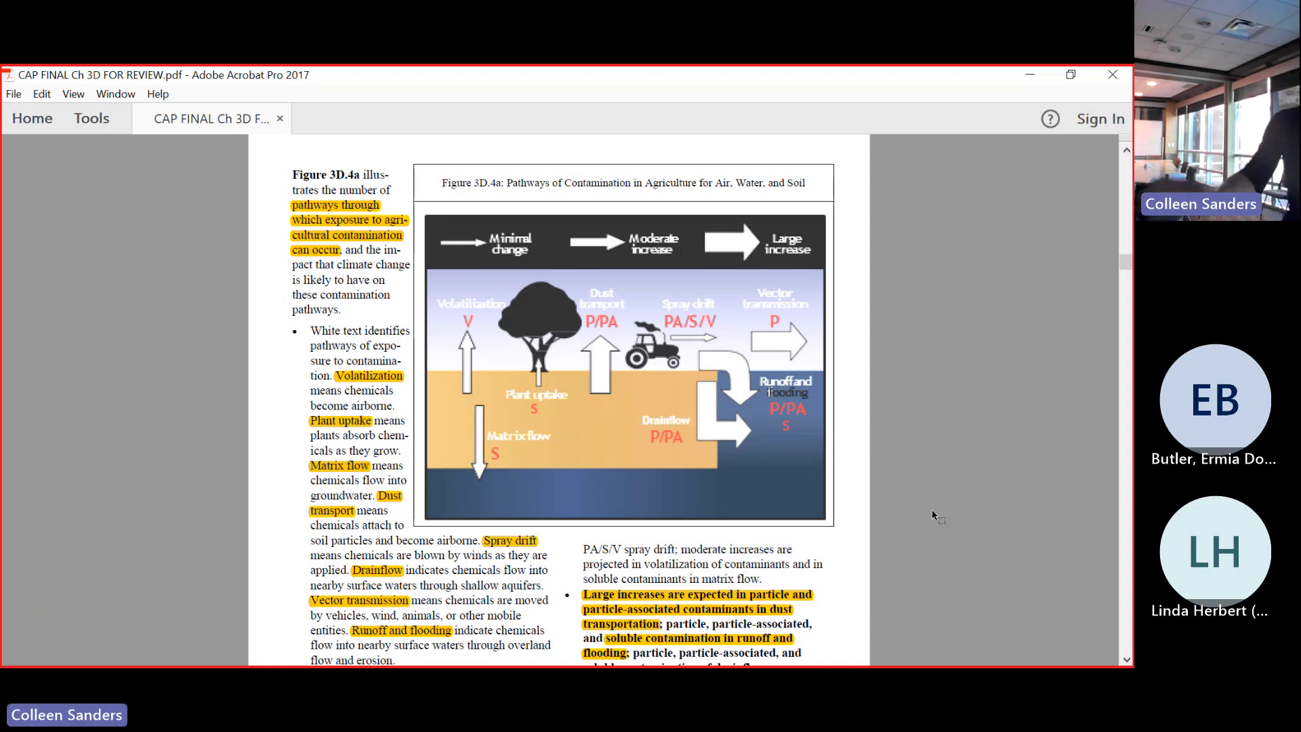
scroll("down", 3)
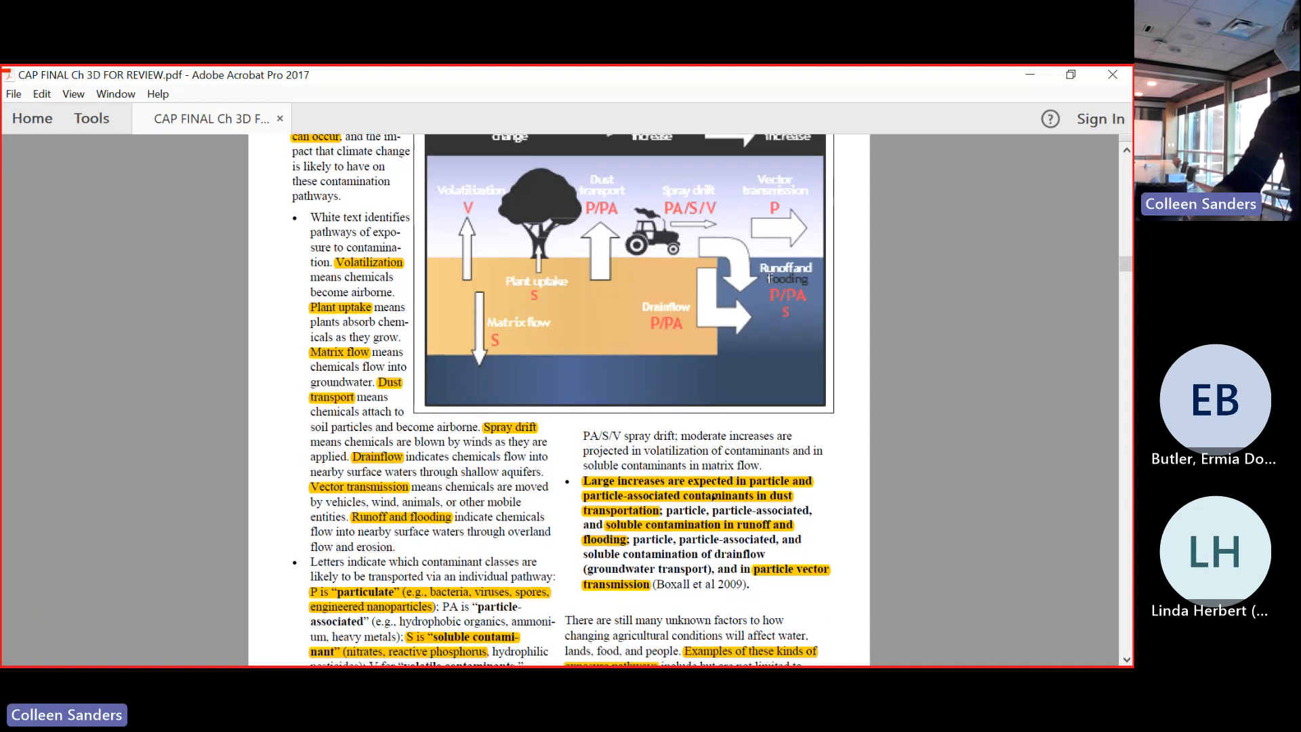
scroll("down", 3)
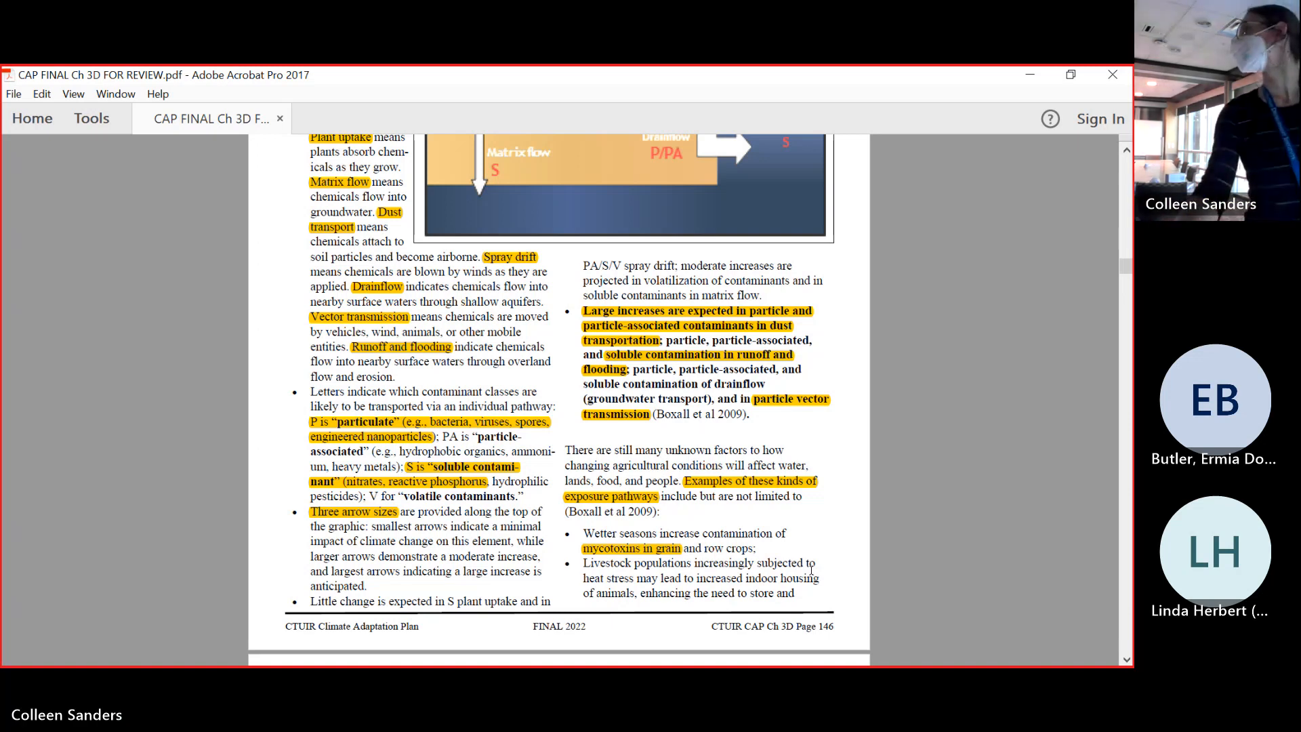
scroll("down", 3)
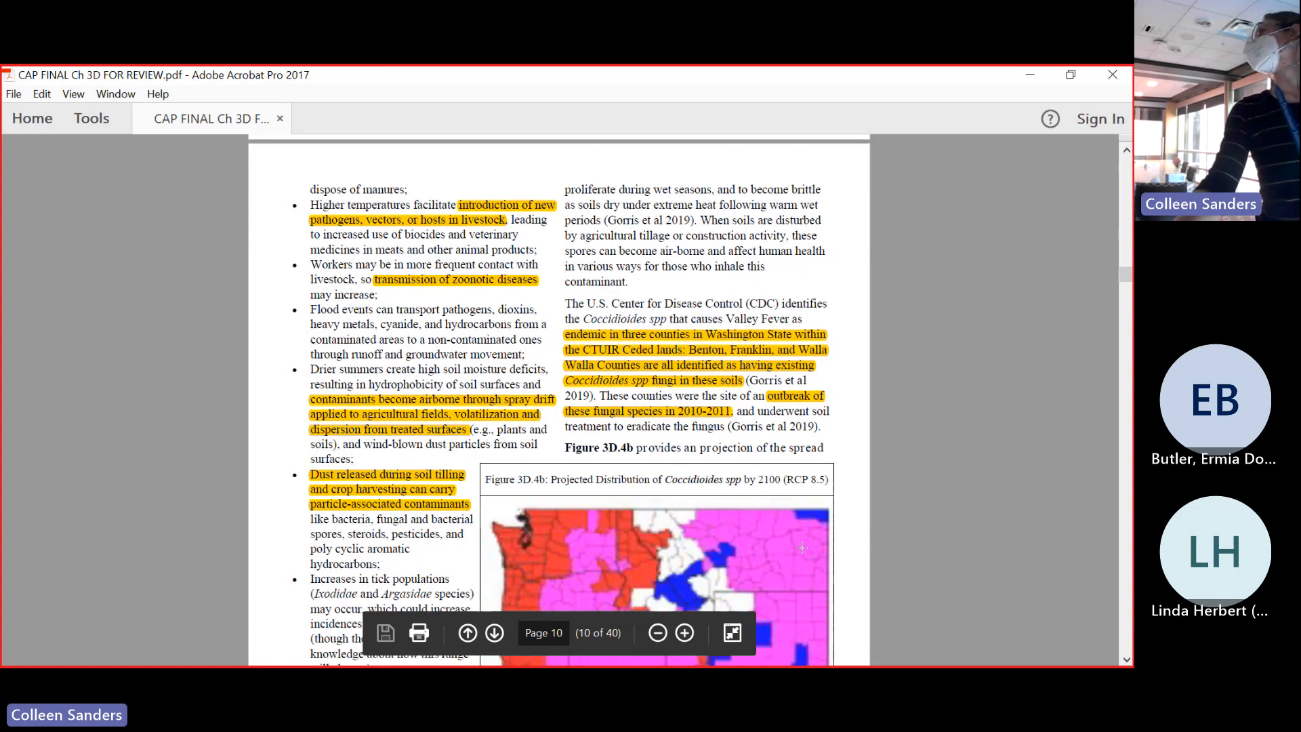
scroll("down", 3)
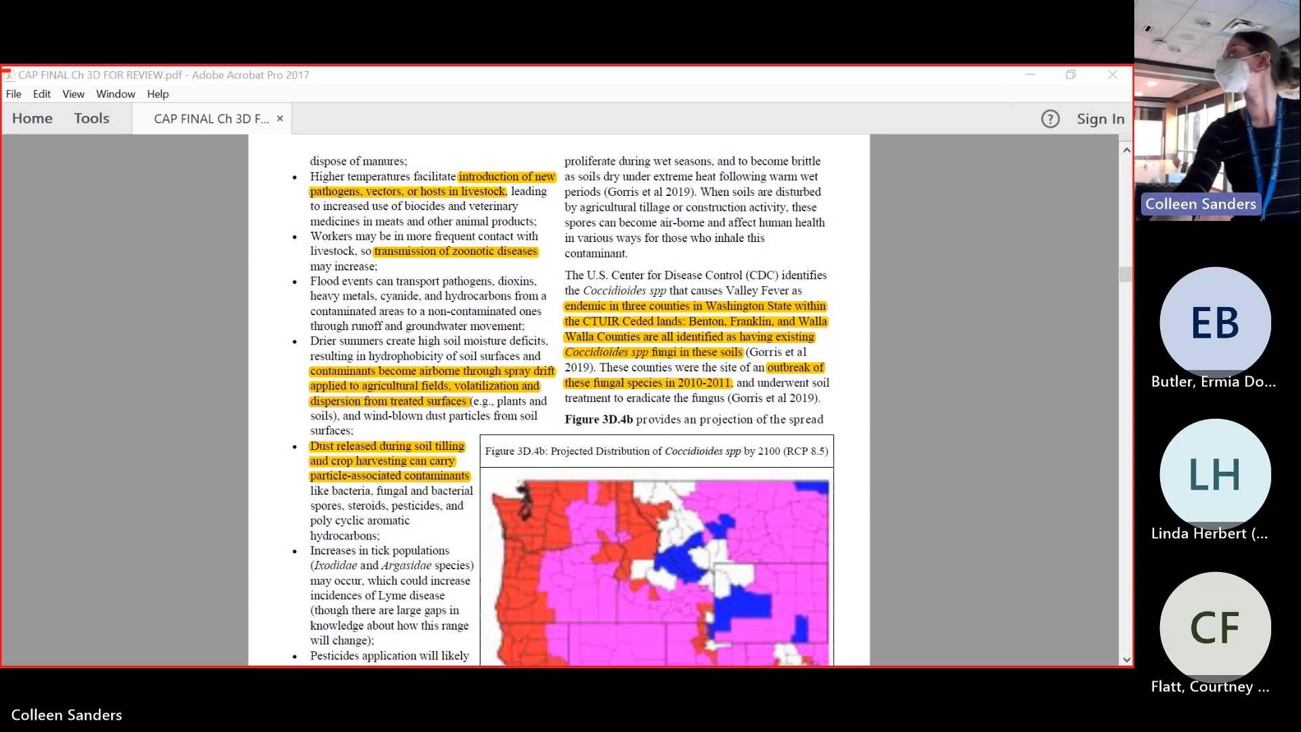
scroll("down", 3)
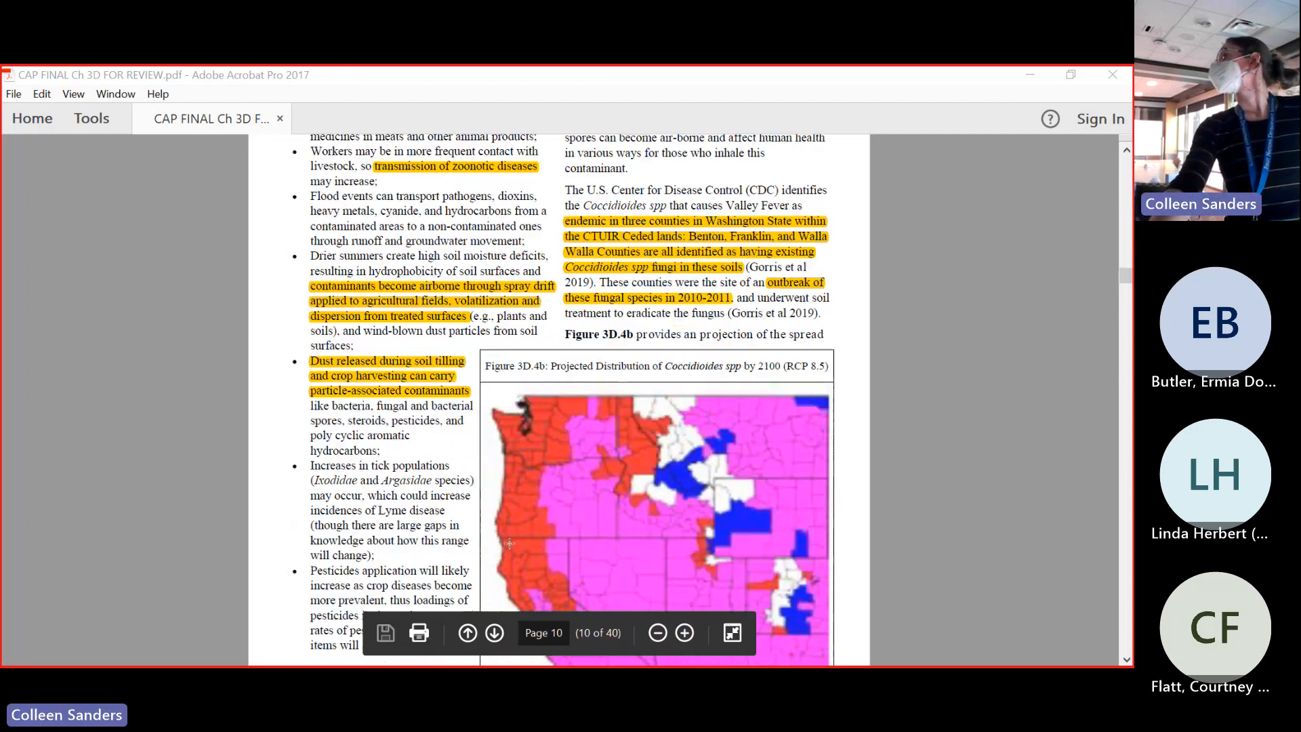
scroll("down", 3)
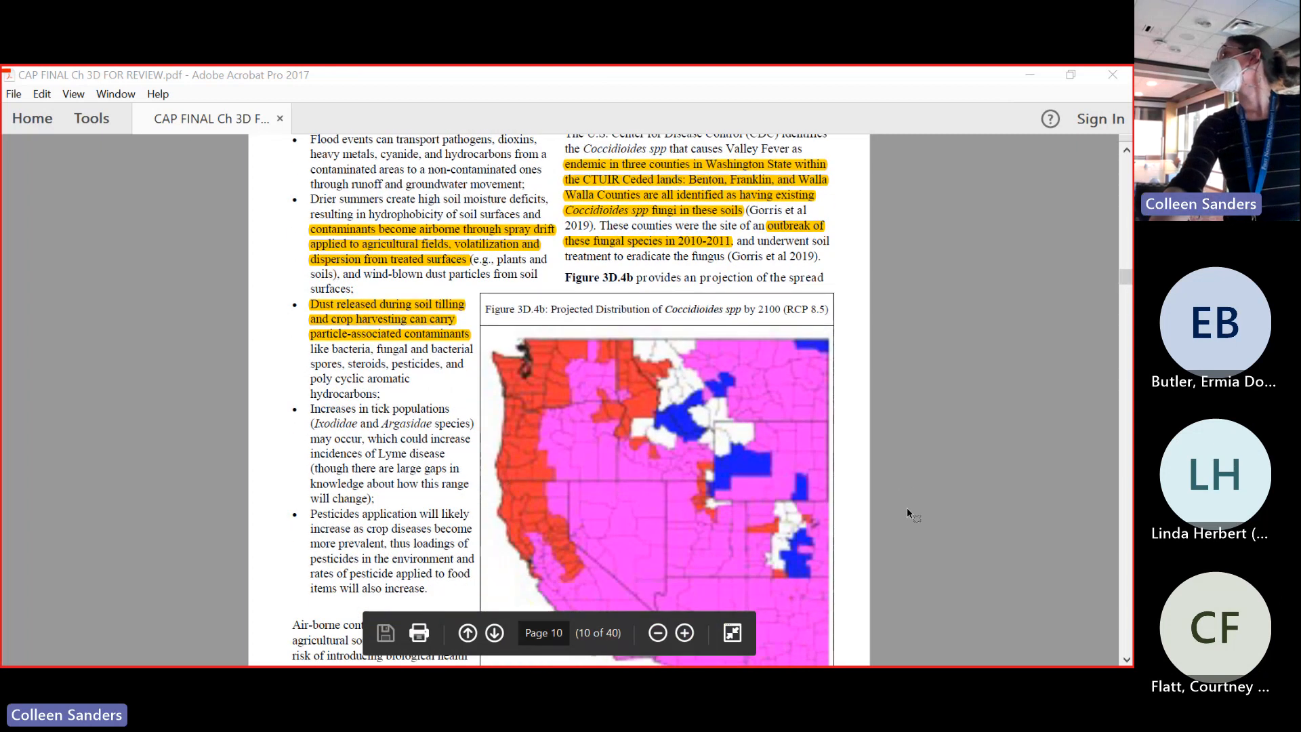
scroll("down", 3)
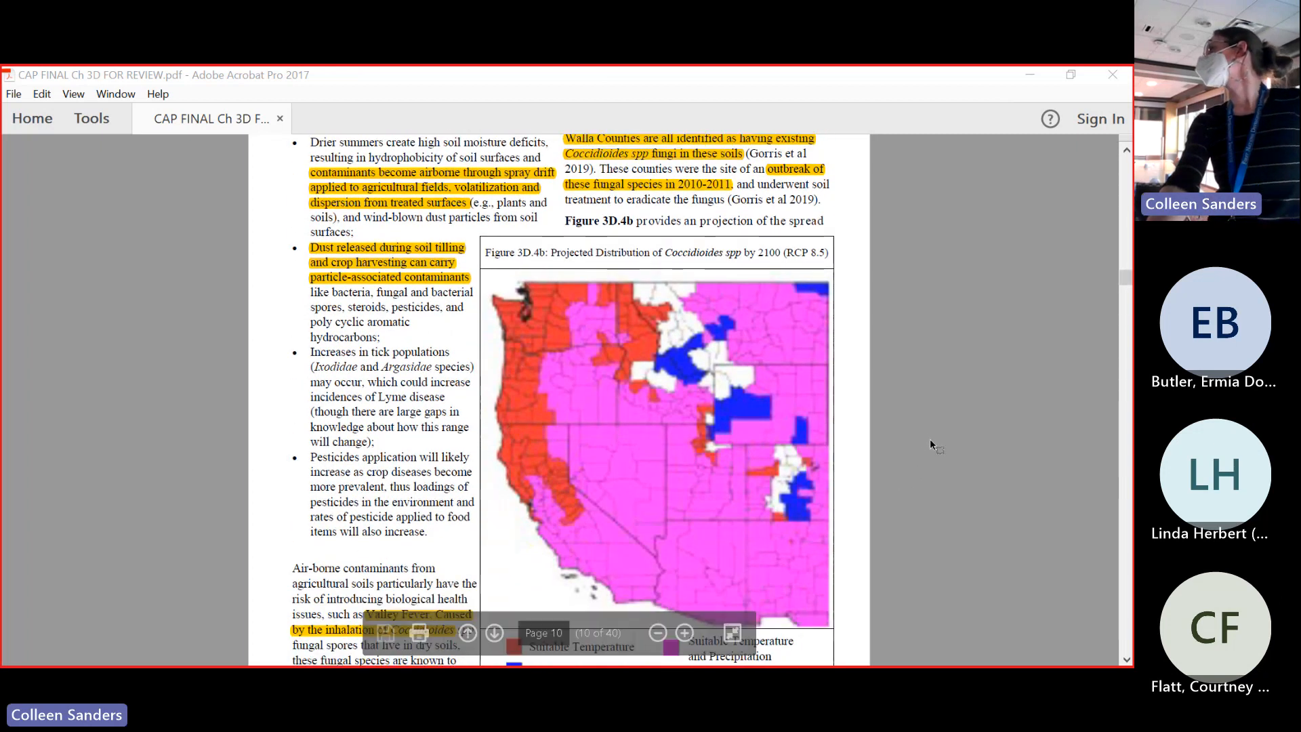
scroll("down", 3)
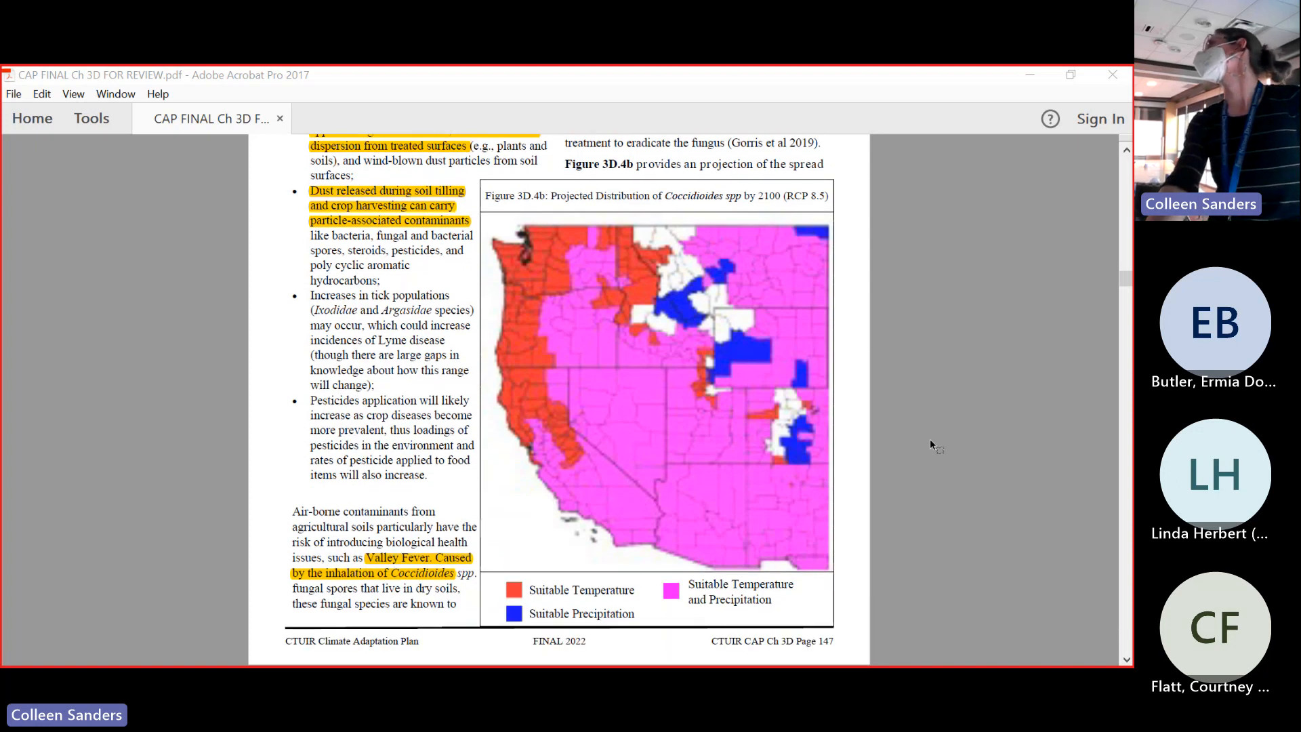
scroll("down", 3)
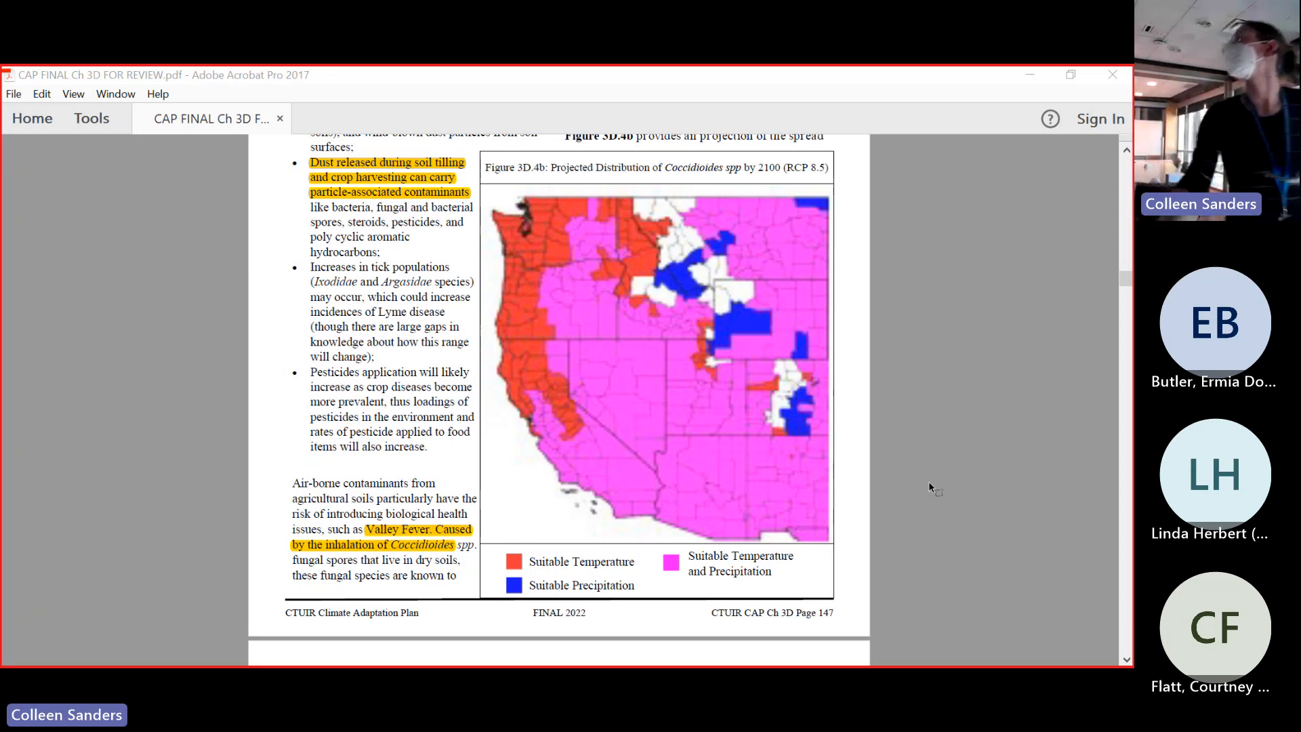
scroll("up", 3)
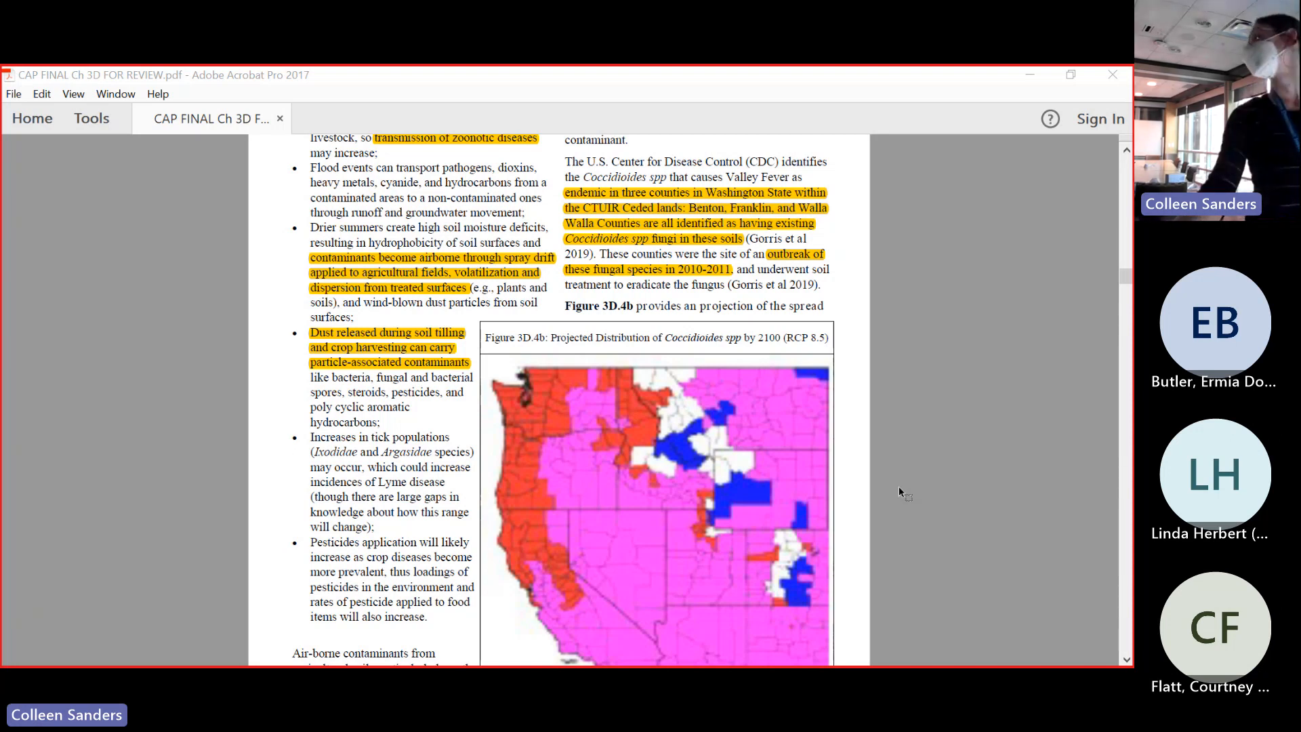
scroll("down", 3)
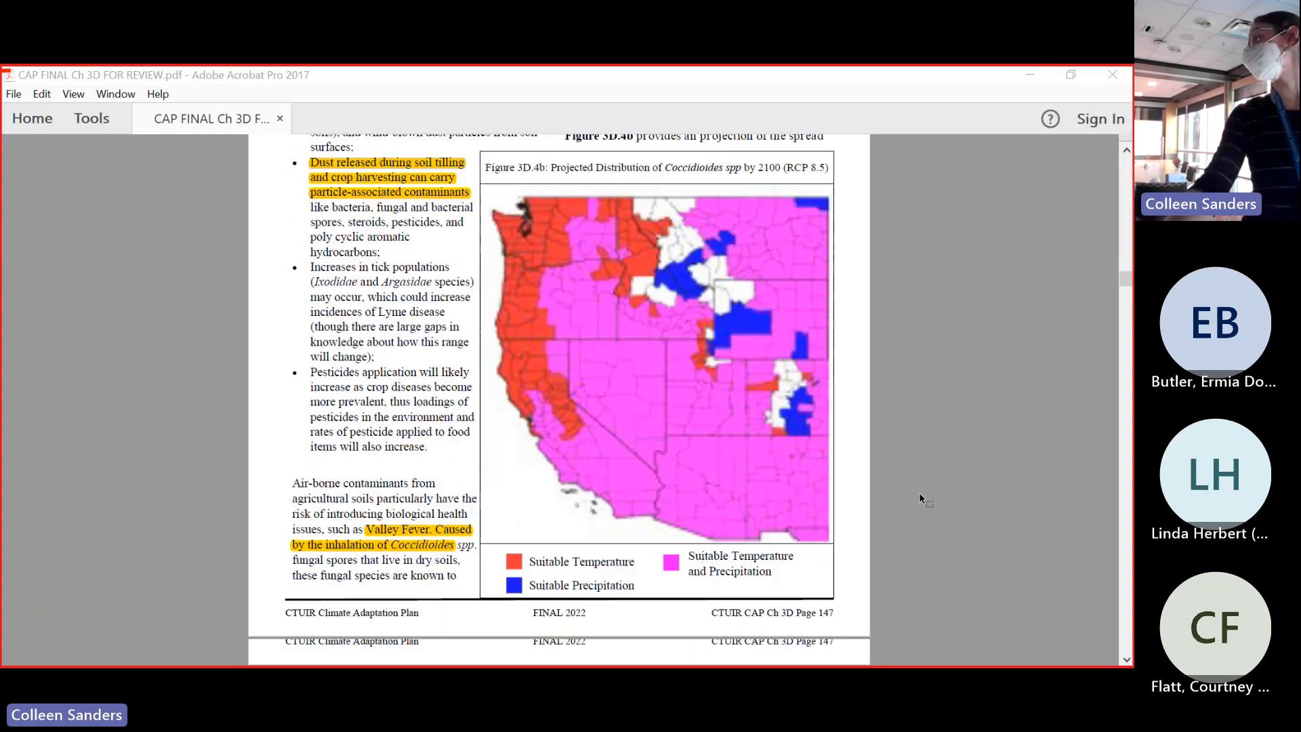
scroll("down", 3)
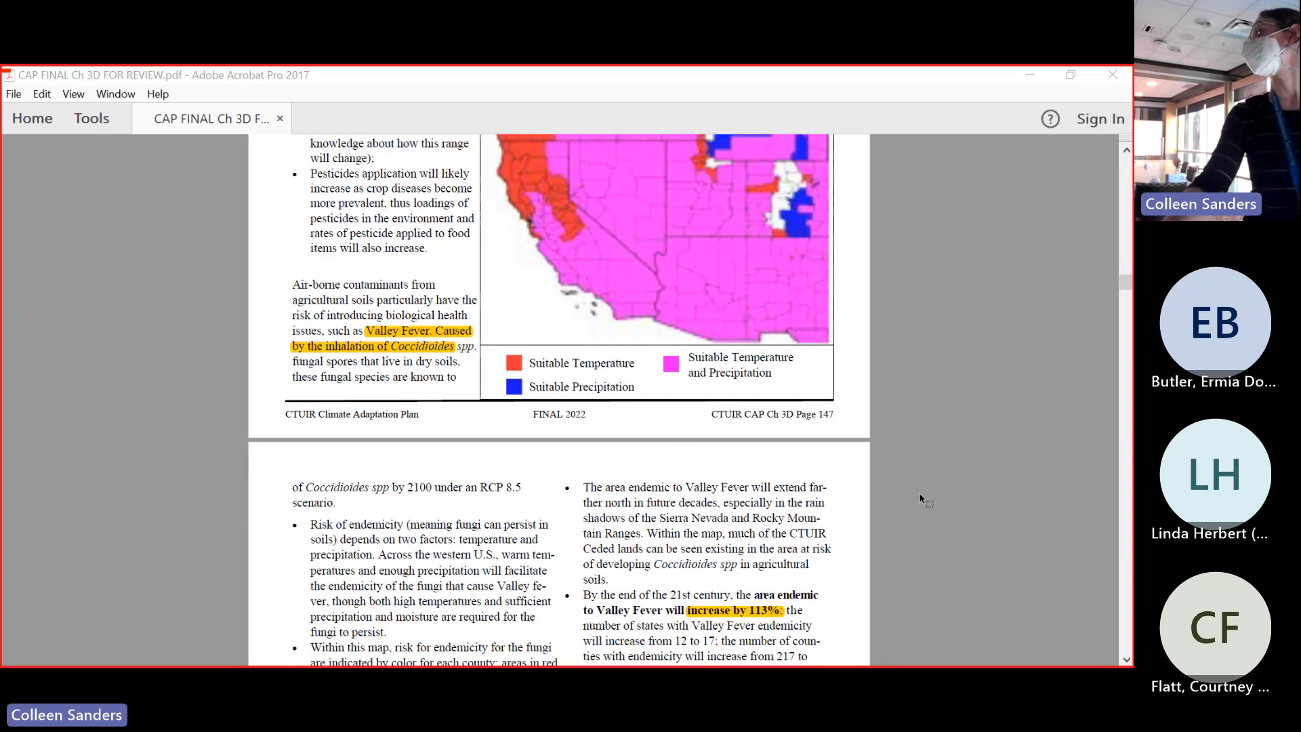
scroll("down", 3)
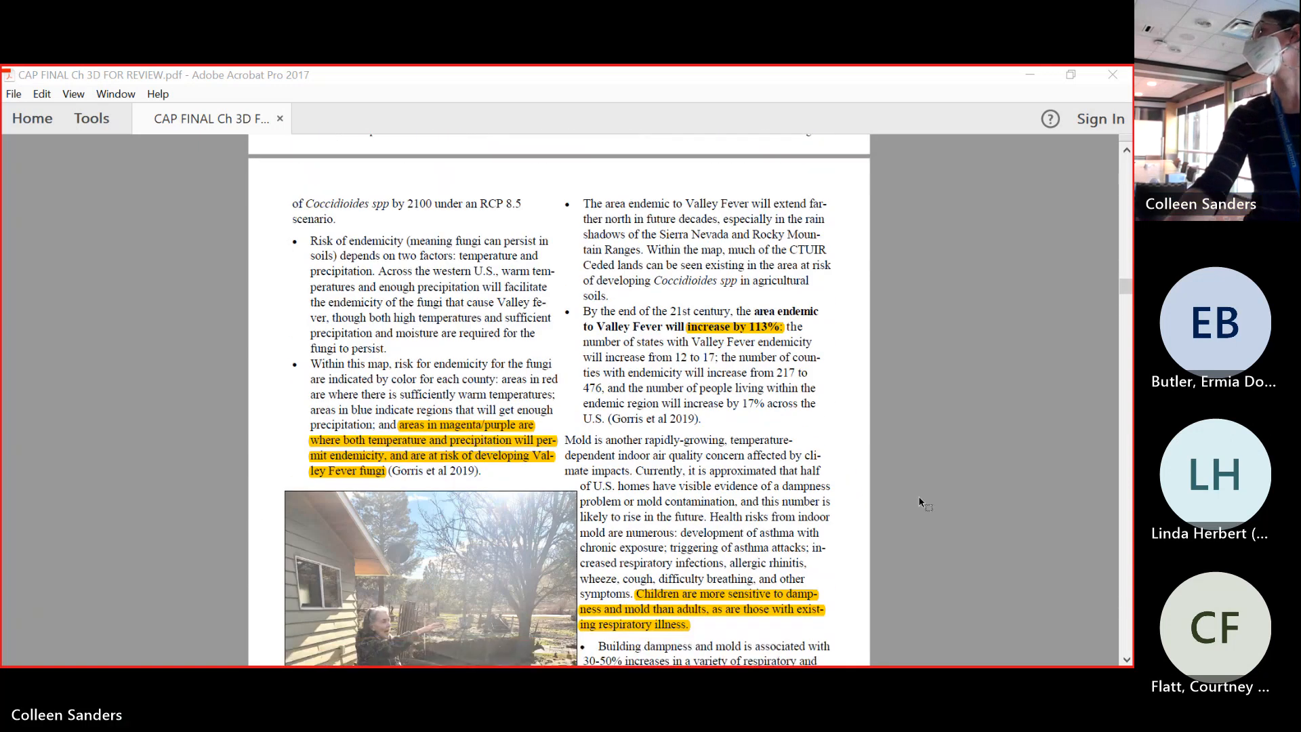
scroll("down", 3)
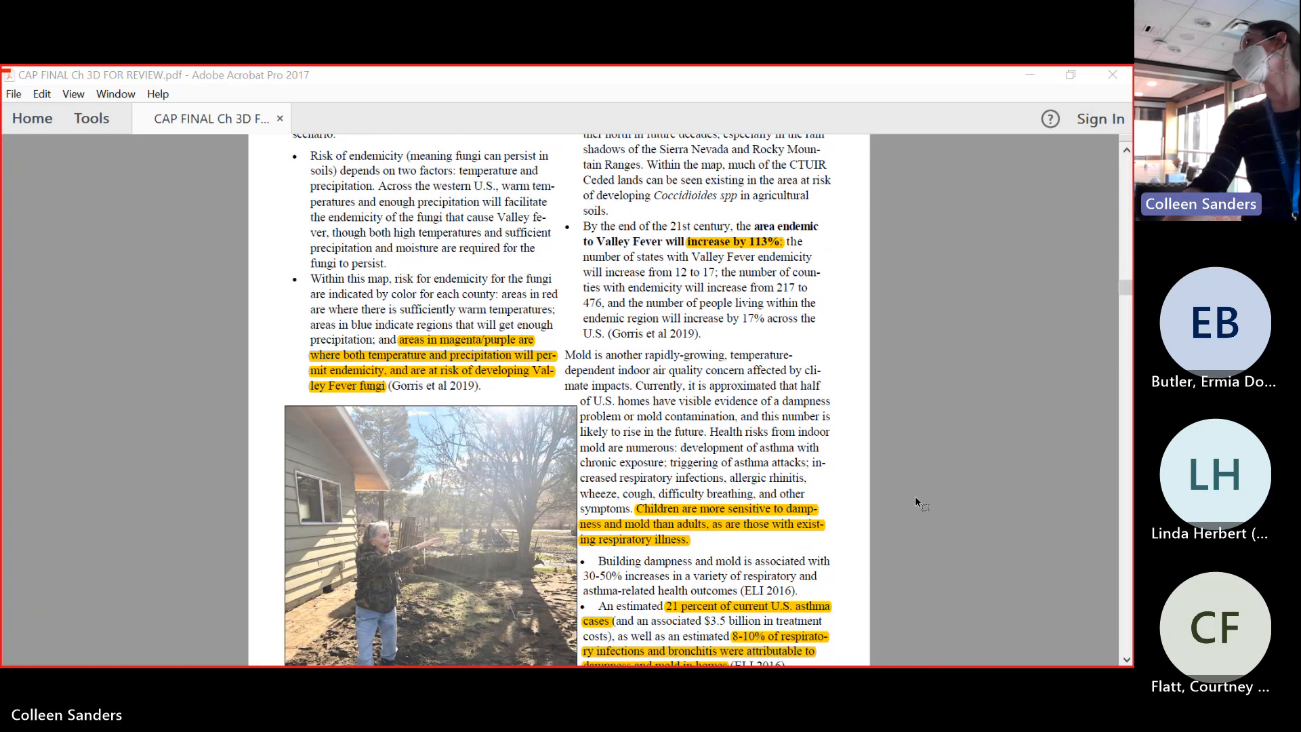
mouse_move(924, 506)
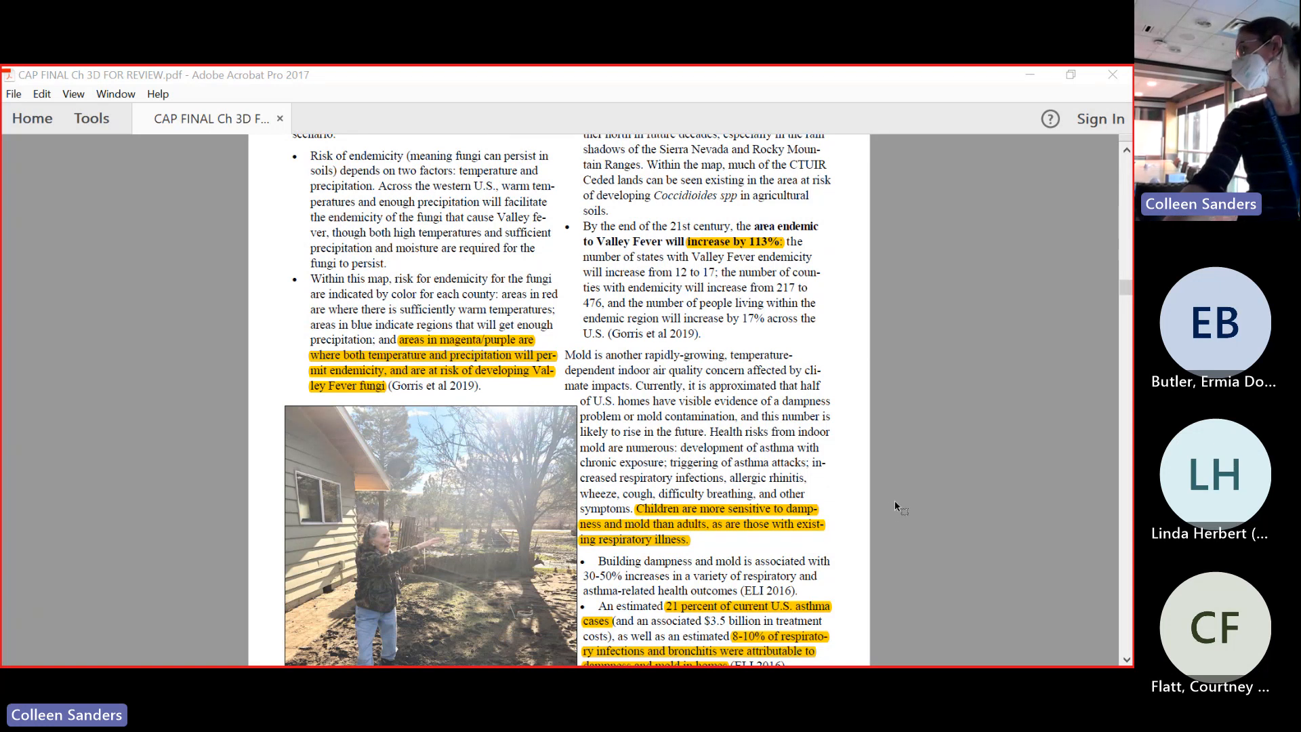
scroll("down", 3)
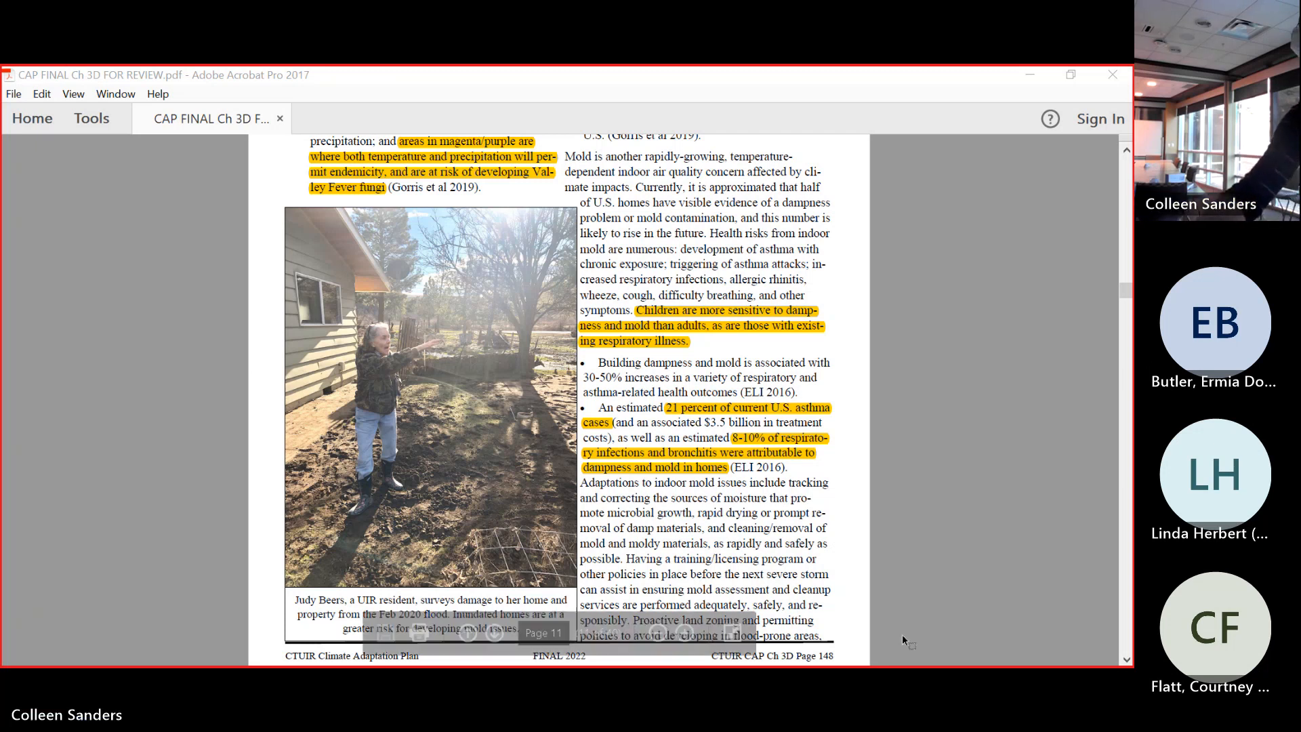
scroll("down", 3)
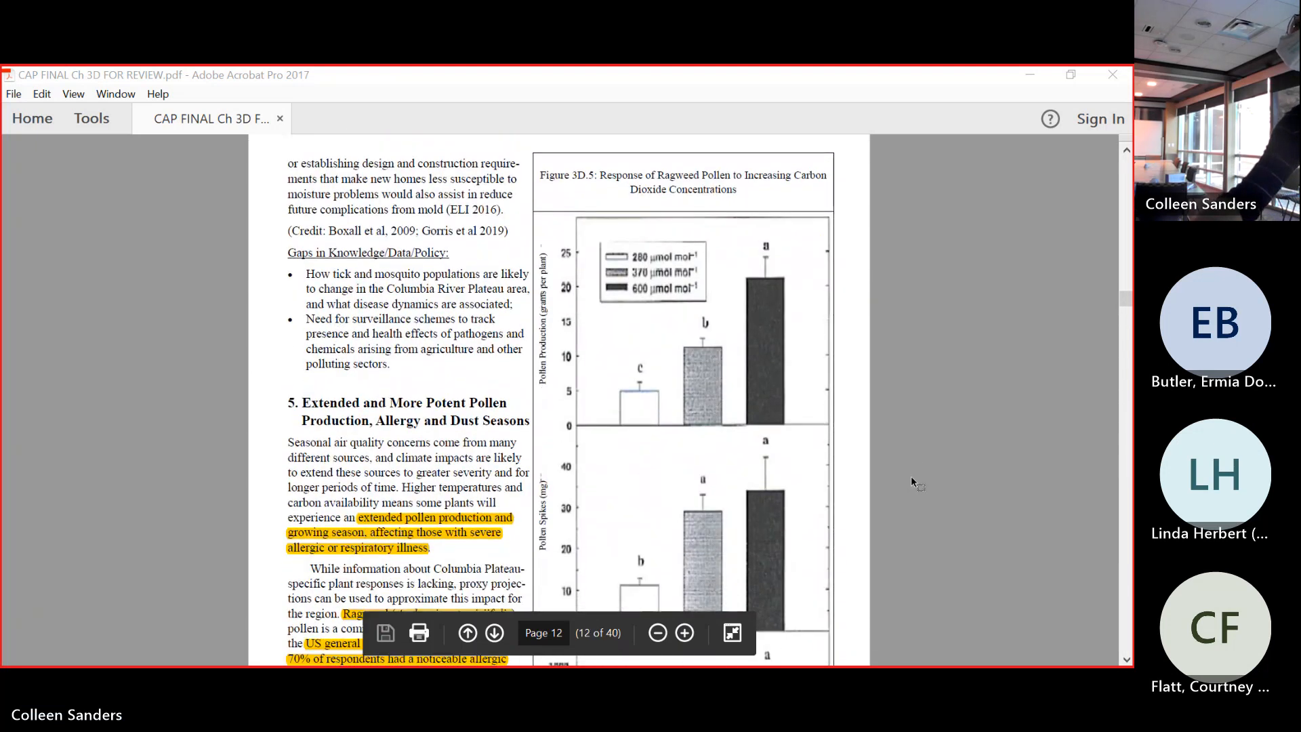
scroll("down", 3)
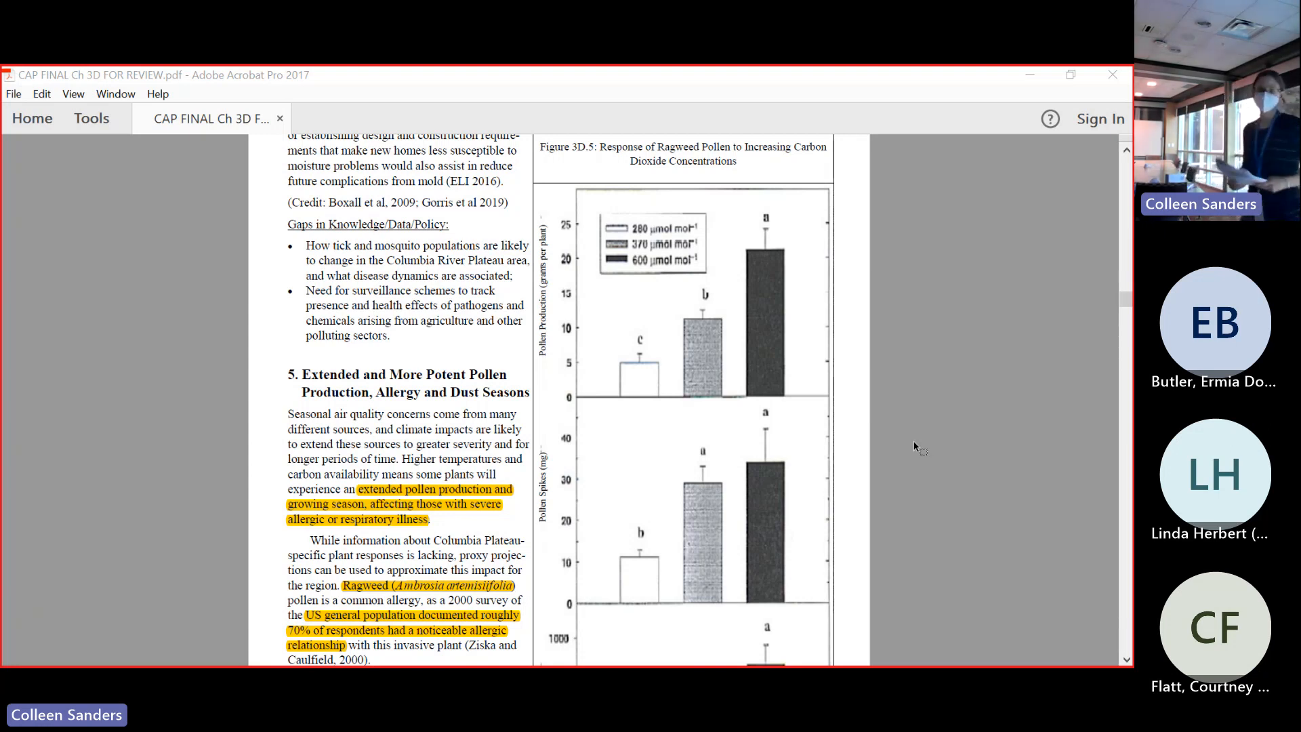
scroll("down", 3)
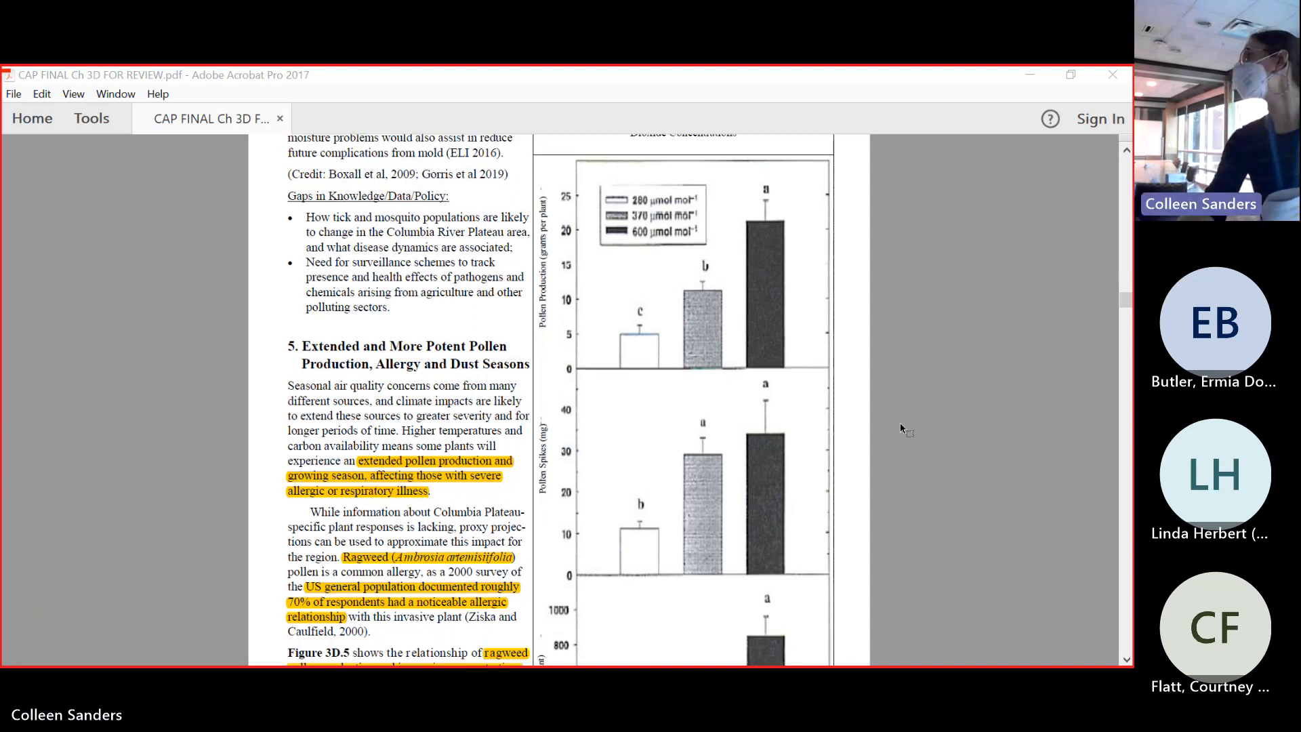
scroll("down", 3)
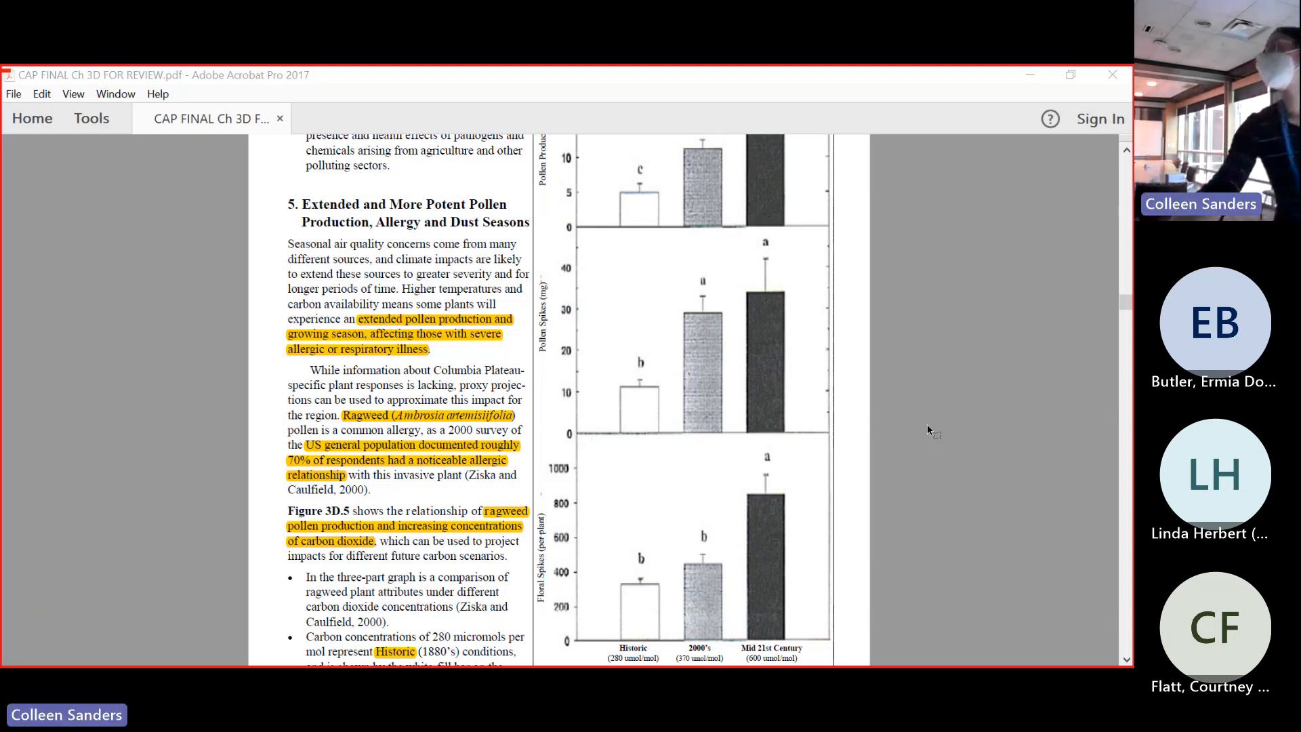
scroll("up", 3)
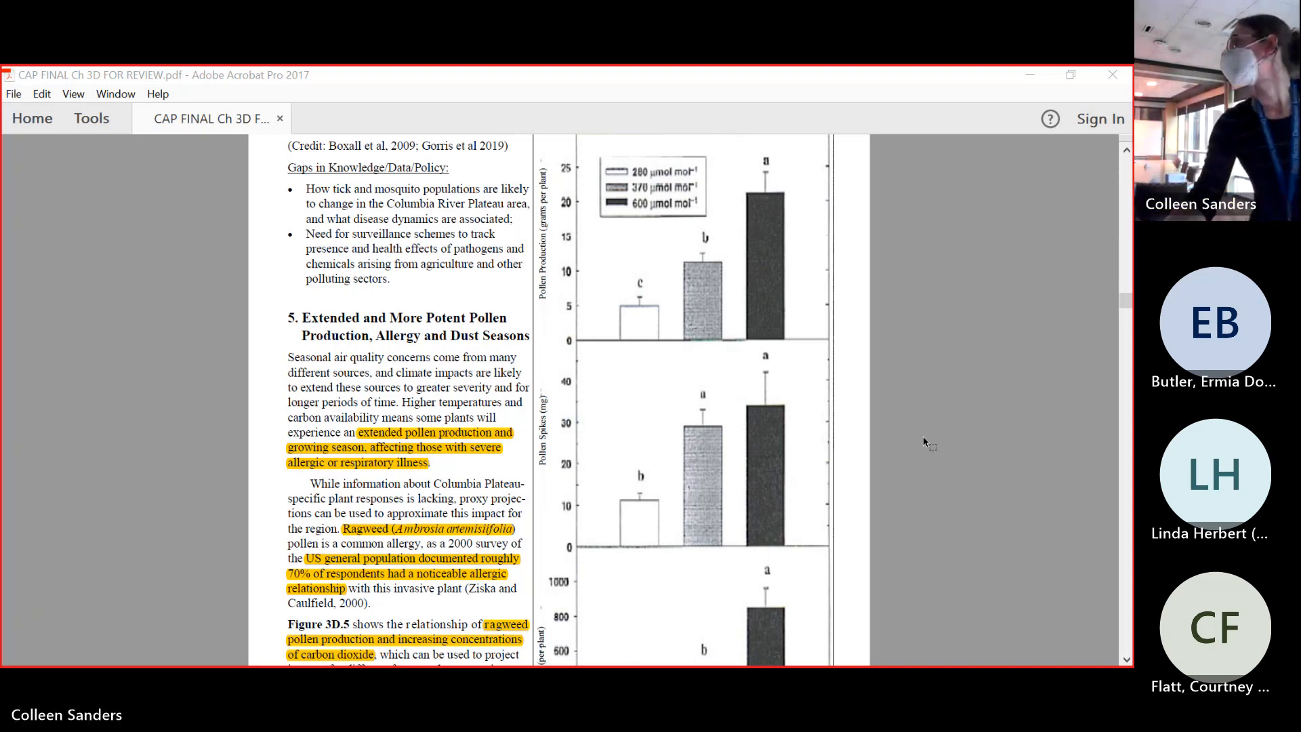
scroll("down", 3)
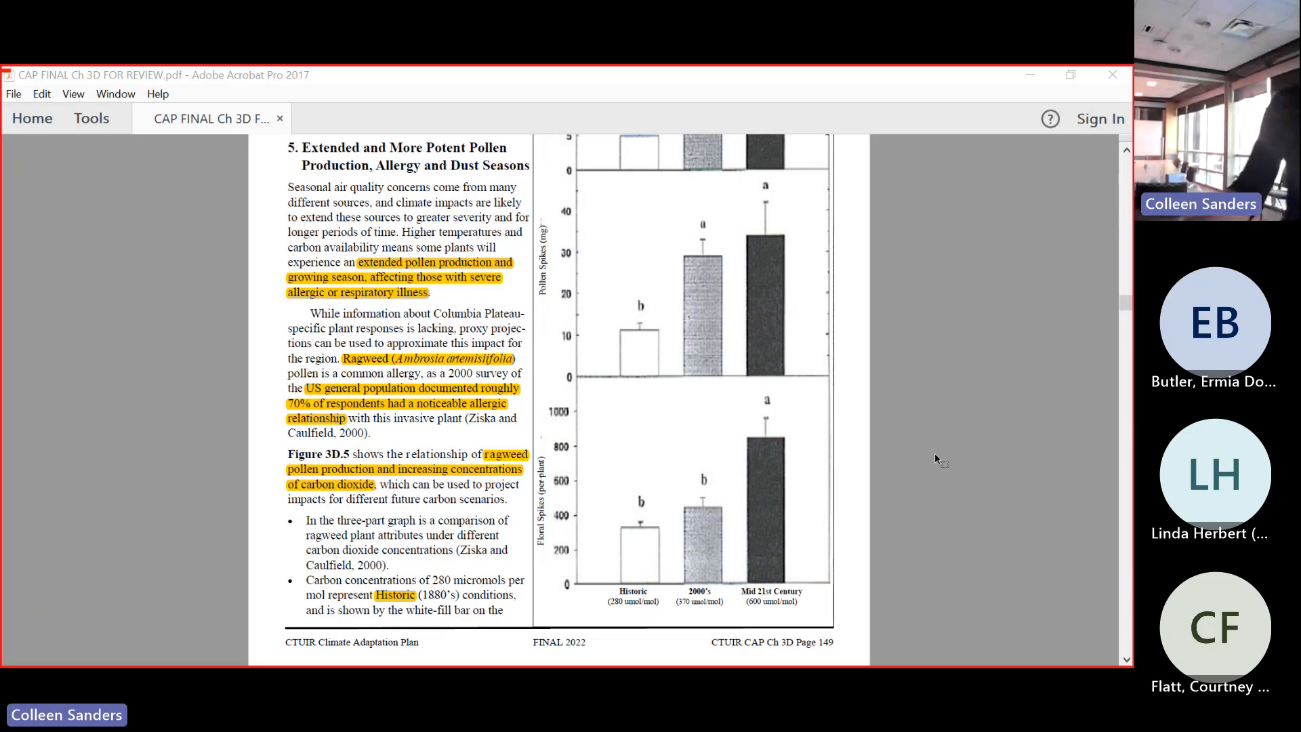
mouse_move(863, 297)
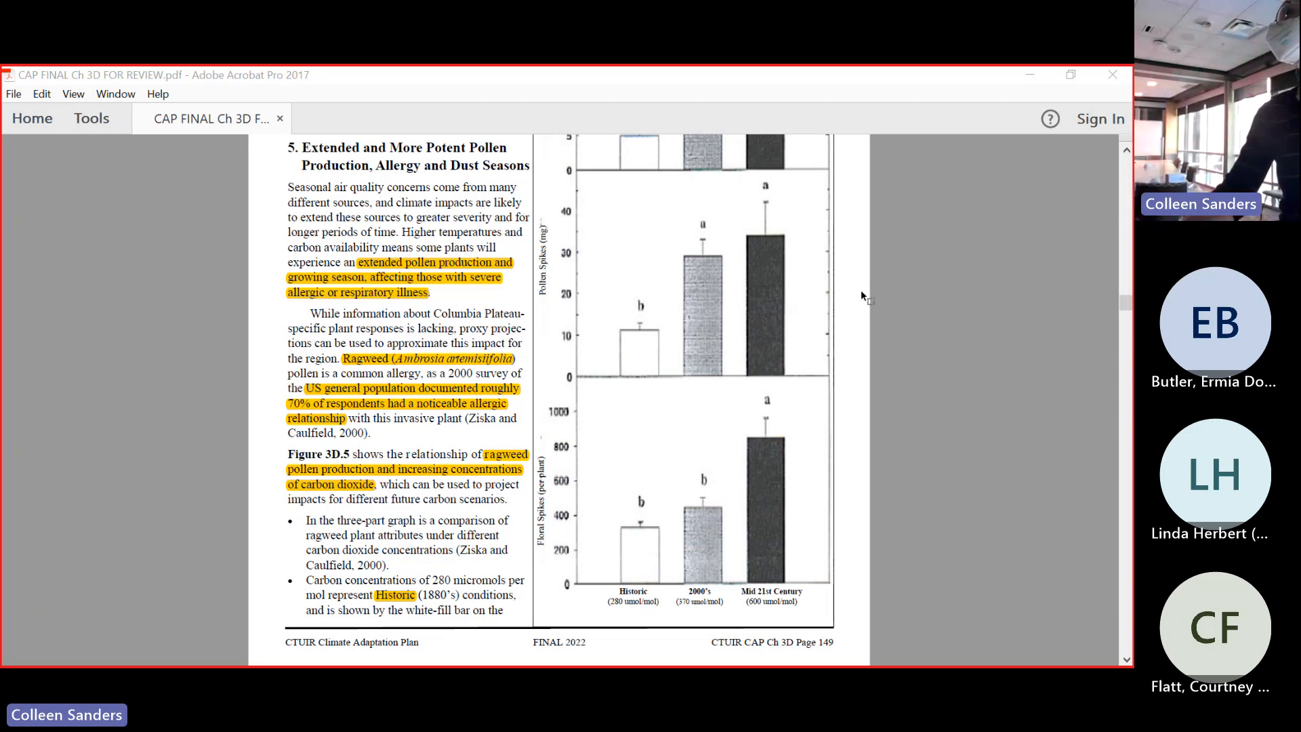
scroll("down", 3)
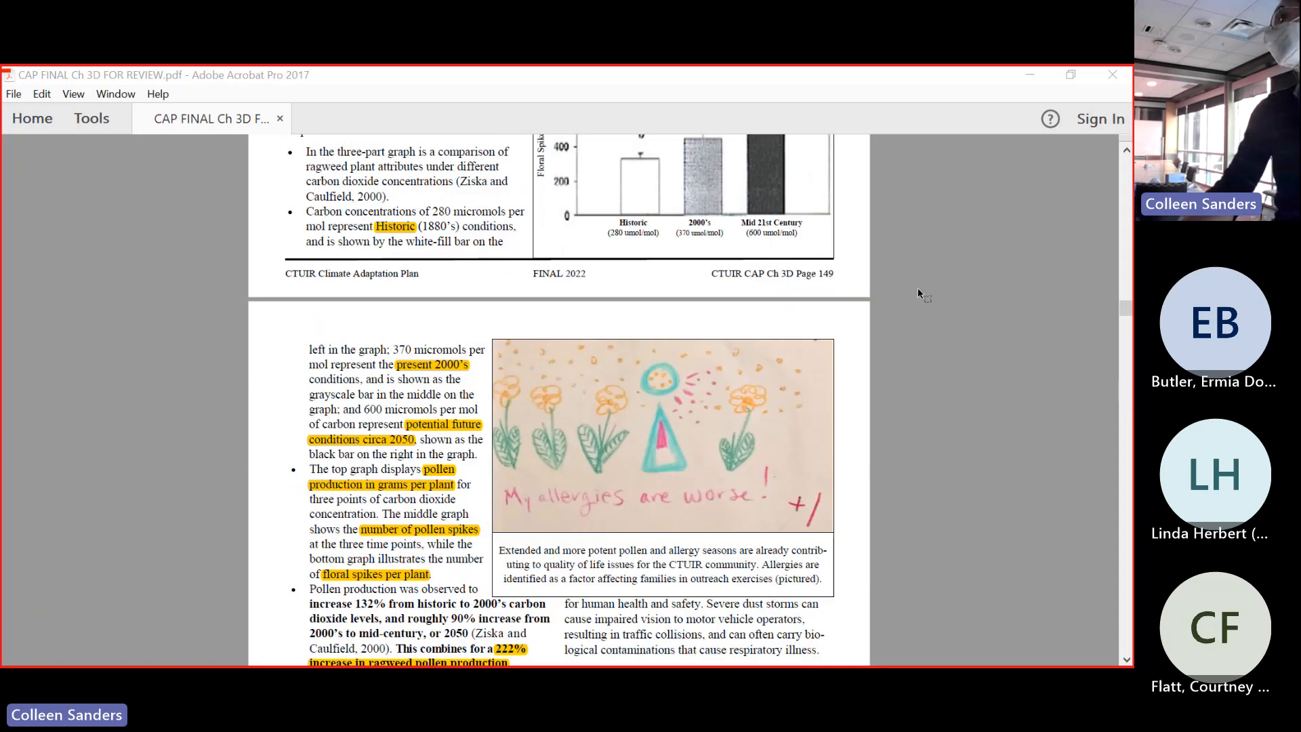
scroll("down", 3)
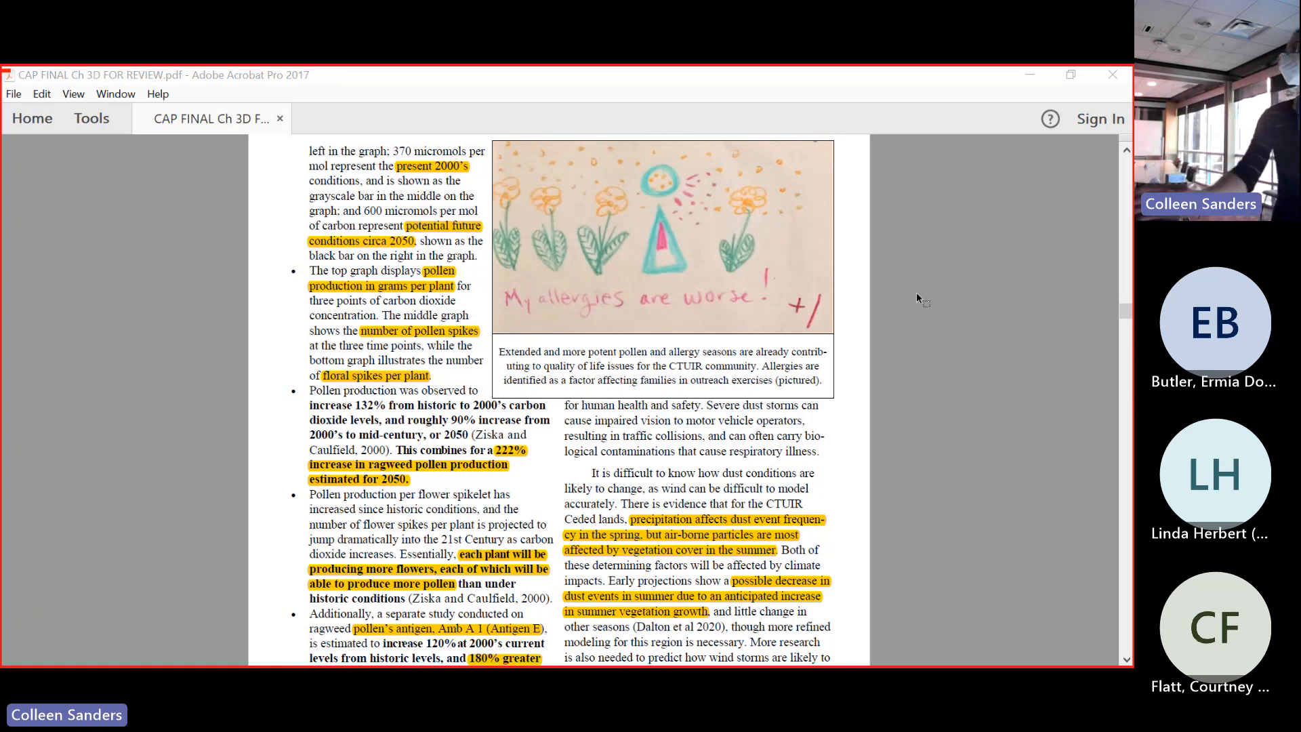
scroll("down", 3)
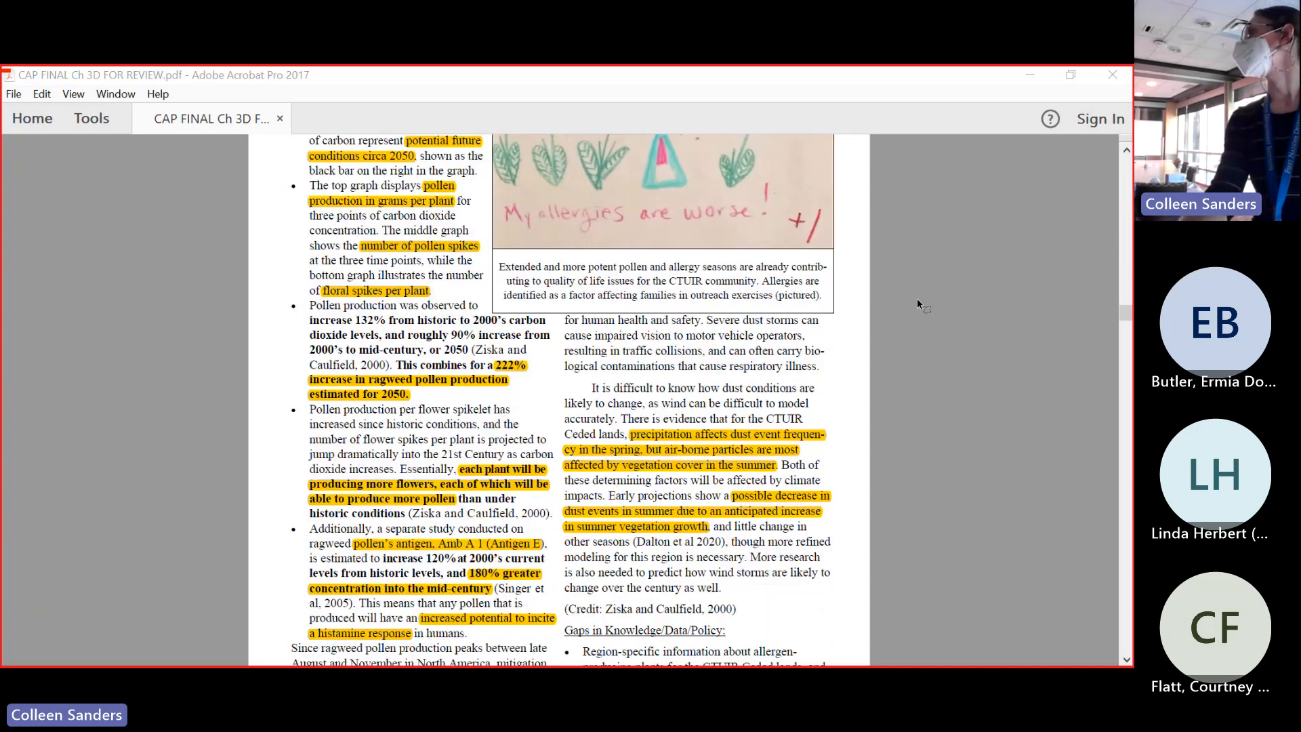
scroll("down", 3)
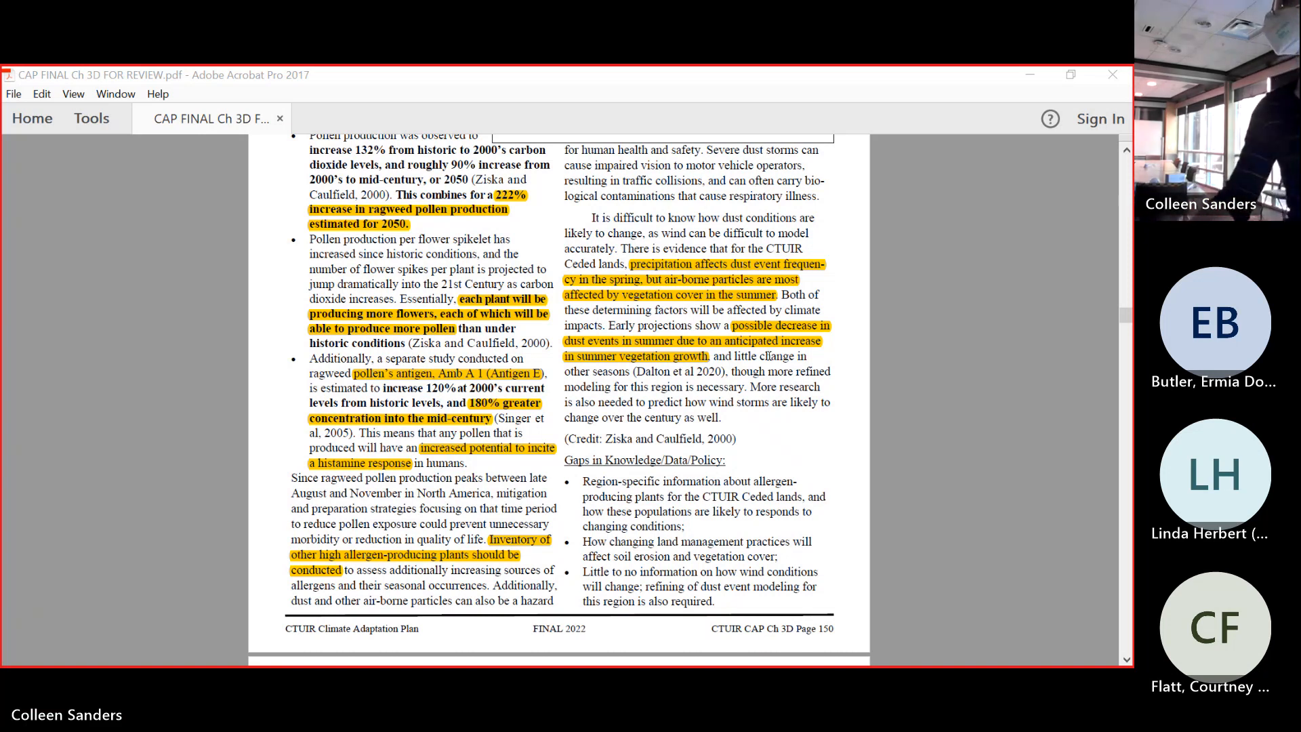
scroll("down", 3)
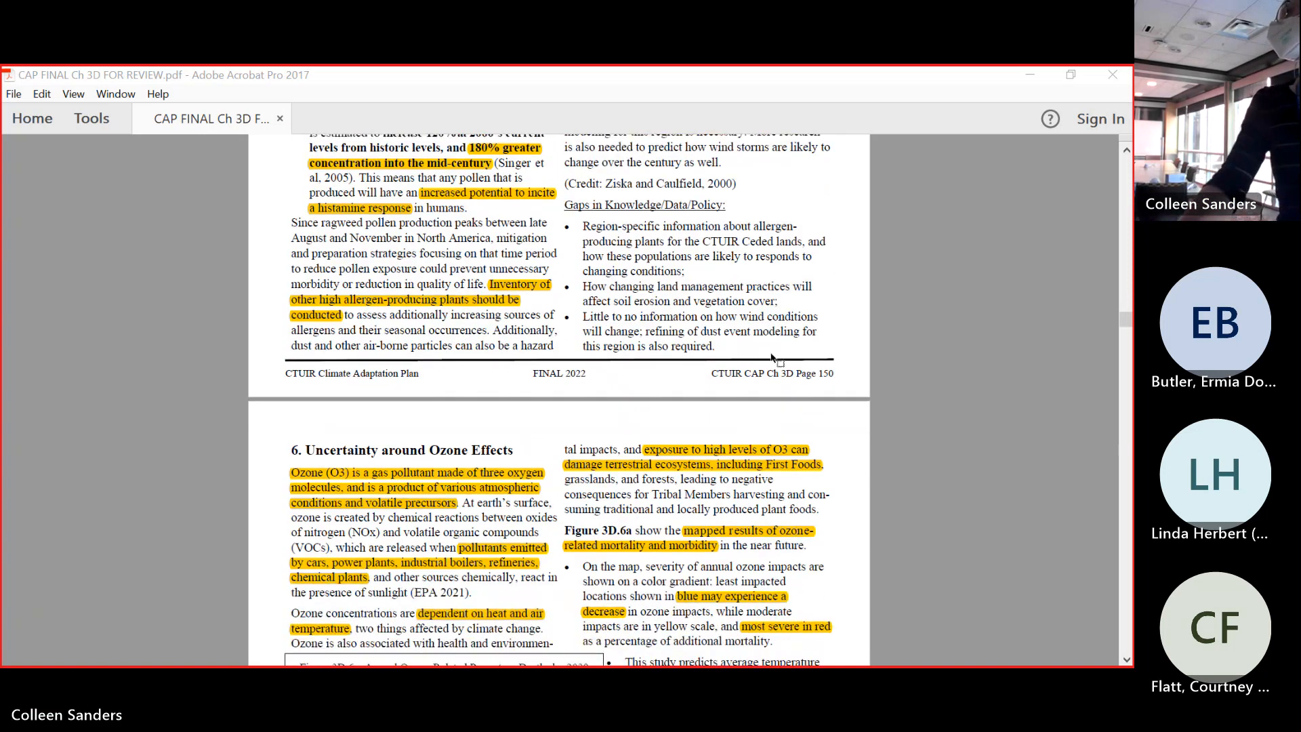
scroll("down", 3)
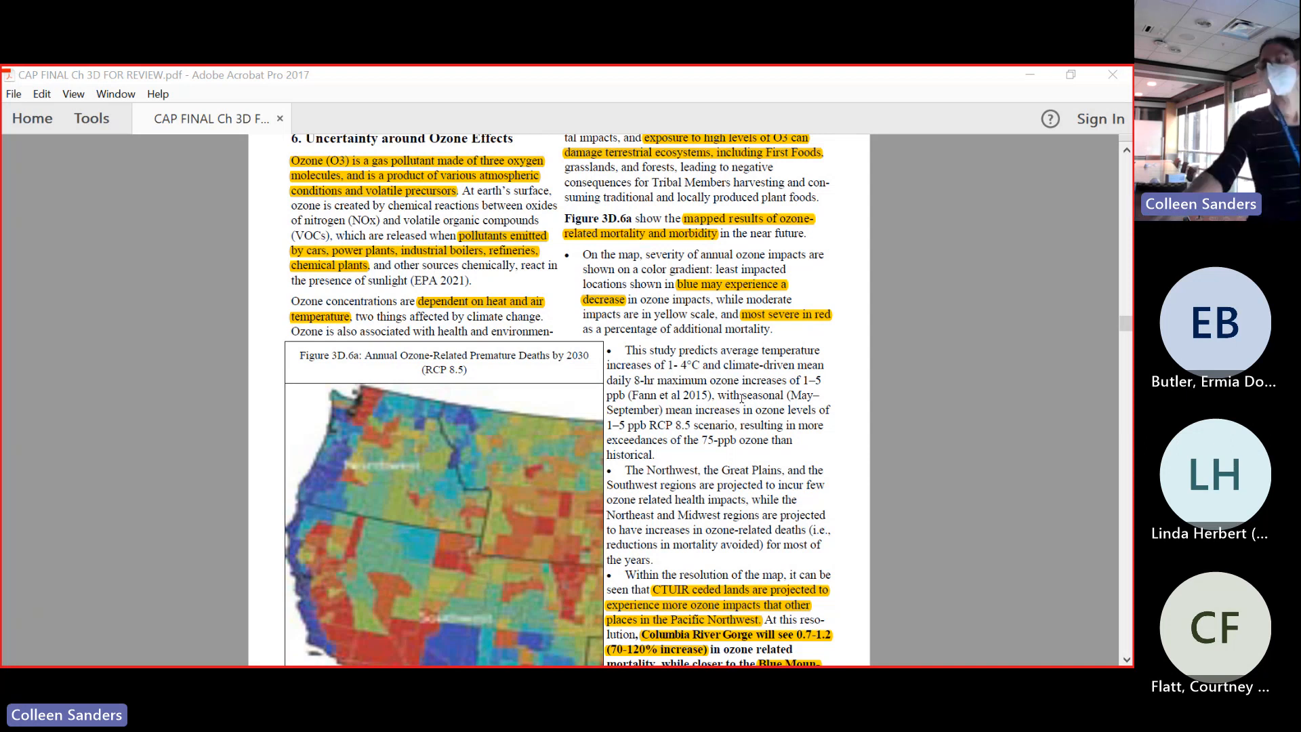
scroll("down", 3)
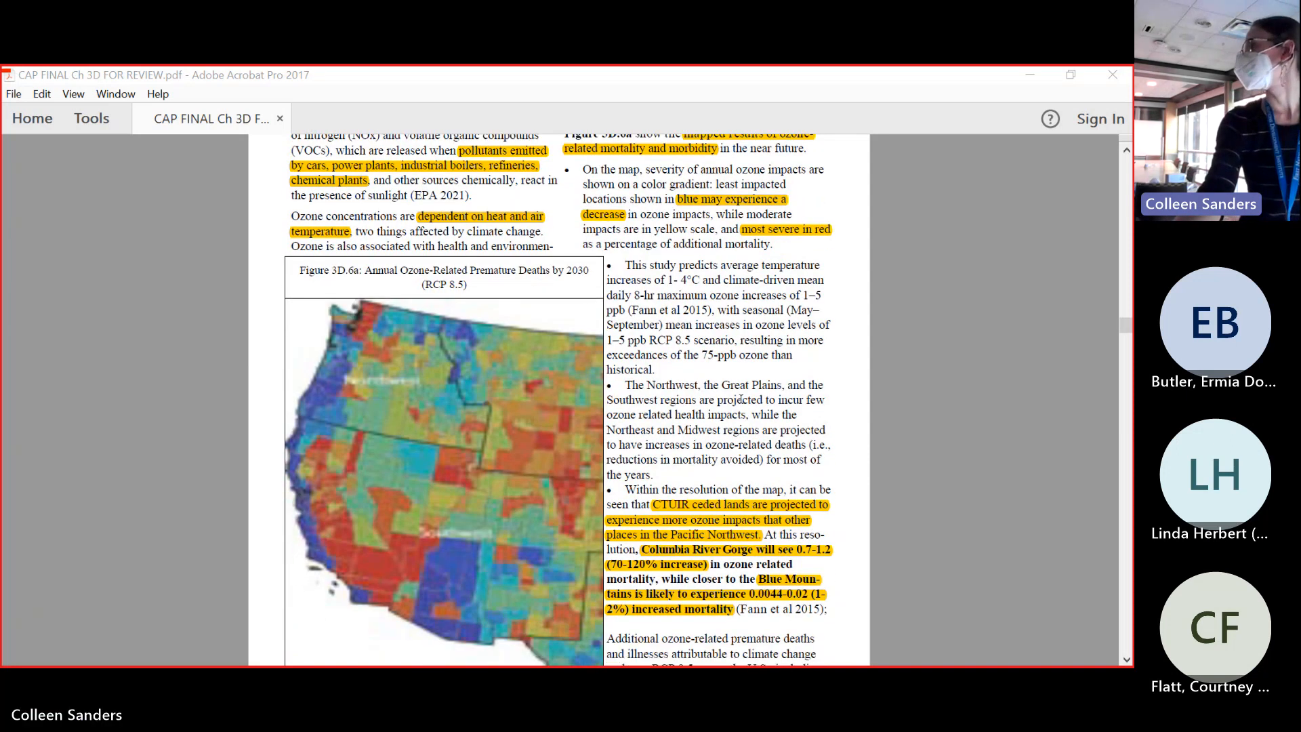
scroll("down", 3)
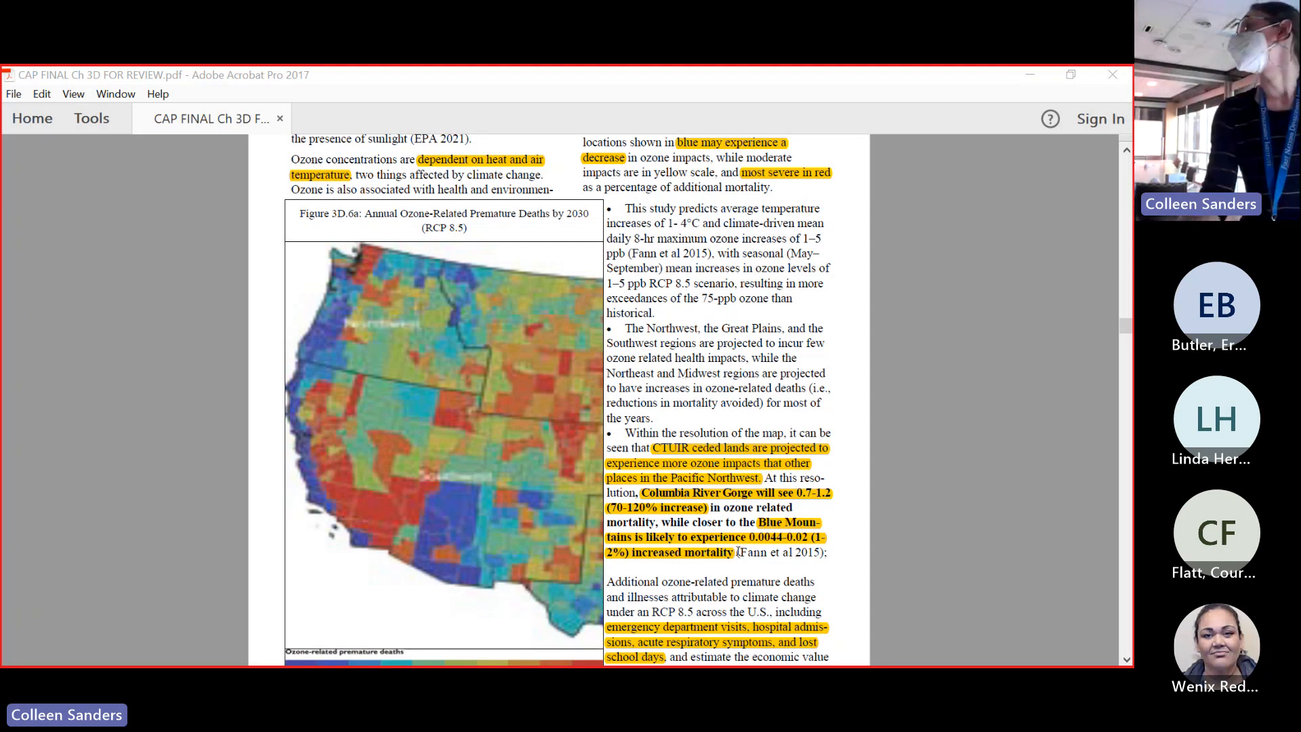
scroll("down", 3)
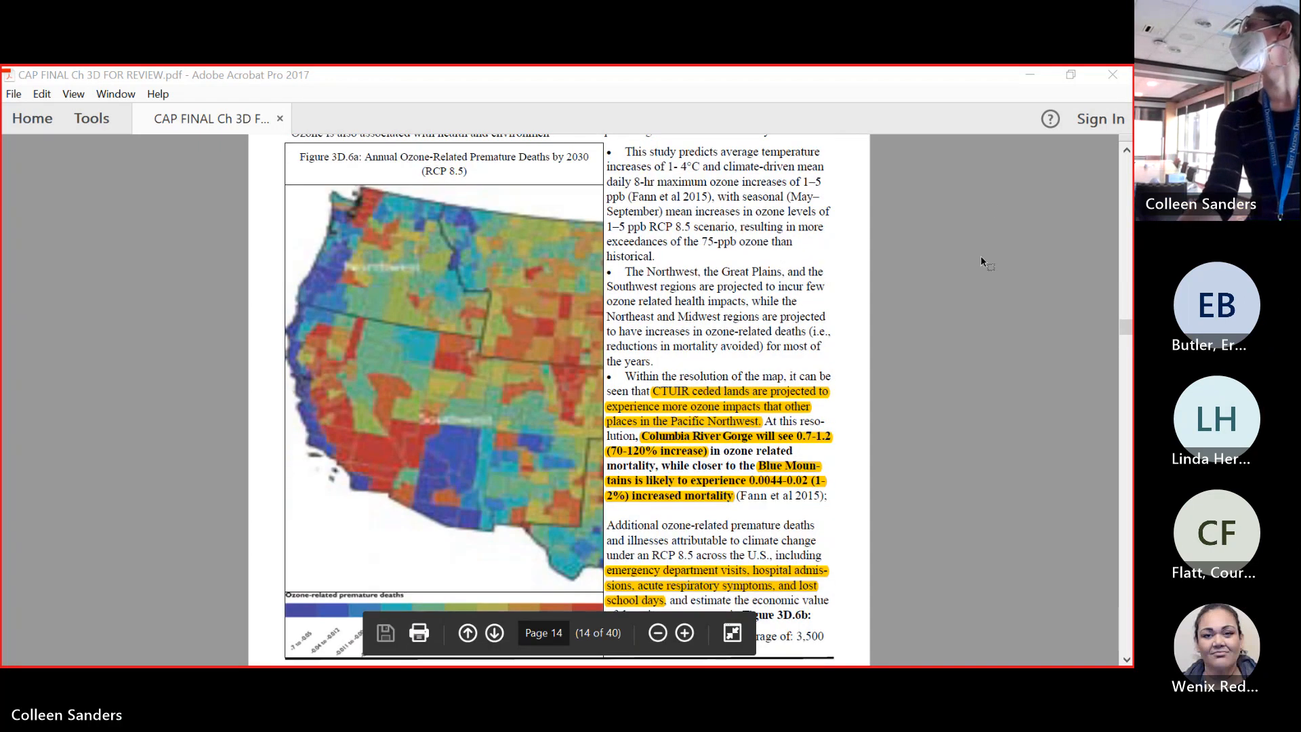
mouse_move(984, 264)
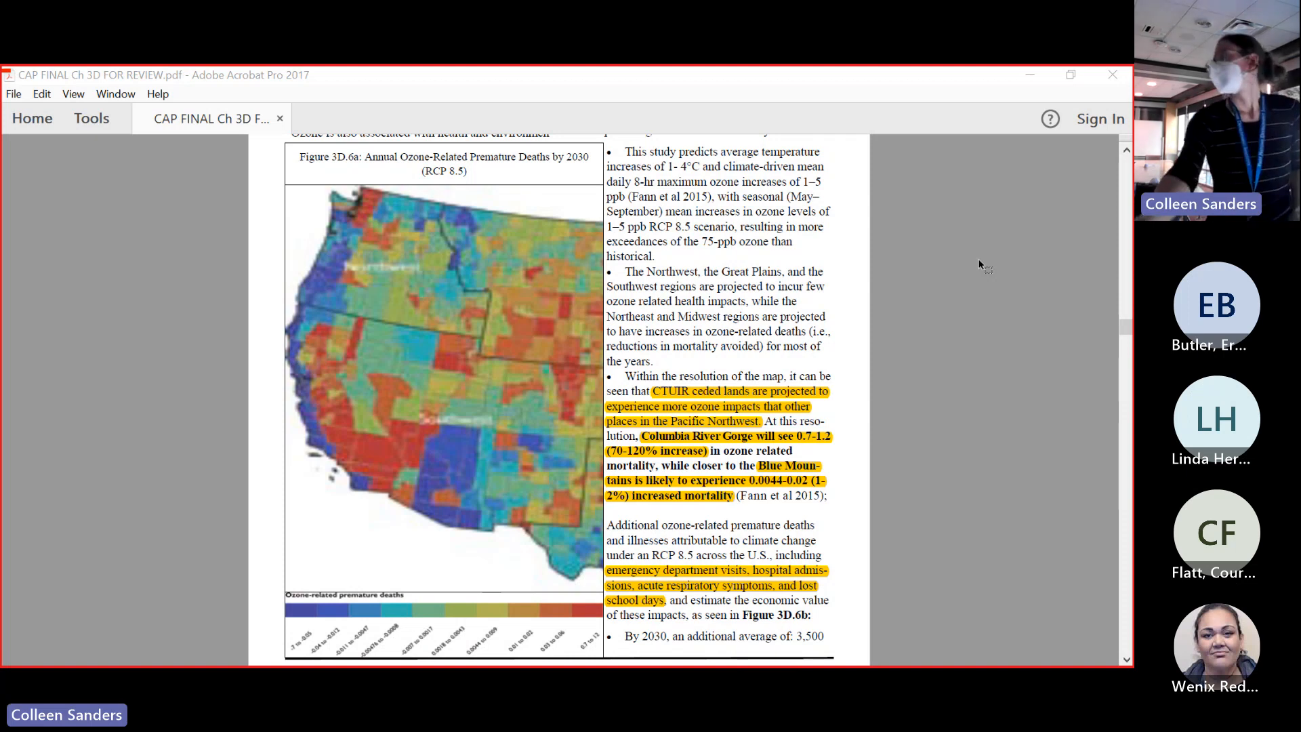
scroll("down", 3)
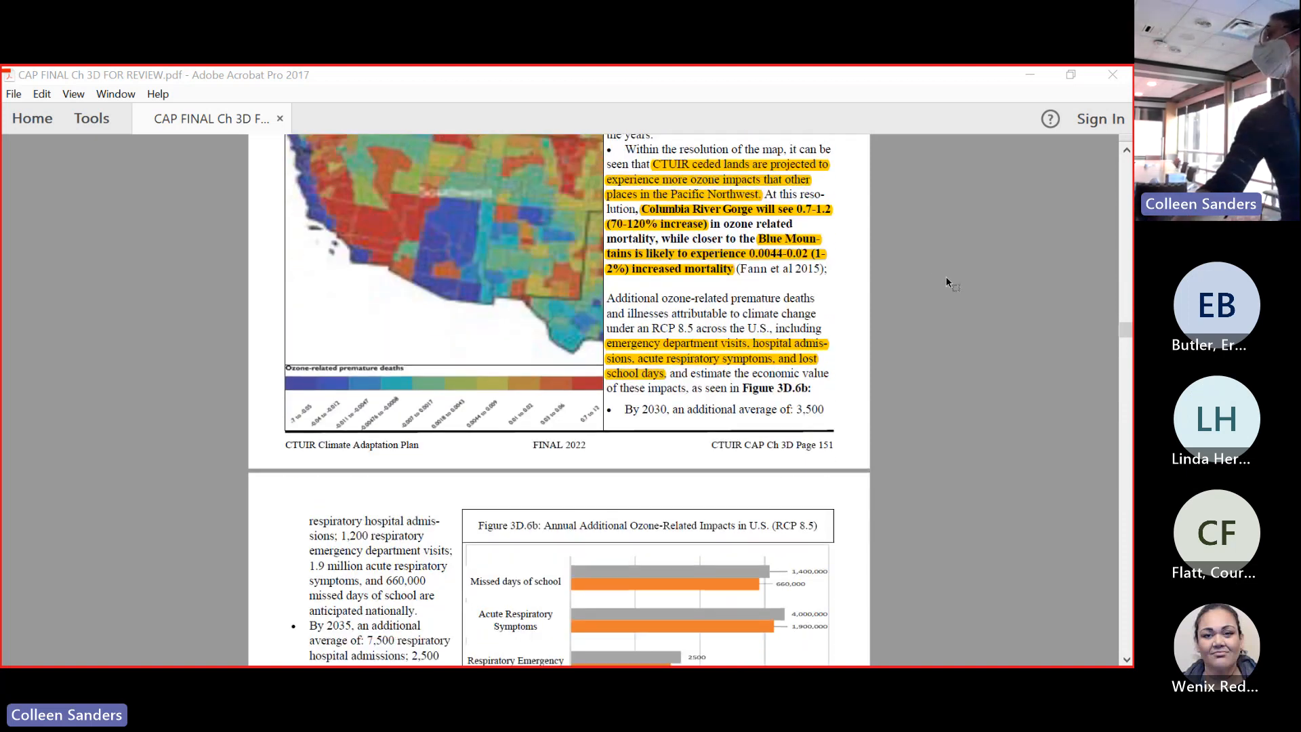
scroll("down", 3)
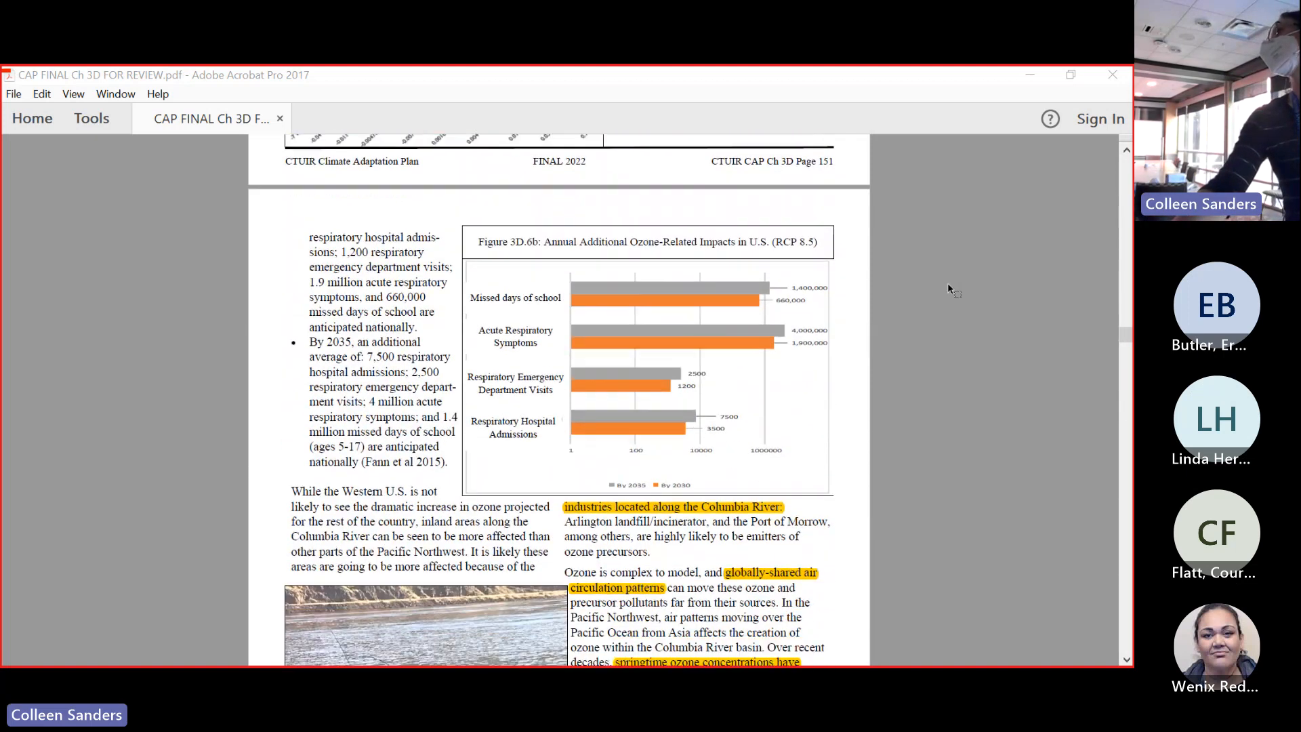
scroll("down", 3)
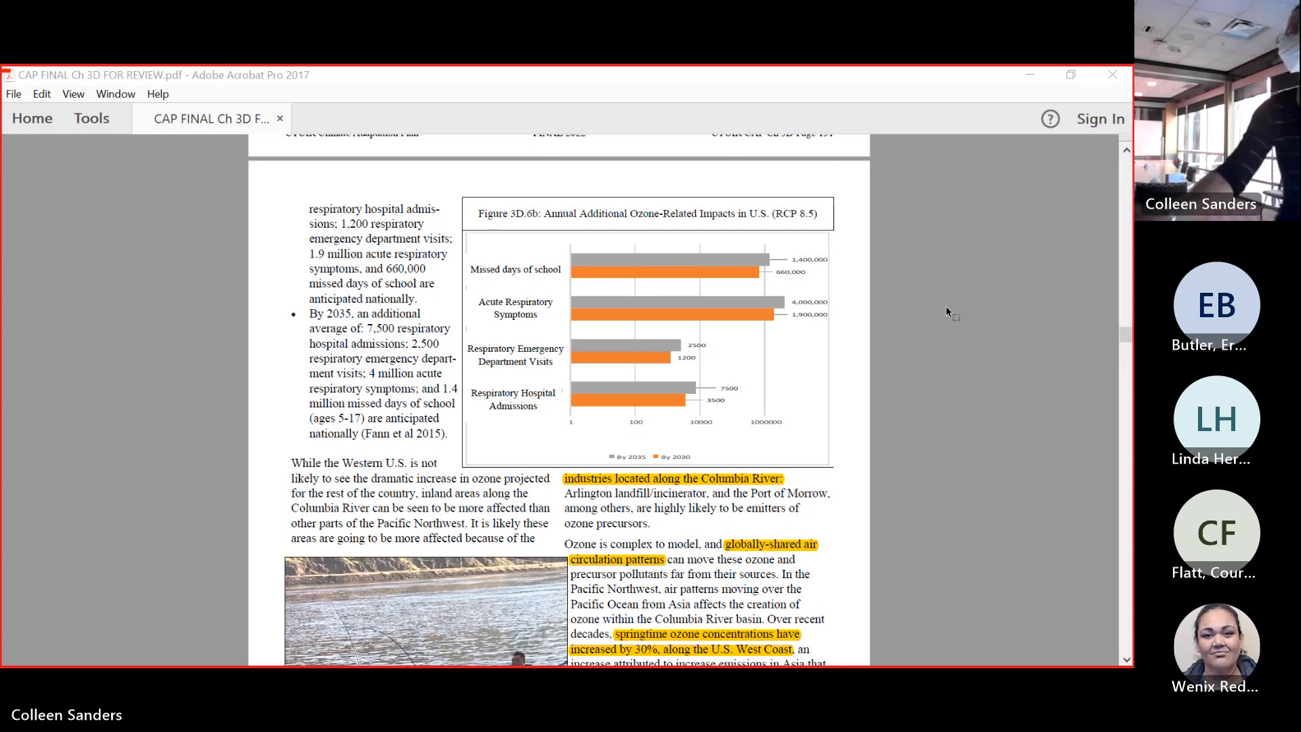
scroll("down", 3)
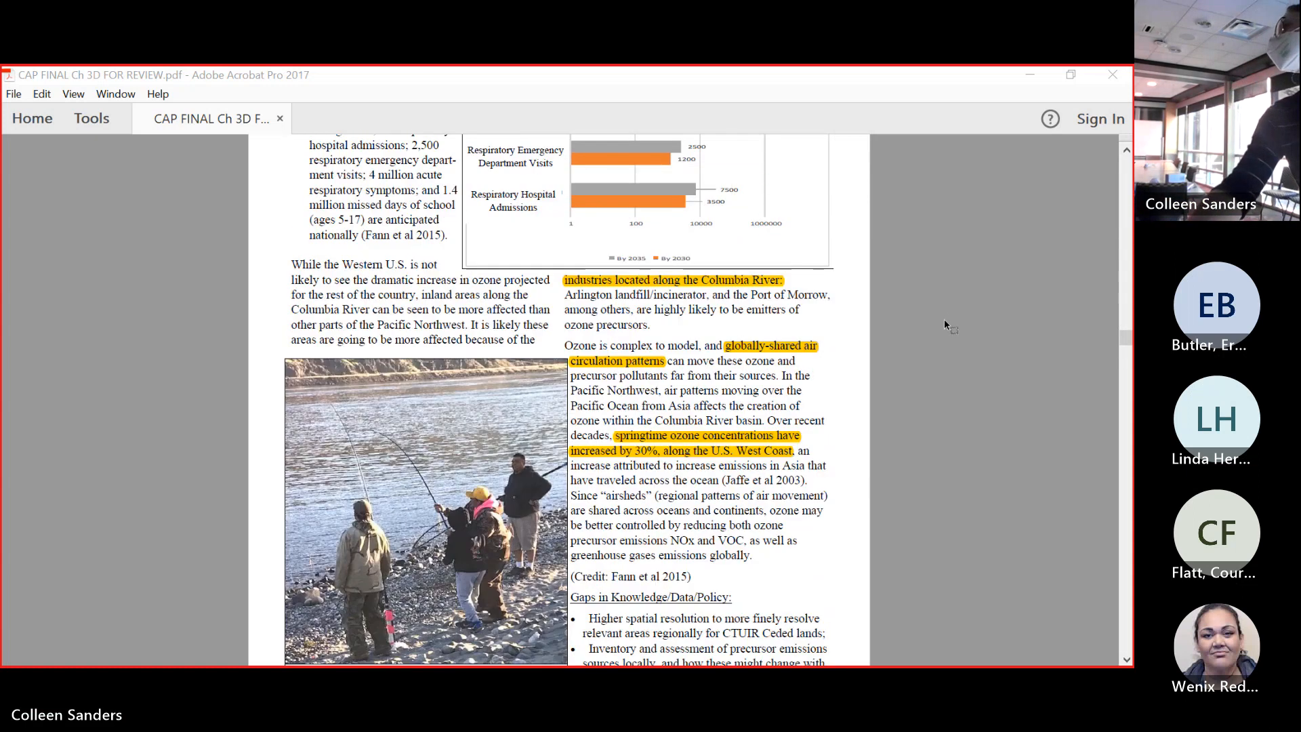
scroll("down", 3)
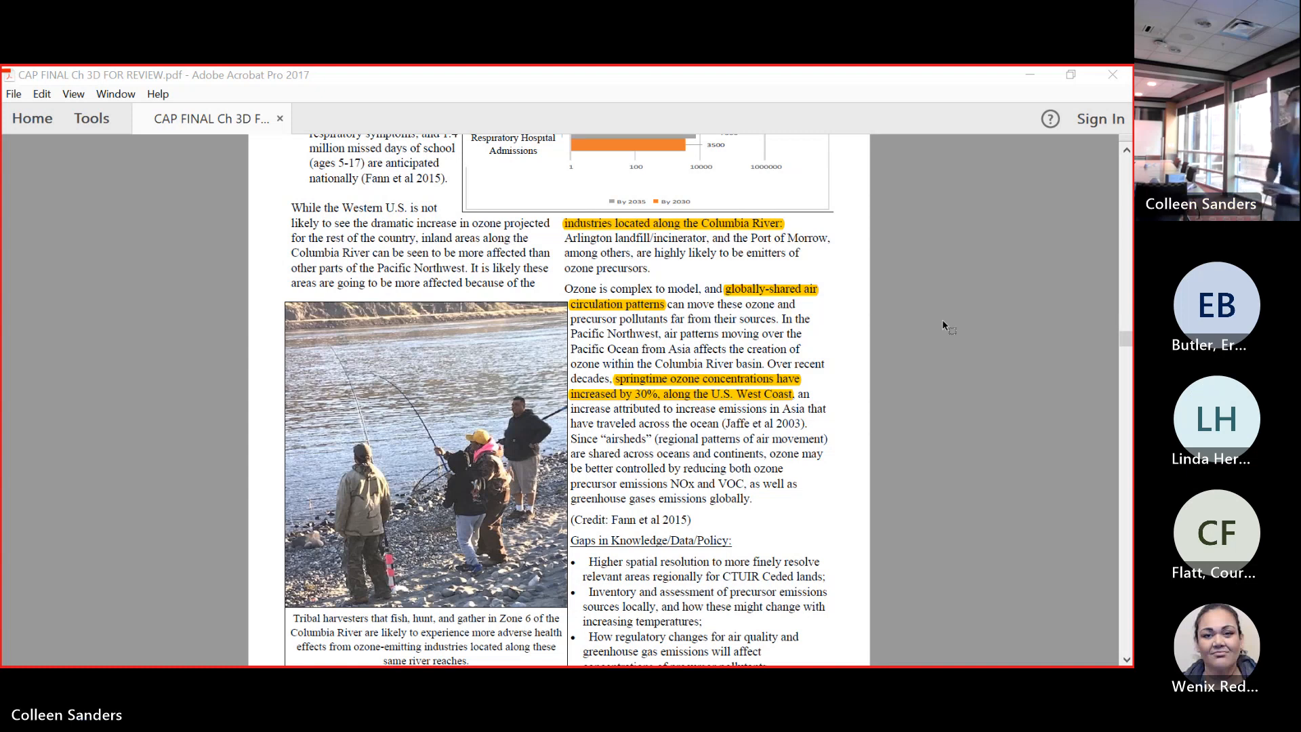
mouse_move(931, 364)
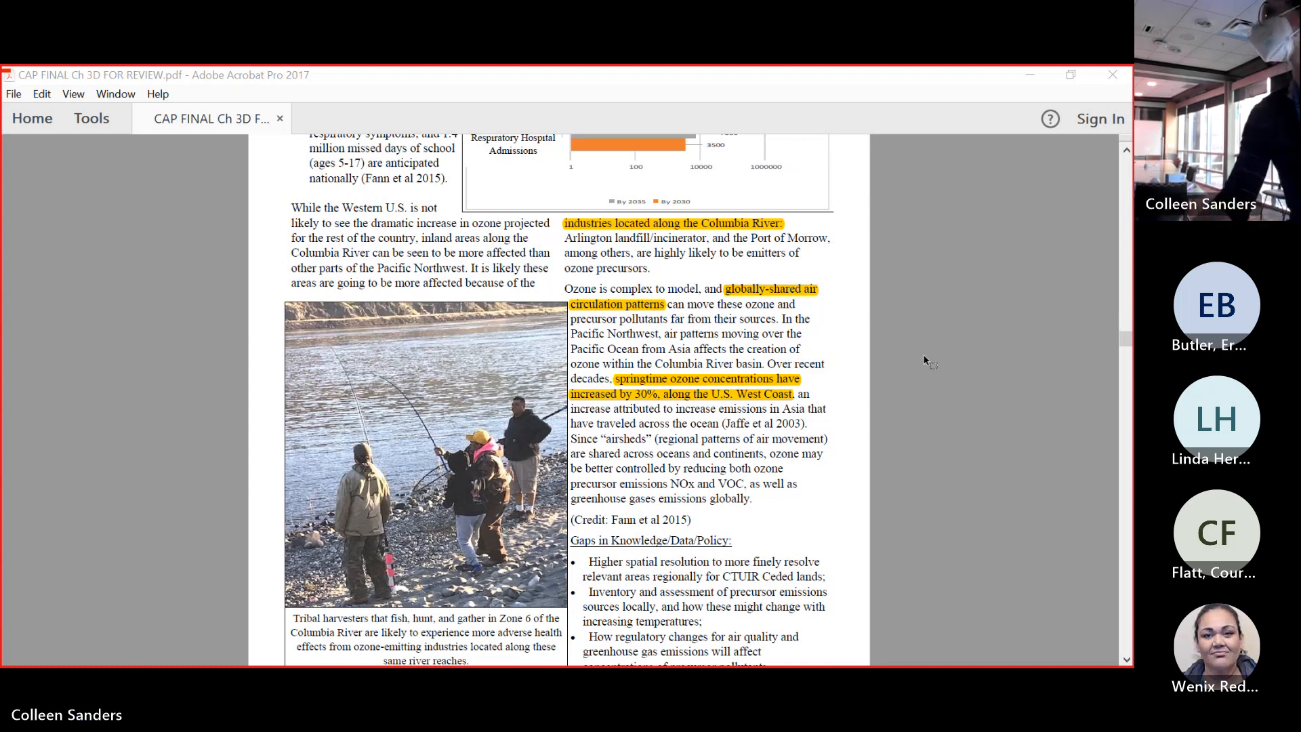
scroll("down", 3)
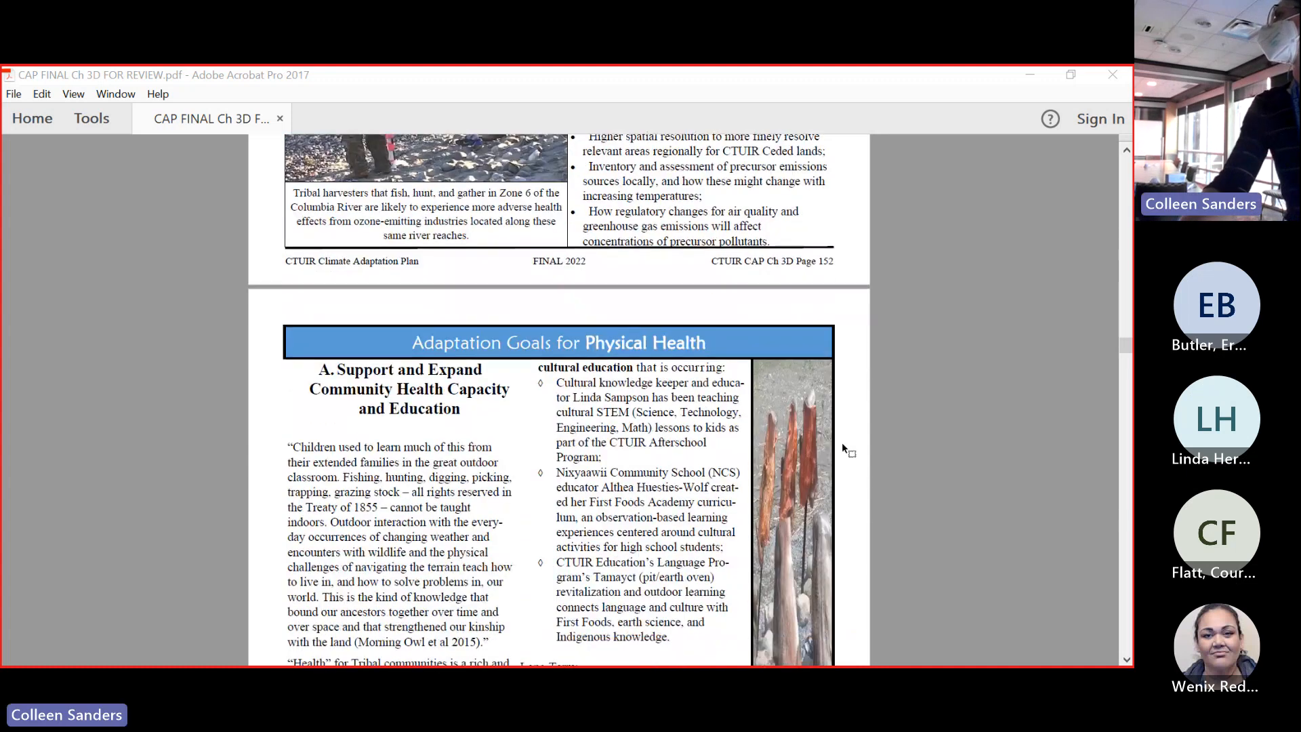
scroll("down", 3)
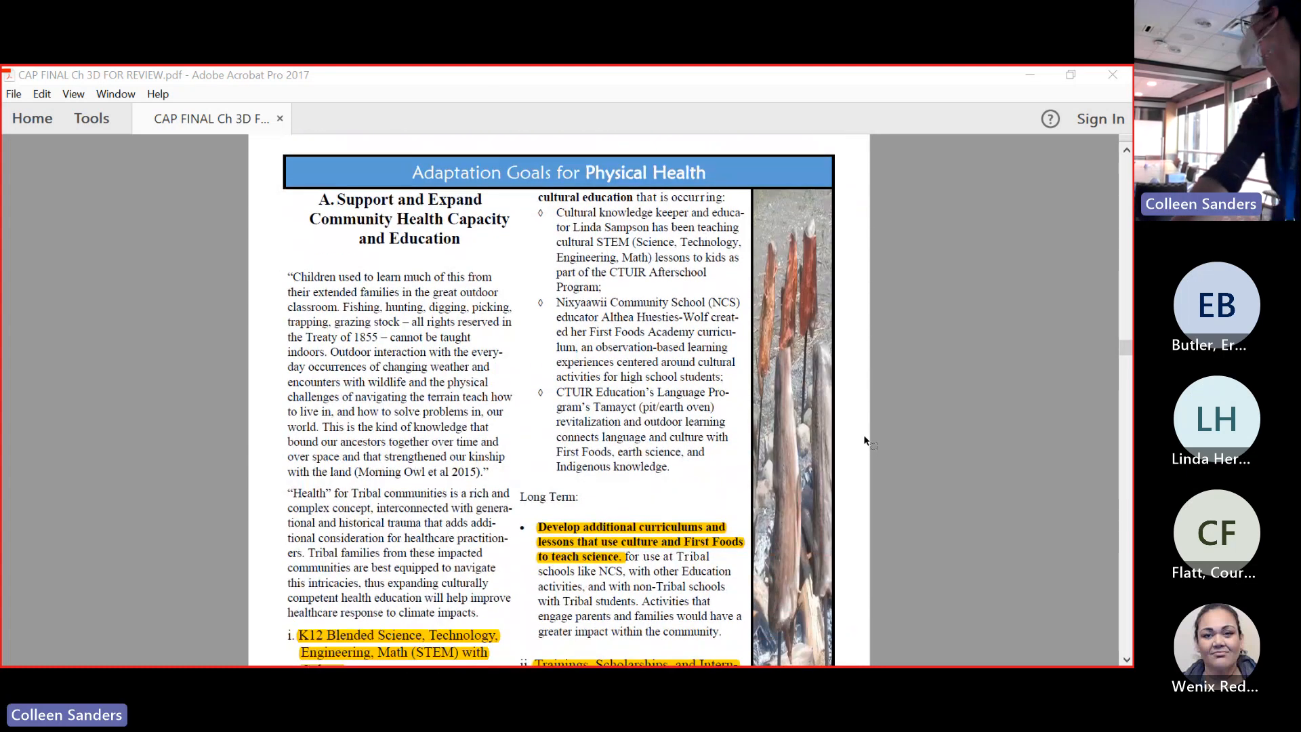
scroll("down", 3)
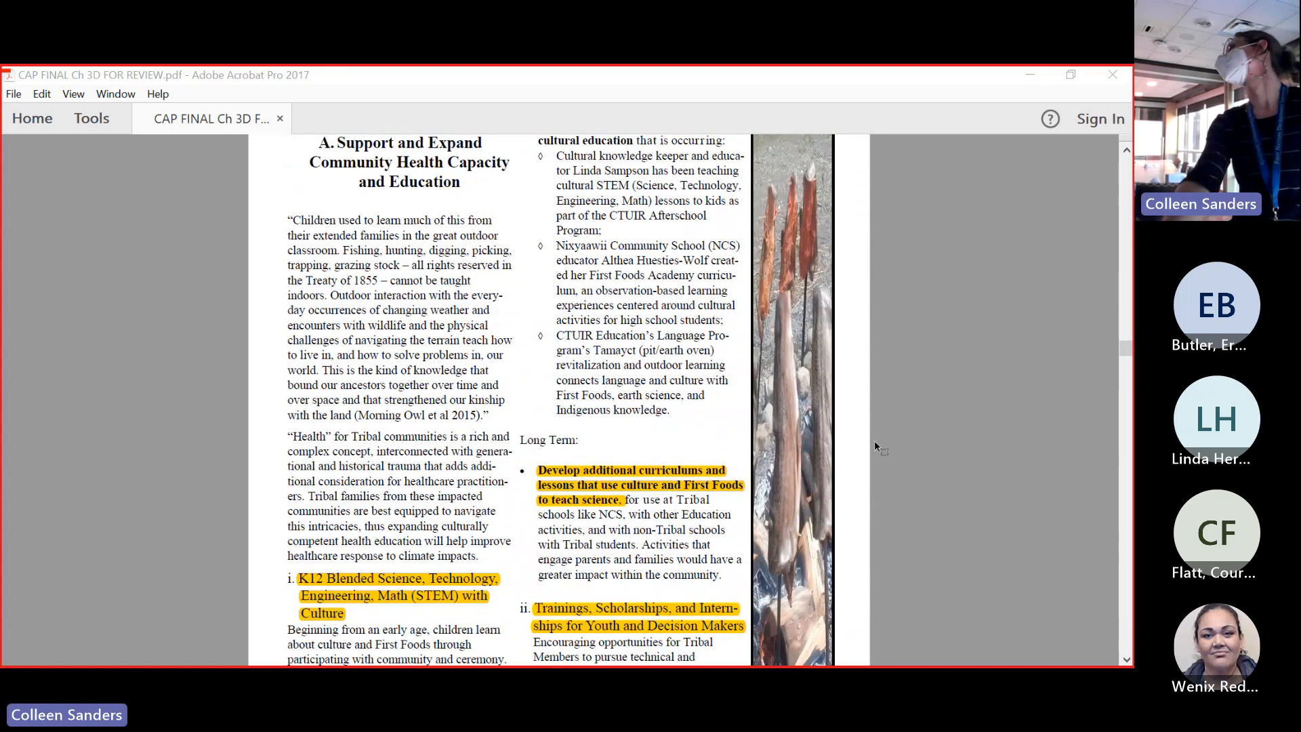
scroll("down", 3)
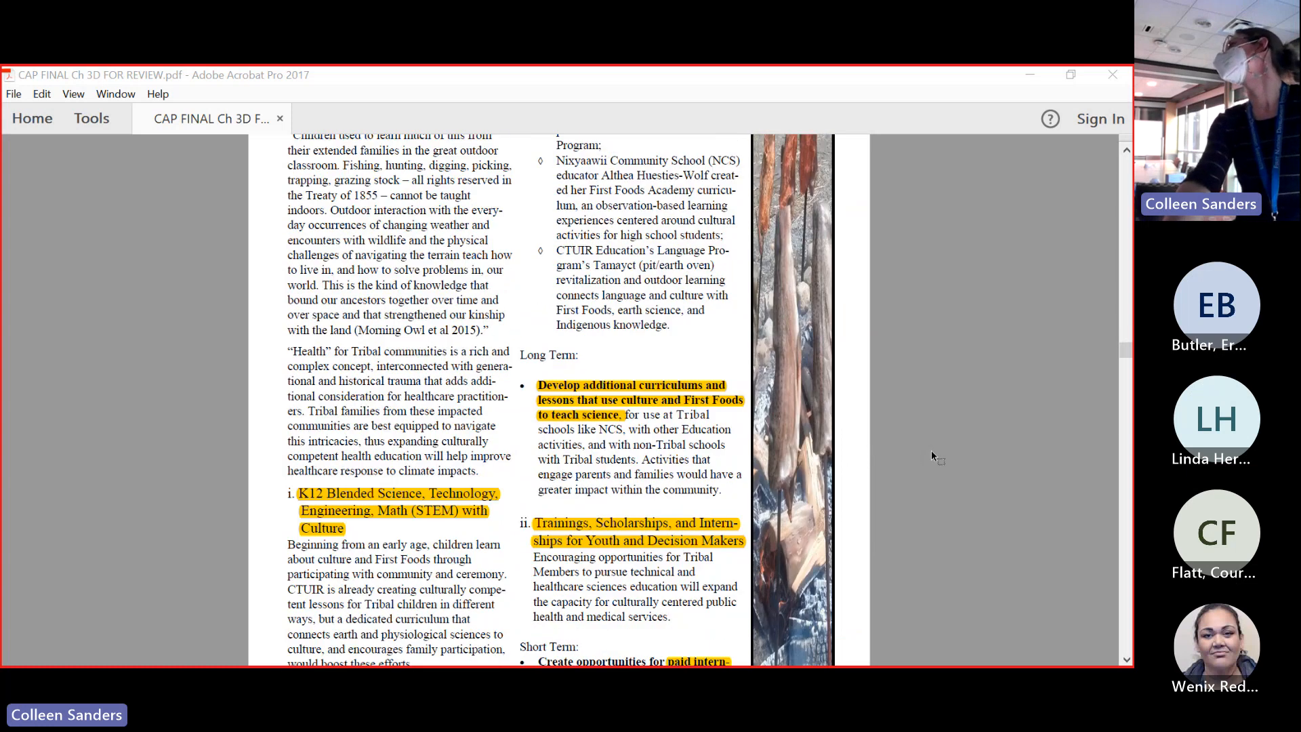
scroll("down", 3)
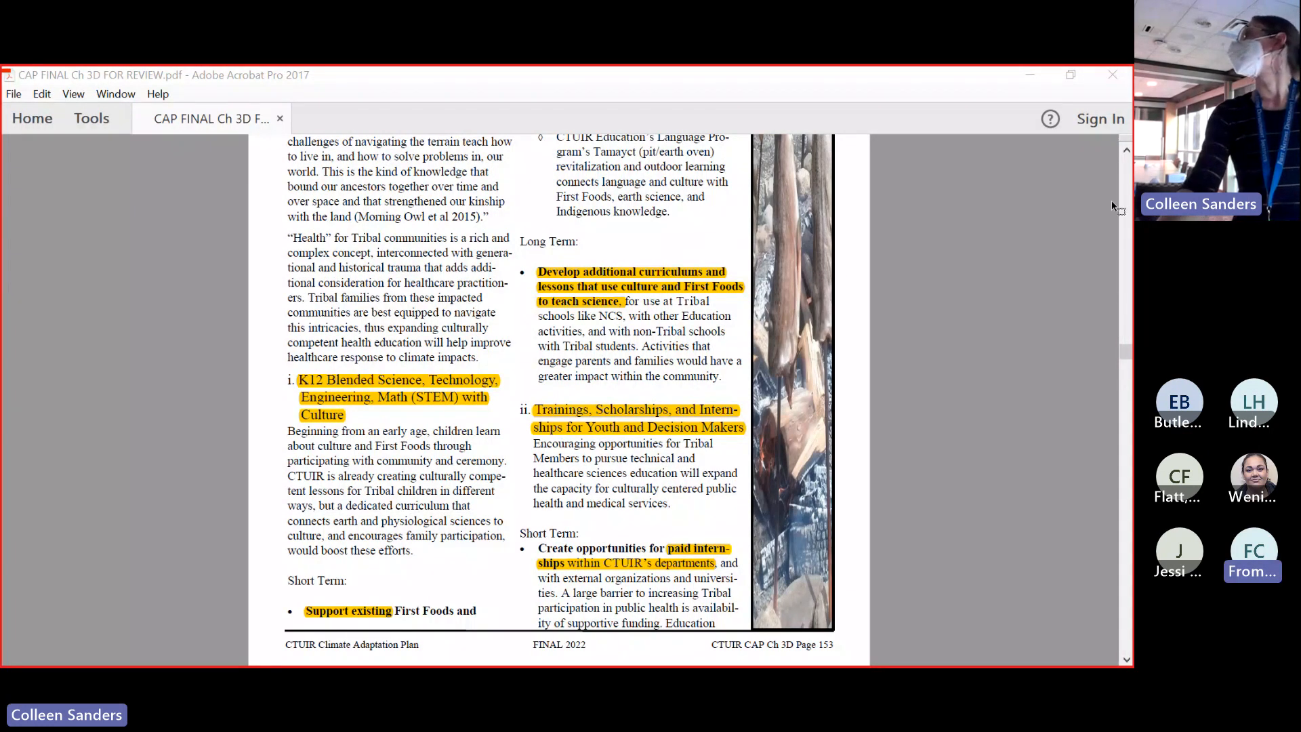
scroll("up", 3)
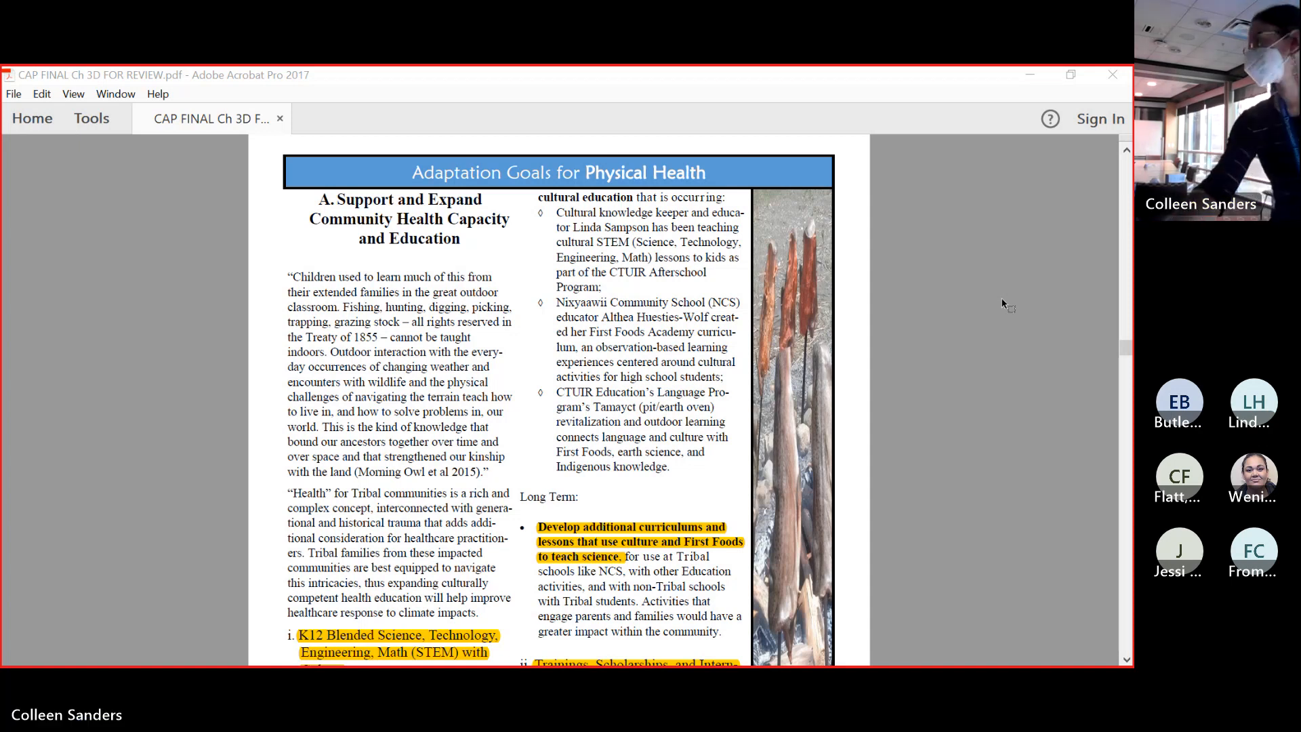
scroll("down", 3)
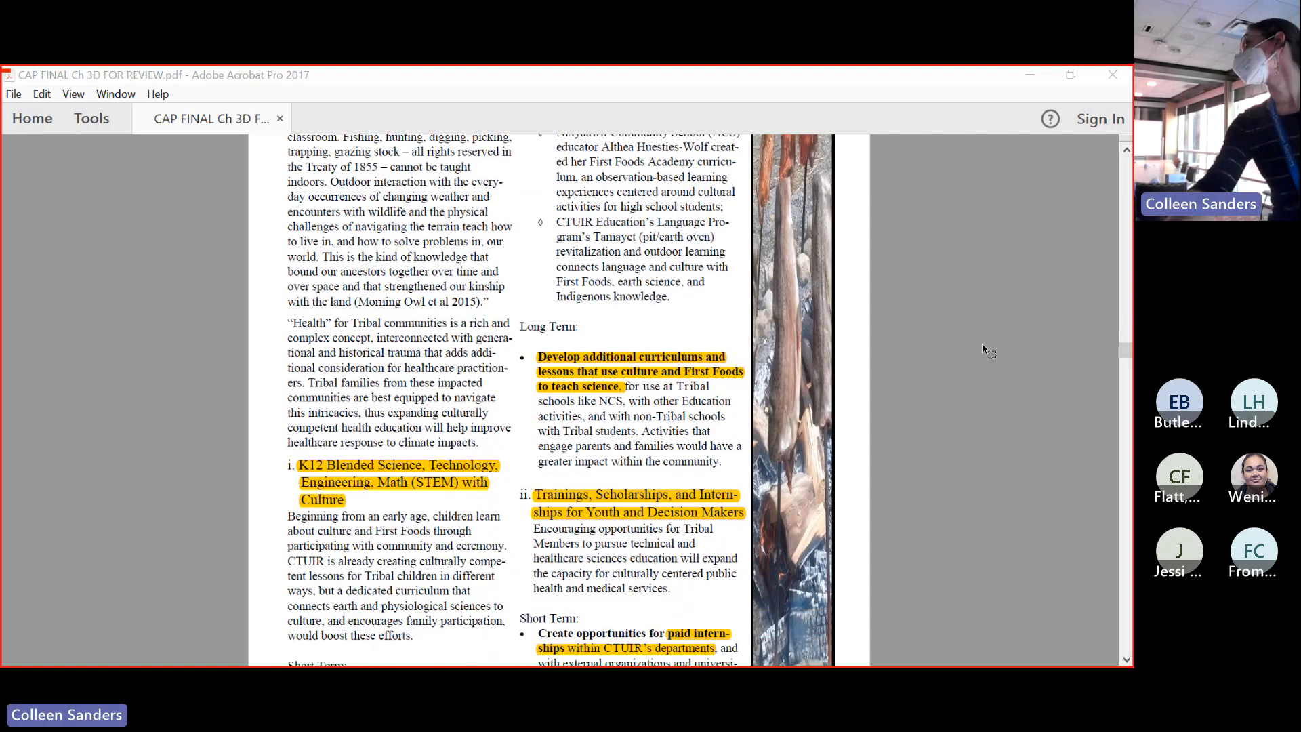
scroll("down", 3)
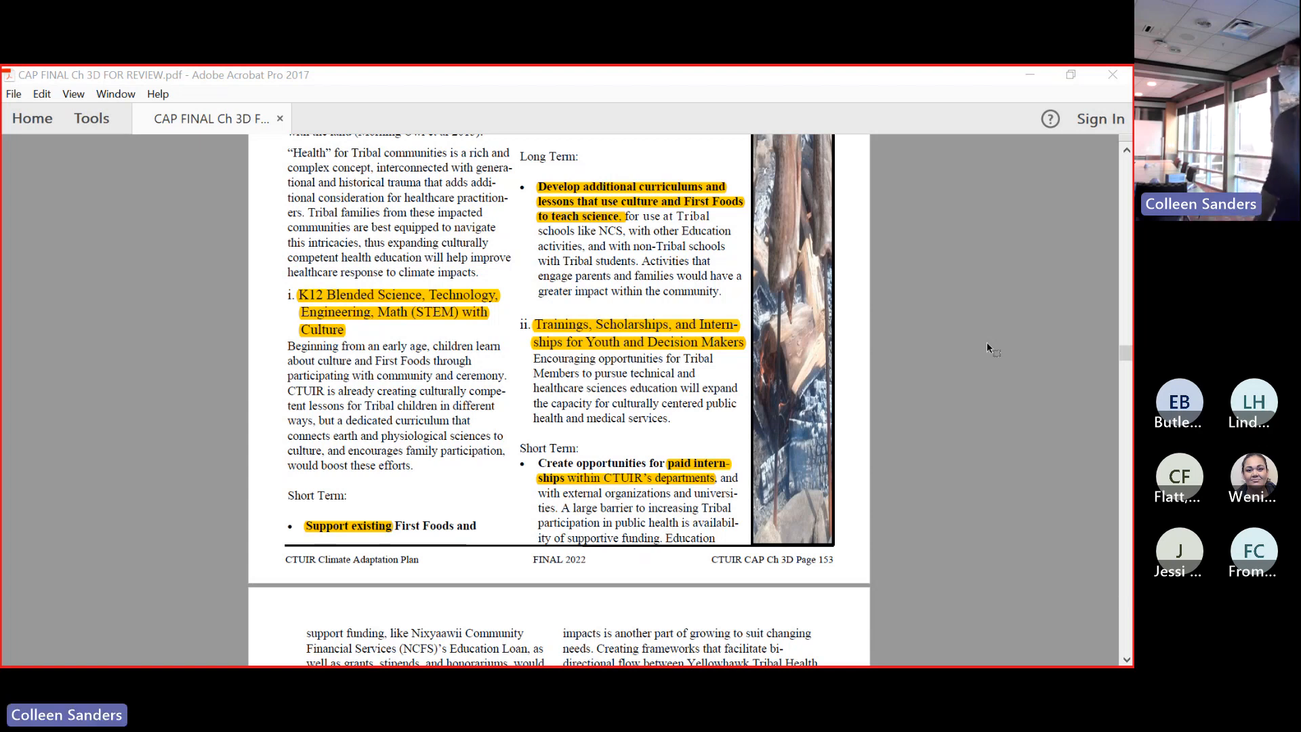
mouse_move(922, 422)
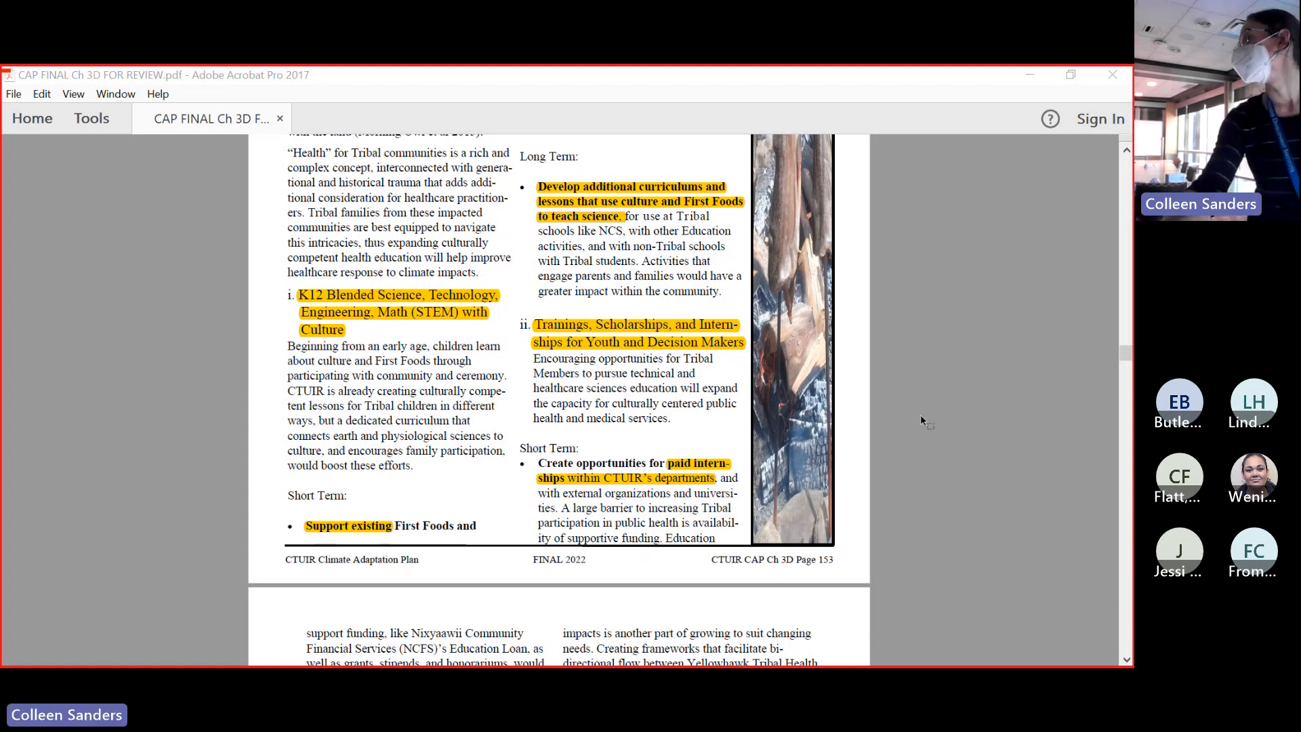
scroll("down", 3)
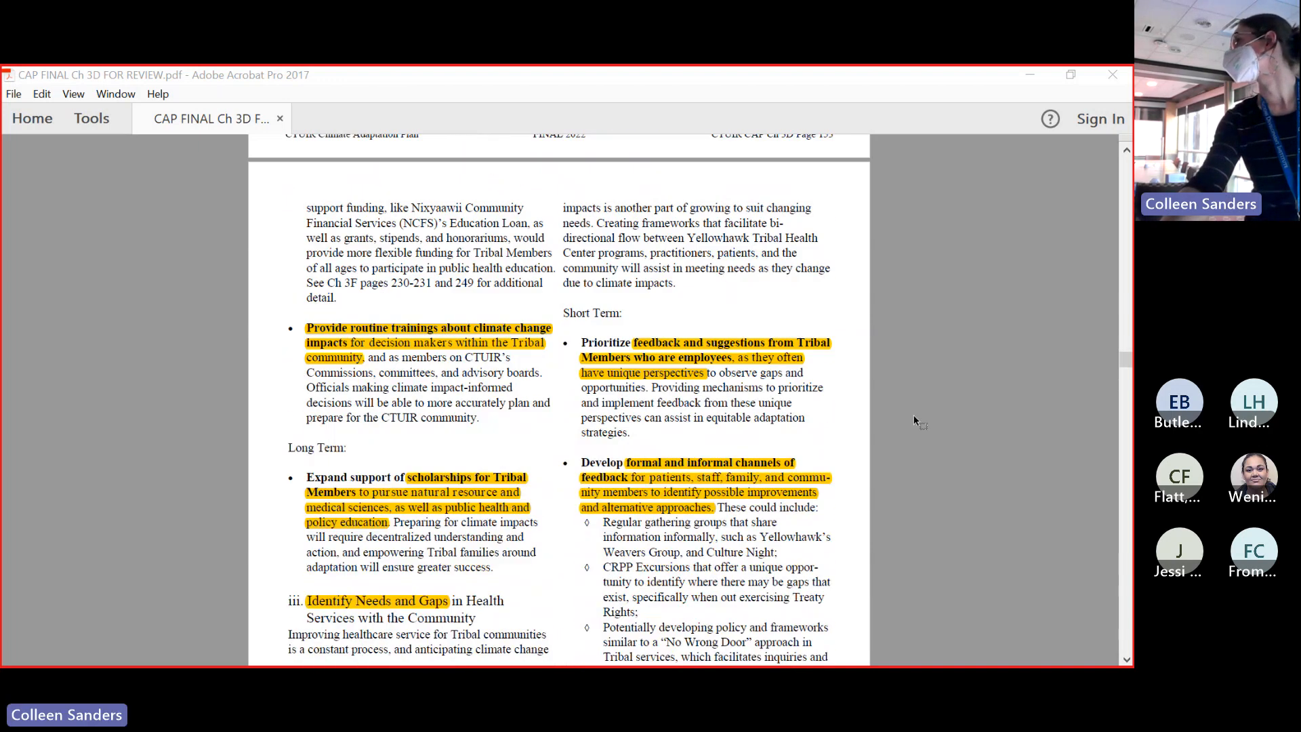
scroll("down", 3)
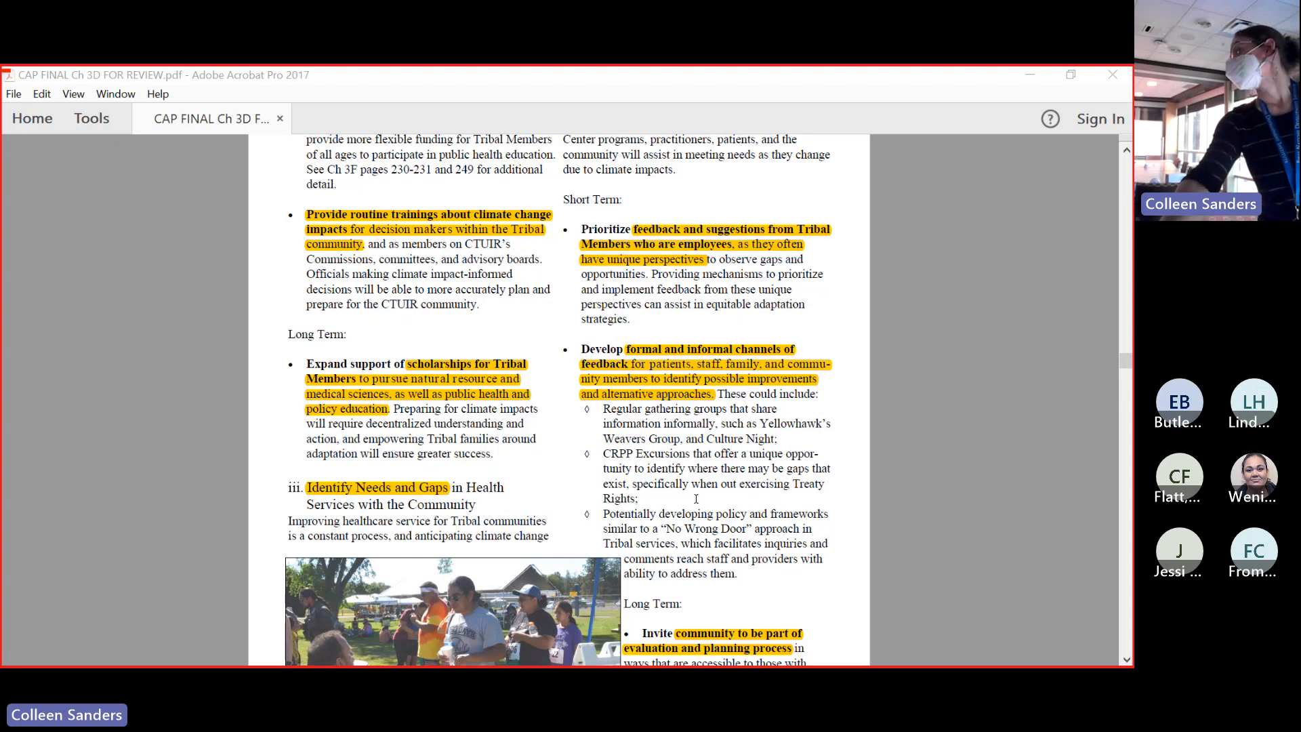
scroll("up", 3)
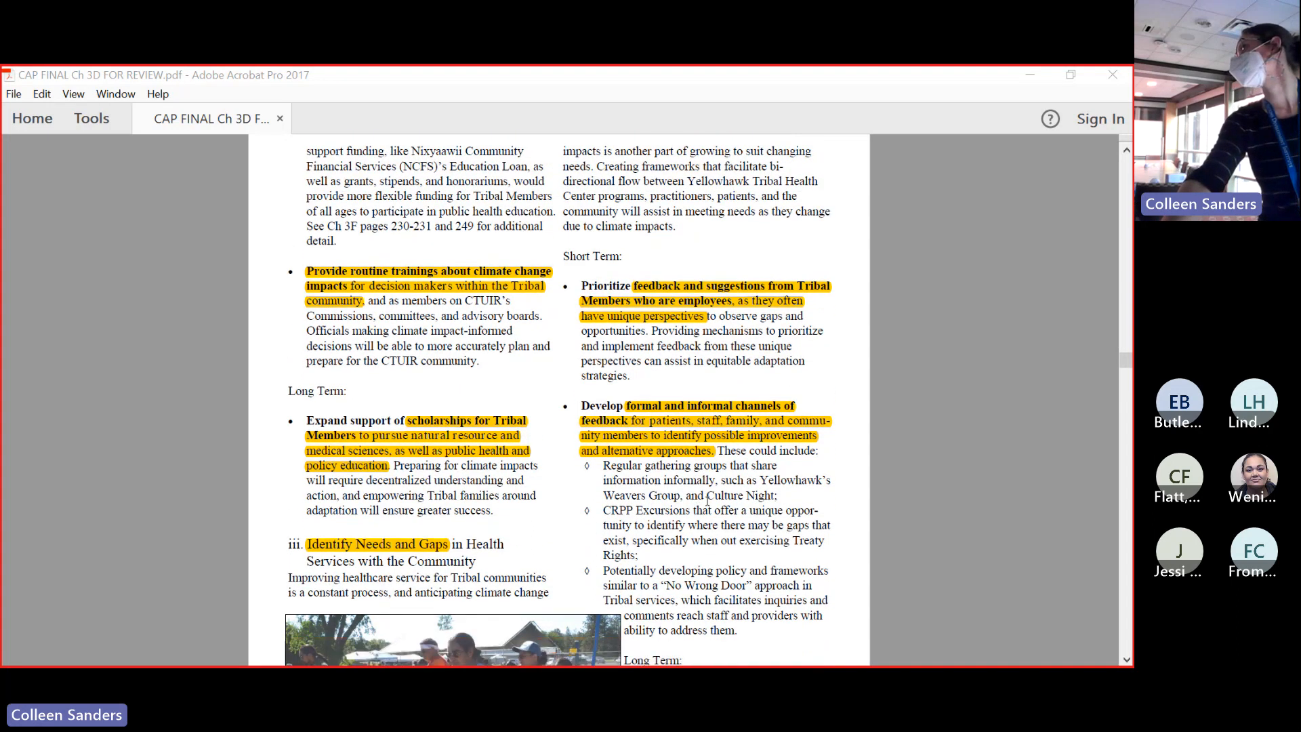
scroll("down", 3)
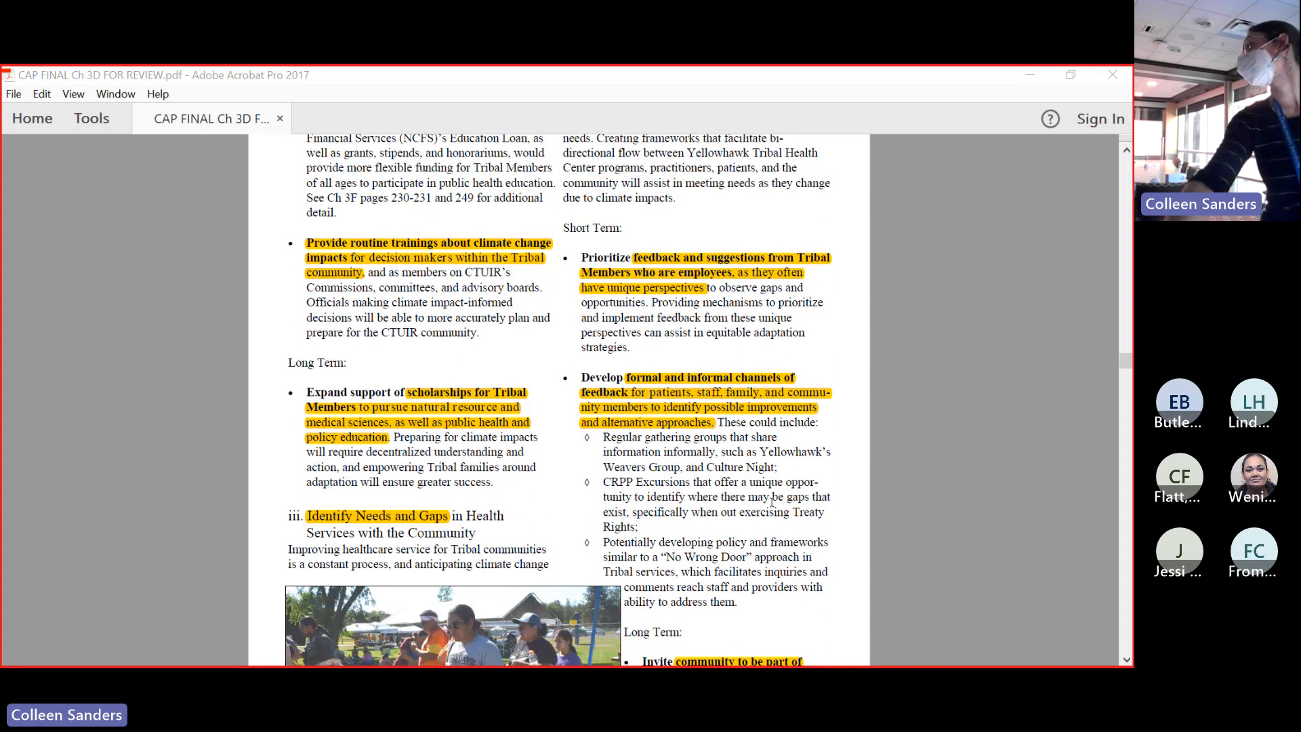
scroll("down", 3)
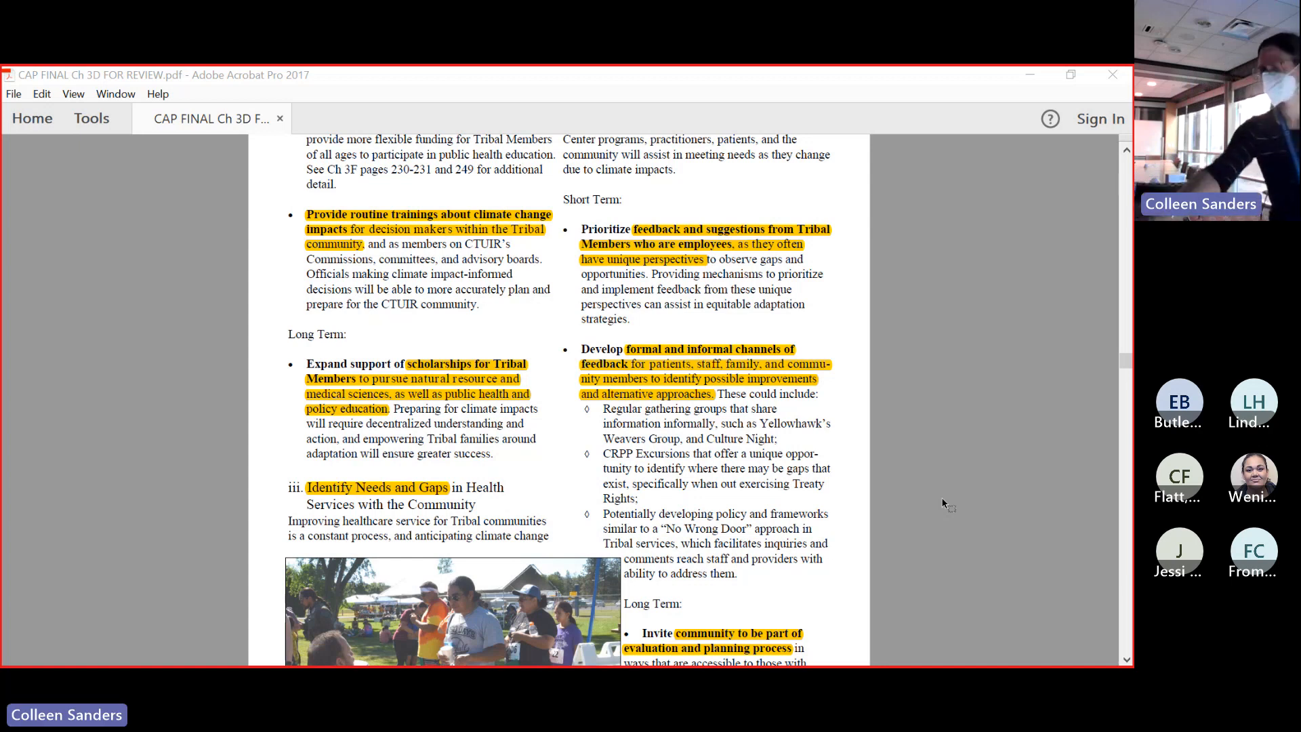
scroll("down", 3)
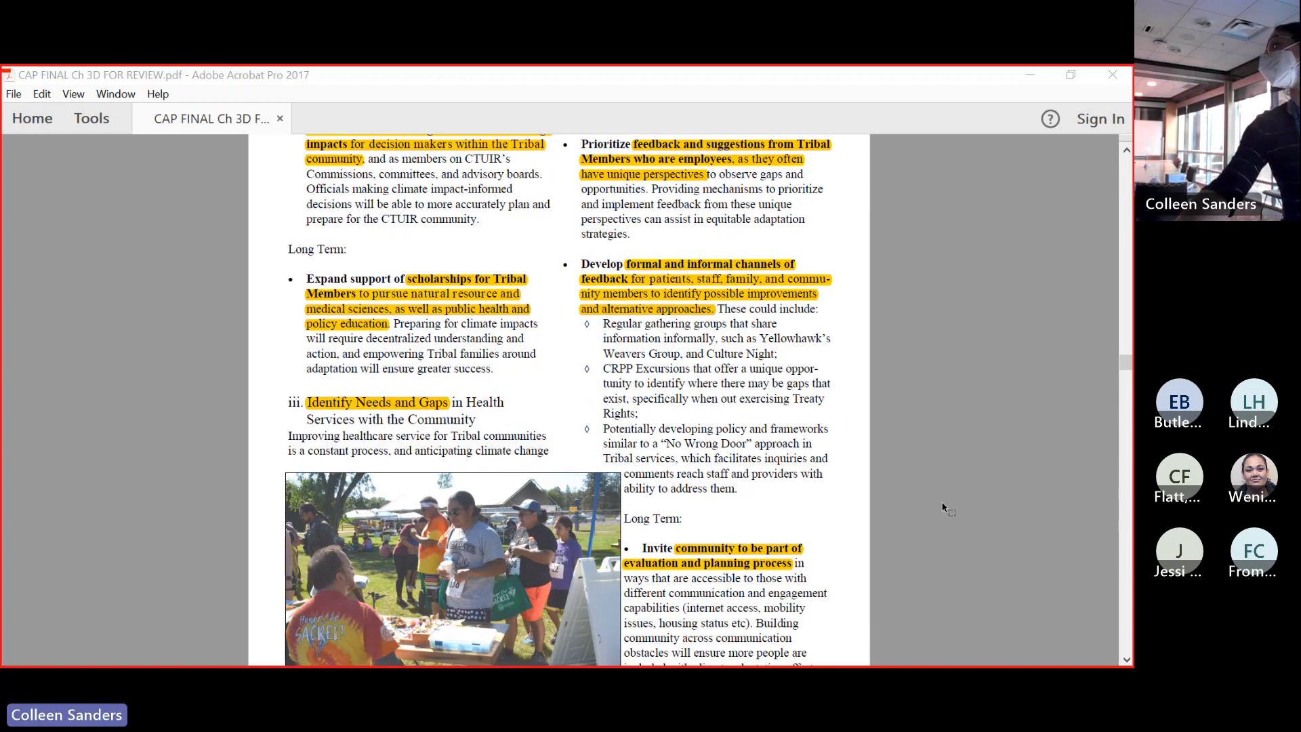
scroll("down", 3)
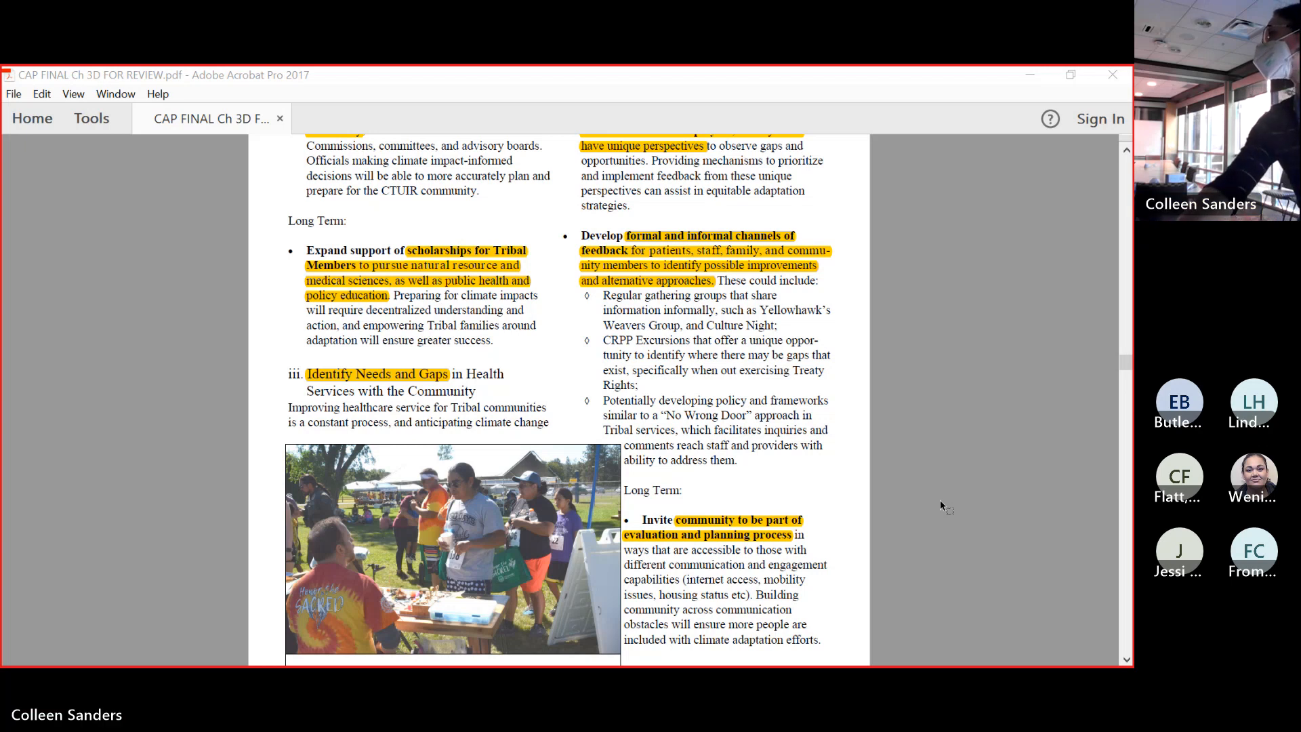
scroll("down", 3)
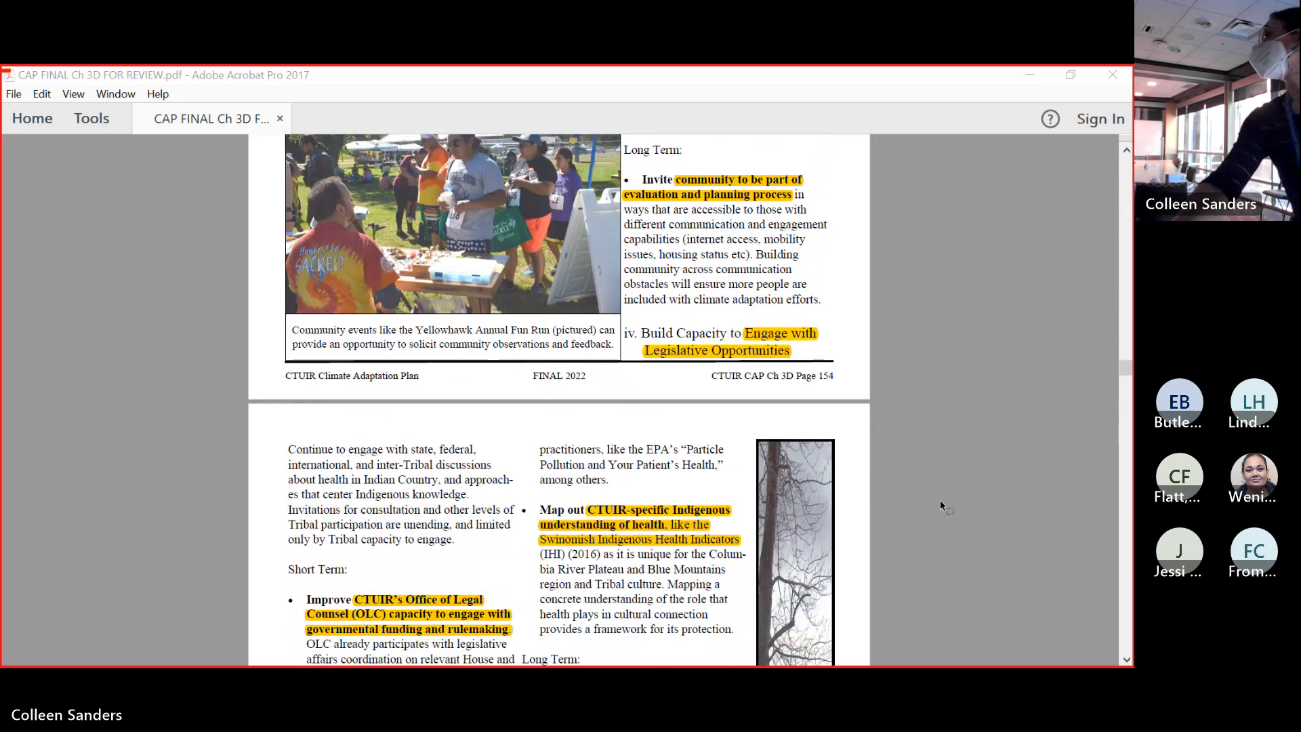
scroll("down", 3)
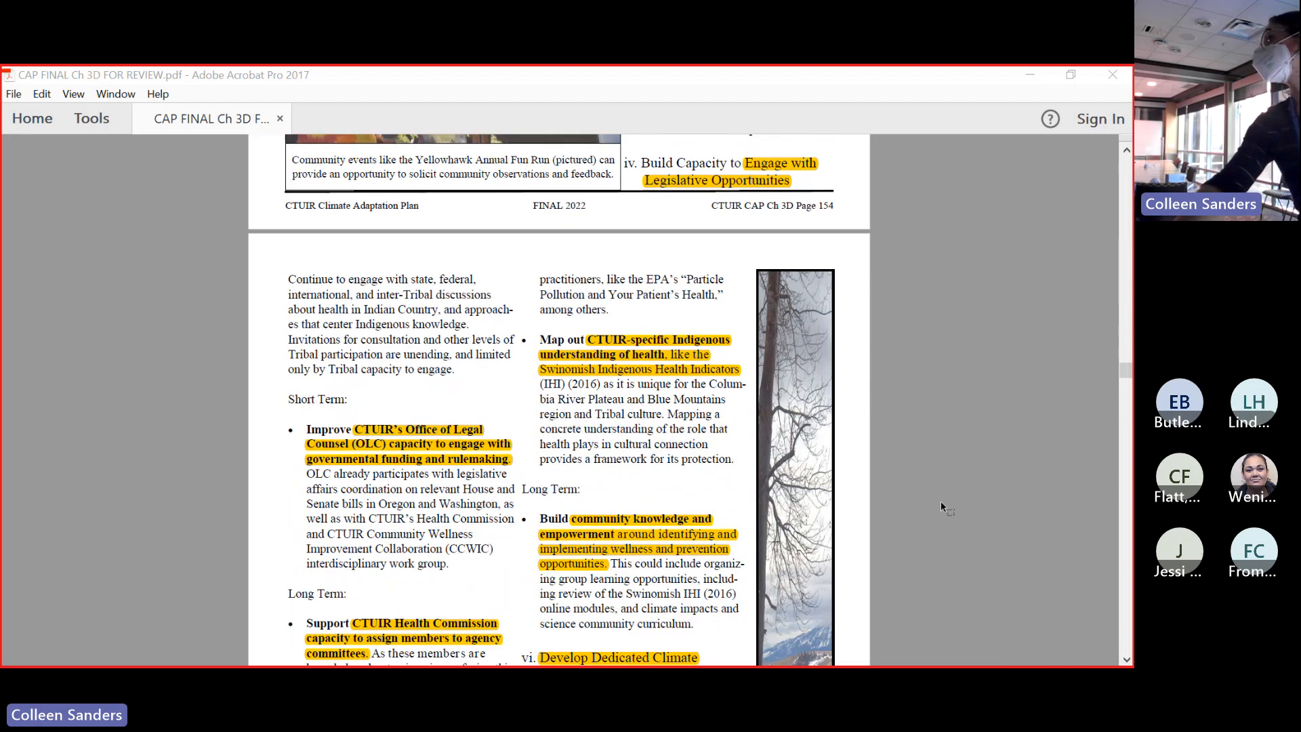
scroll("down", 3)
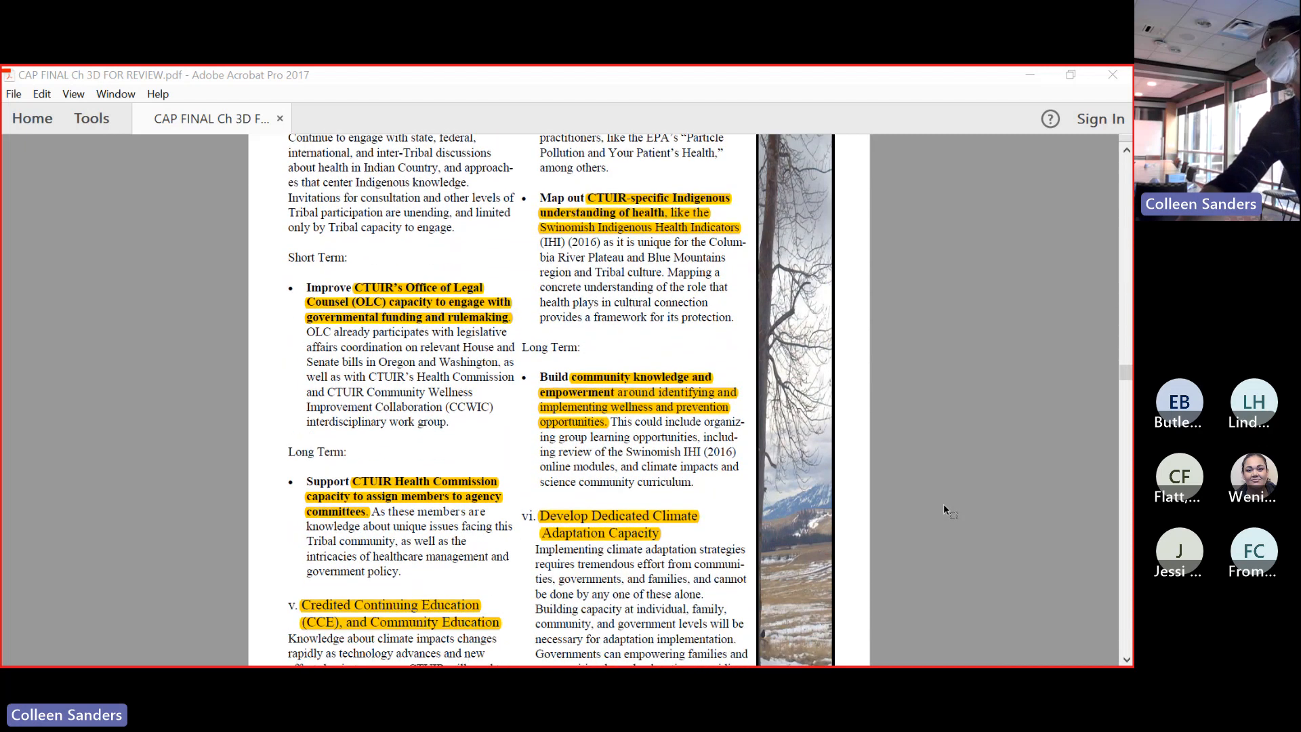
scroll("down", 3)
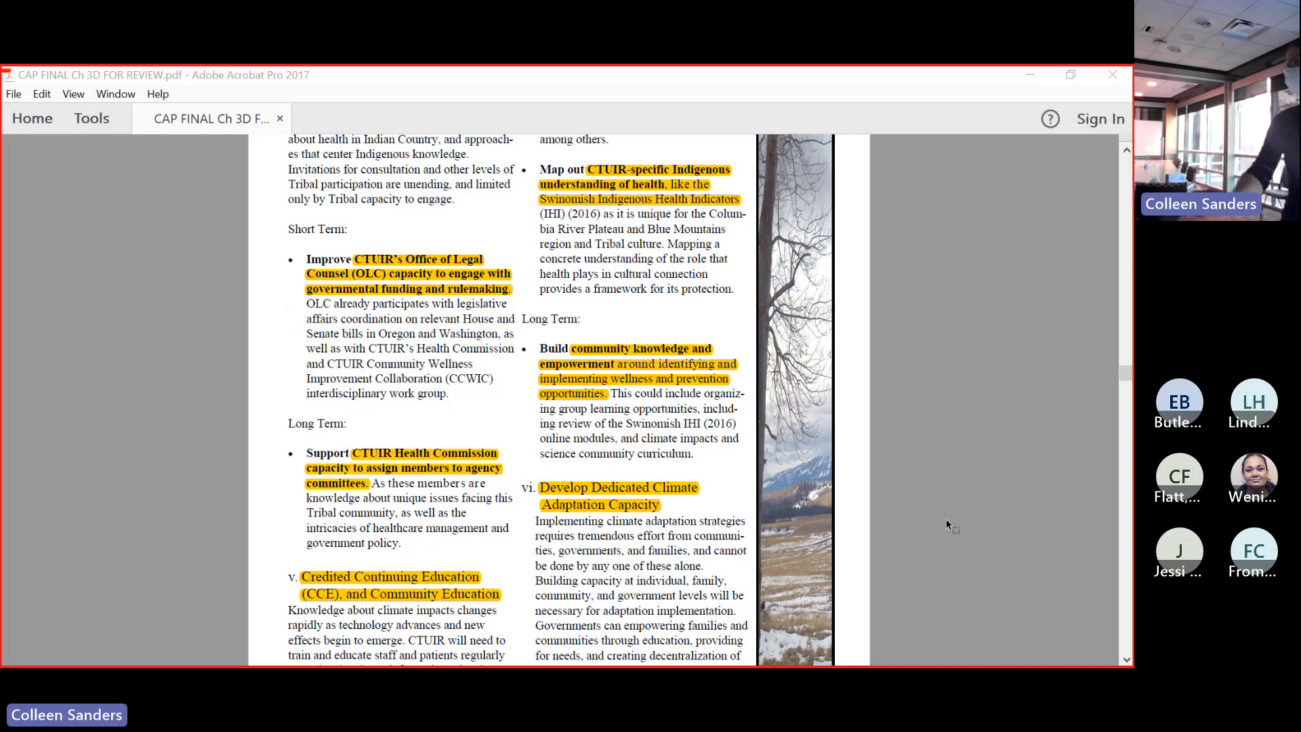
scroll("down", 3)
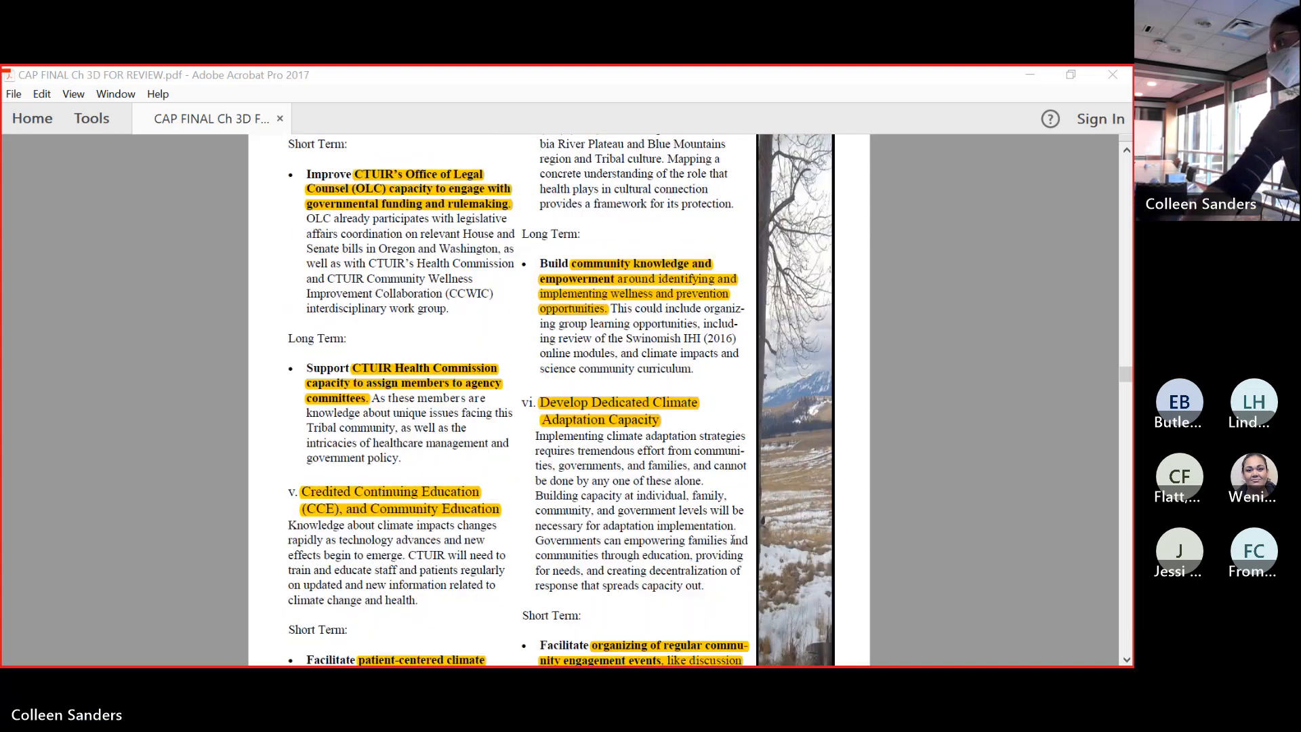
scroll("down", 3)
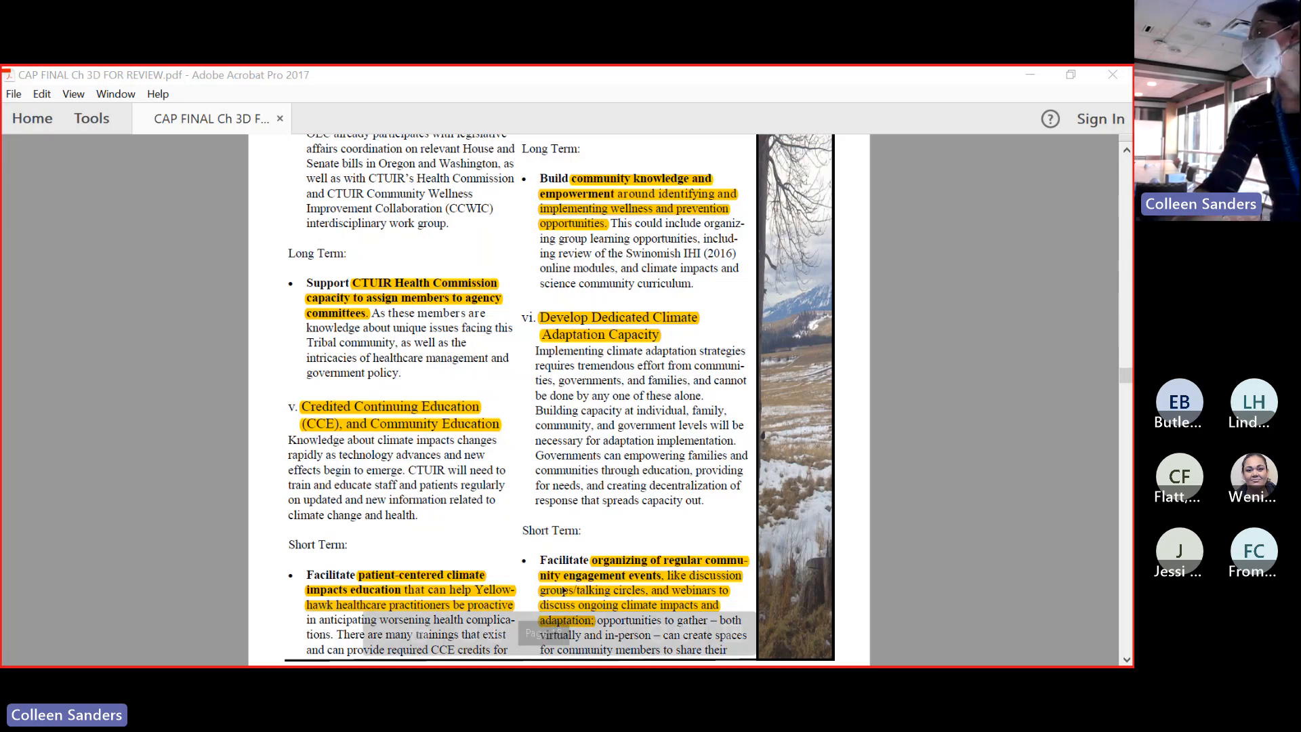
scroll("down", 3)
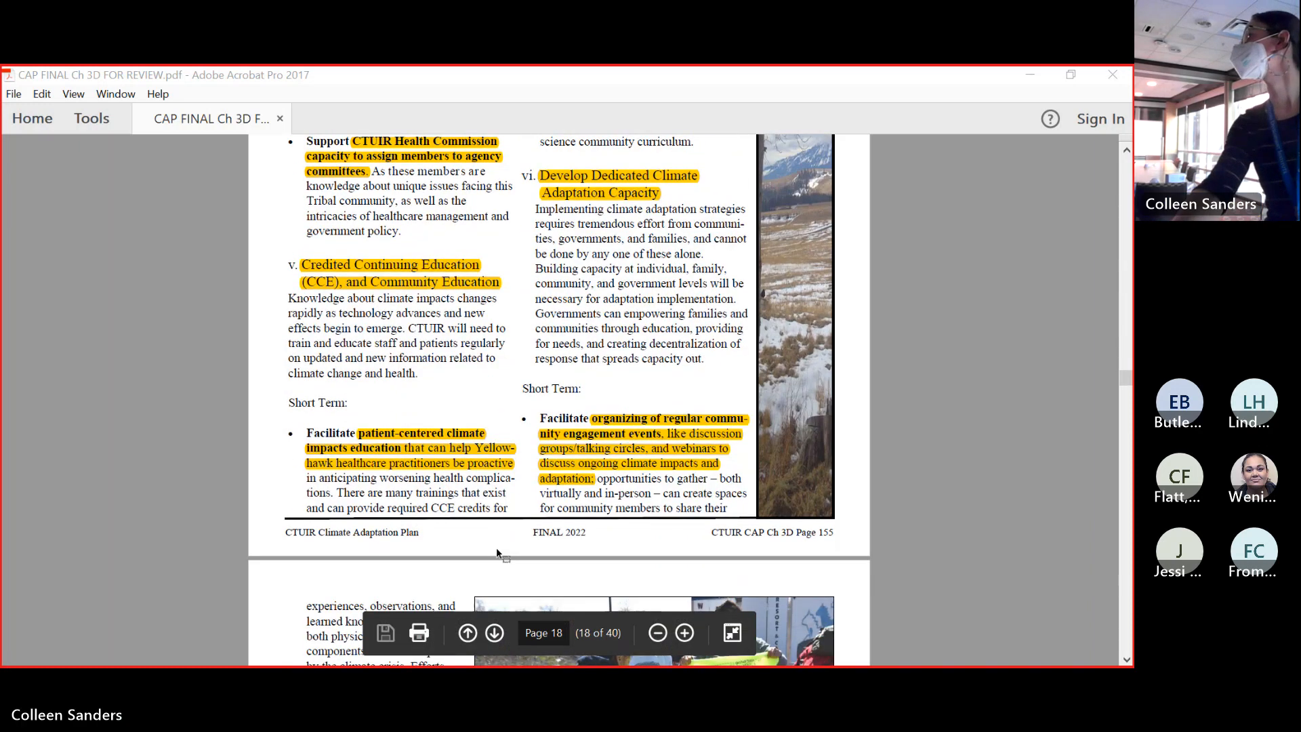
scroll("up", 3)
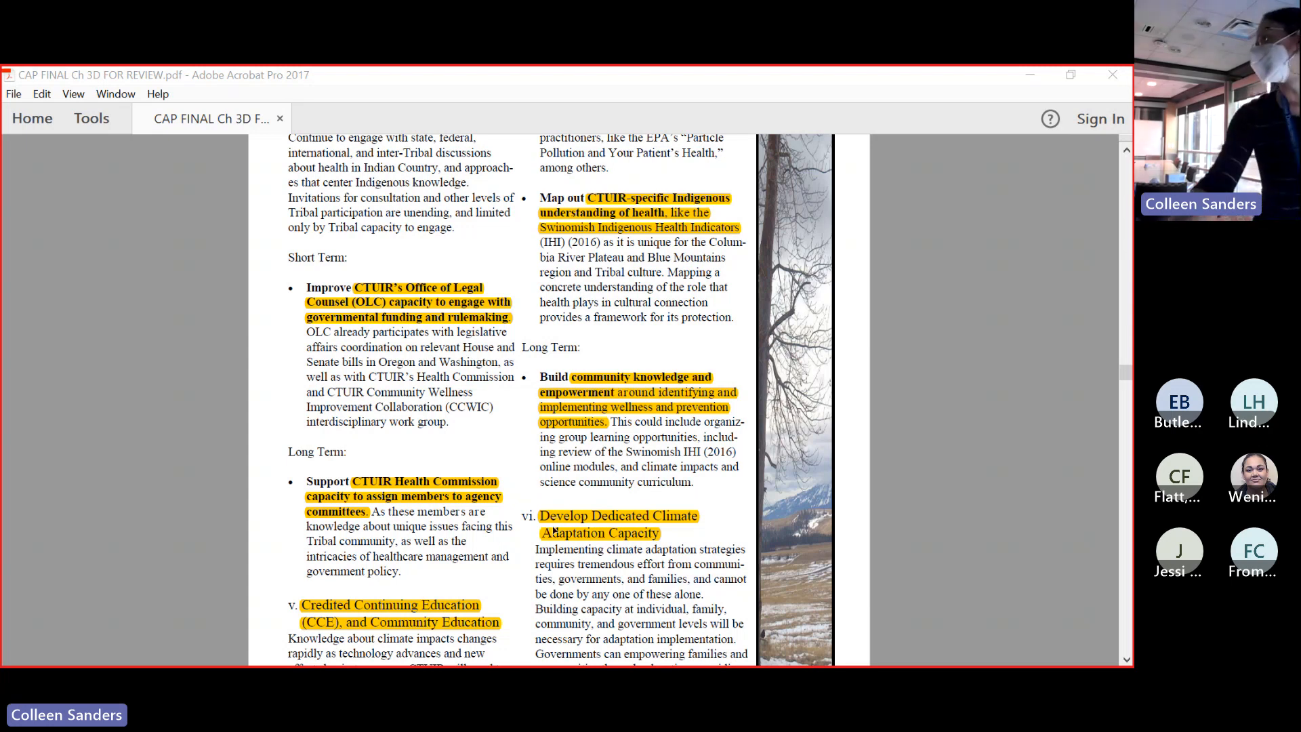
scroll("down", 3)
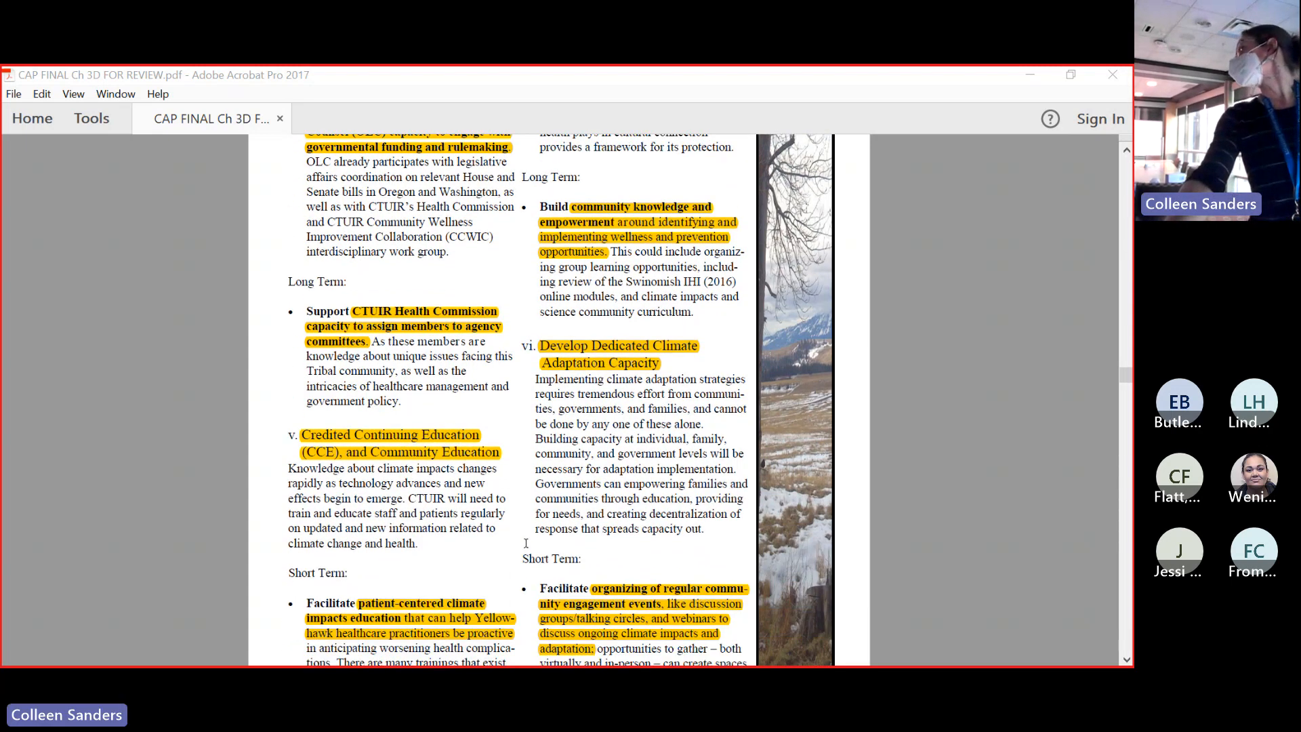
scroll("down", 3)
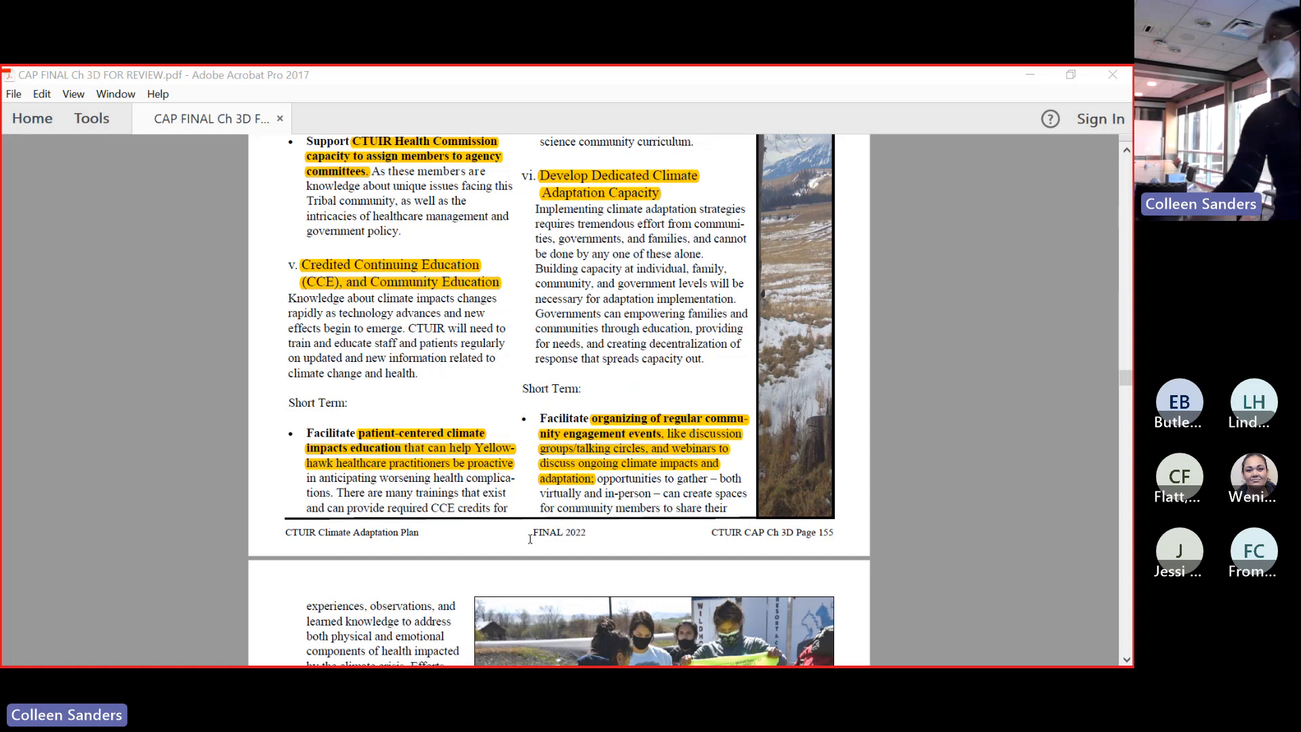
scroll("down", 3)
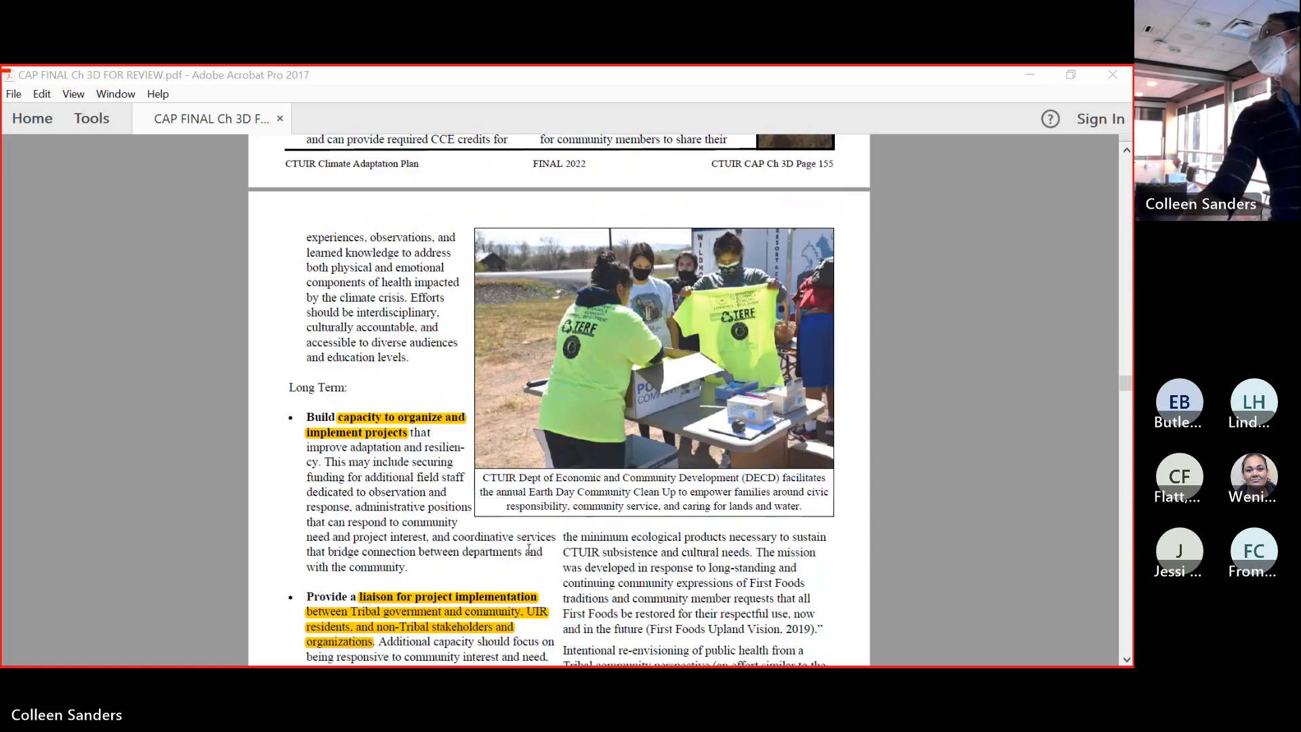
scroll("down", 3)
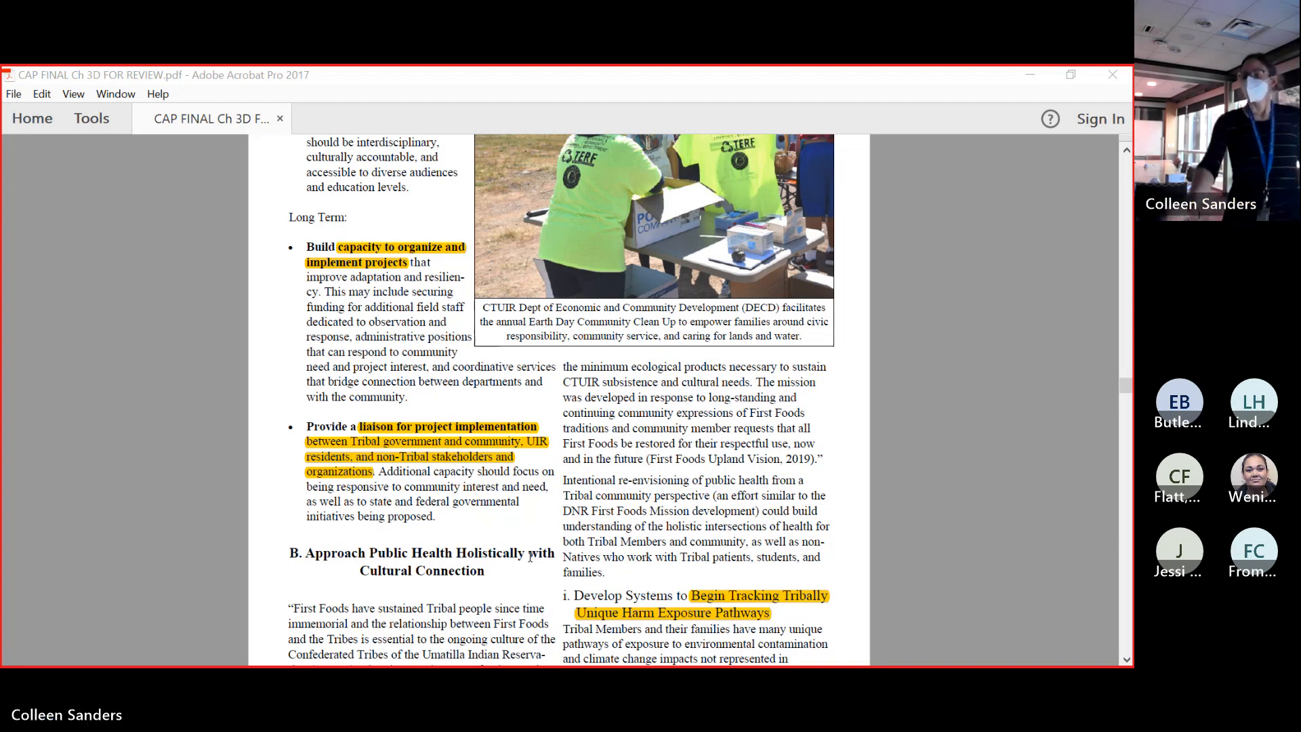
scroll("down", 3)
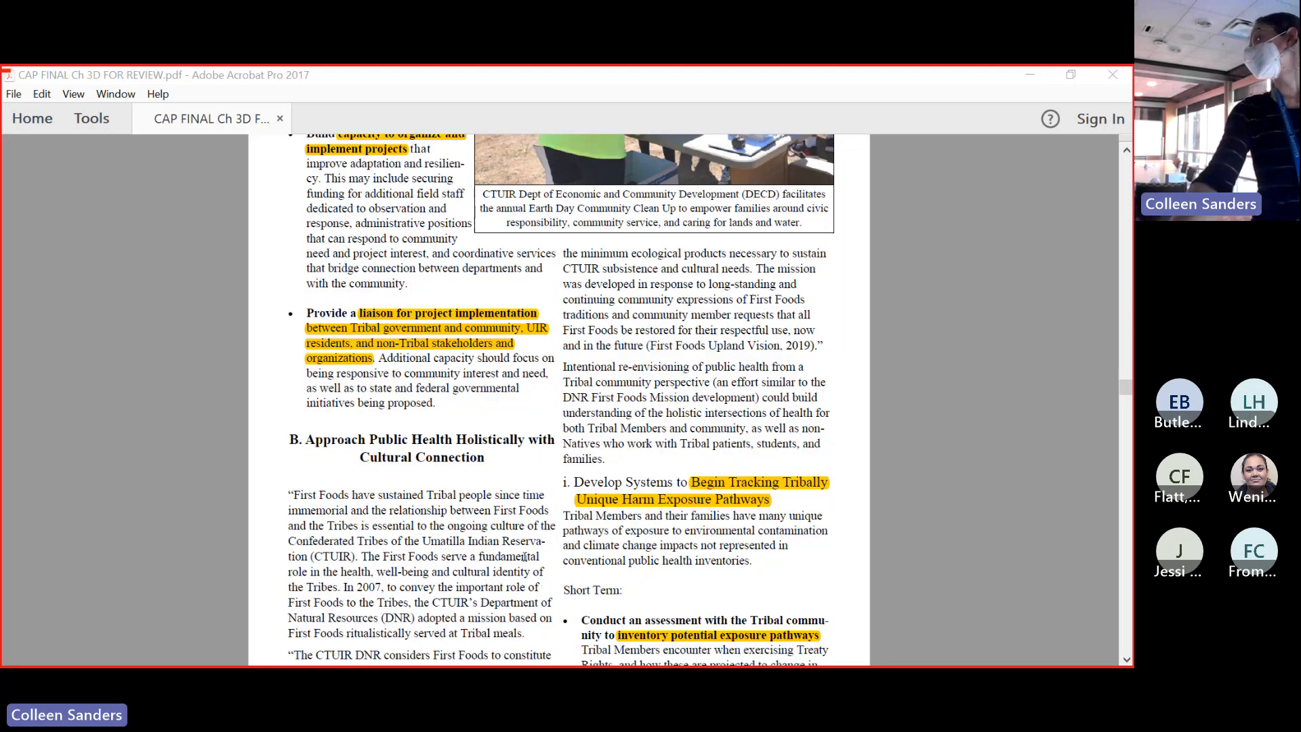
scroll("down", 3)
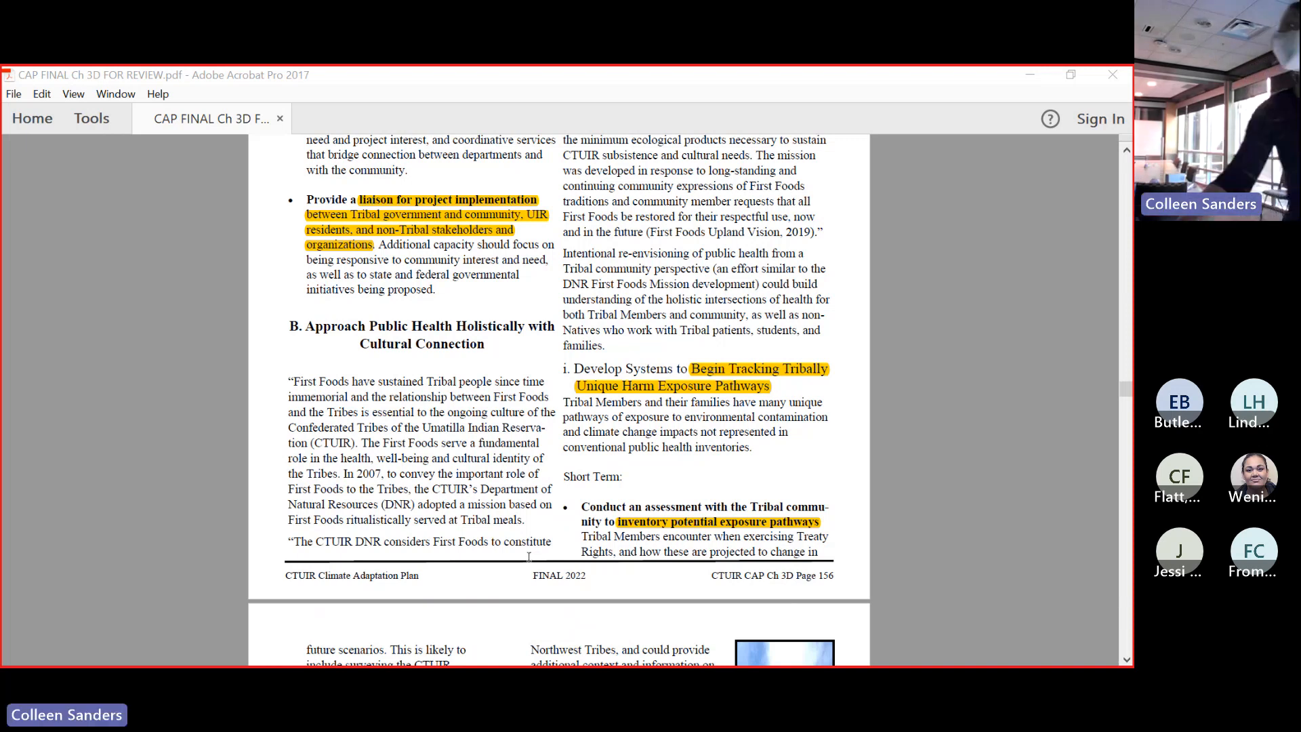
scroll("up", 3)
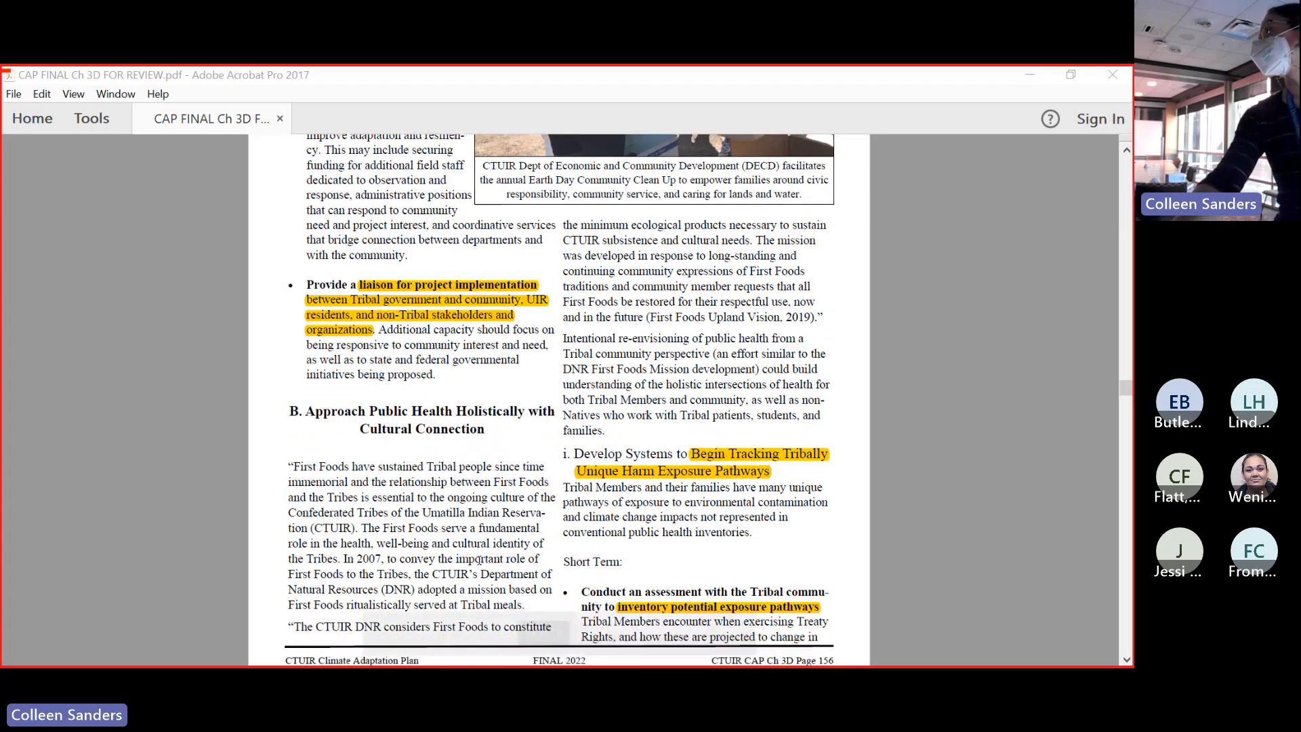
scroll("down", 3)
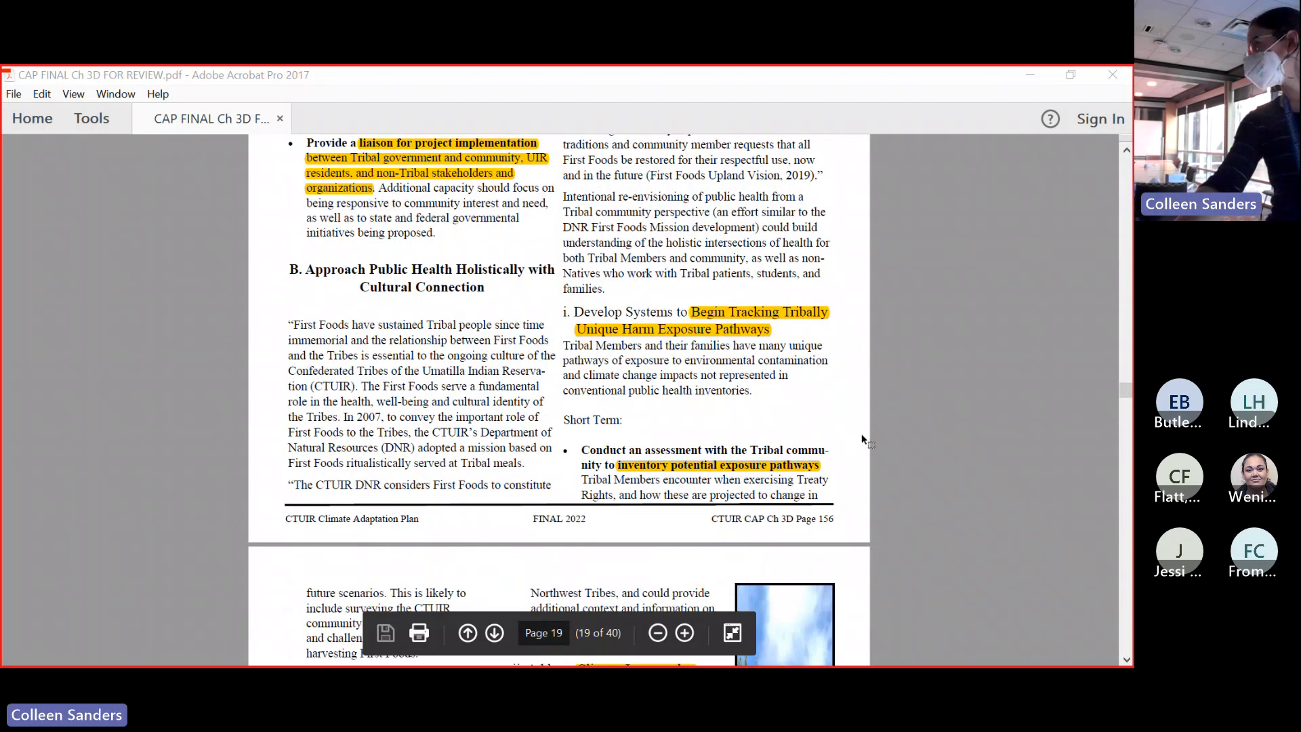
scroll("down", 3)
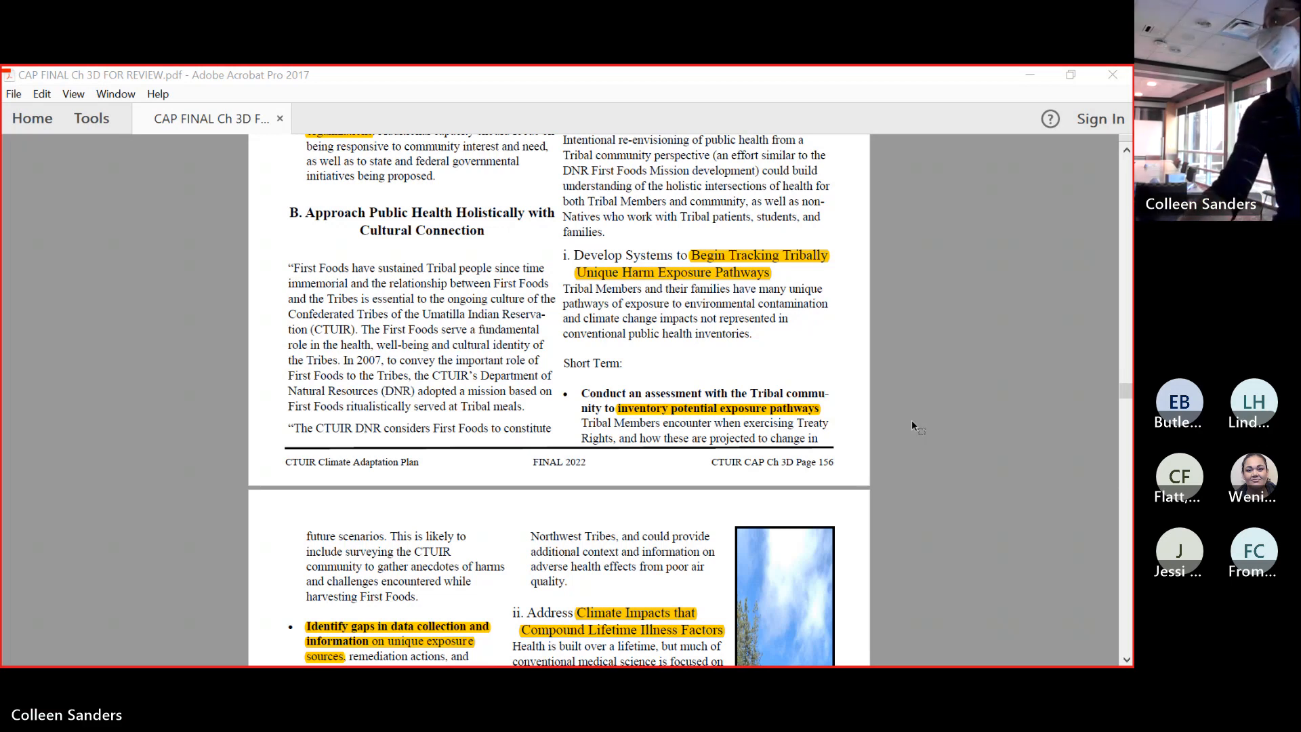
scroll("down", 3)
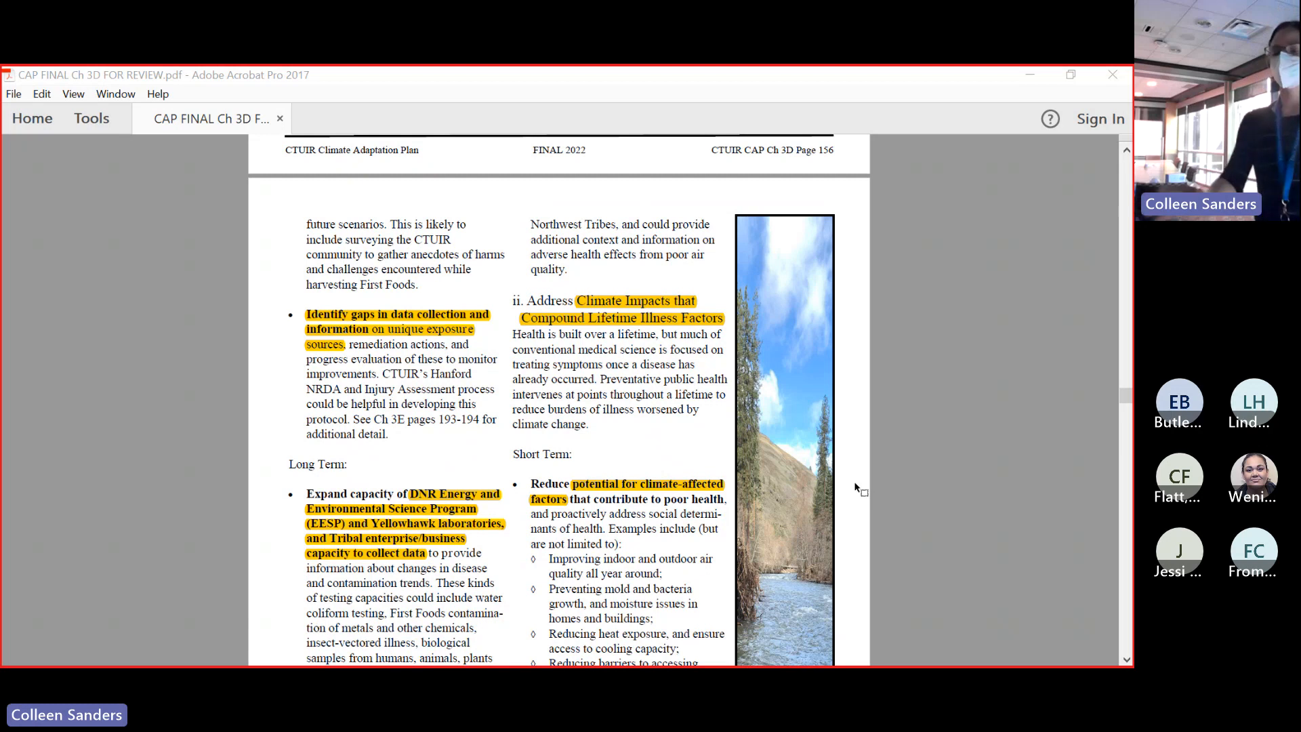
scroll("down", 3)
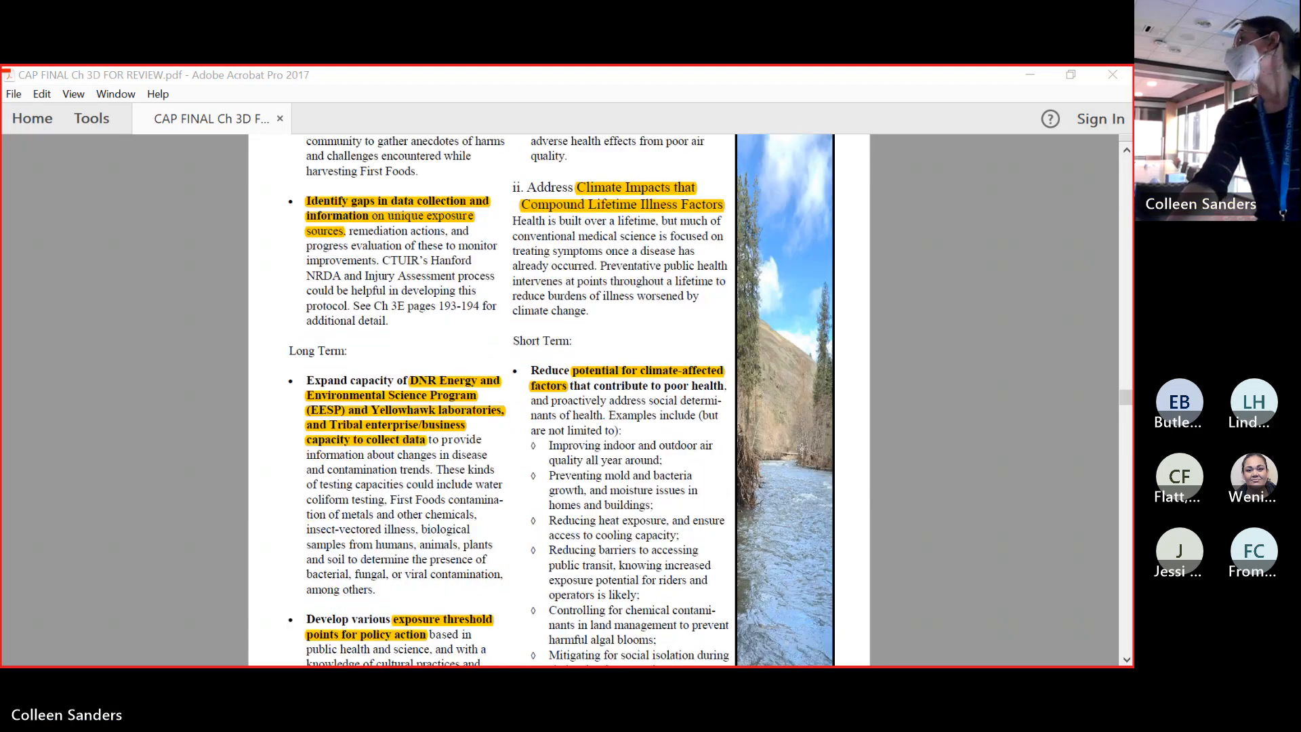
scroll("down", 3)
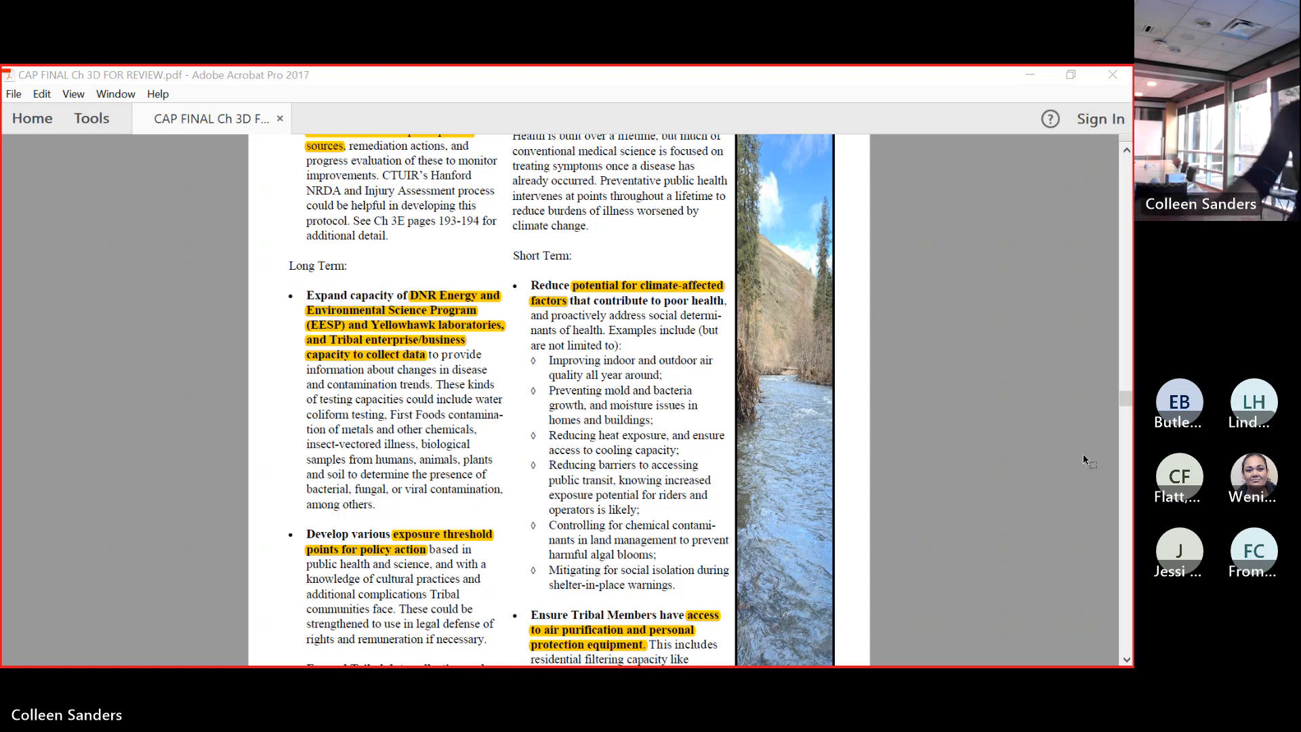
scroll("down", 3)
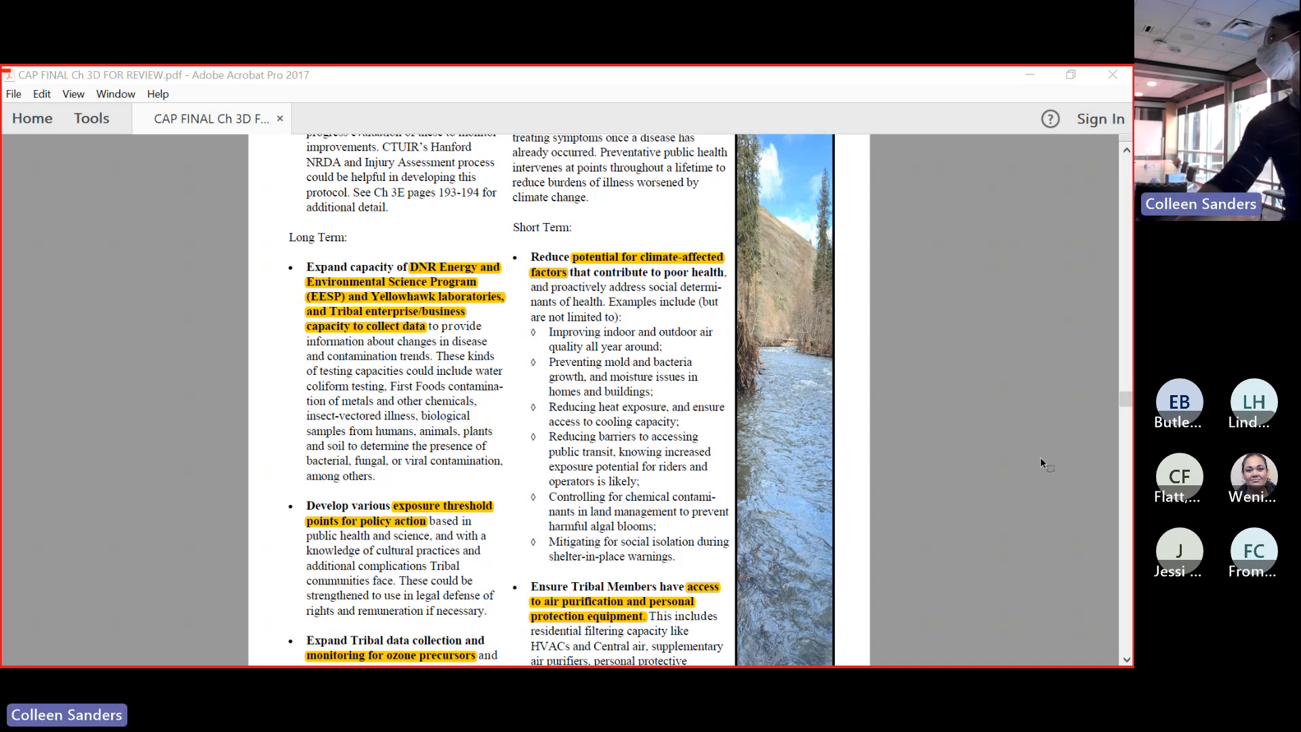
scroll("down", 3)
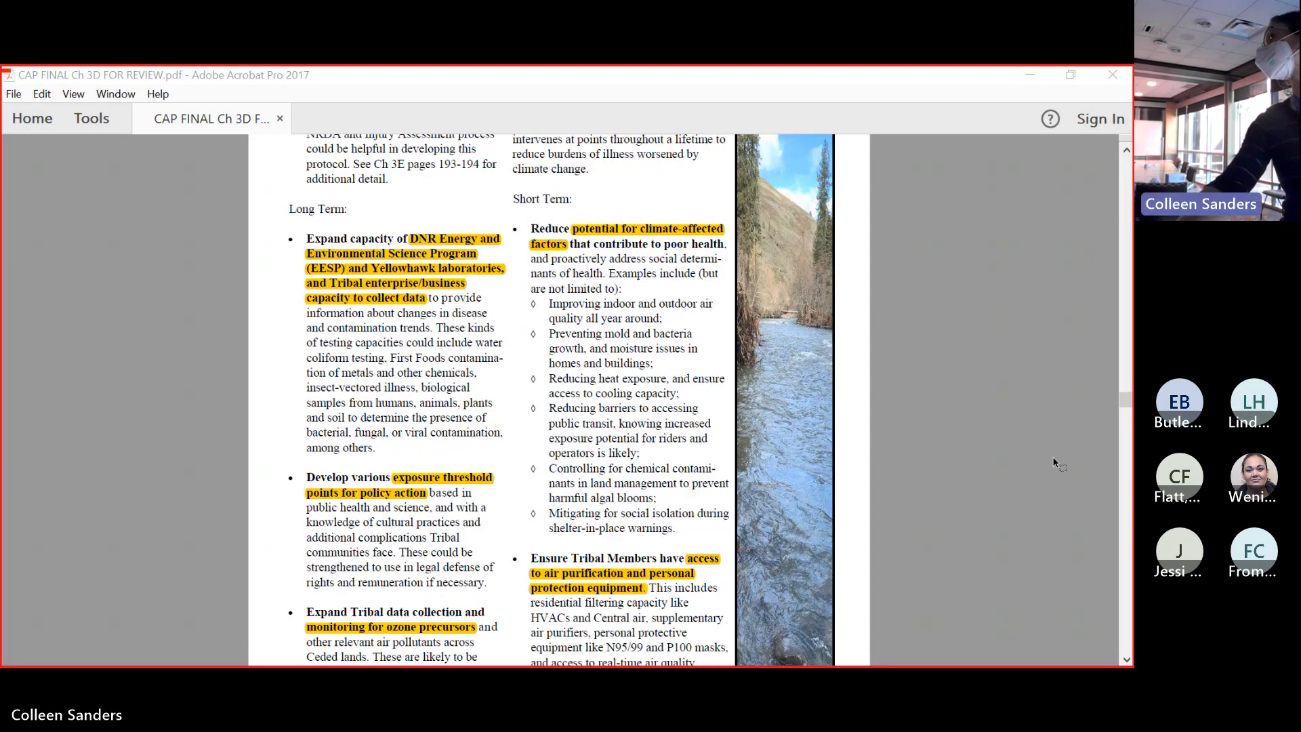
scroll("up", 3)
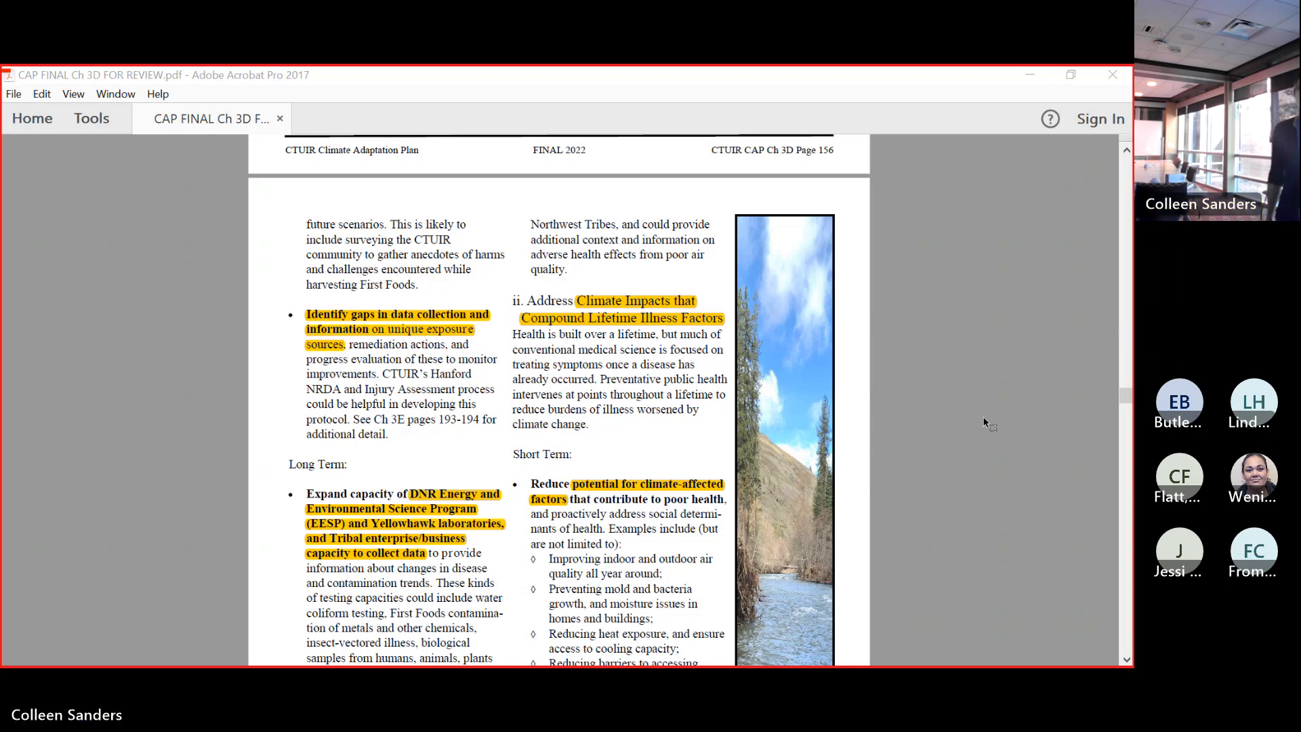
scroll("down", 3)
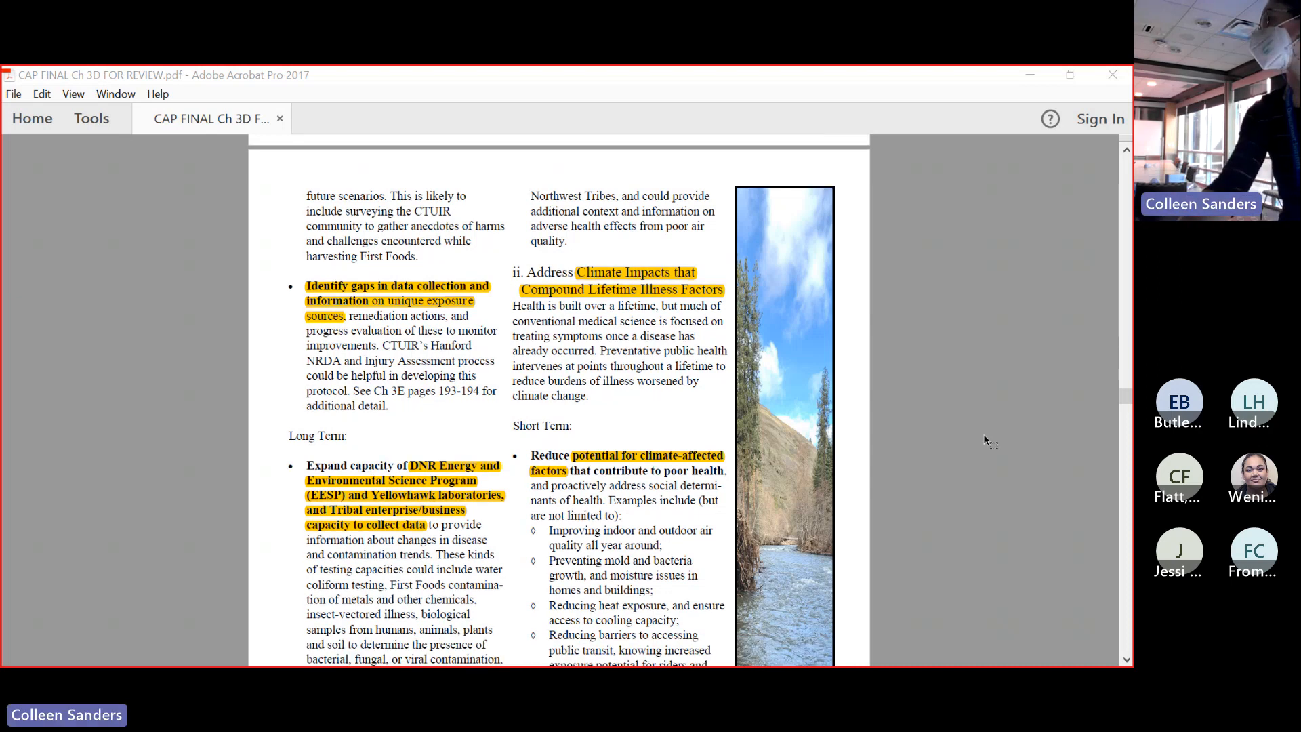
scroll("down", 3)
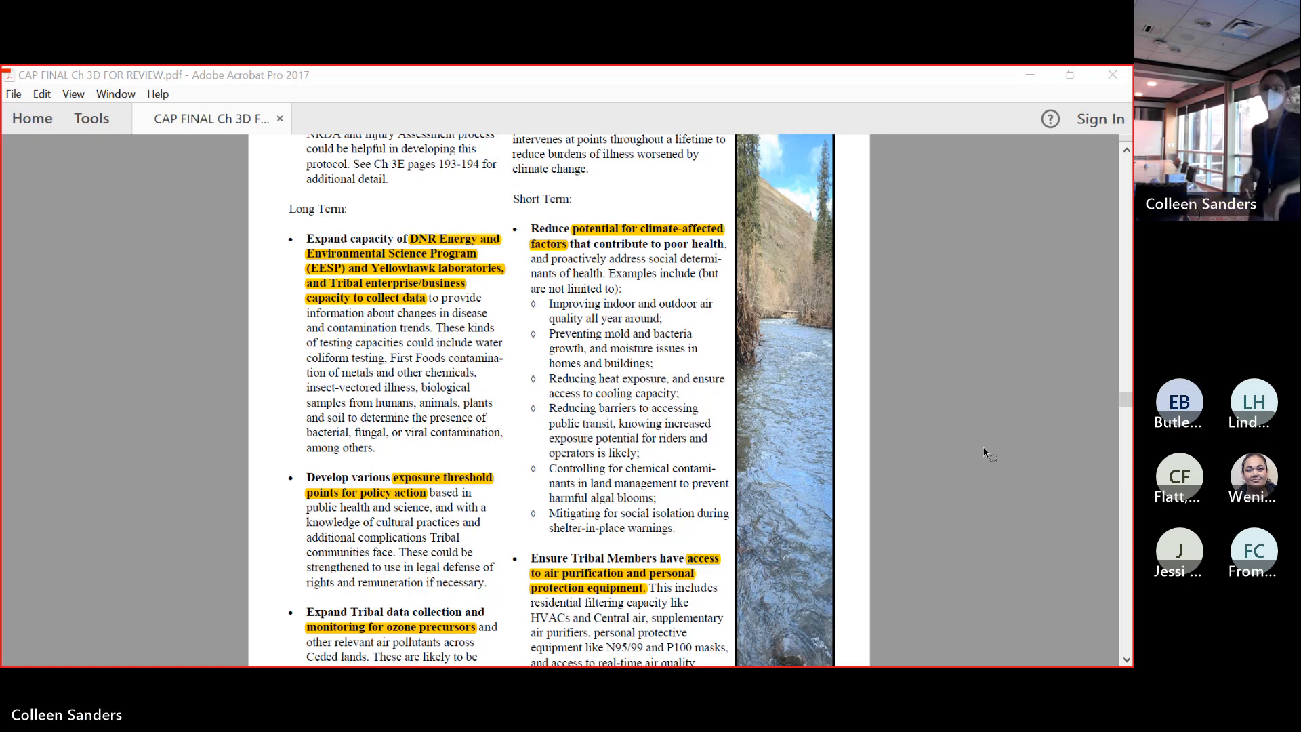
scroll("down", 3)
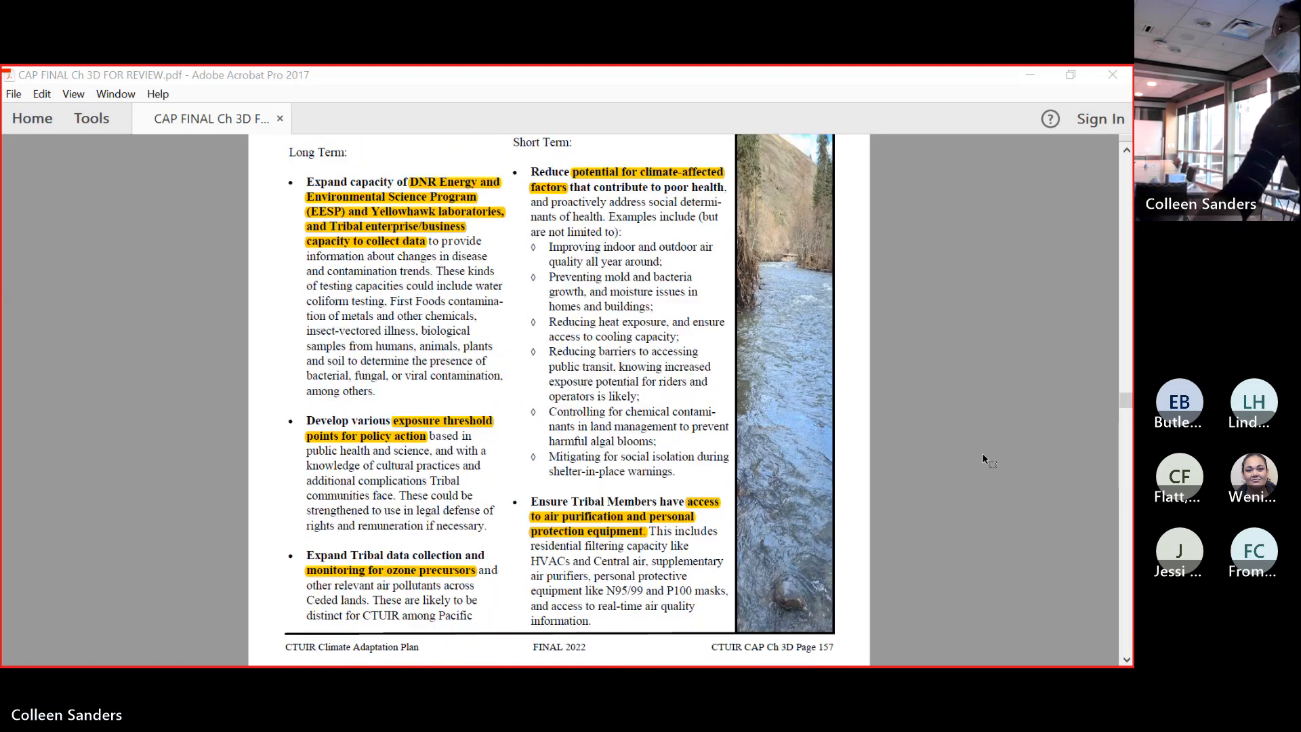
scroll("down", 3)
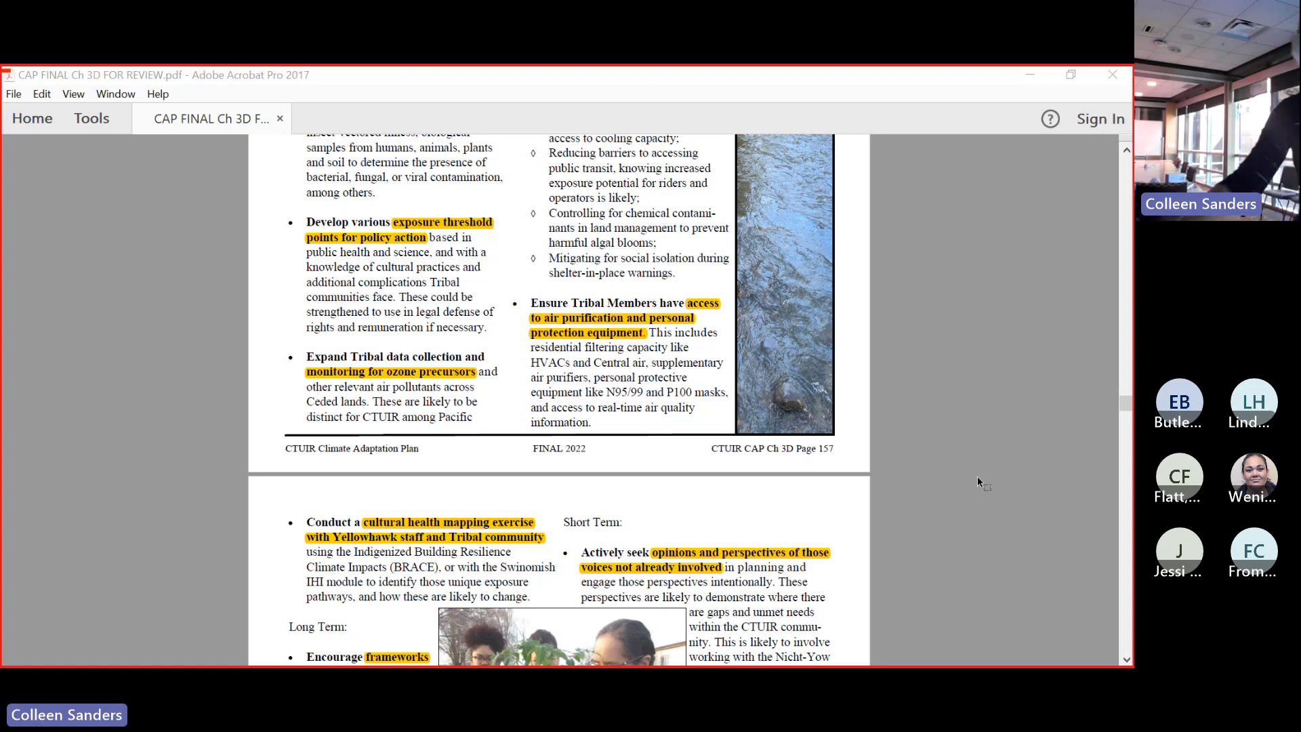
scroll("down", 3)
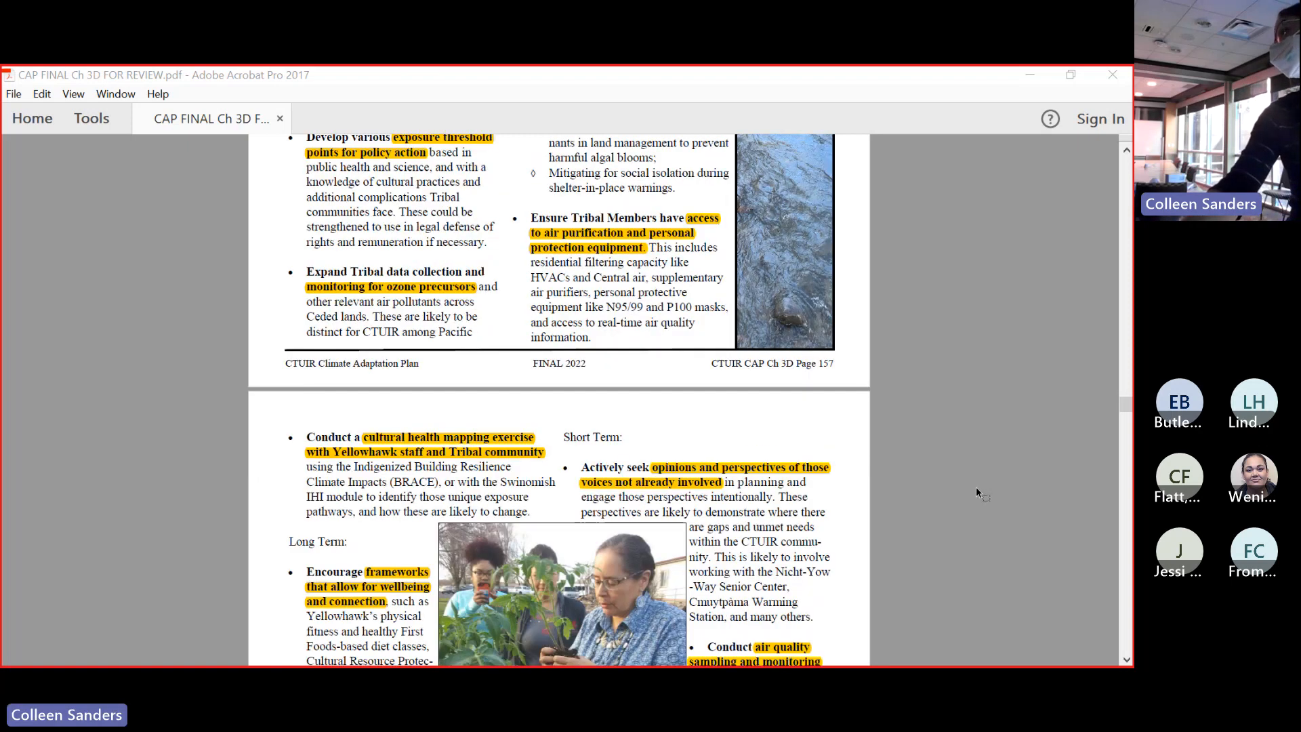
scroll("down", 3)
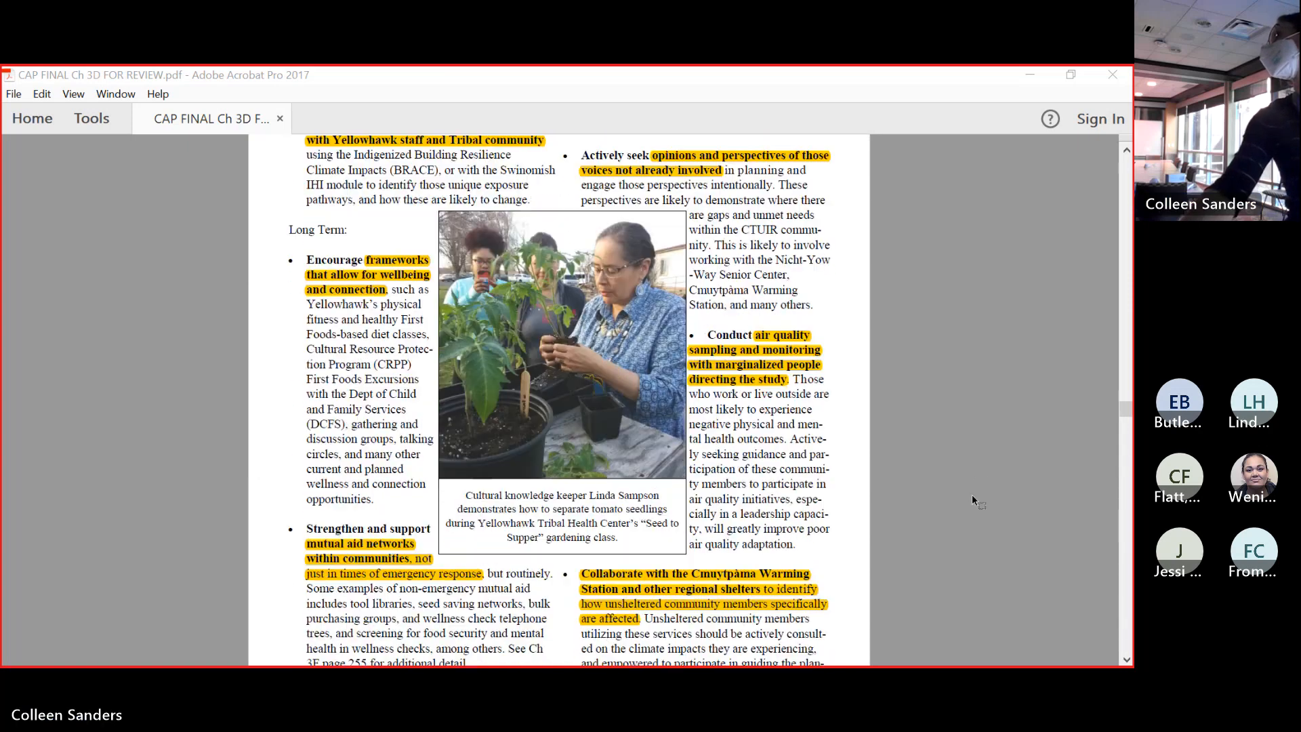
scroll("down", 3)
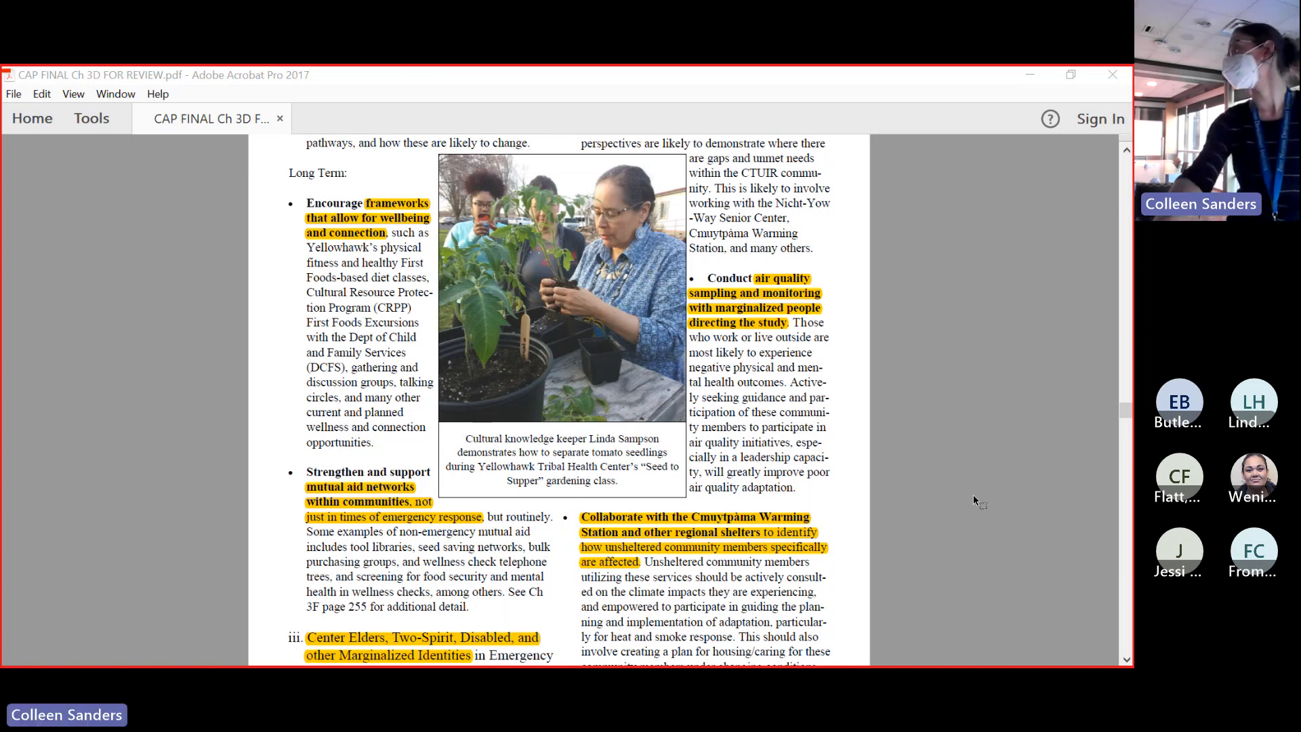
scroll("down", 3)
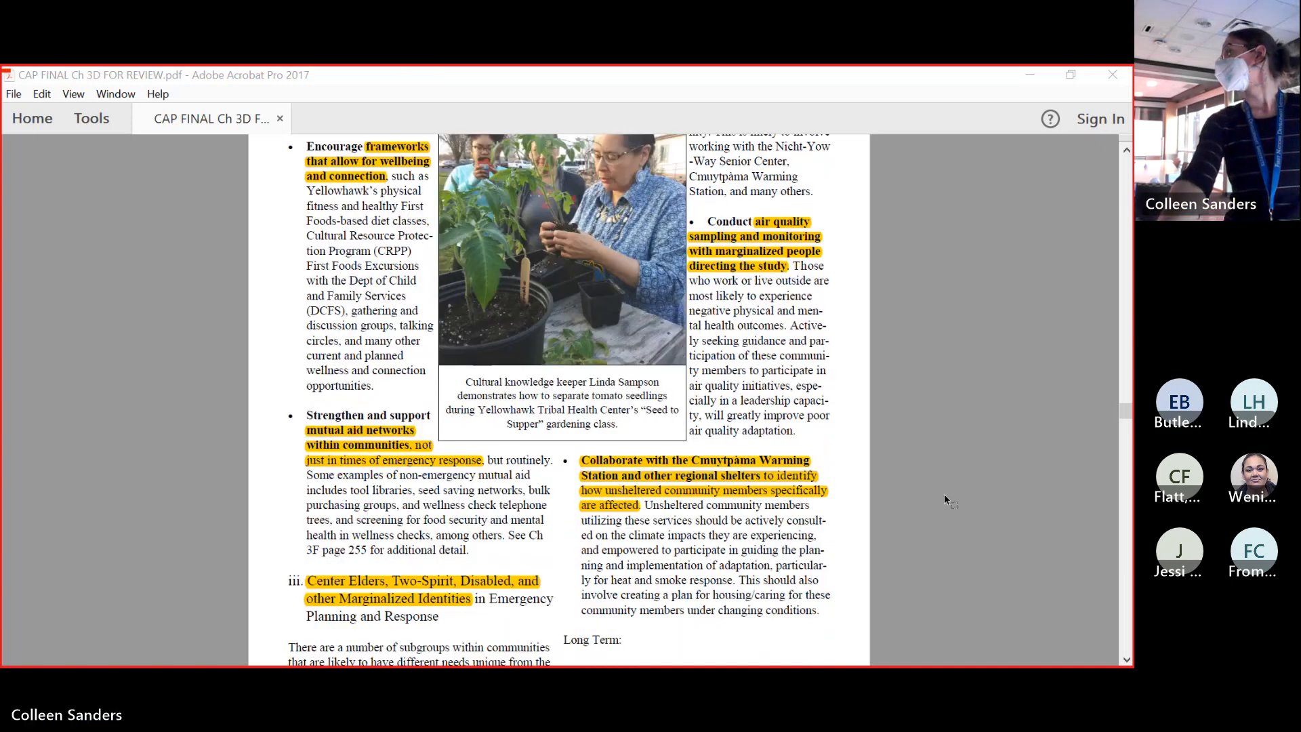
scroll("down", 3)
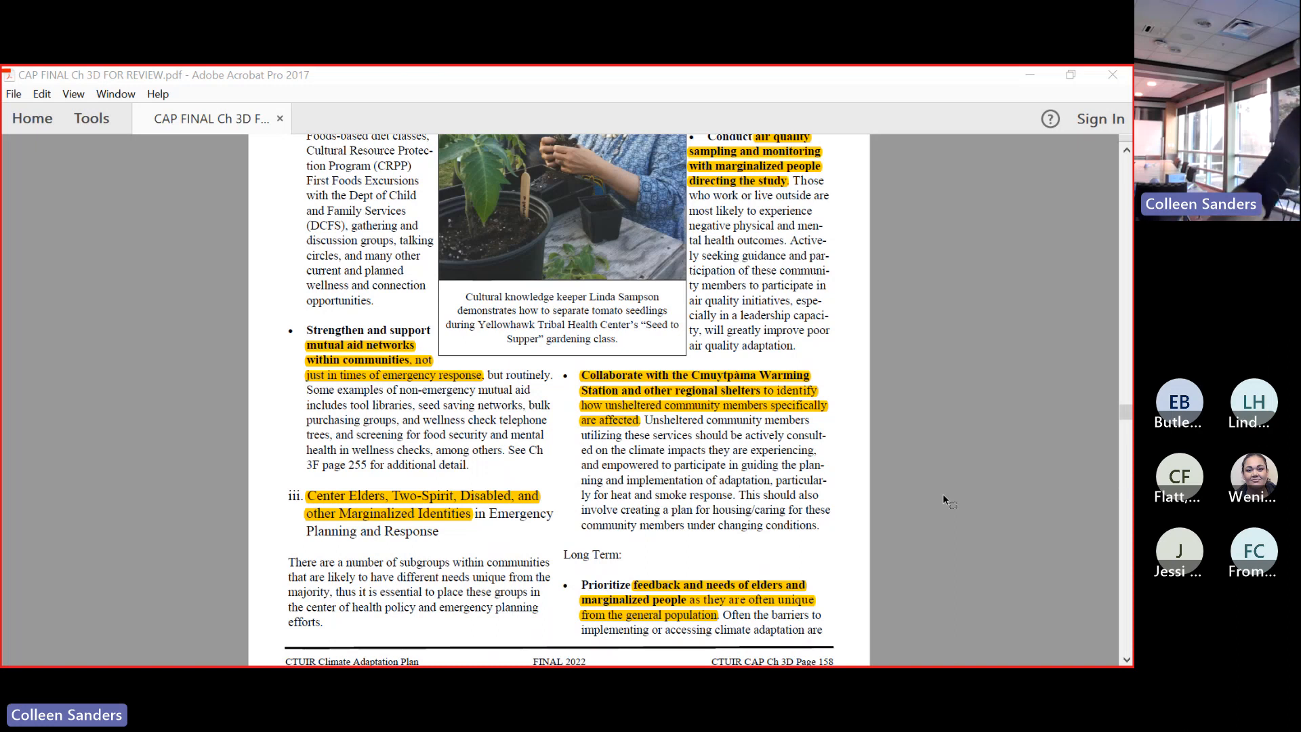
scroll("up", 3)
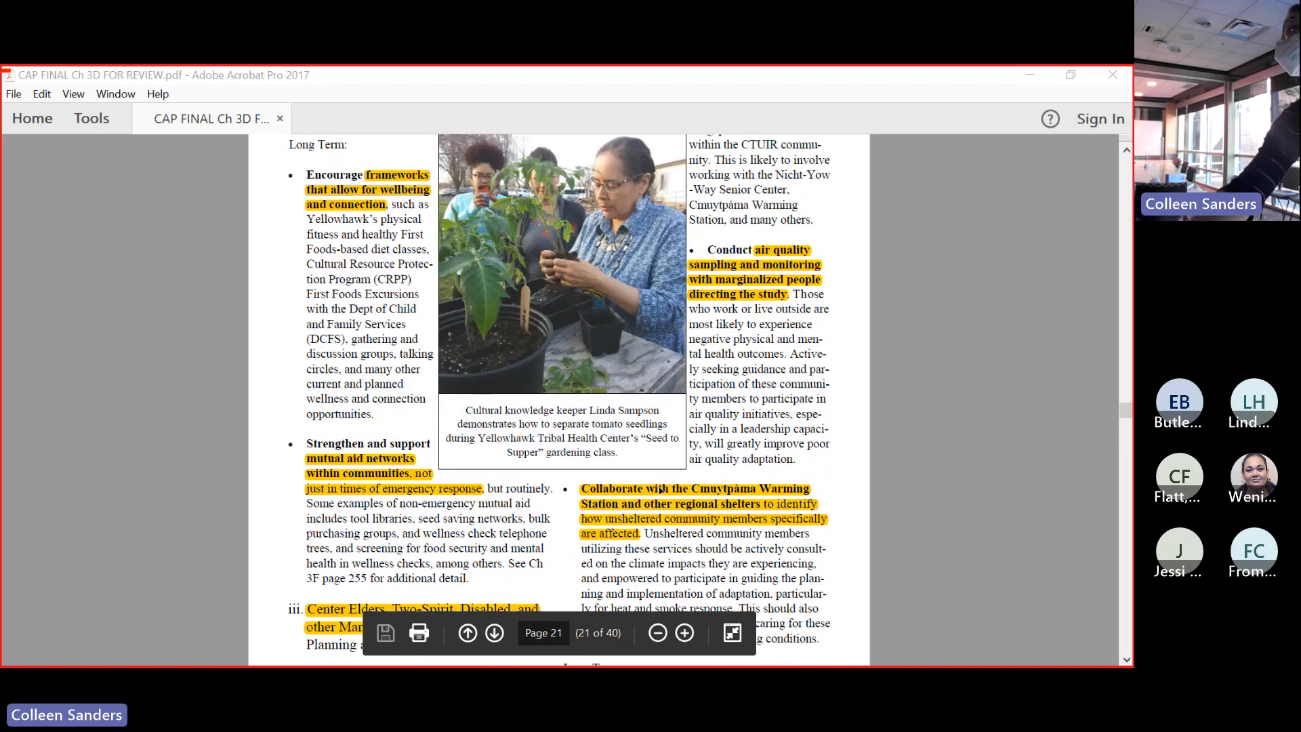
scroll("up", 3)
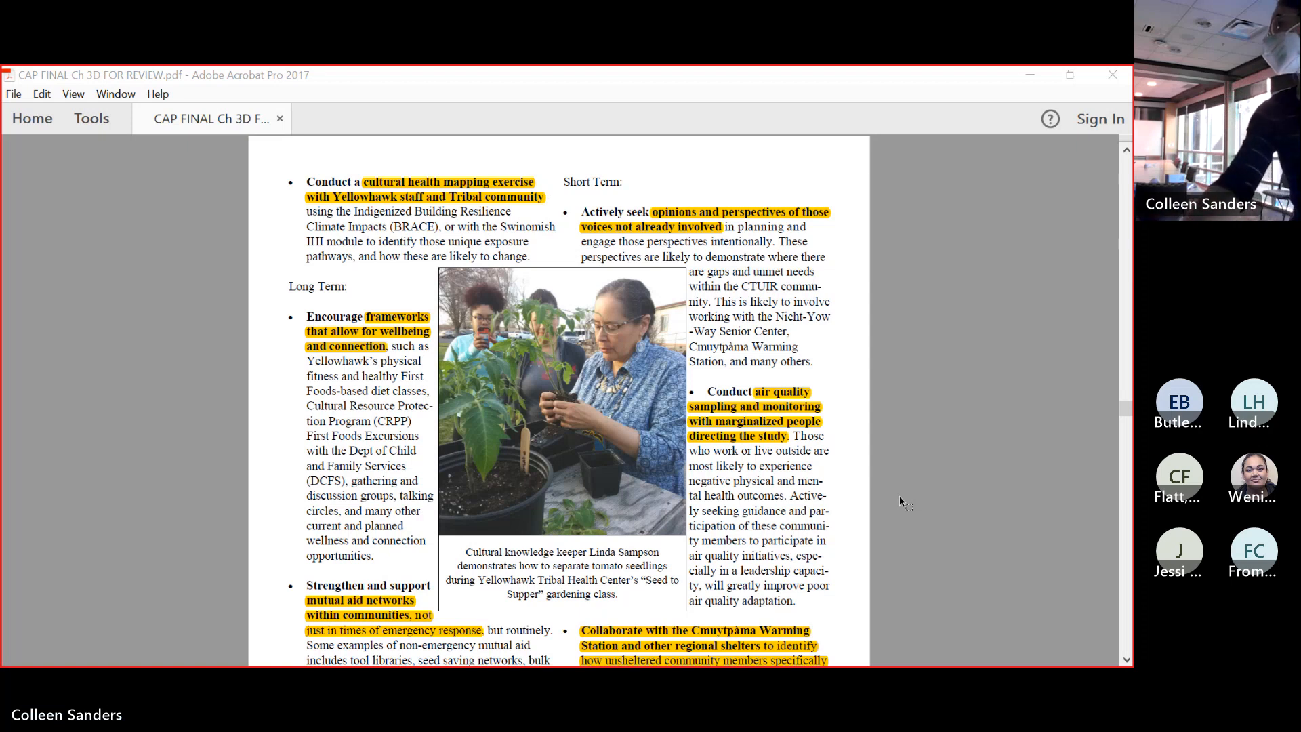
scroll("down", 3)
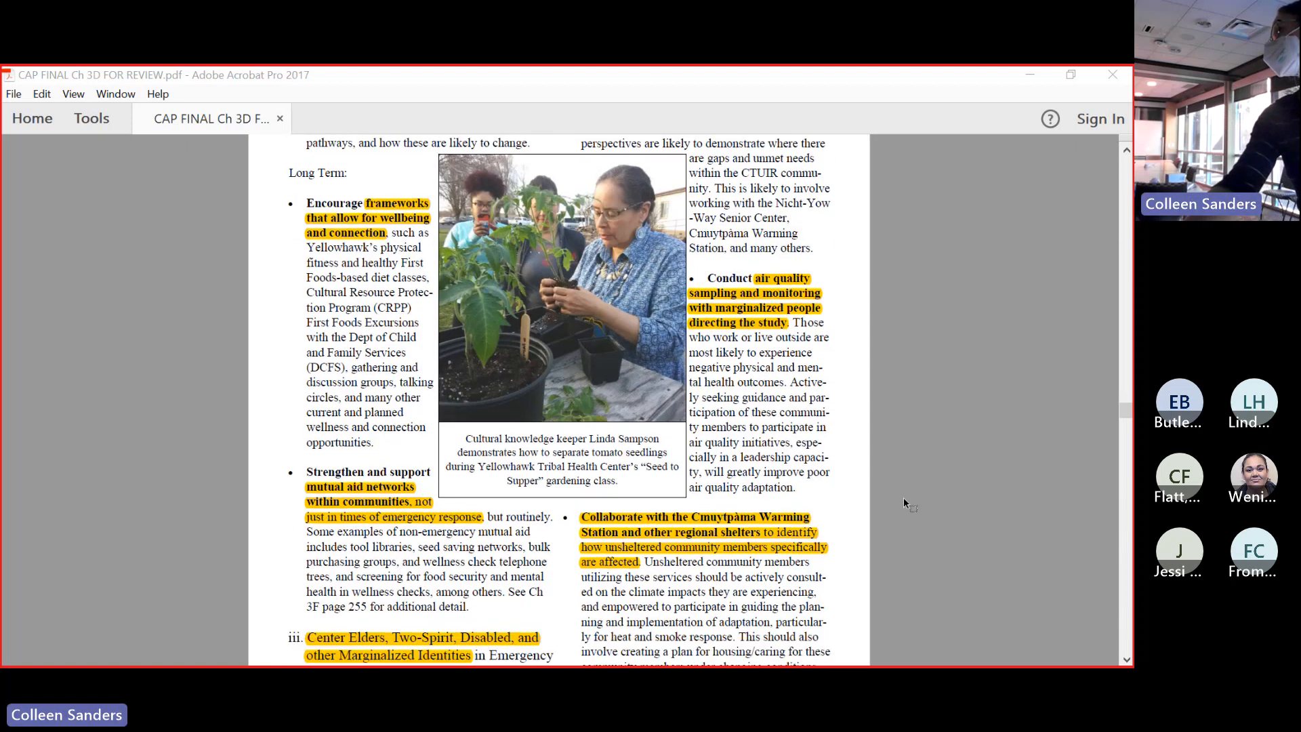
scroll("down", 3)
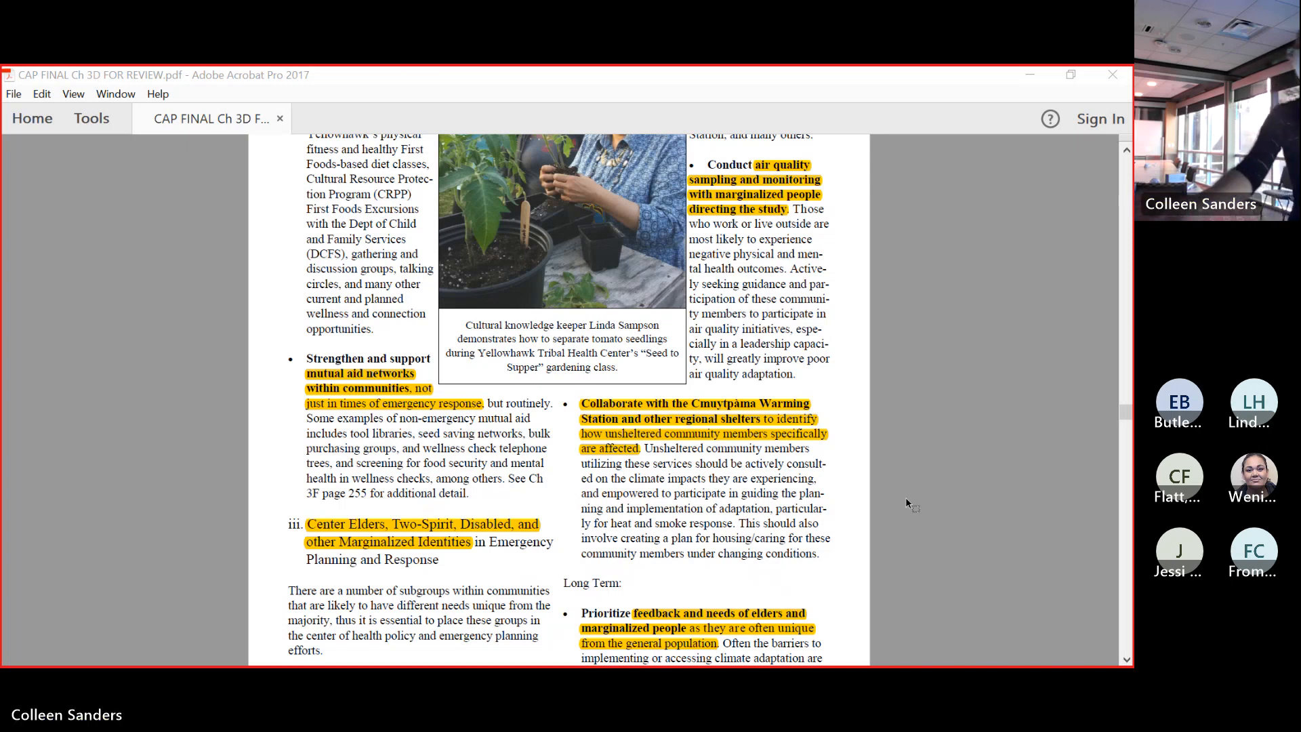
scroll("down", 3)
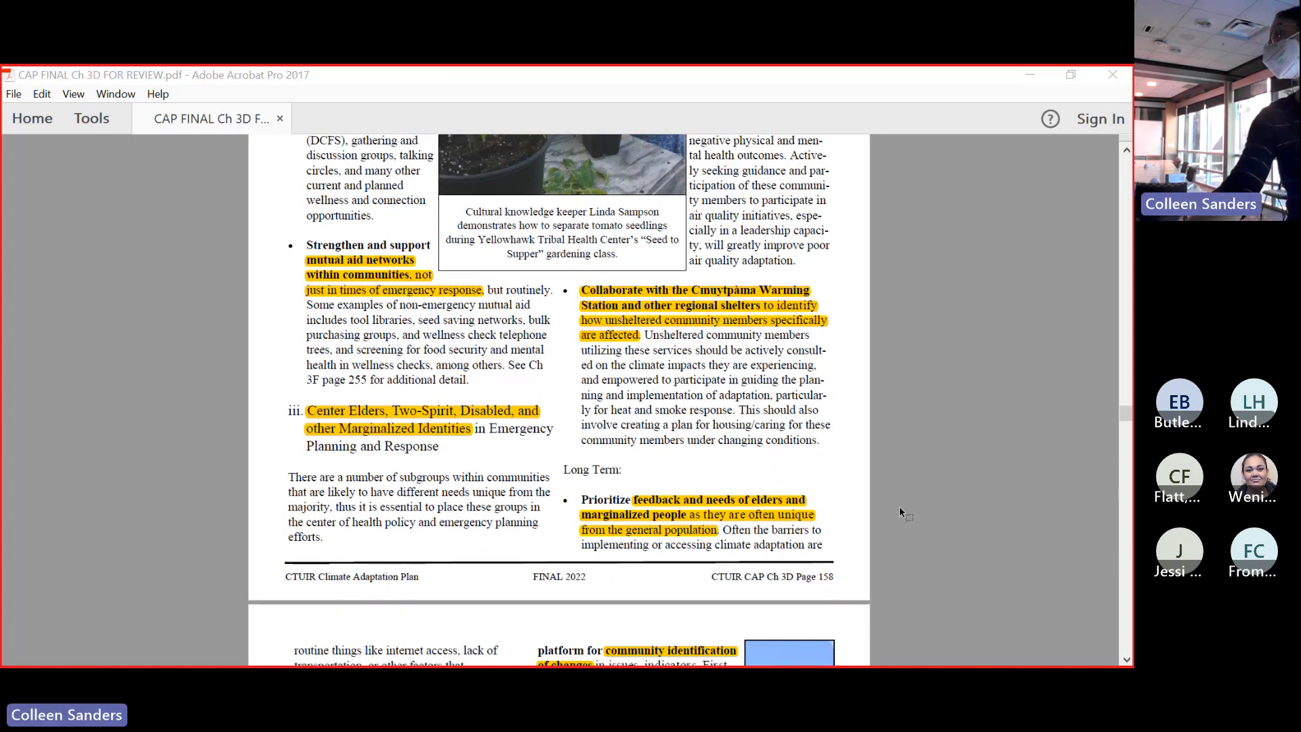
scroll("down", 3)
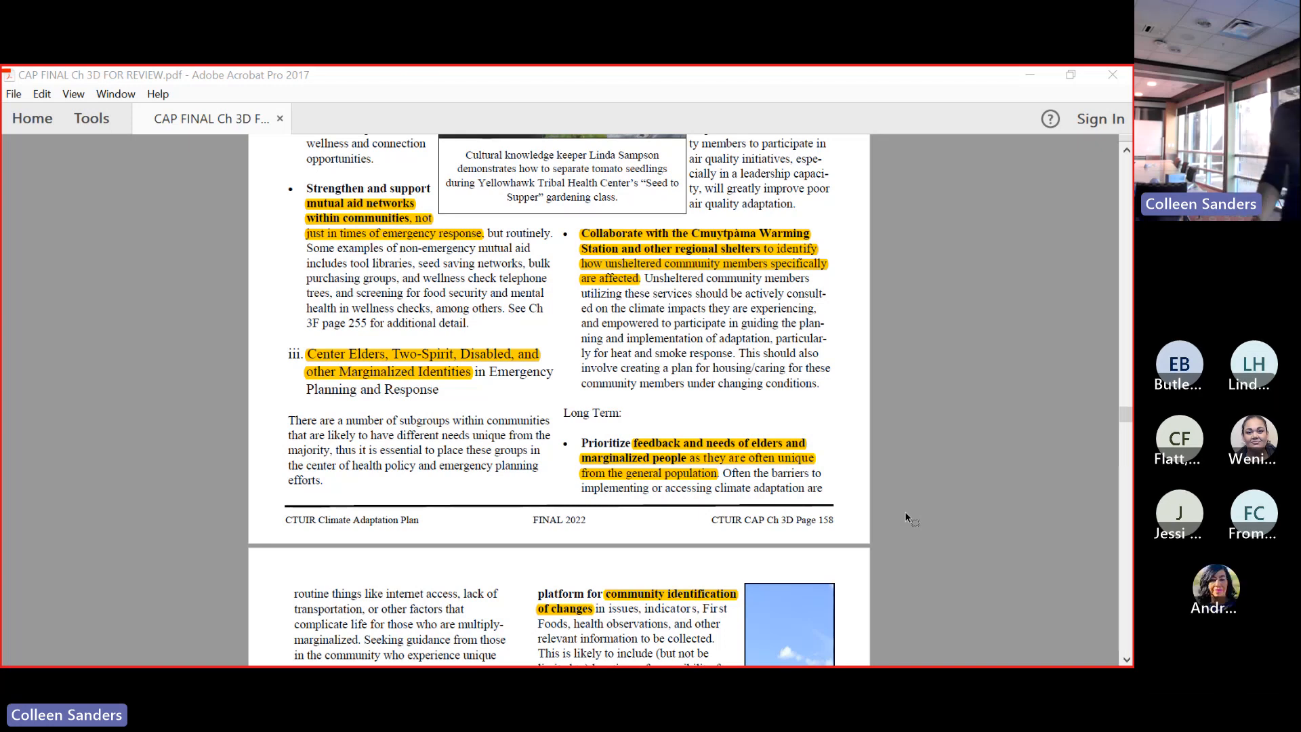
mouse_move(861, 486)
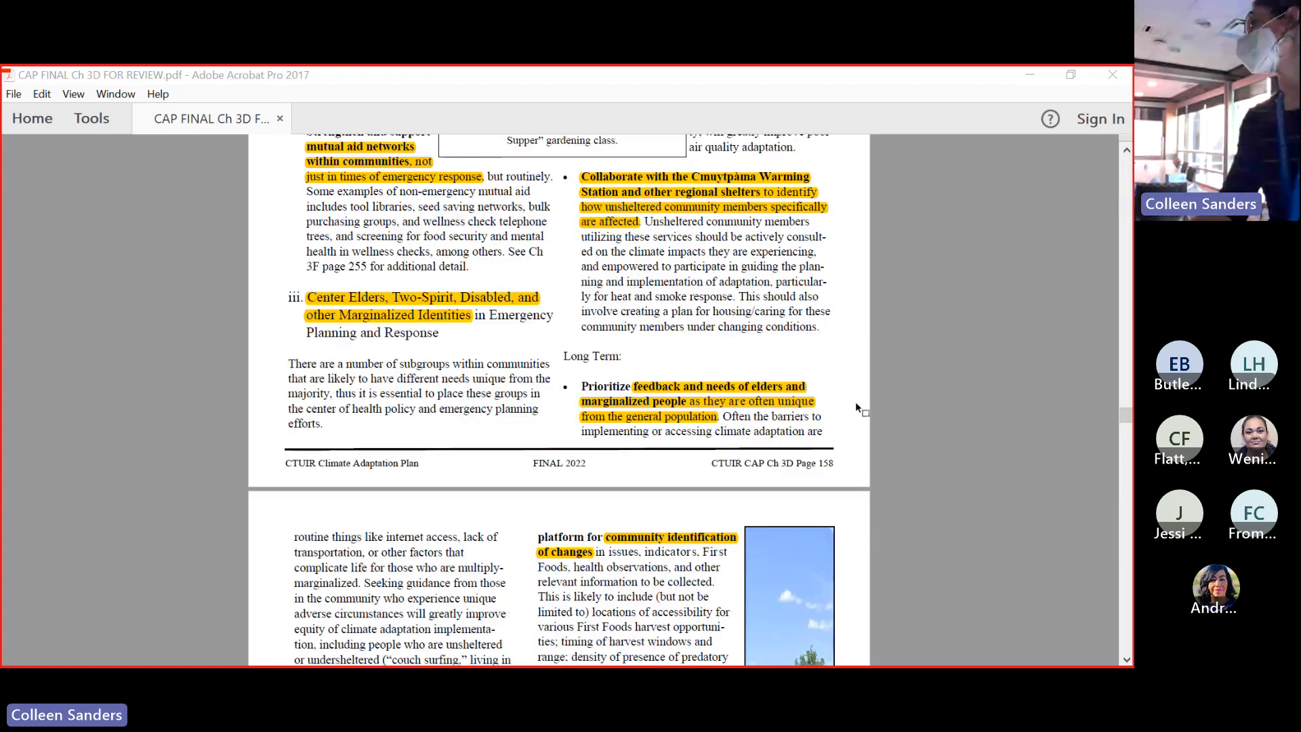
scroll("down", 3)
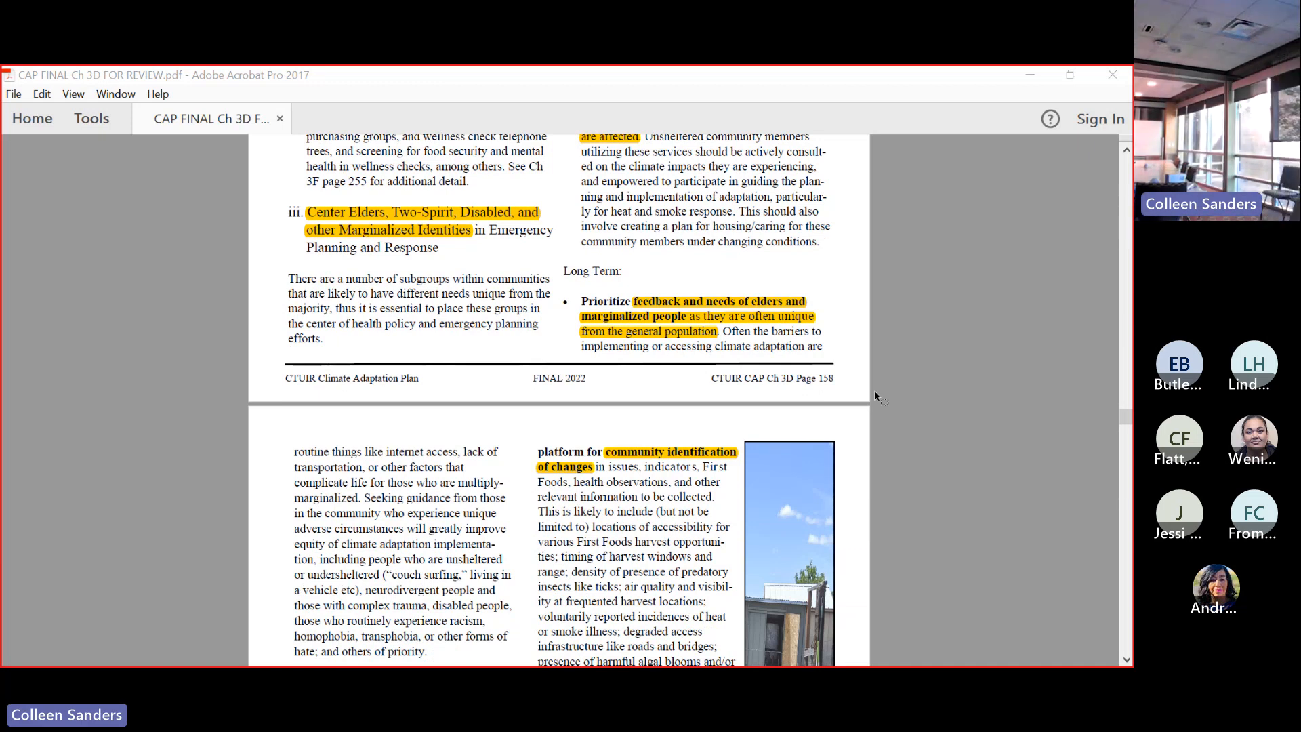
scroll("down", 3)
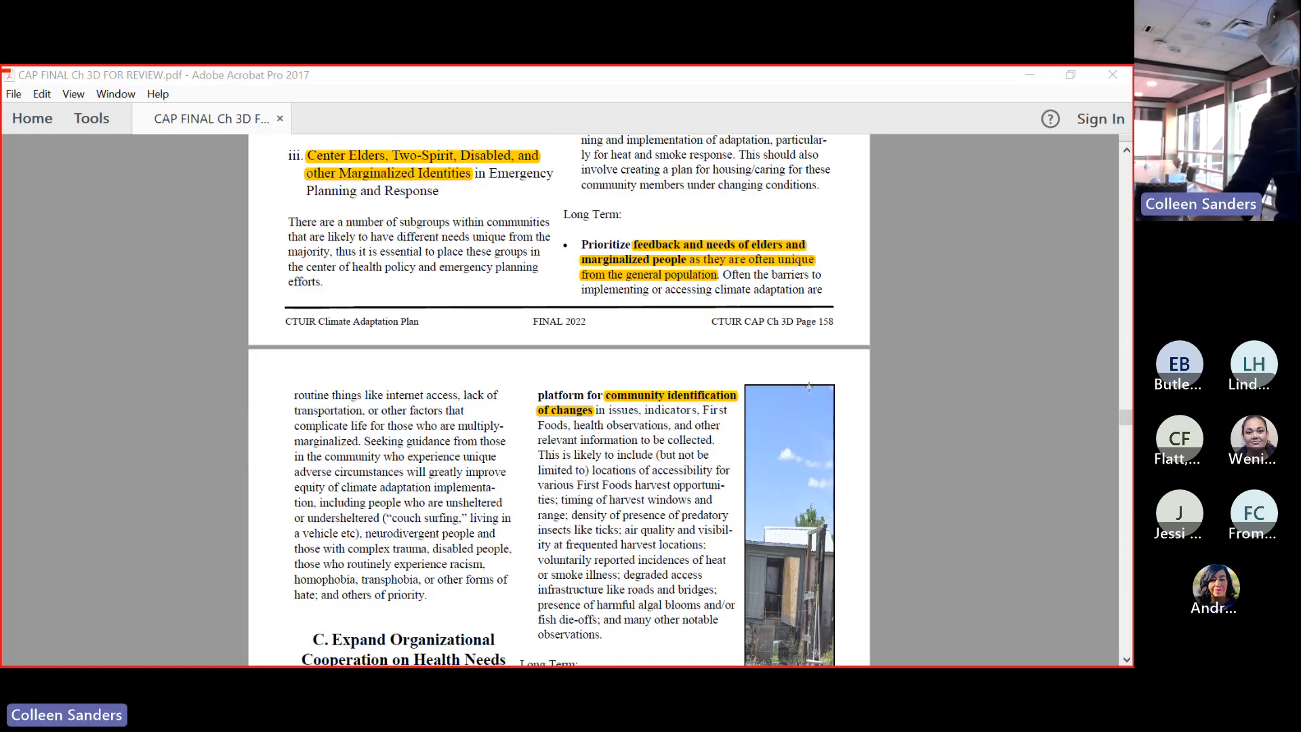
scroll("down", 3)
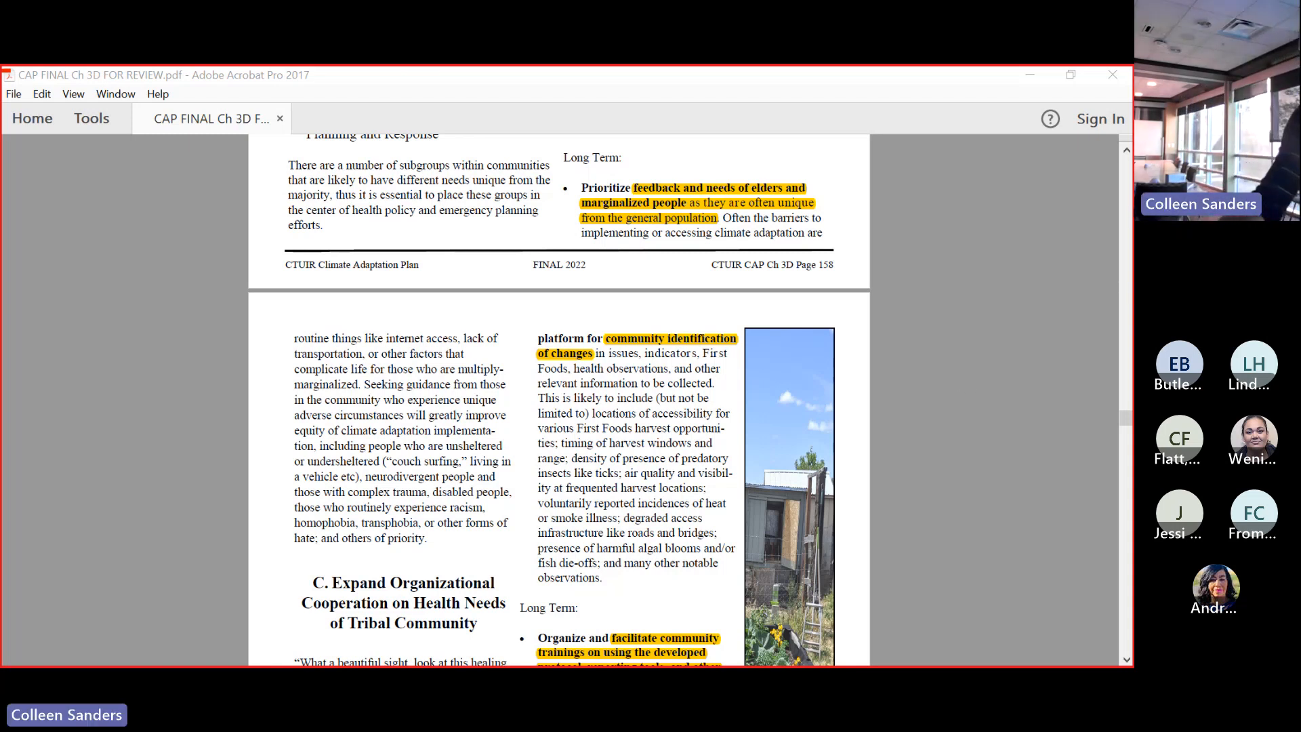
scroll("down", 3)
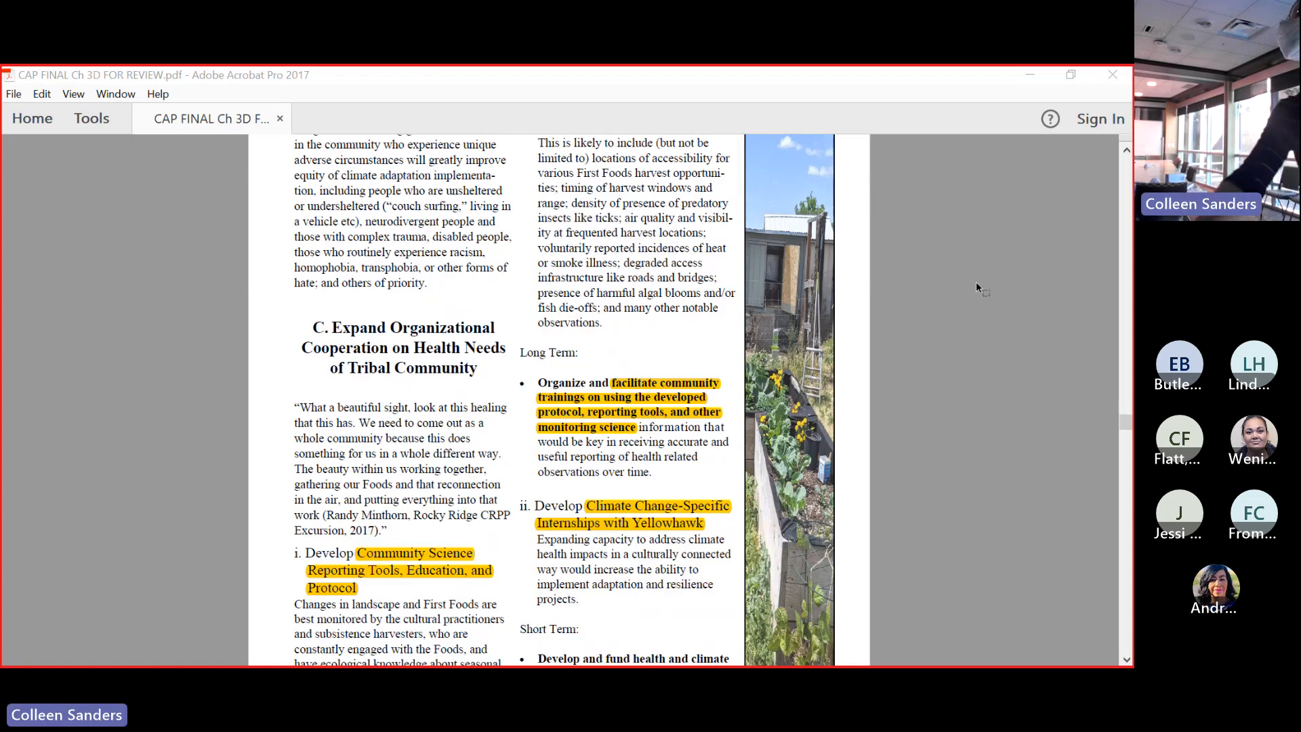
scroll("down", 3)
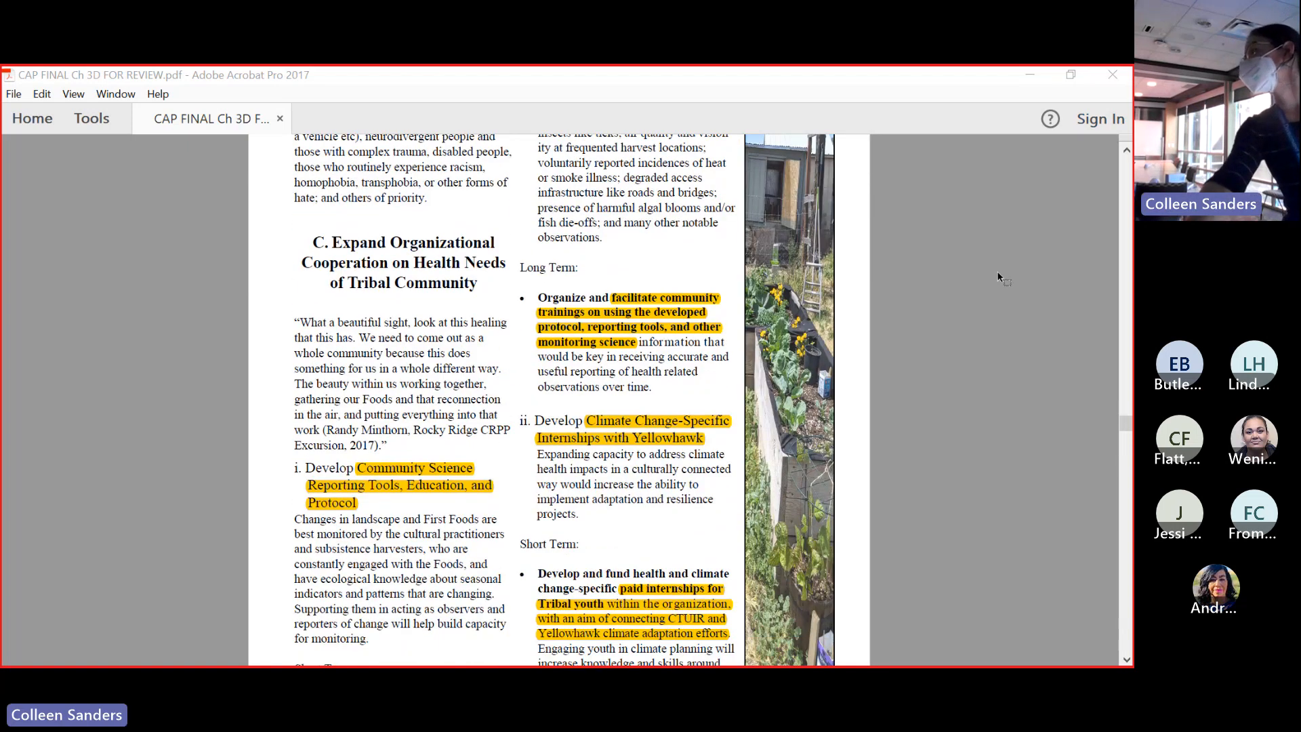
mouse_move(1042, 285)
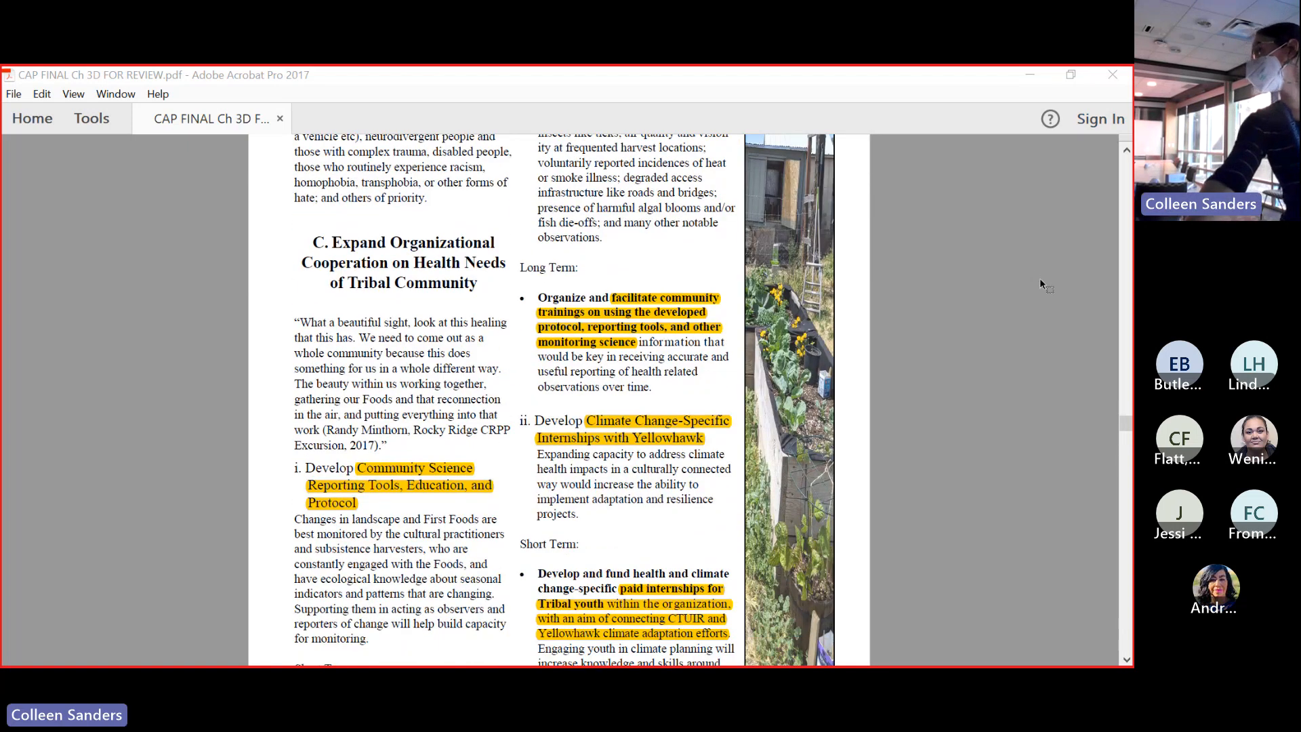
scroll("down", 3)
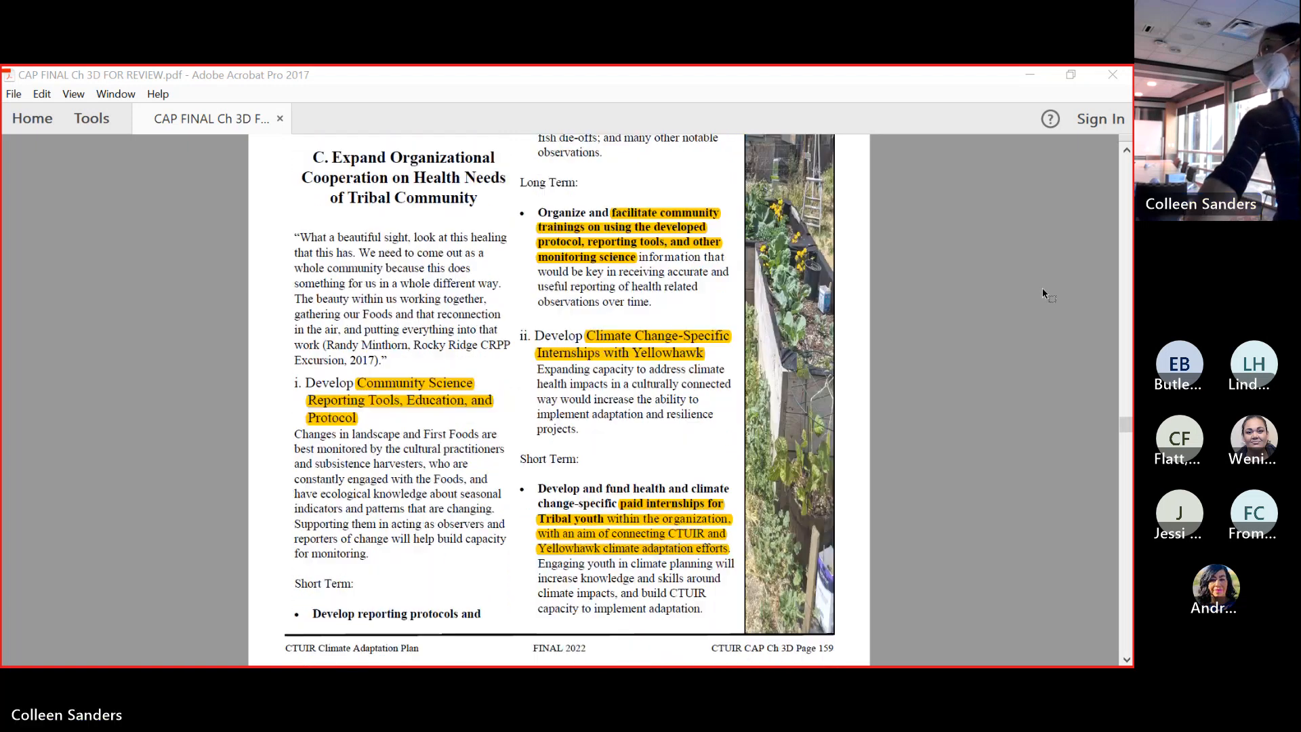
scroll("down", 3)
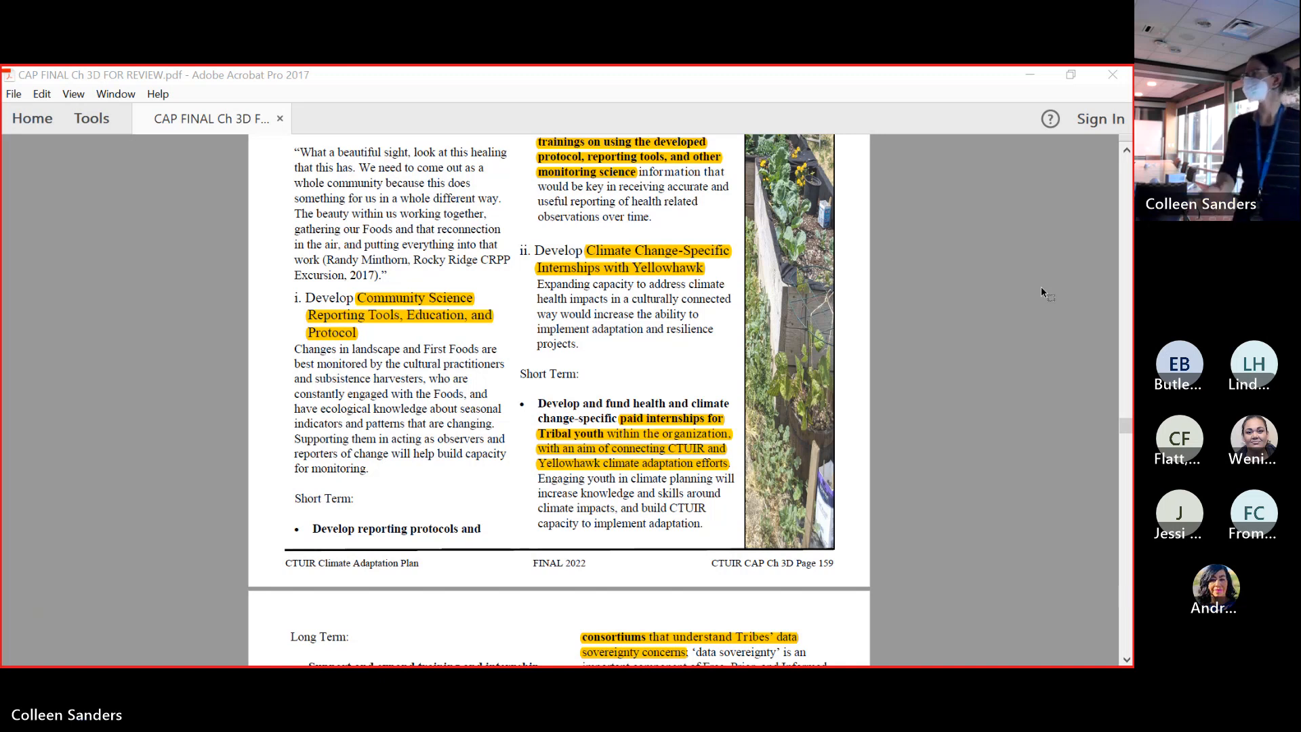
scroll("up", 3)
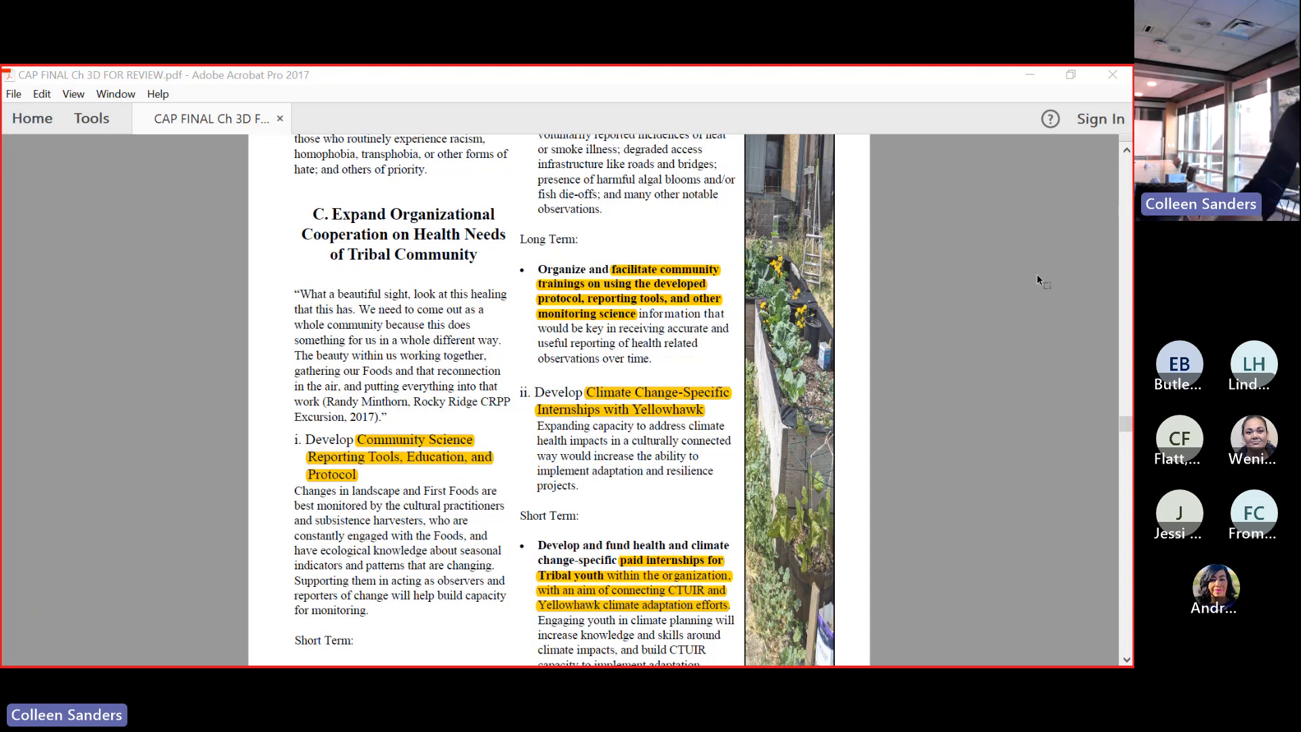
scroll("down", 3)
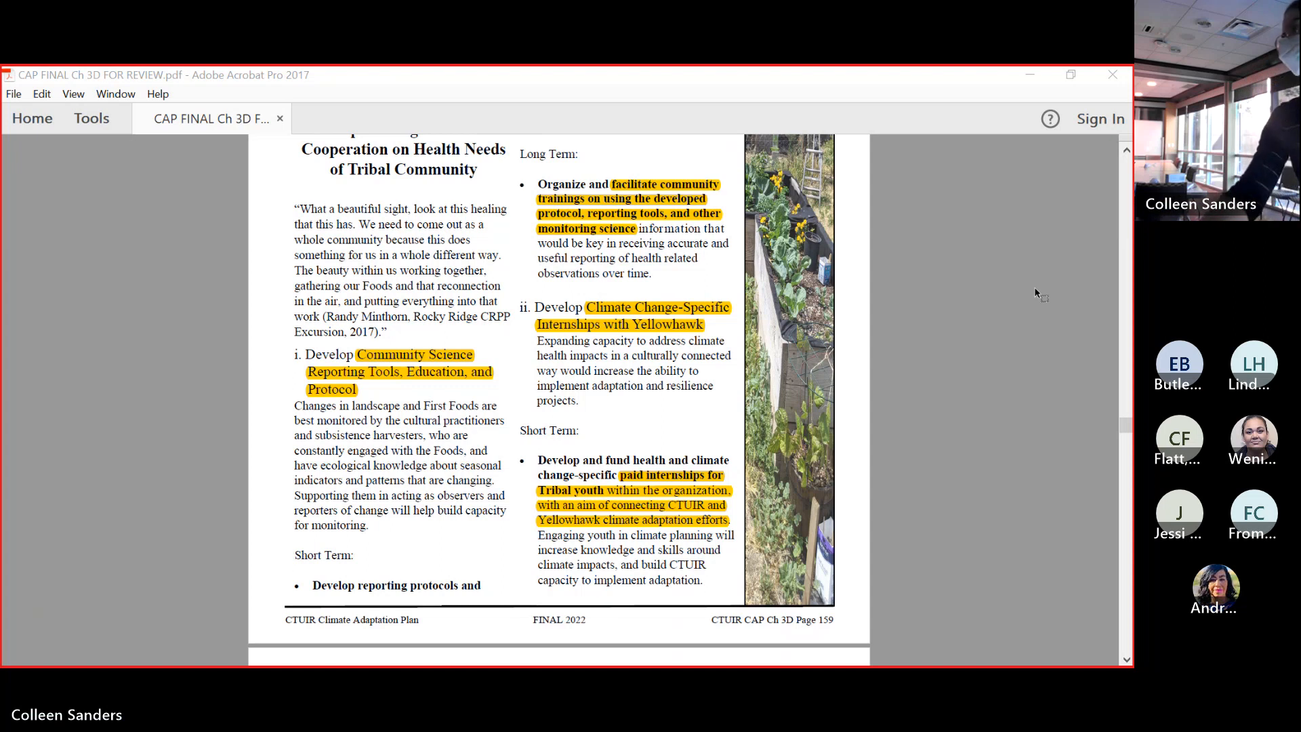
scroll("down", 3)
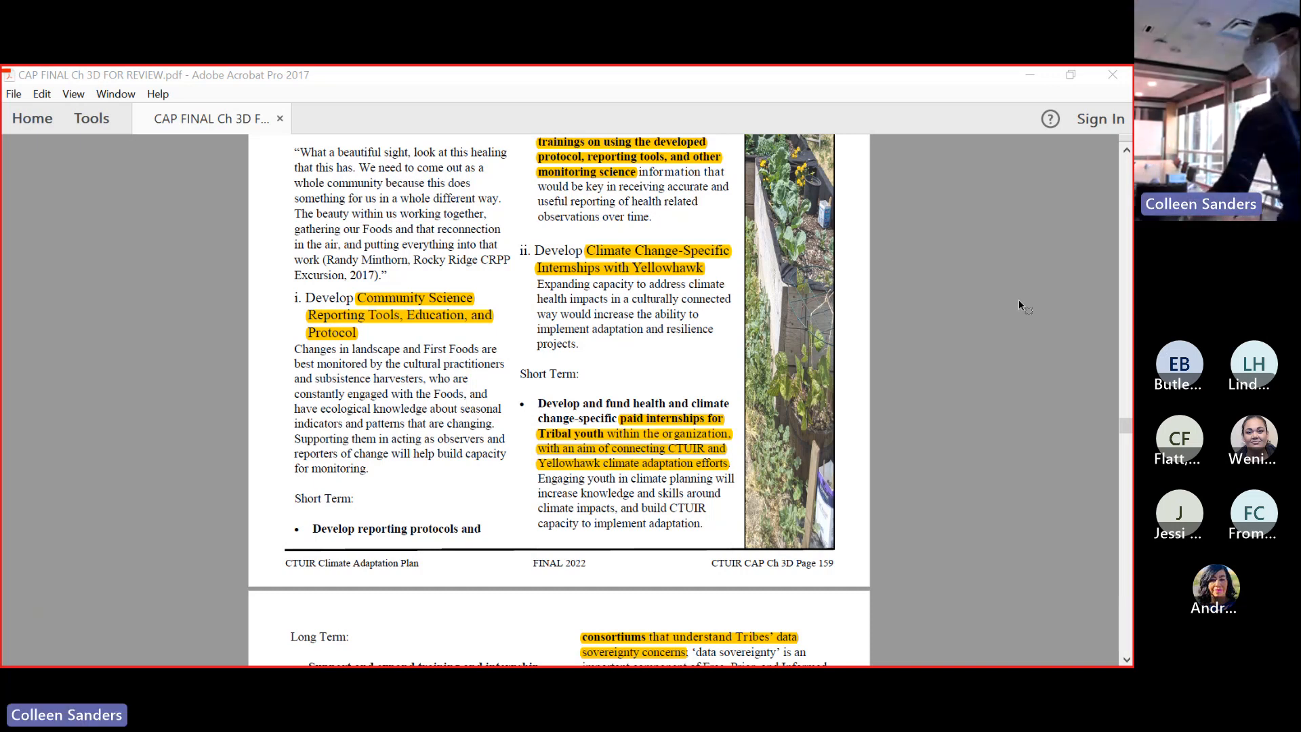
scroll("down", 3)
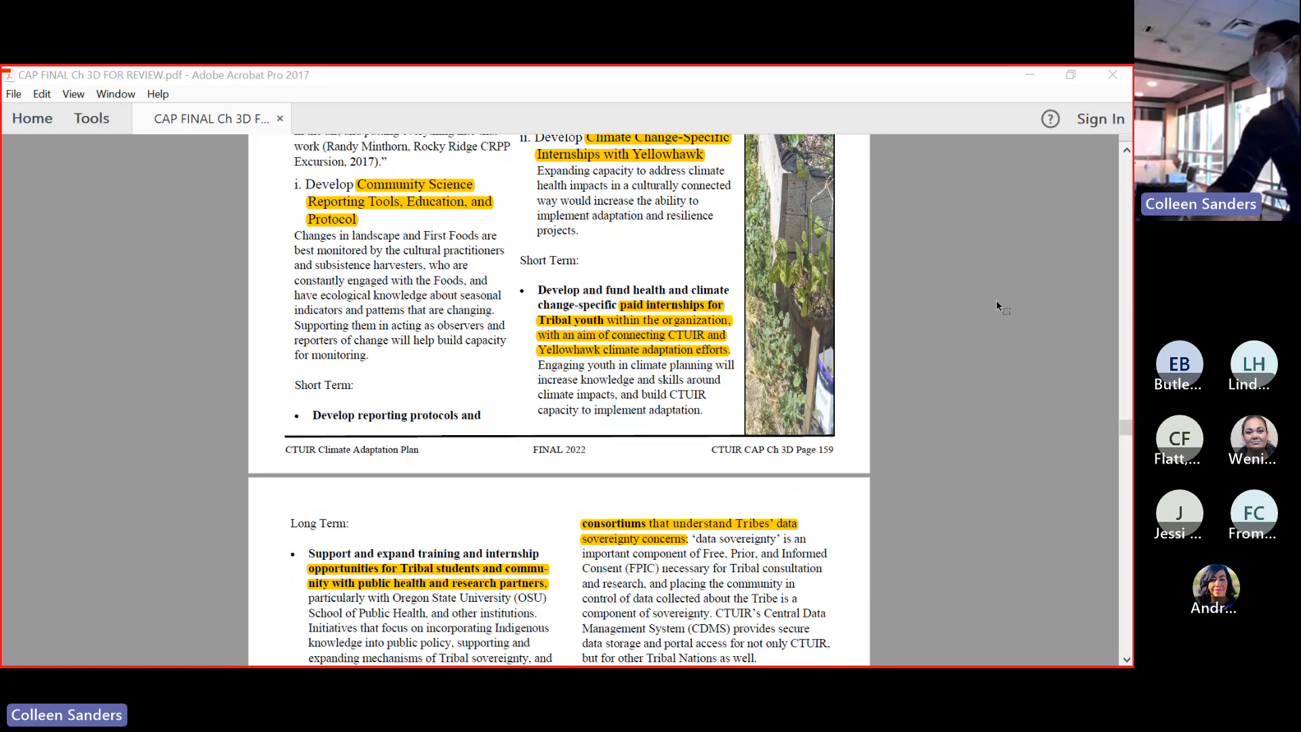
mouse_move(993, 303)
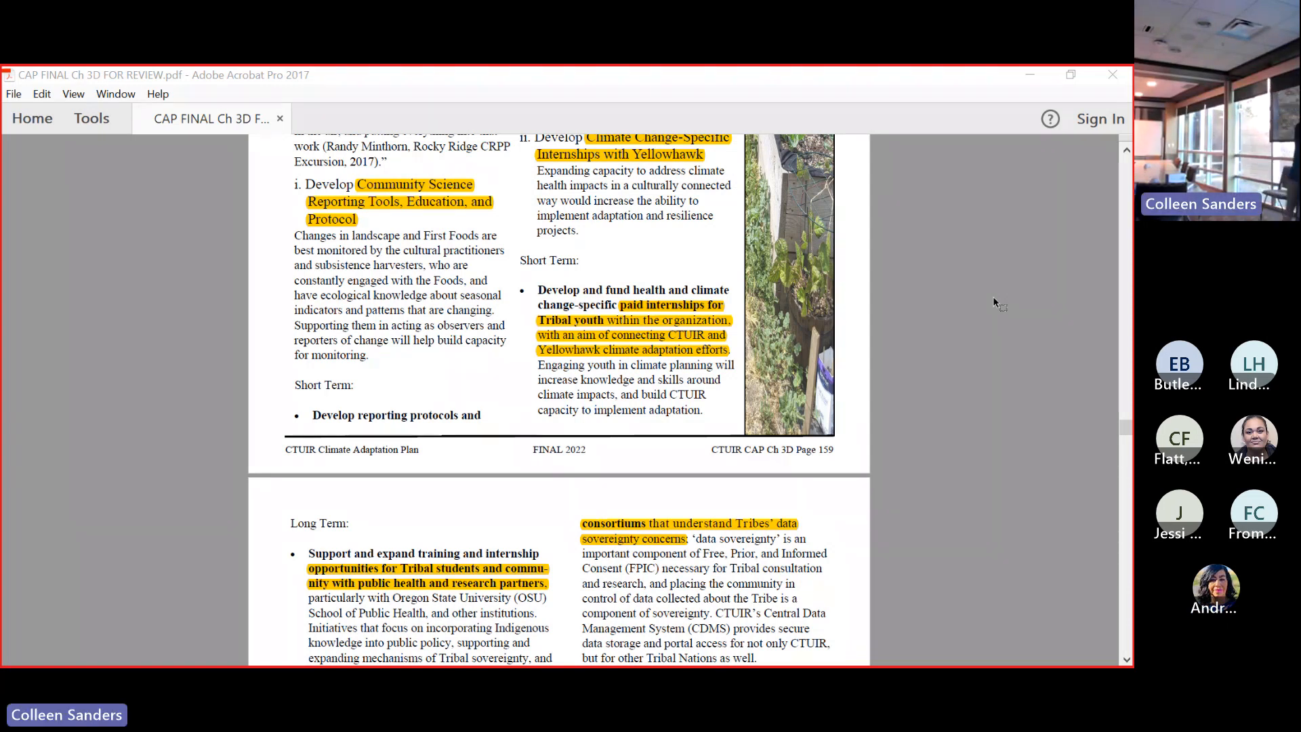
scroll("down", 3)
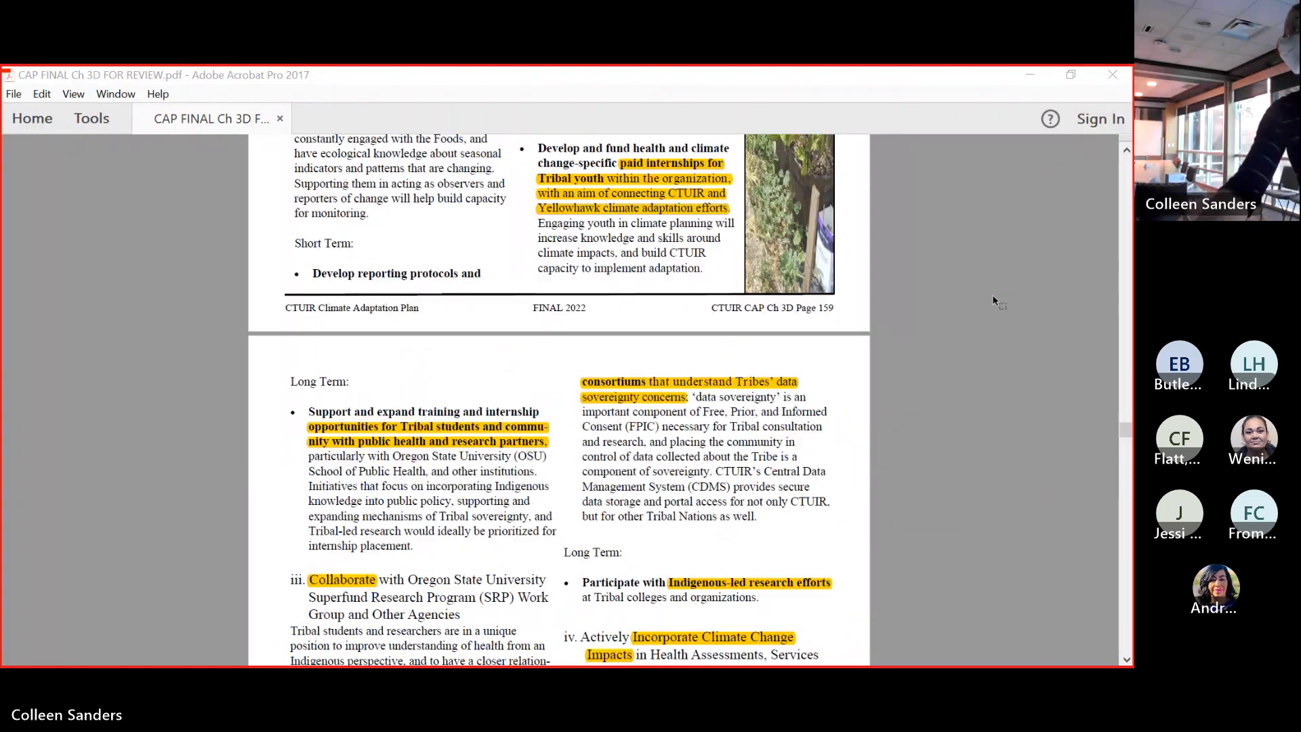
scroll("down", 3)
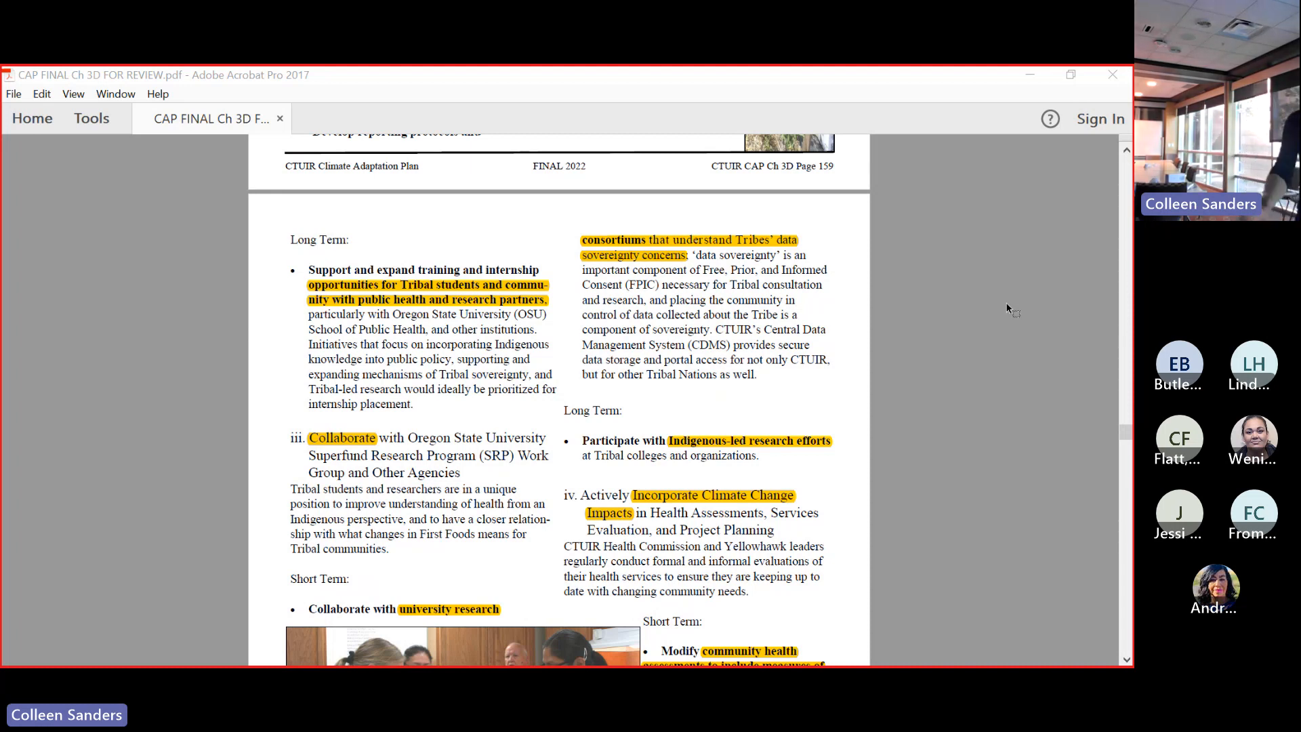
scroll("down", 3)
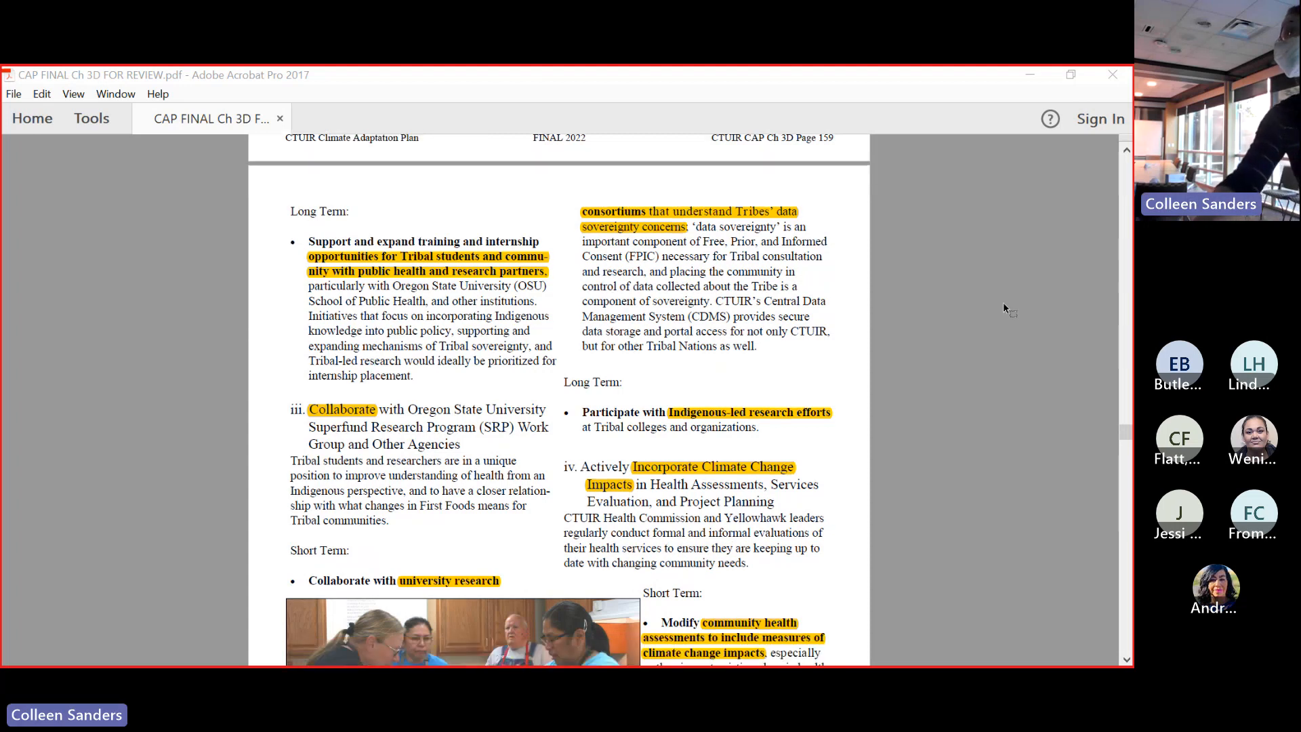
mouse_move(921, 446)
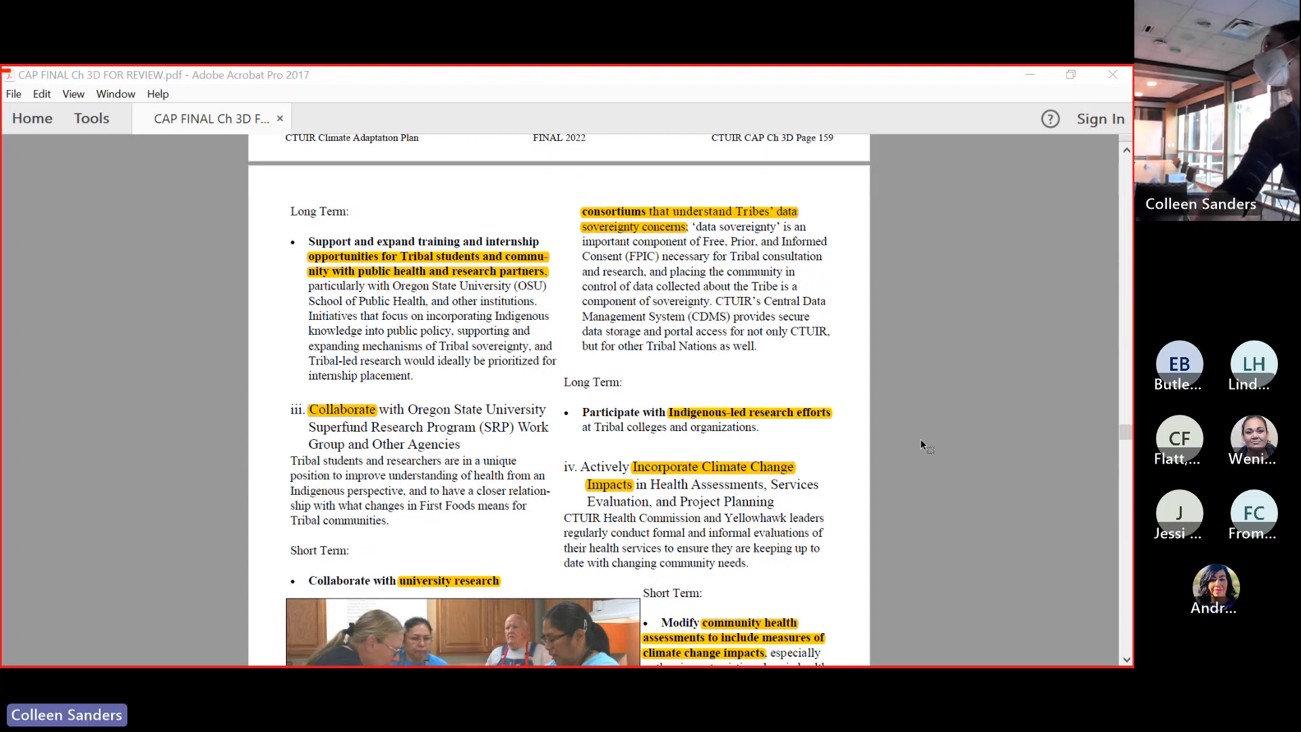
scroll("down", 3)
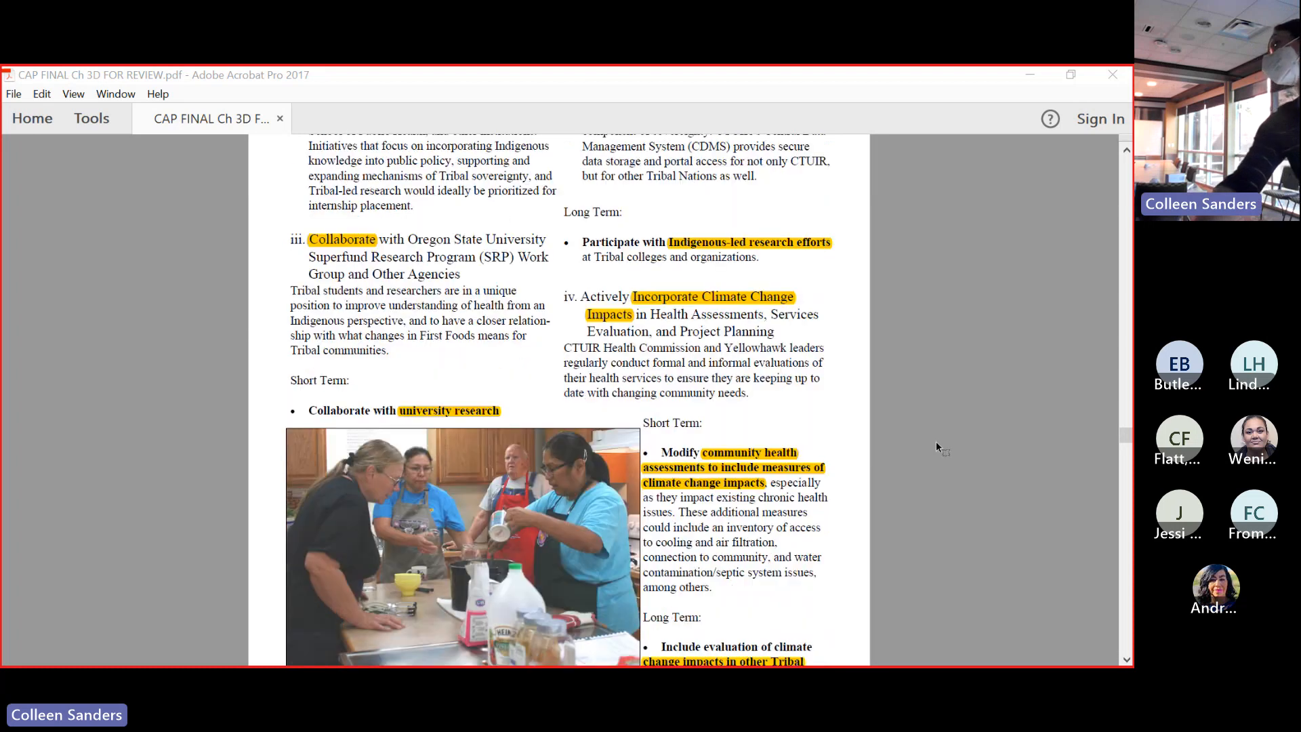
scroll("down", 3)
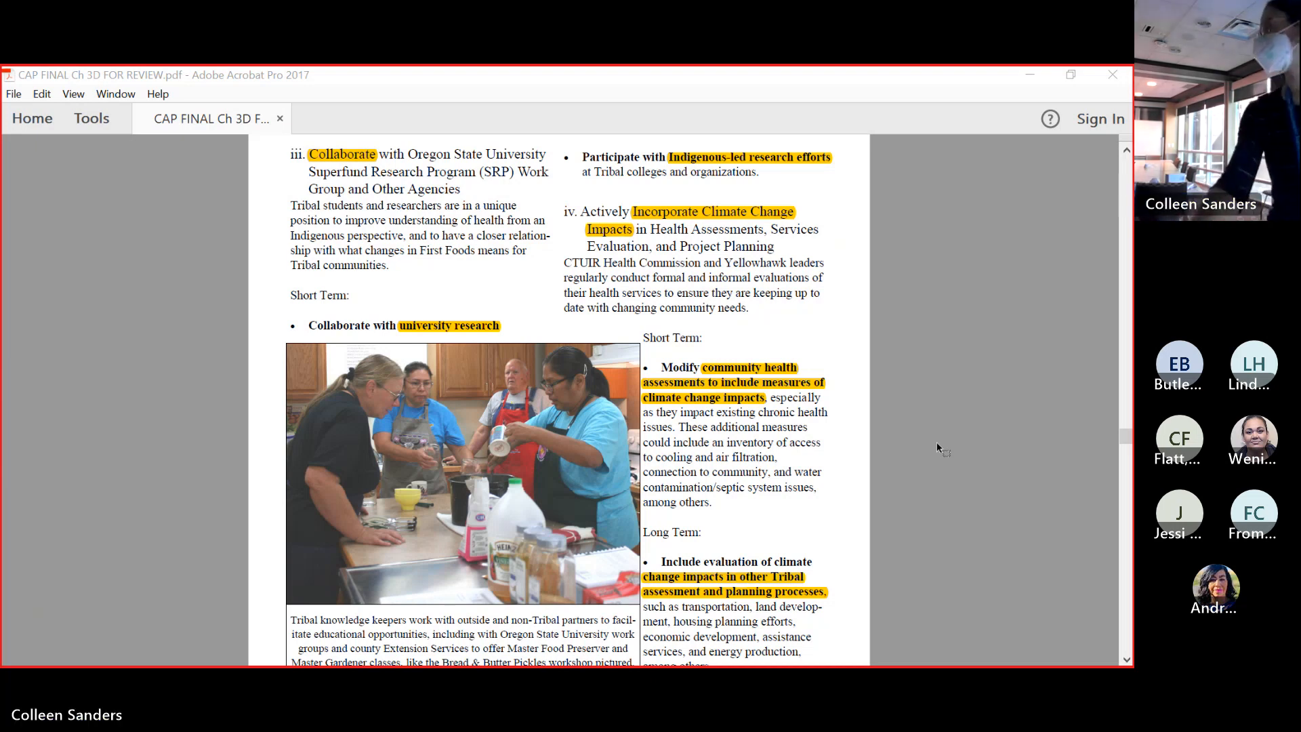
scroll("down", 3)
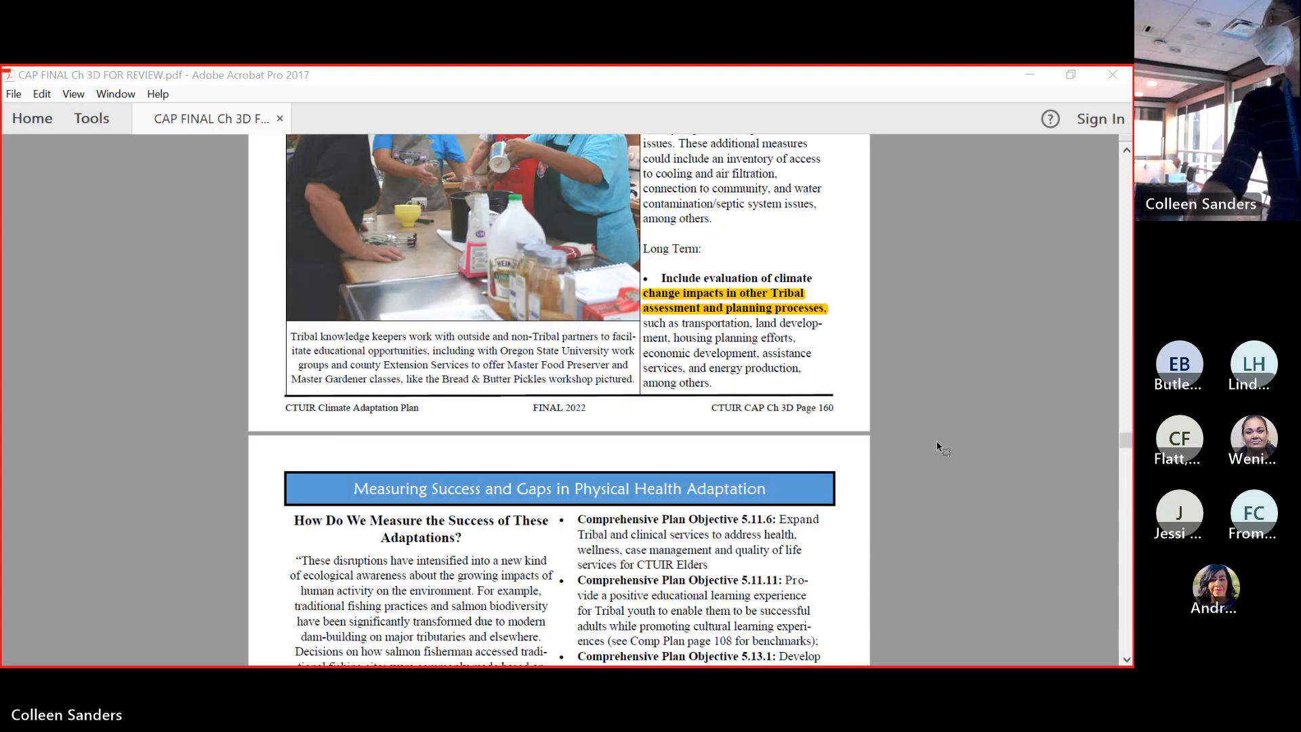
scroll("down", 3)
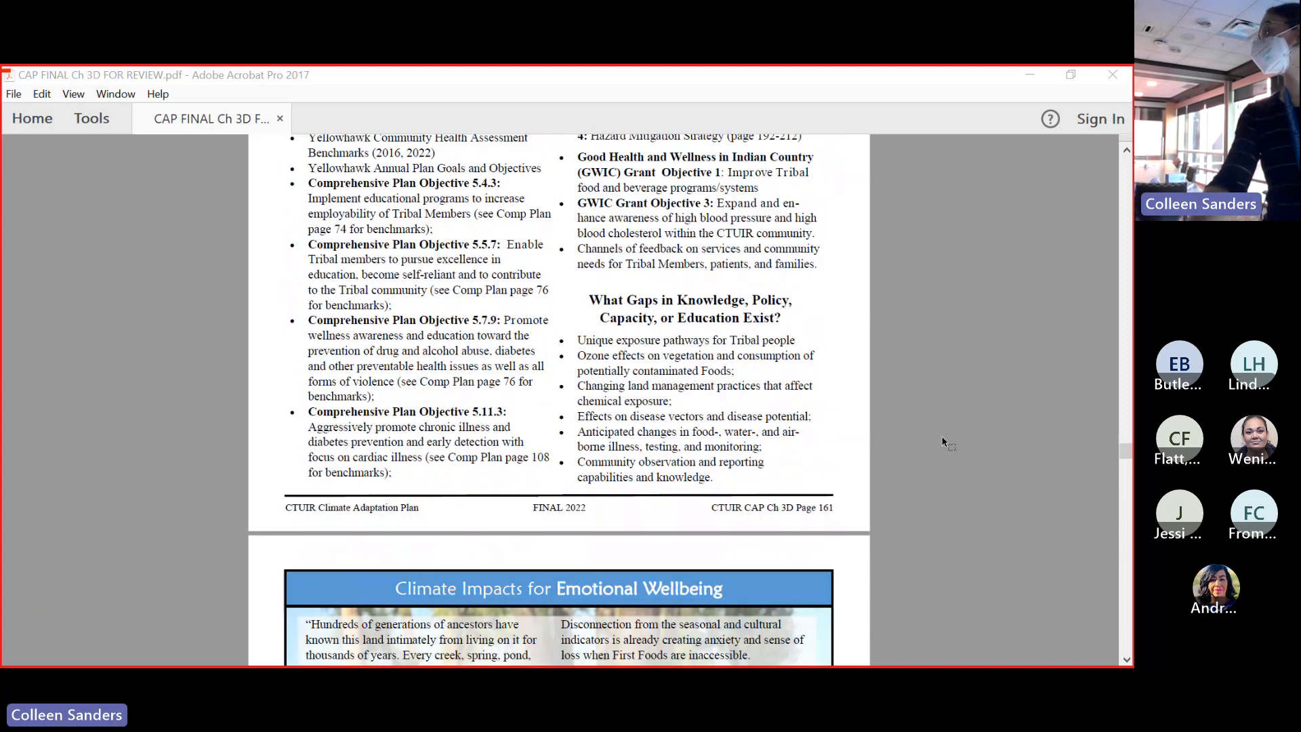
scroll("down", 3)
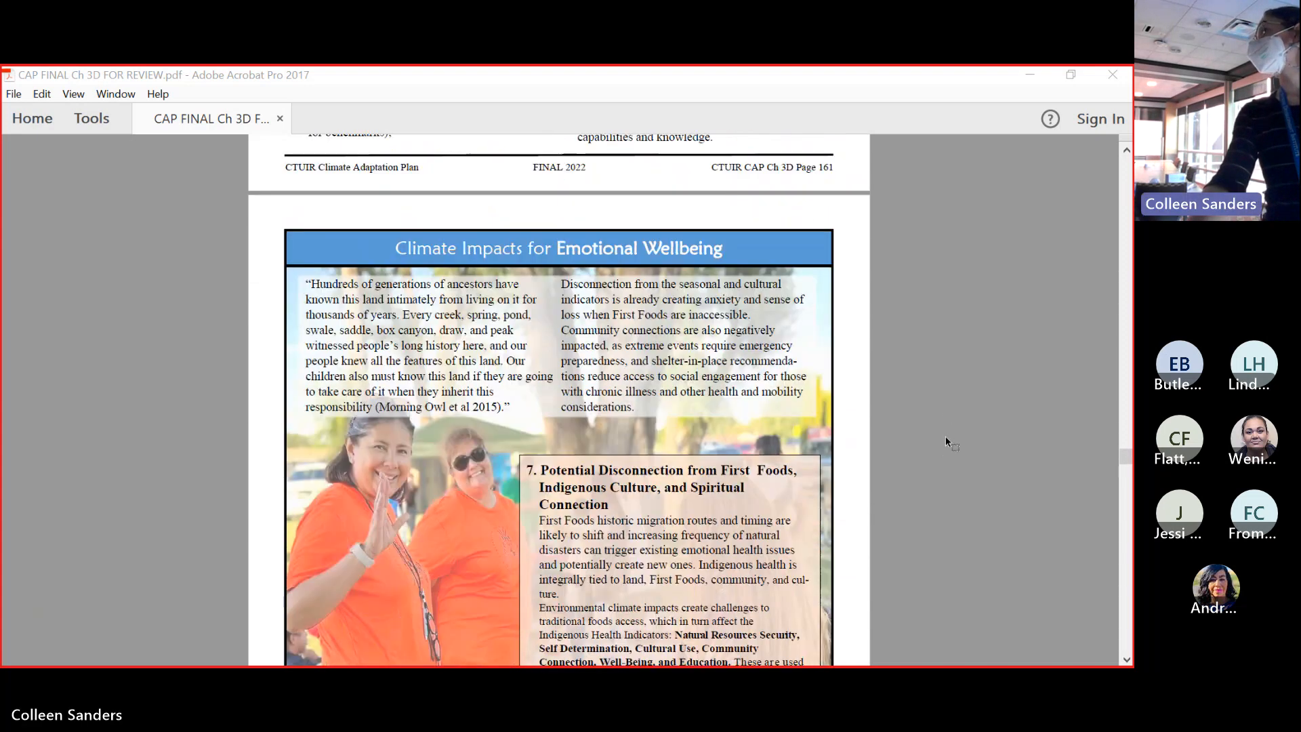